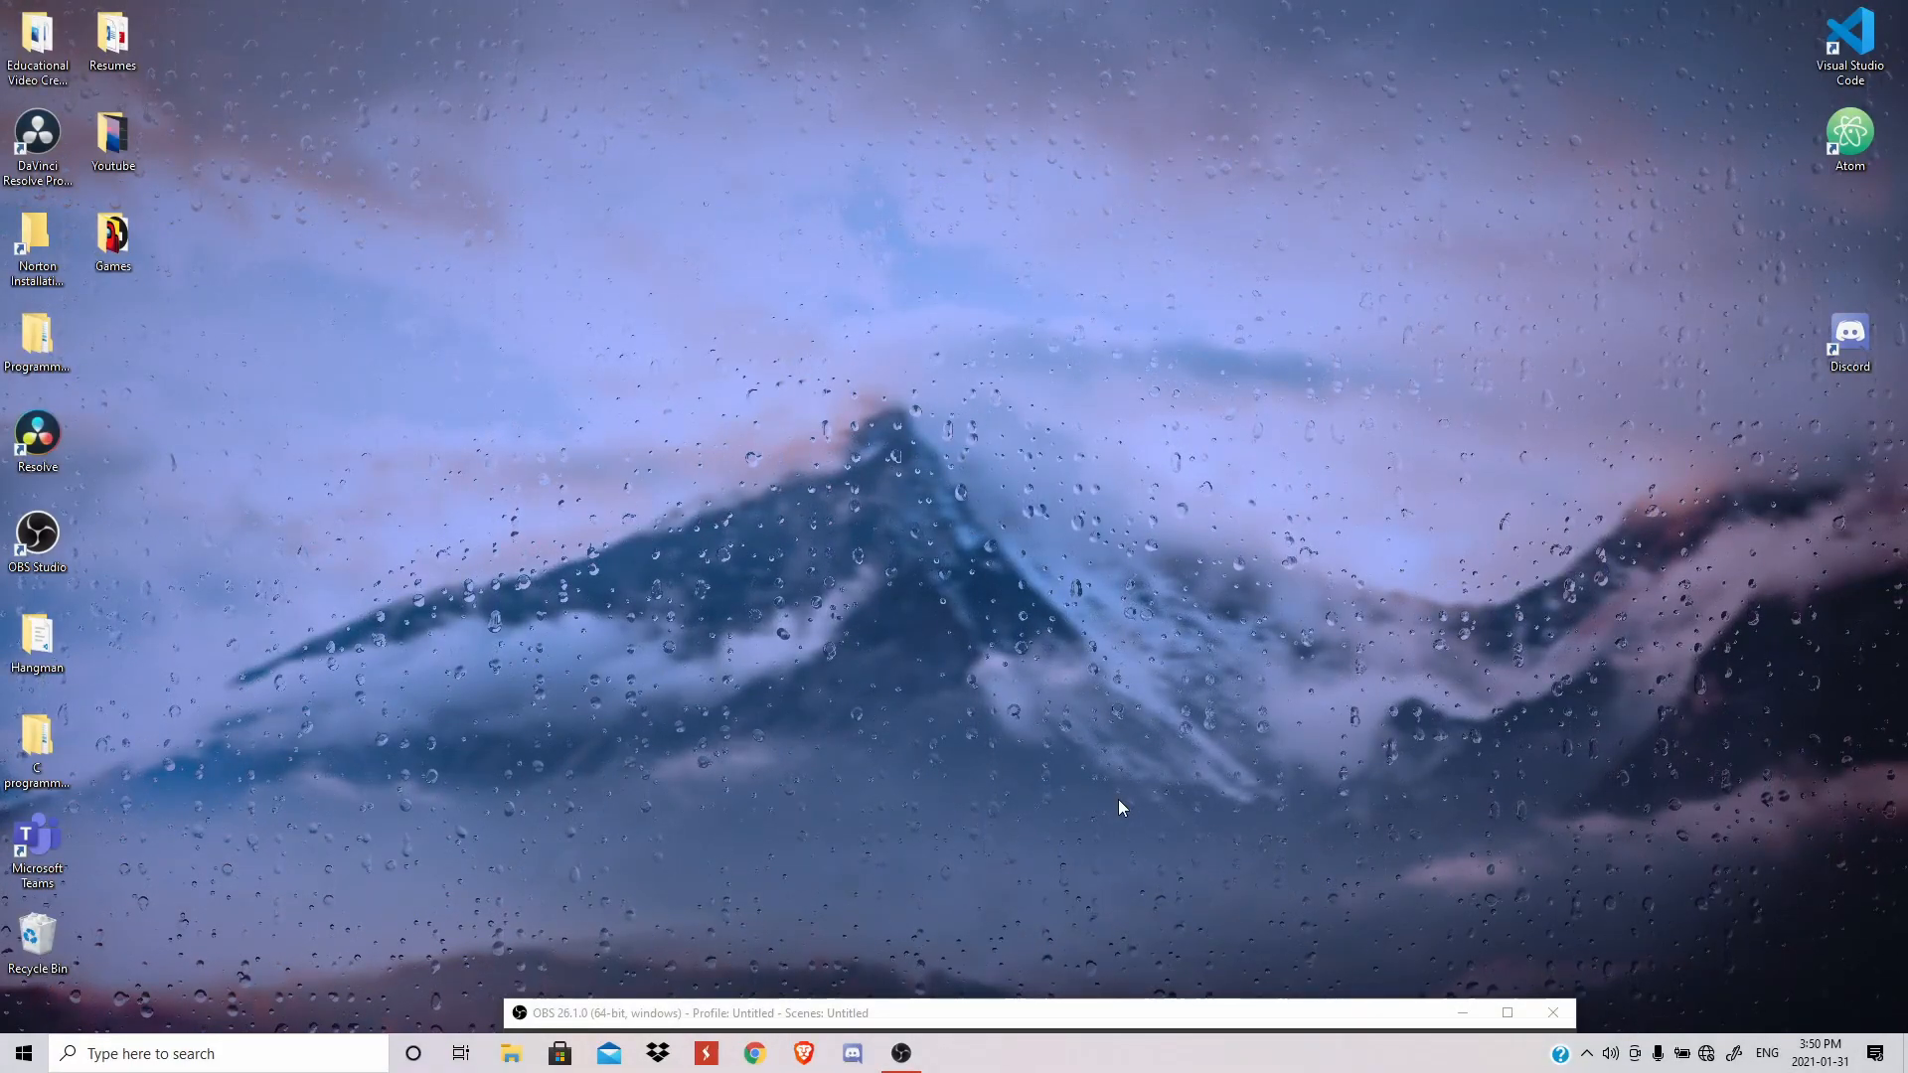
mouse_move(900, 644)
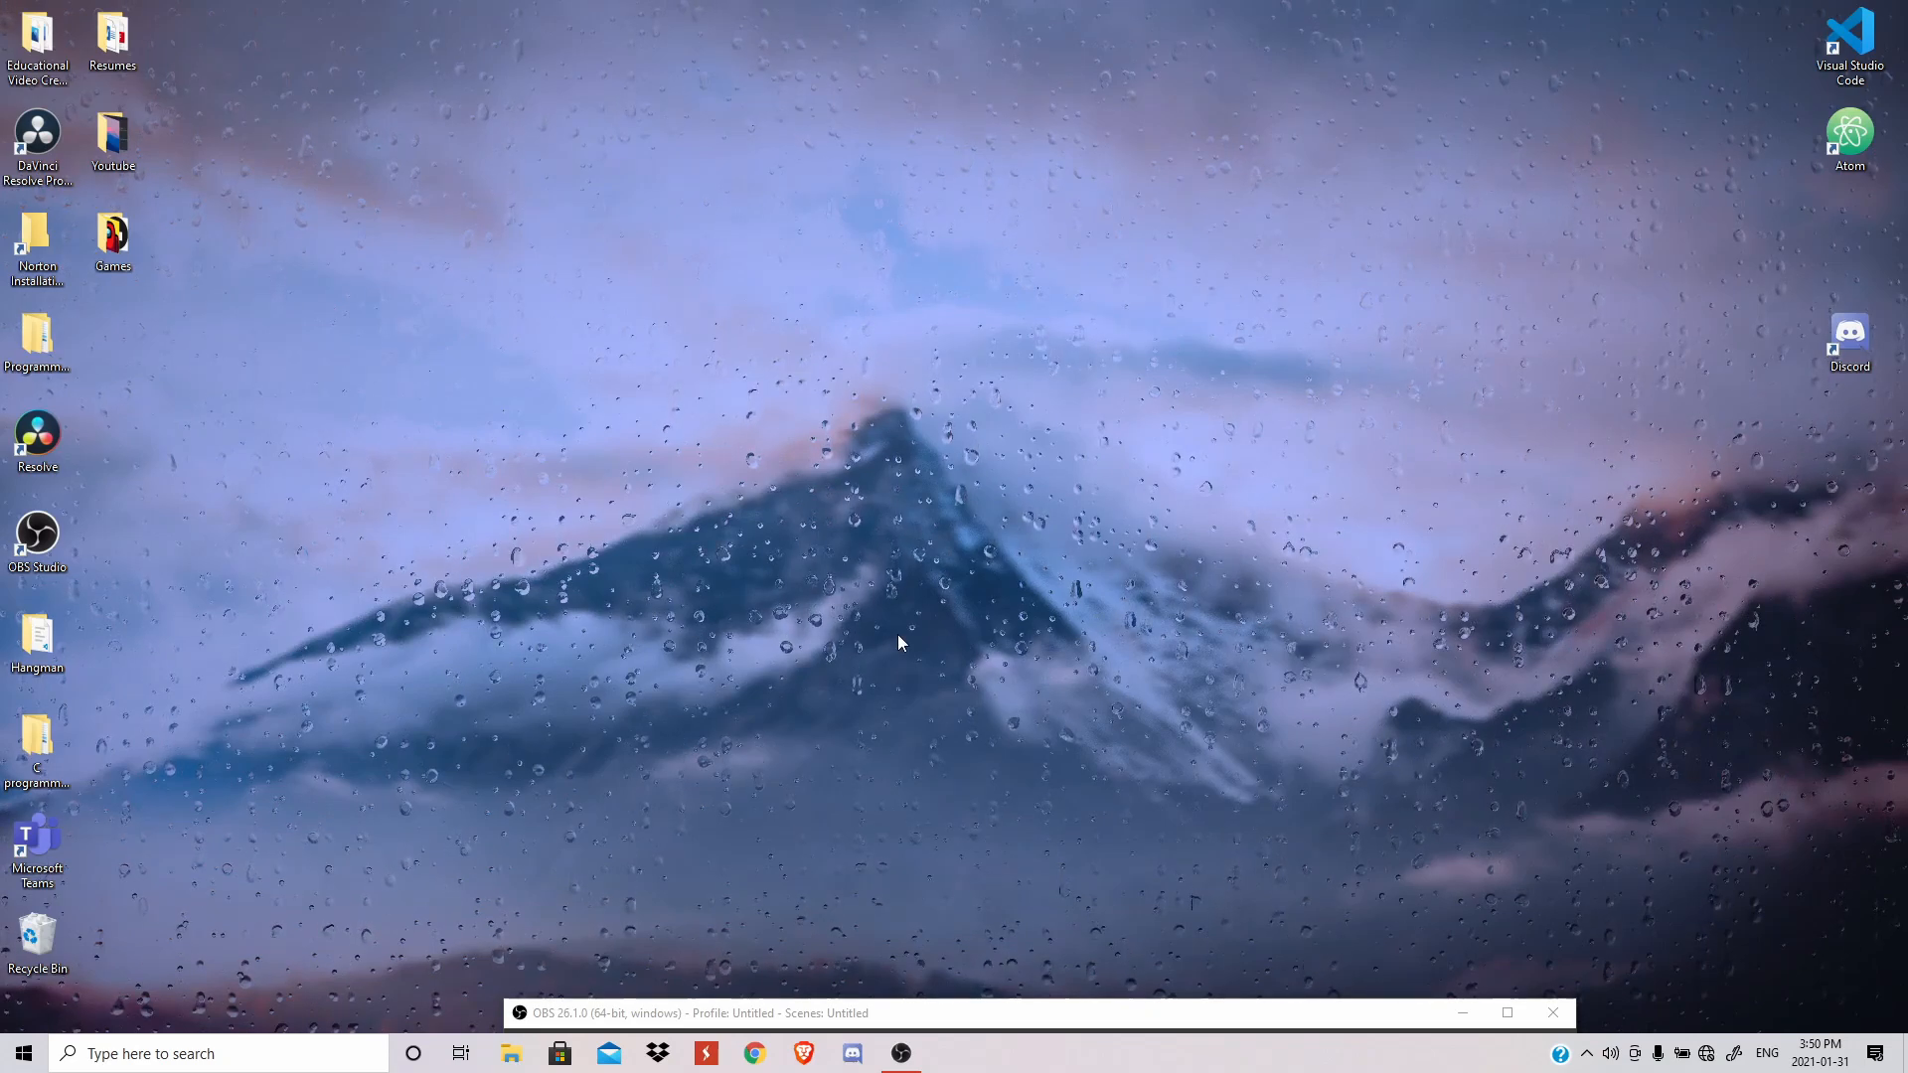
mouse_move(908, 568)
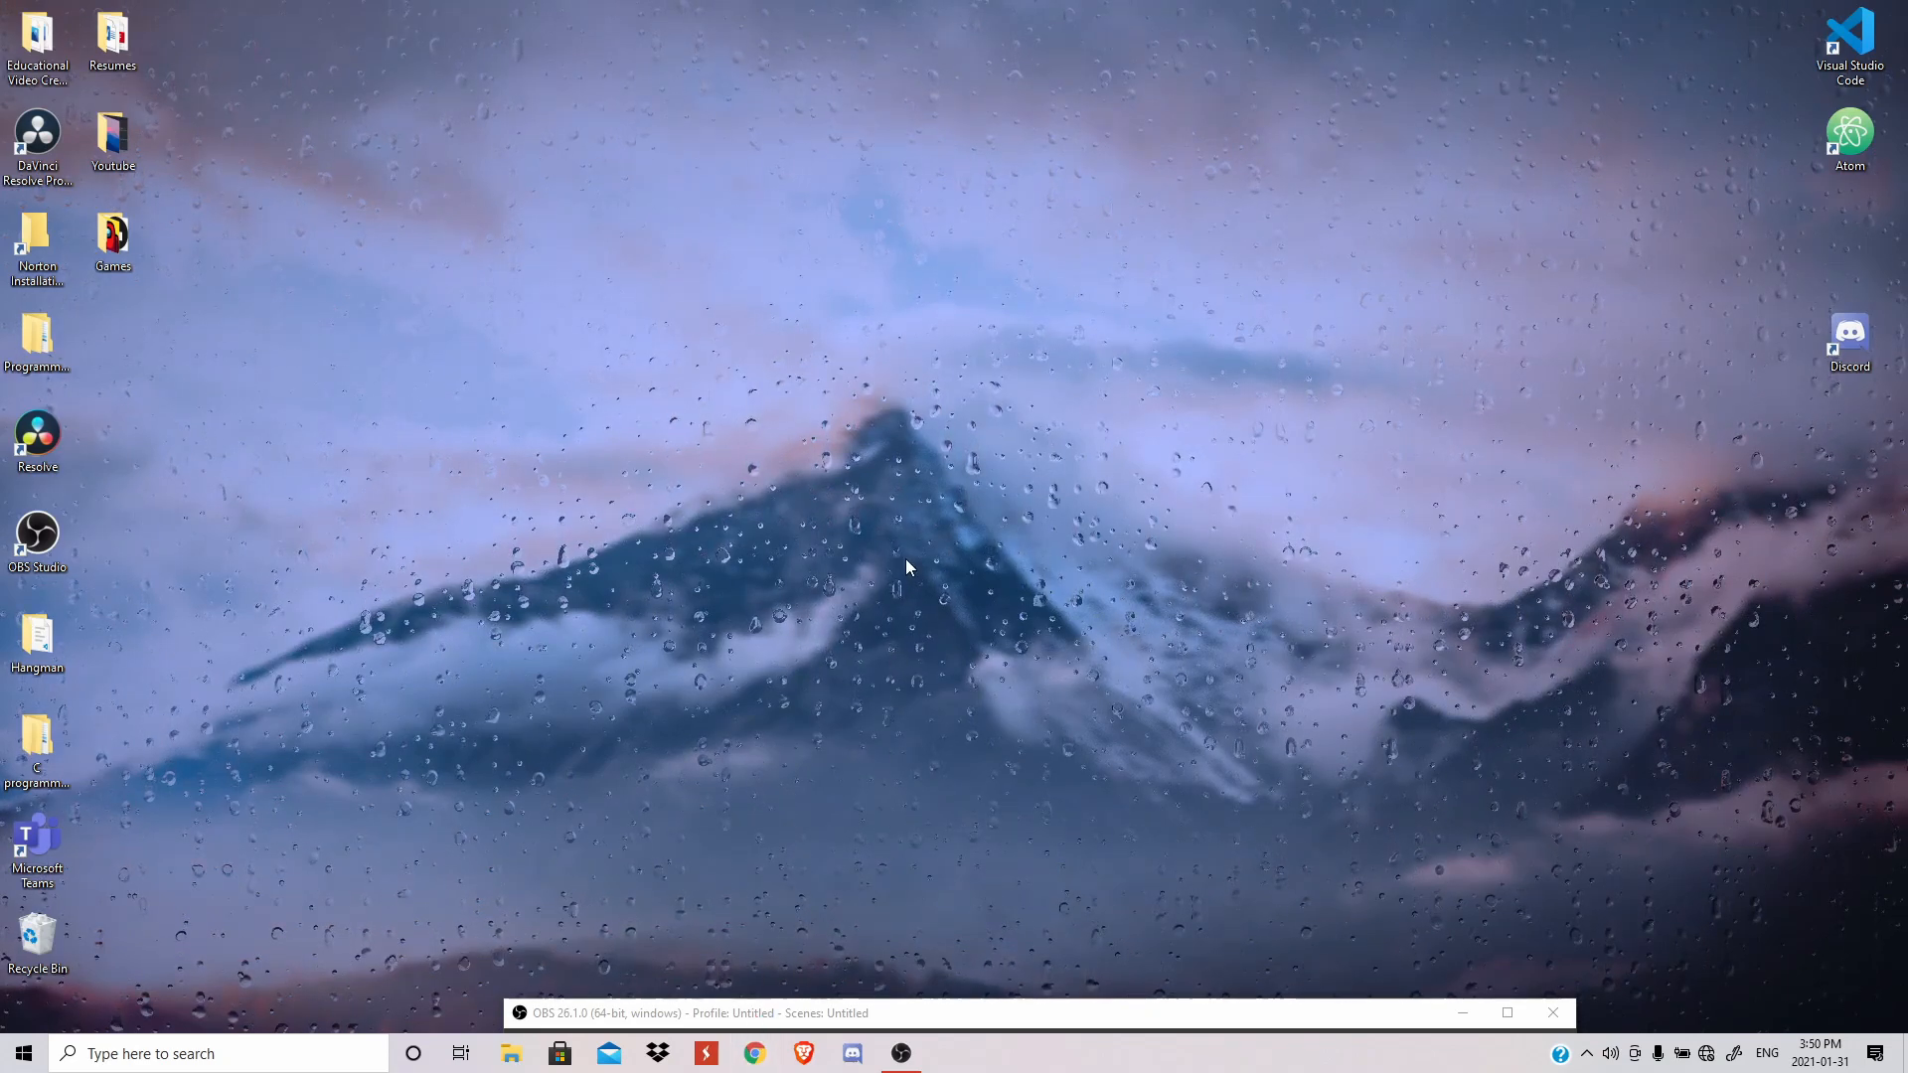
- Launch Chrome, go to google.com and highlight the No internet error message
left_click(754, 1054)
type("google")
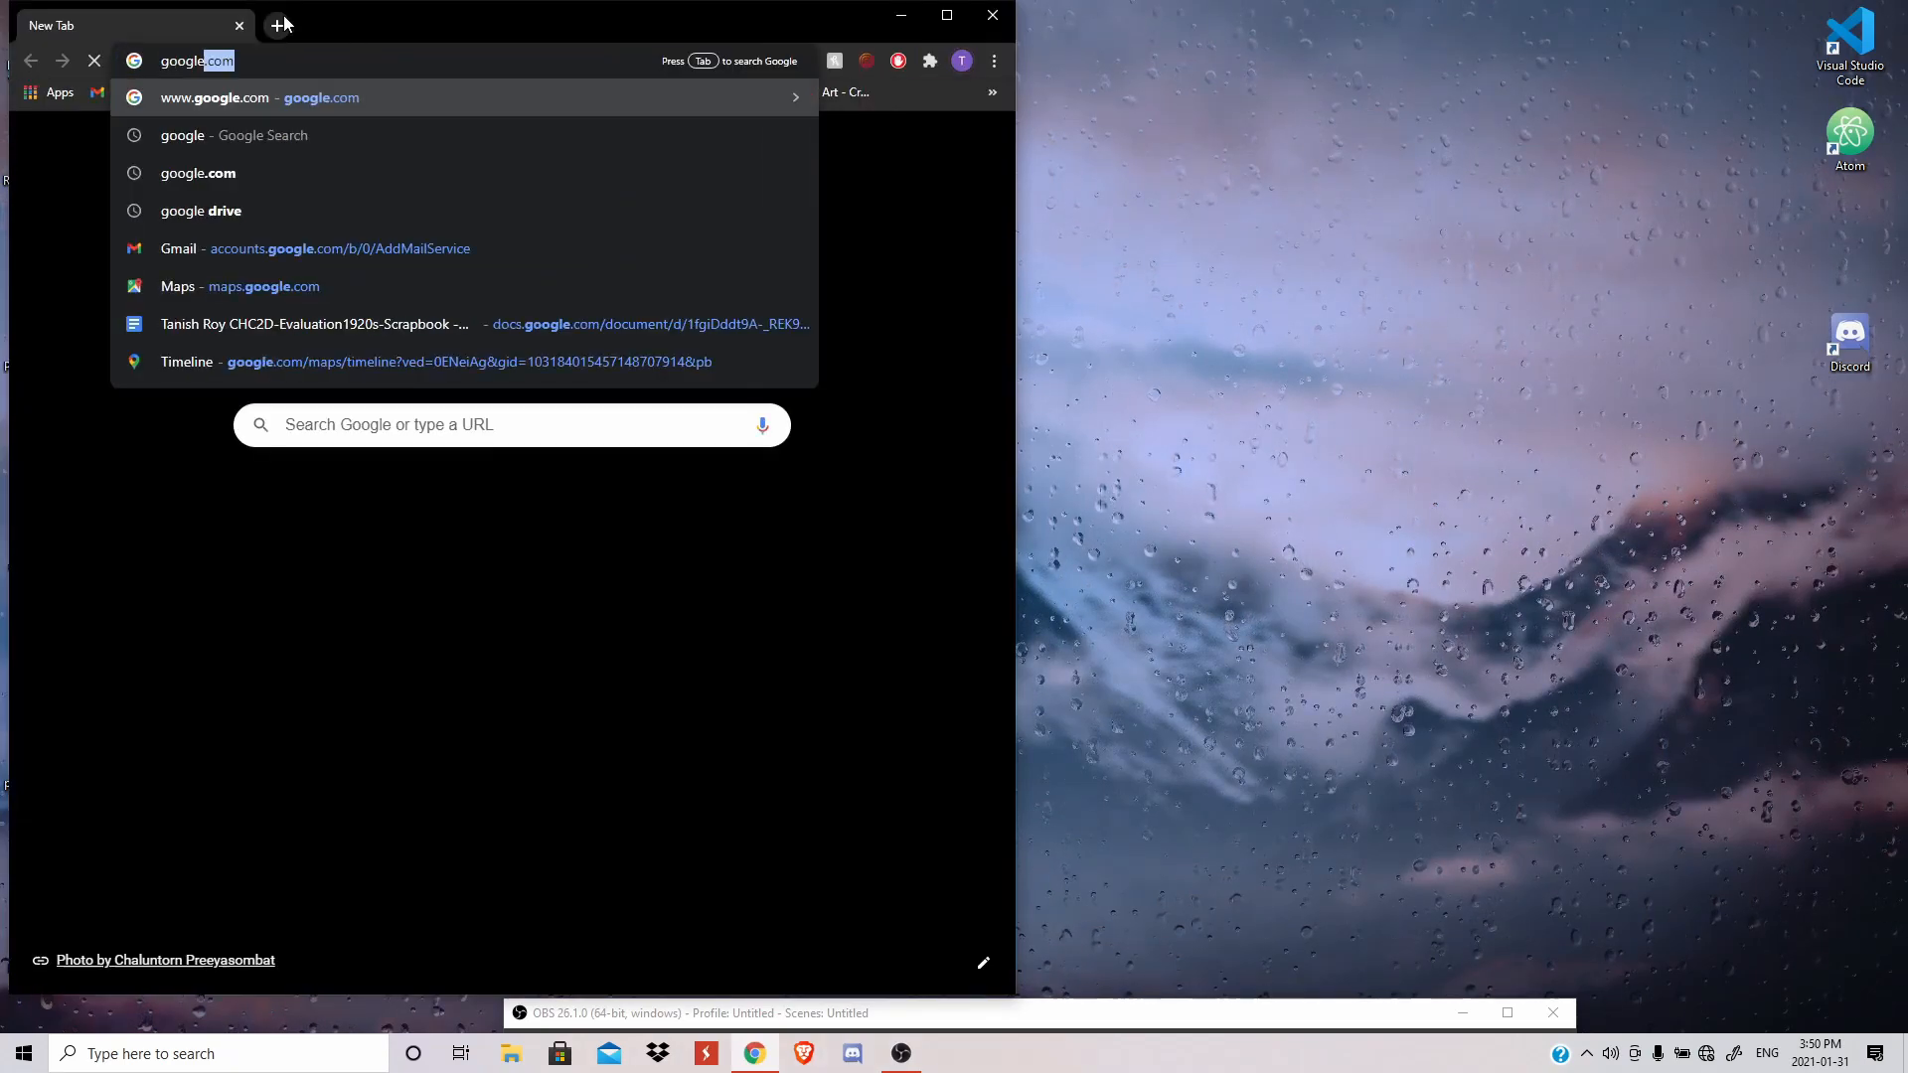
key("Enter")
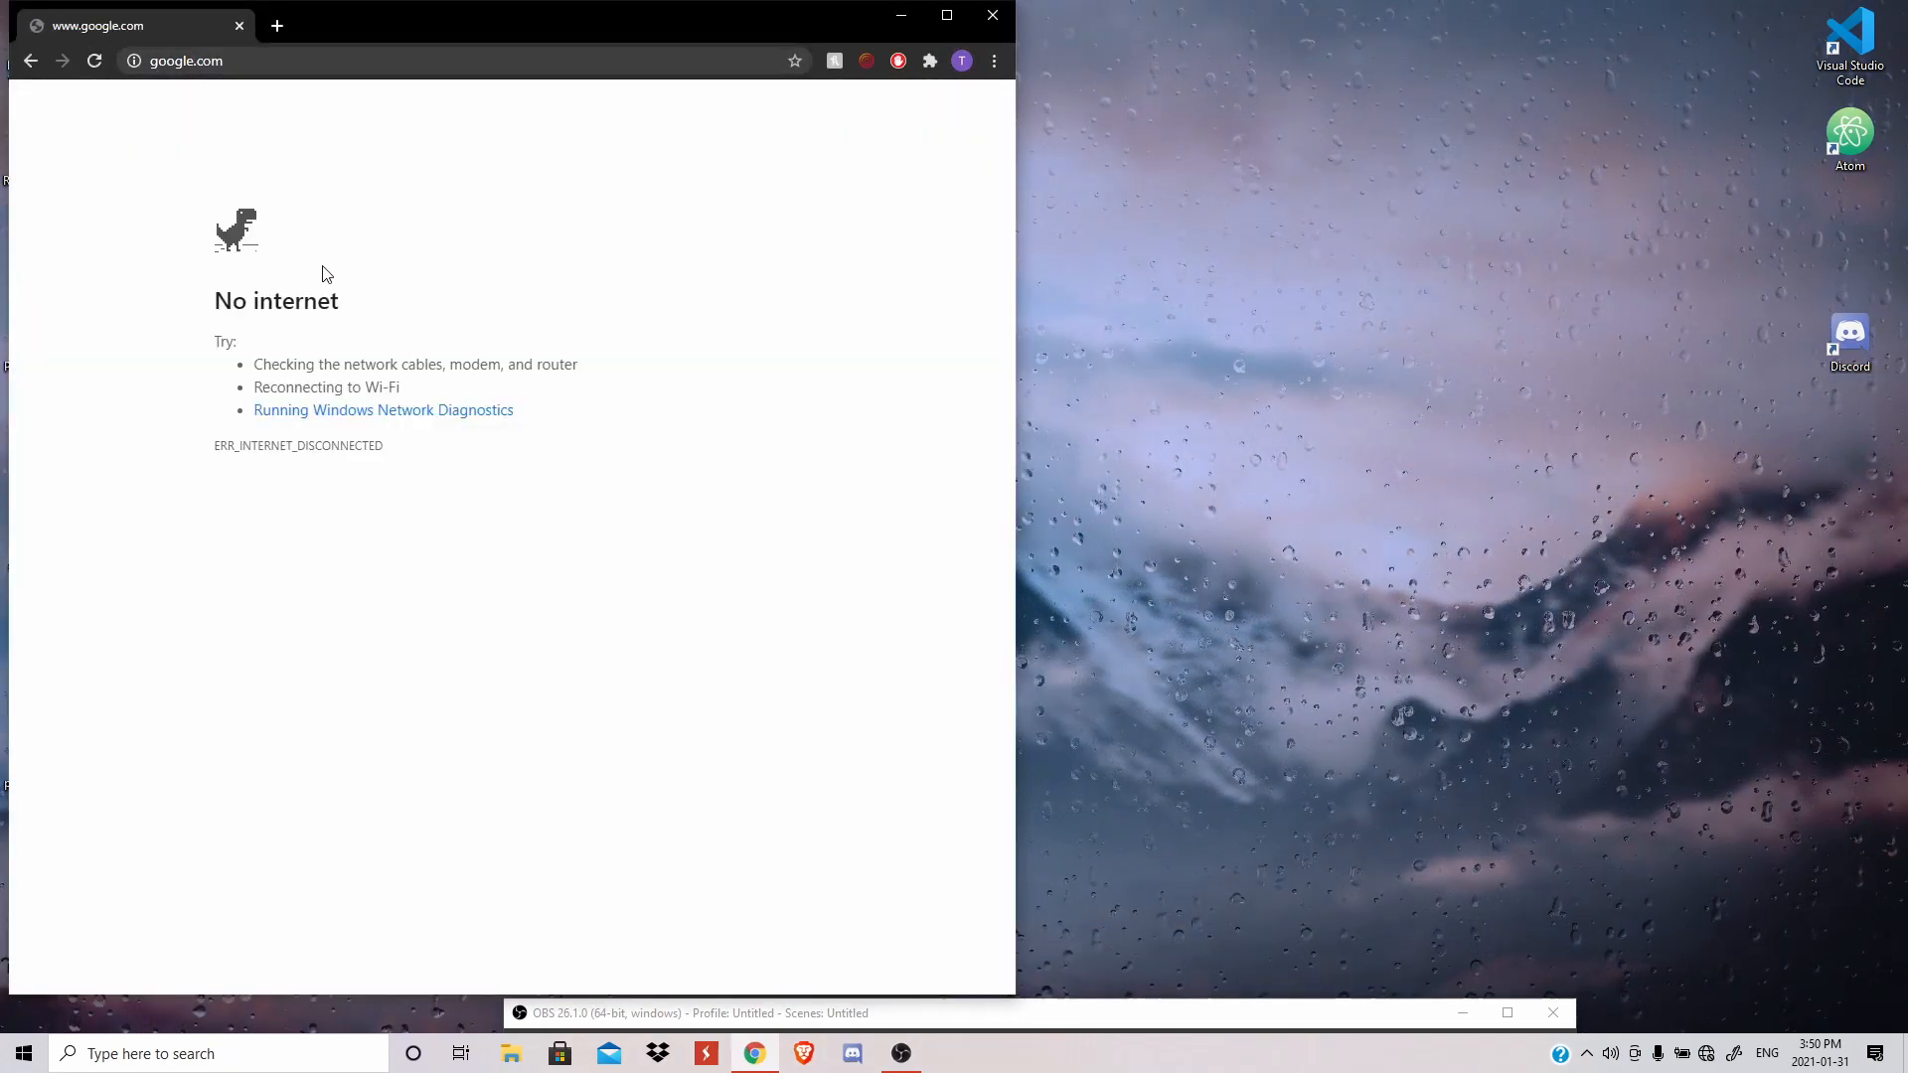
left_click_drag(215, 300, 304, 300)
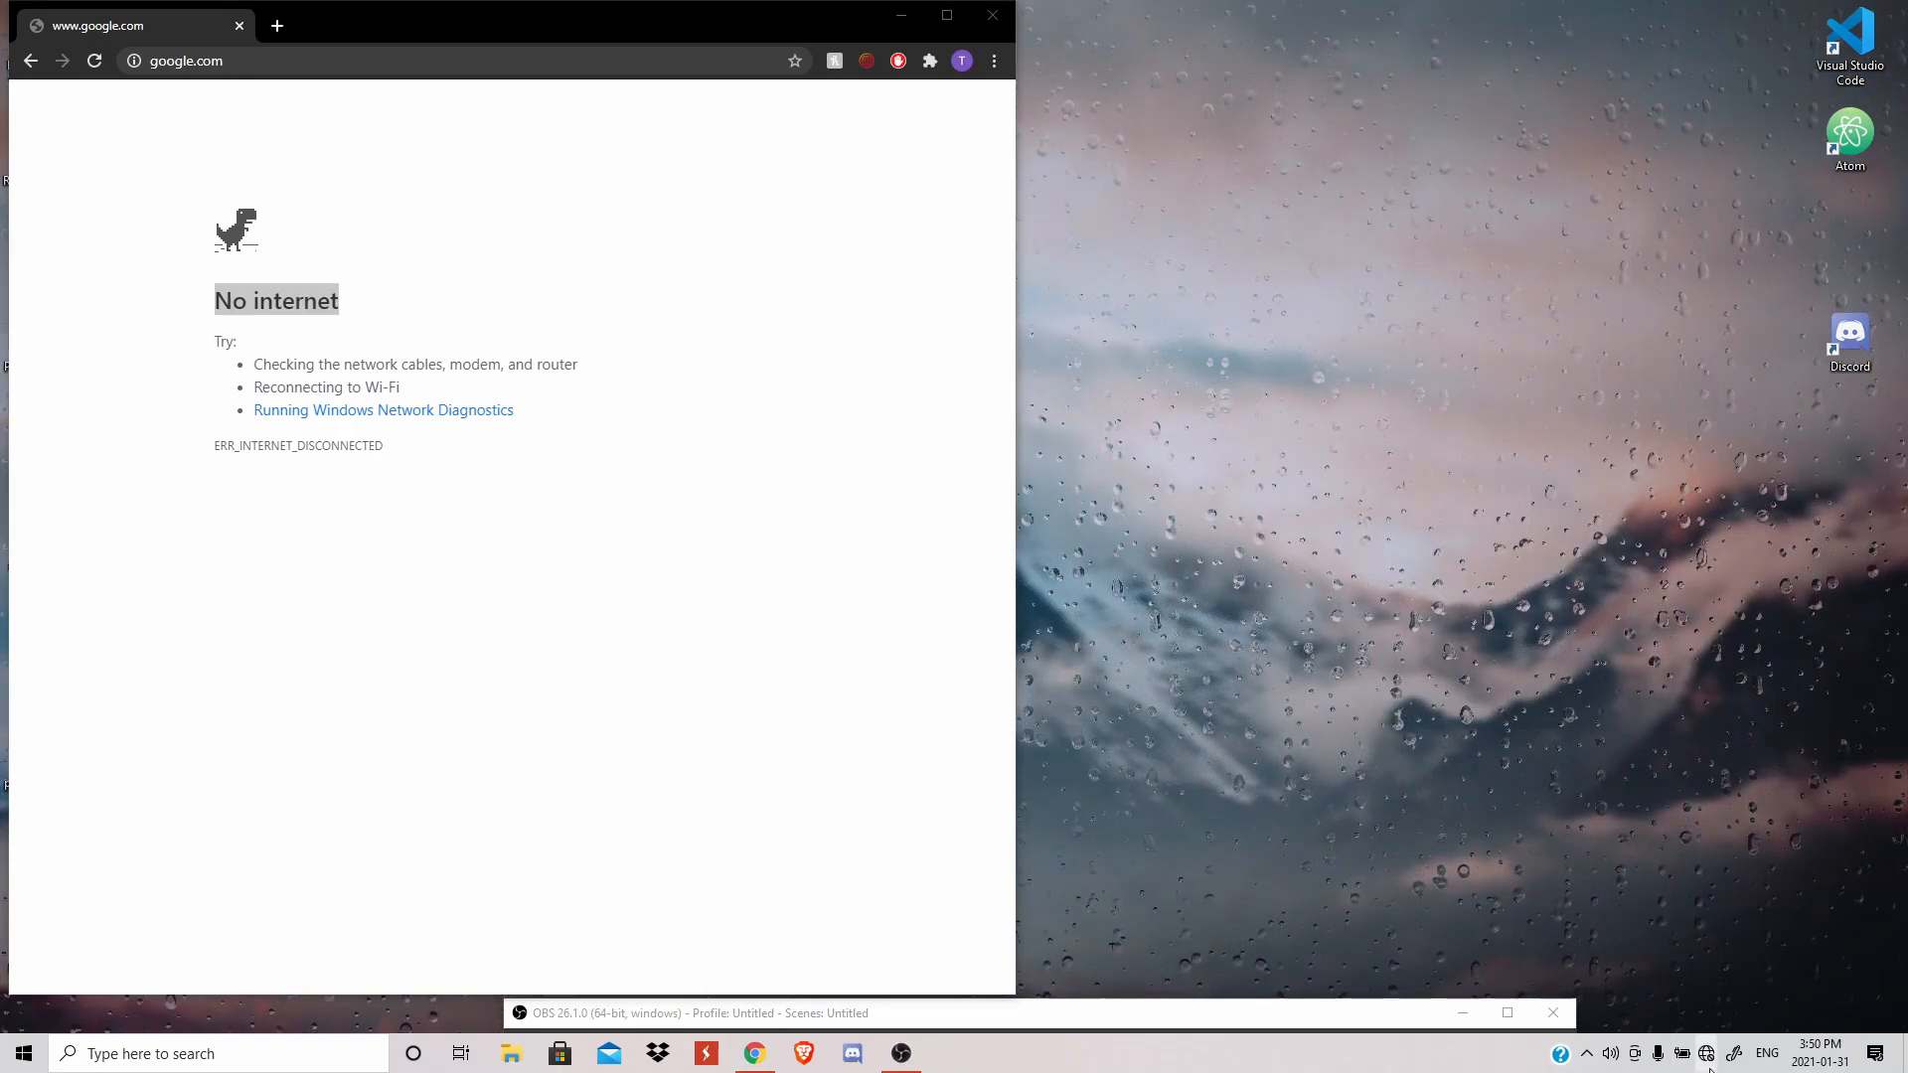
- Reconnect to Wi-Fi from the taskbar and reload the Google home page
left_click(1702, 1052)
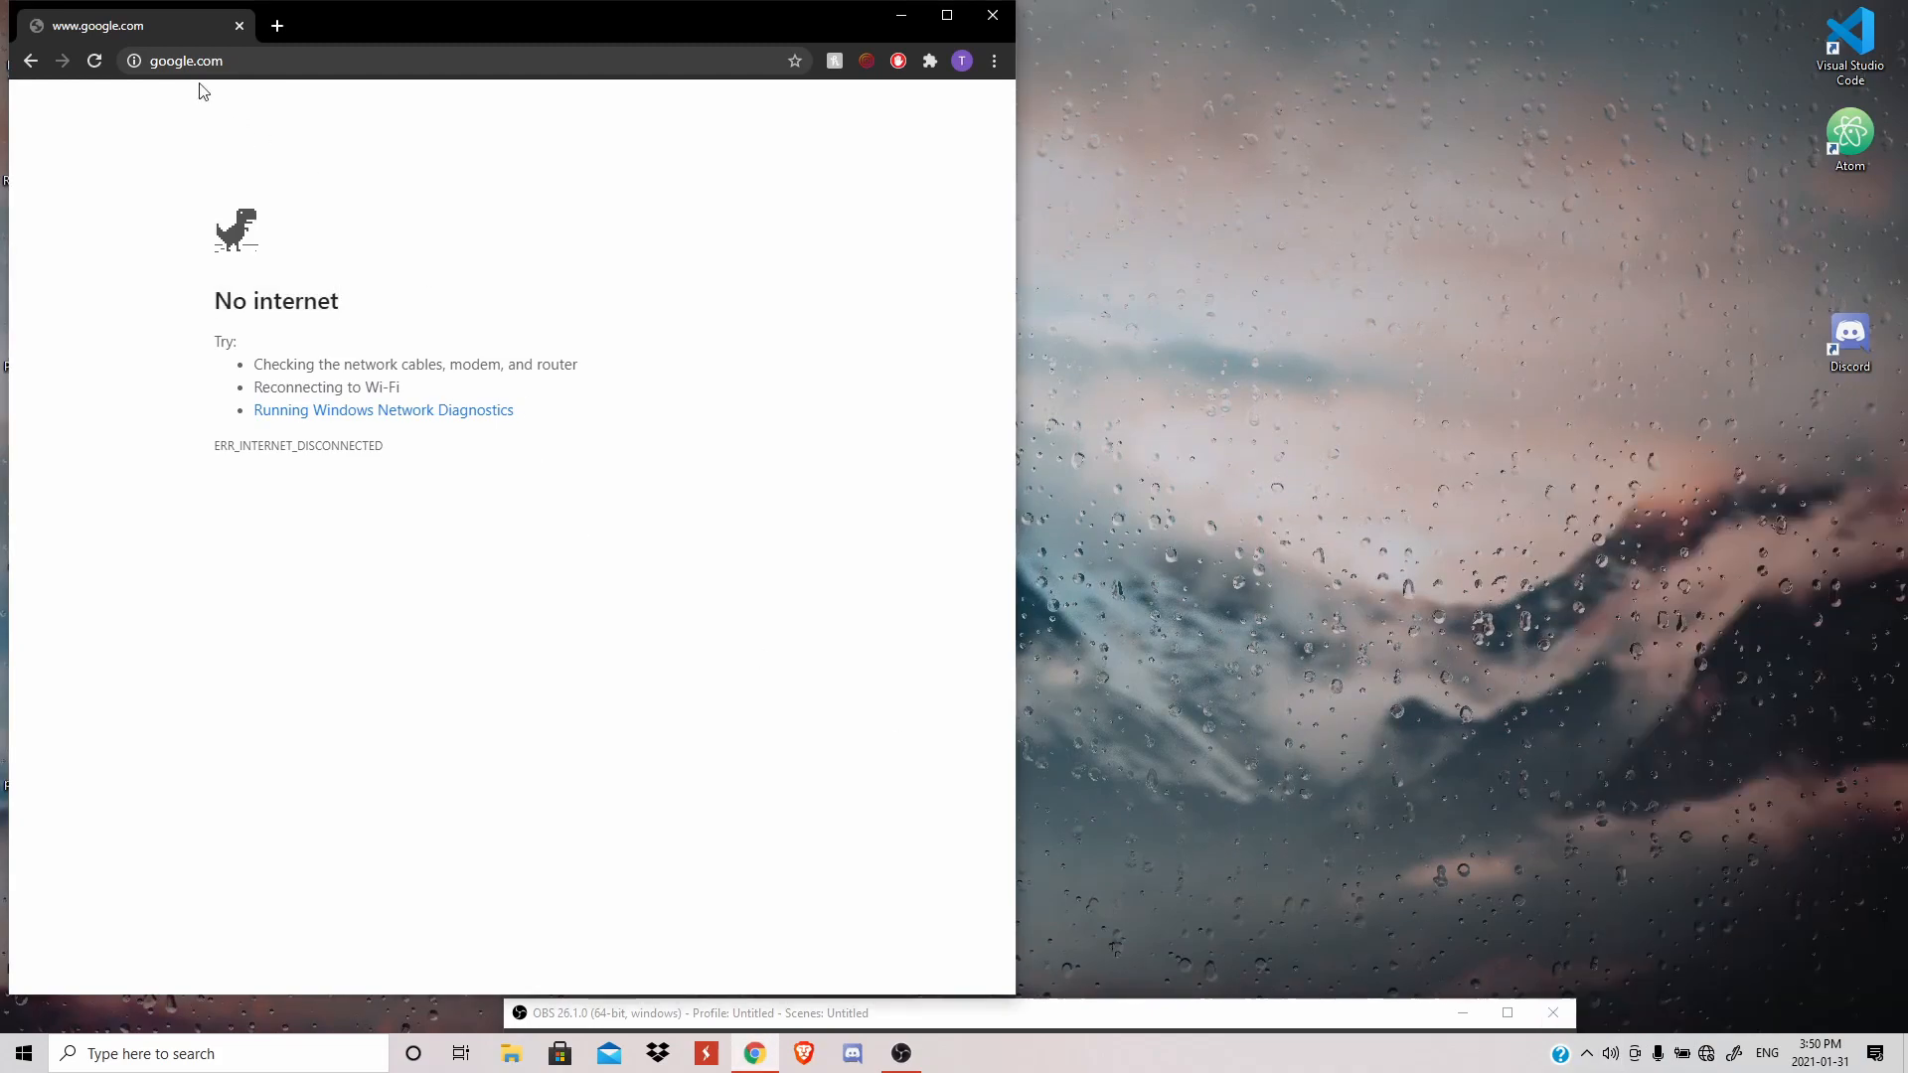
mouse_move(216, 86)
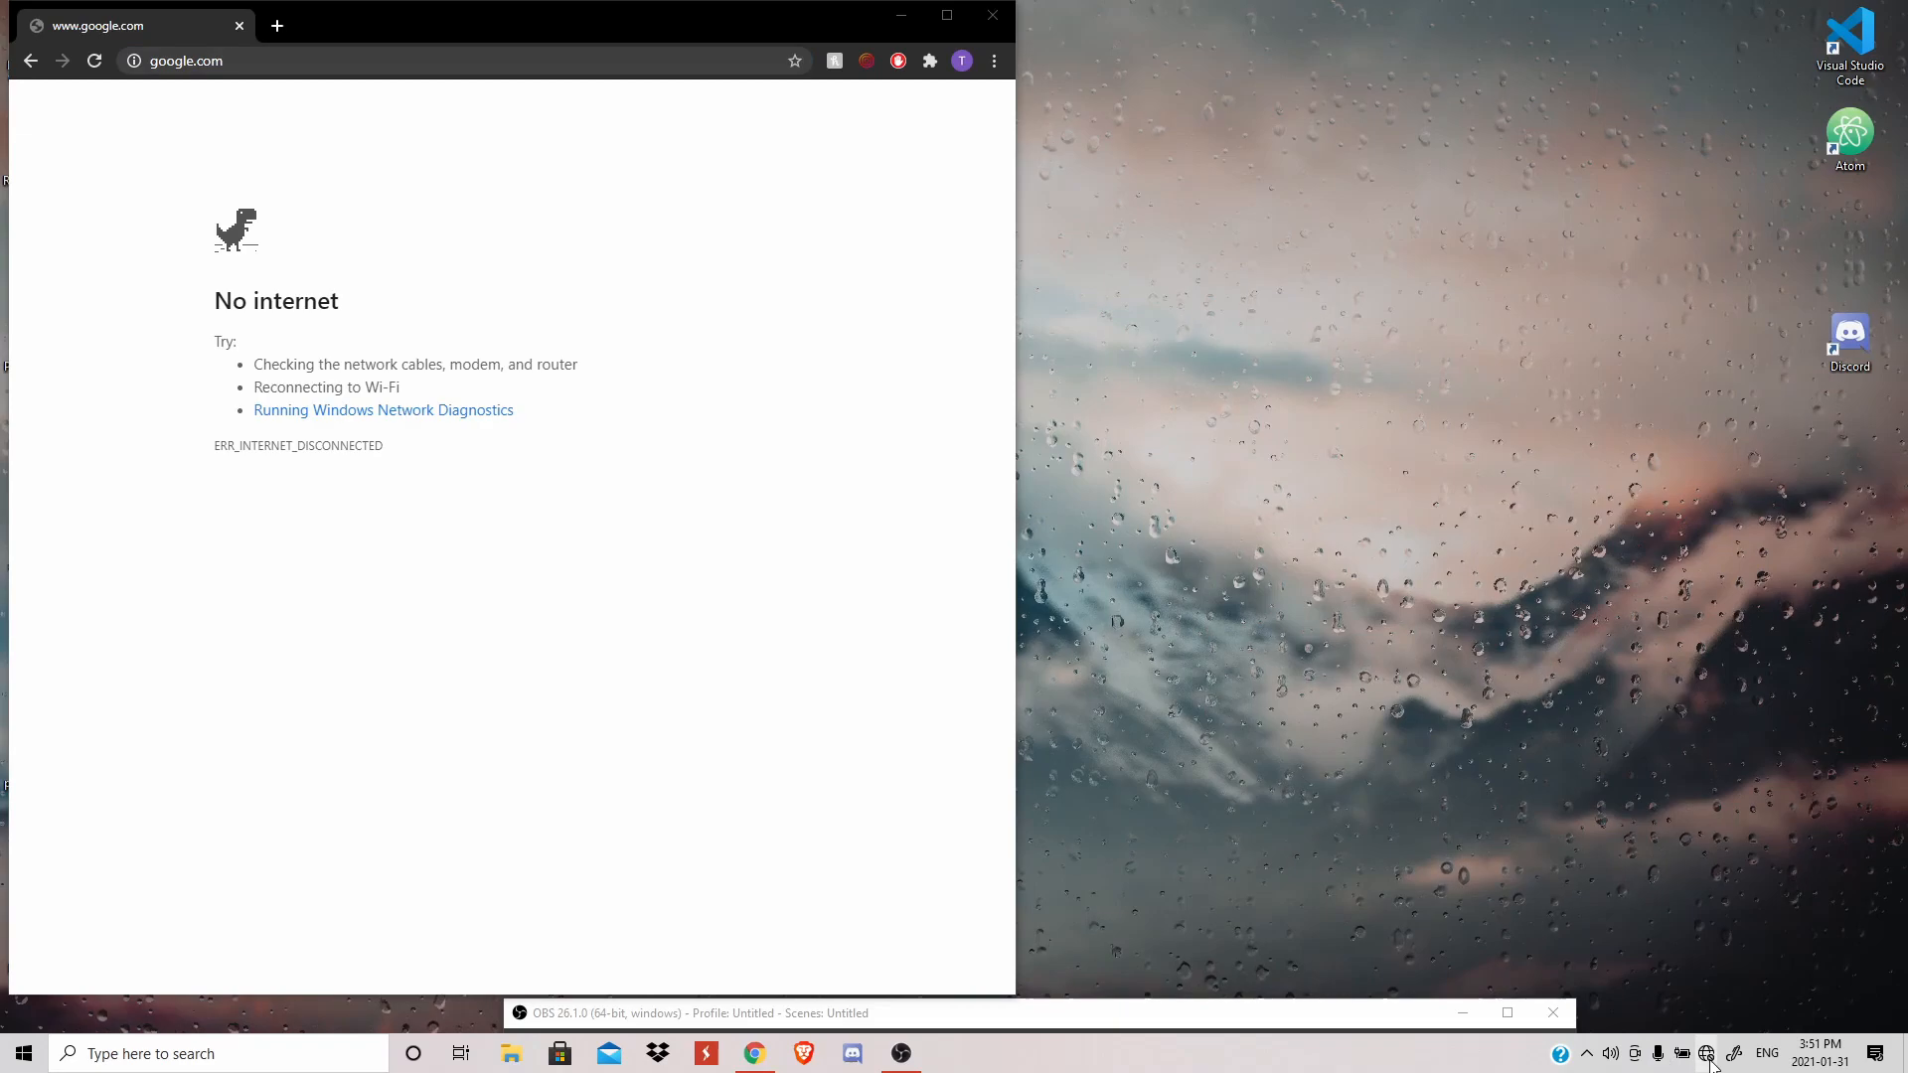
left_click(1704, 1052)
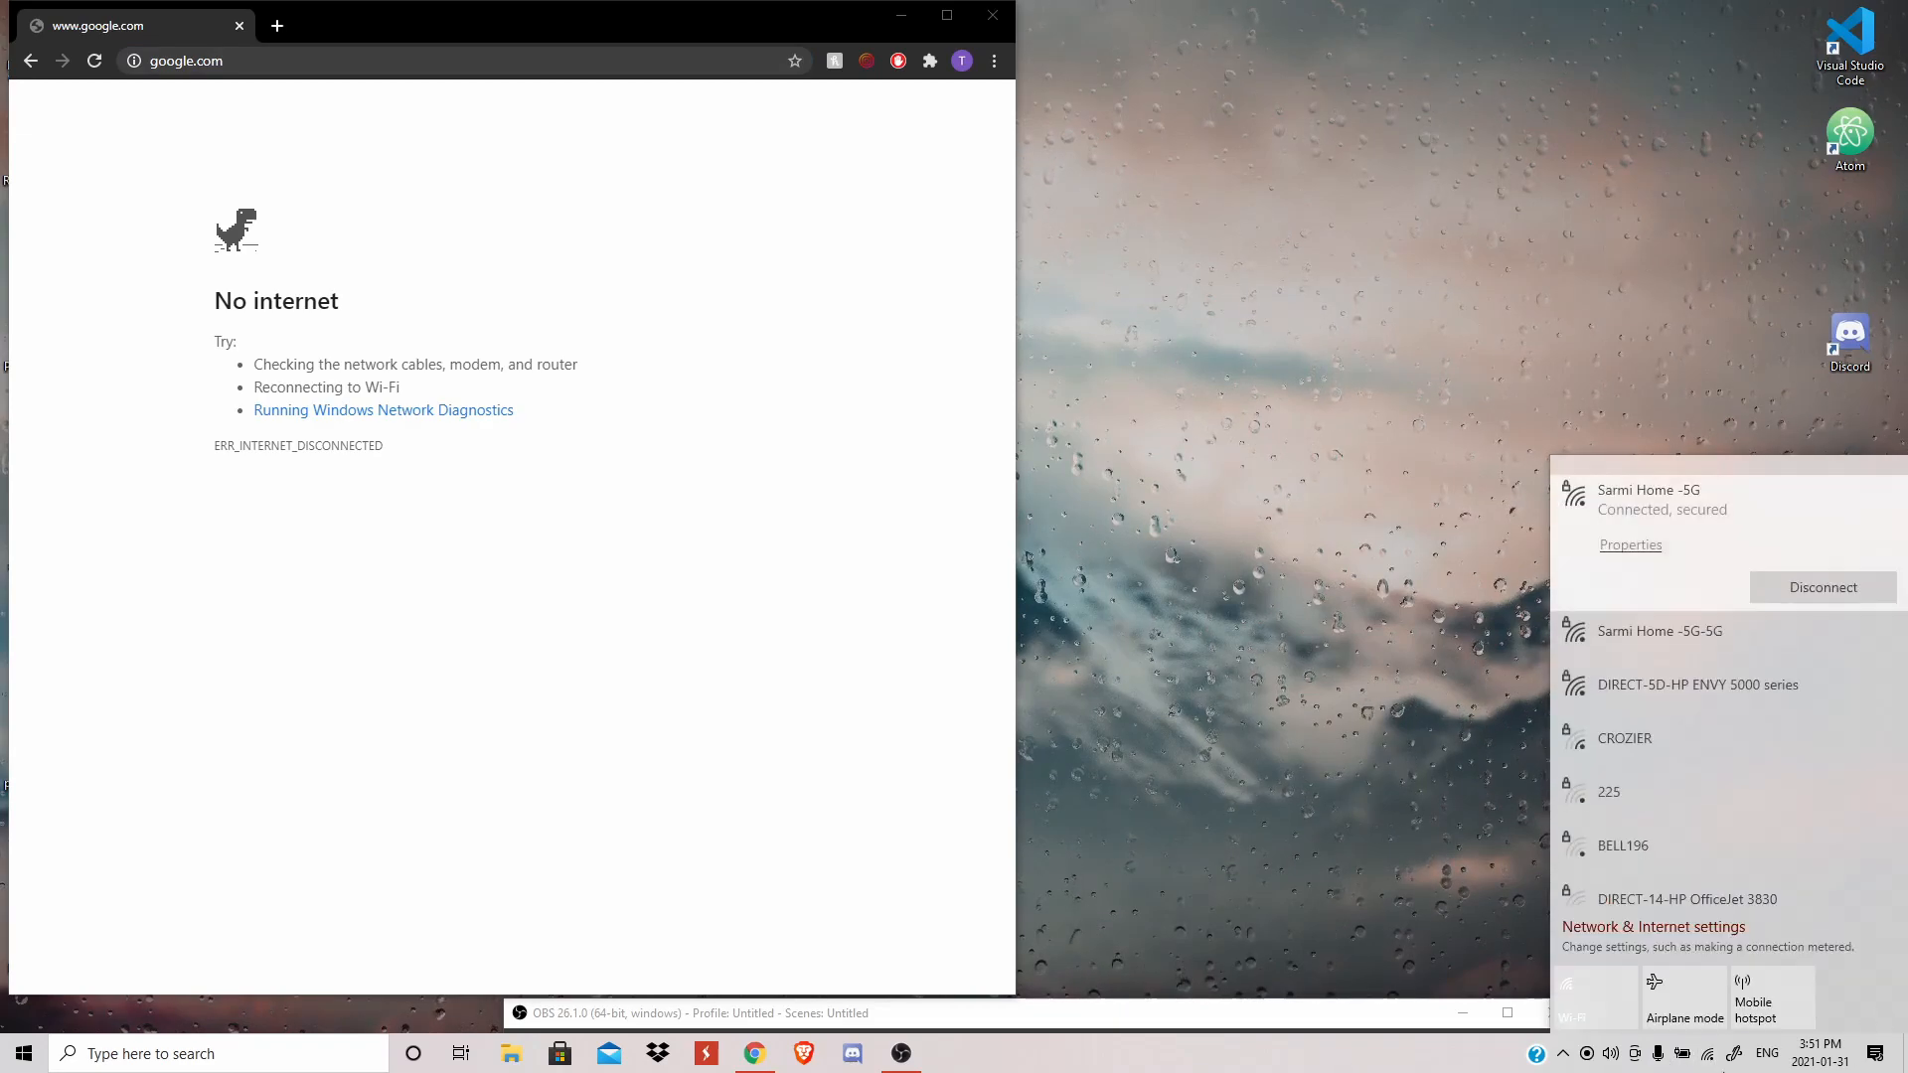
left_click(196, 60)
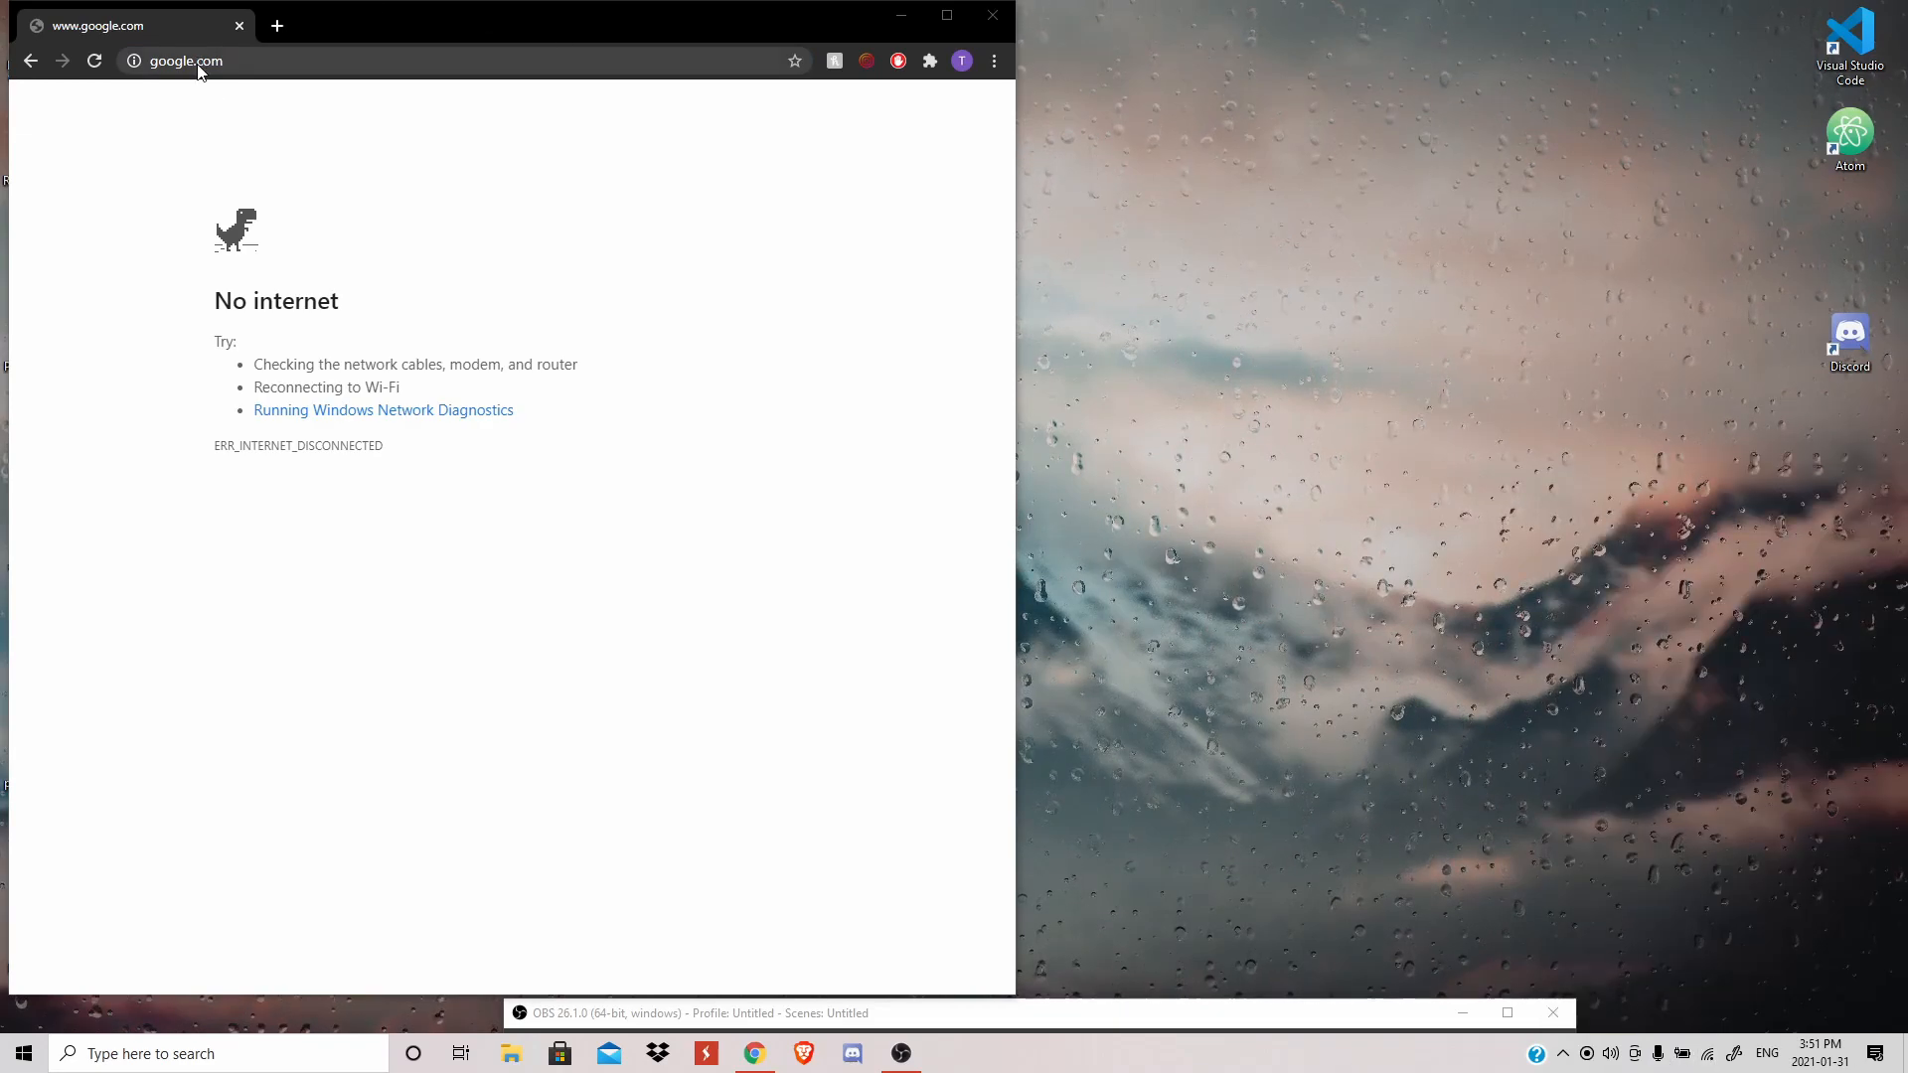
left_click(95, 60)
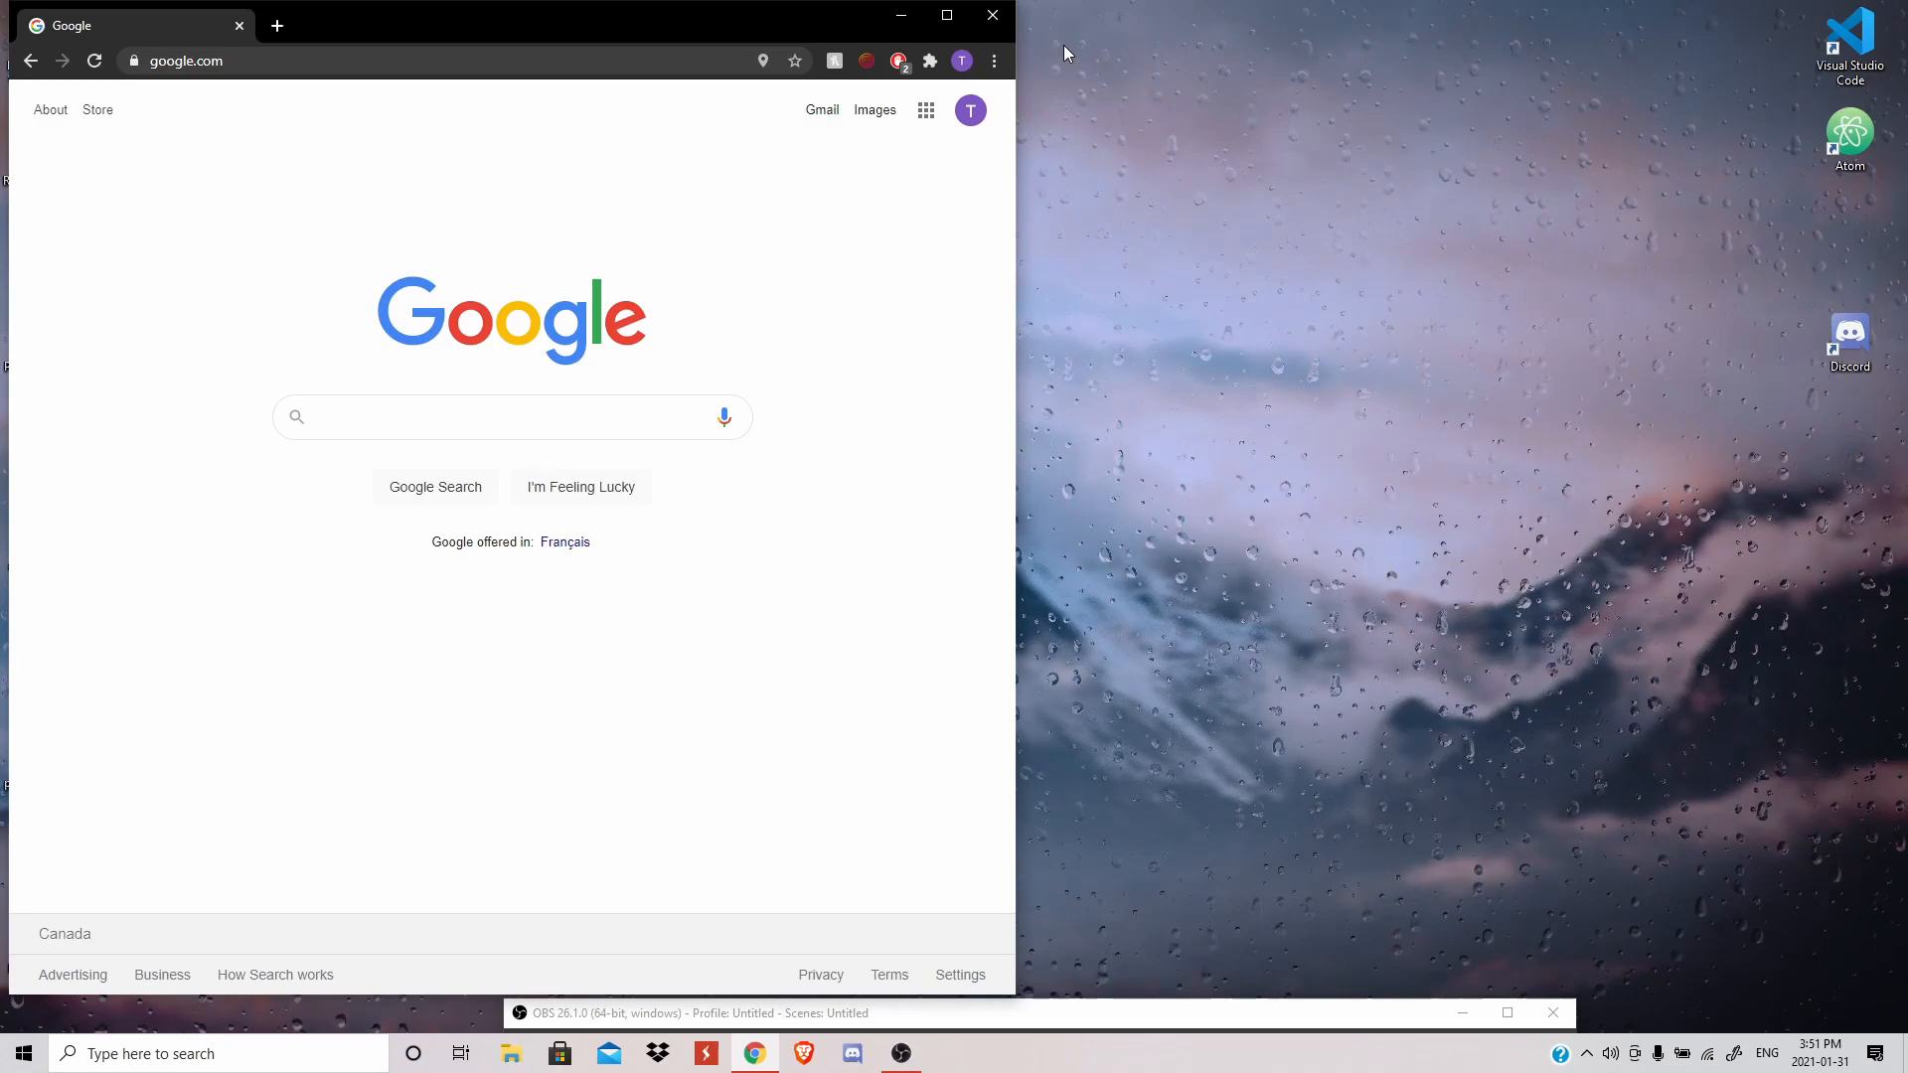
mouse_move(1109, 86)
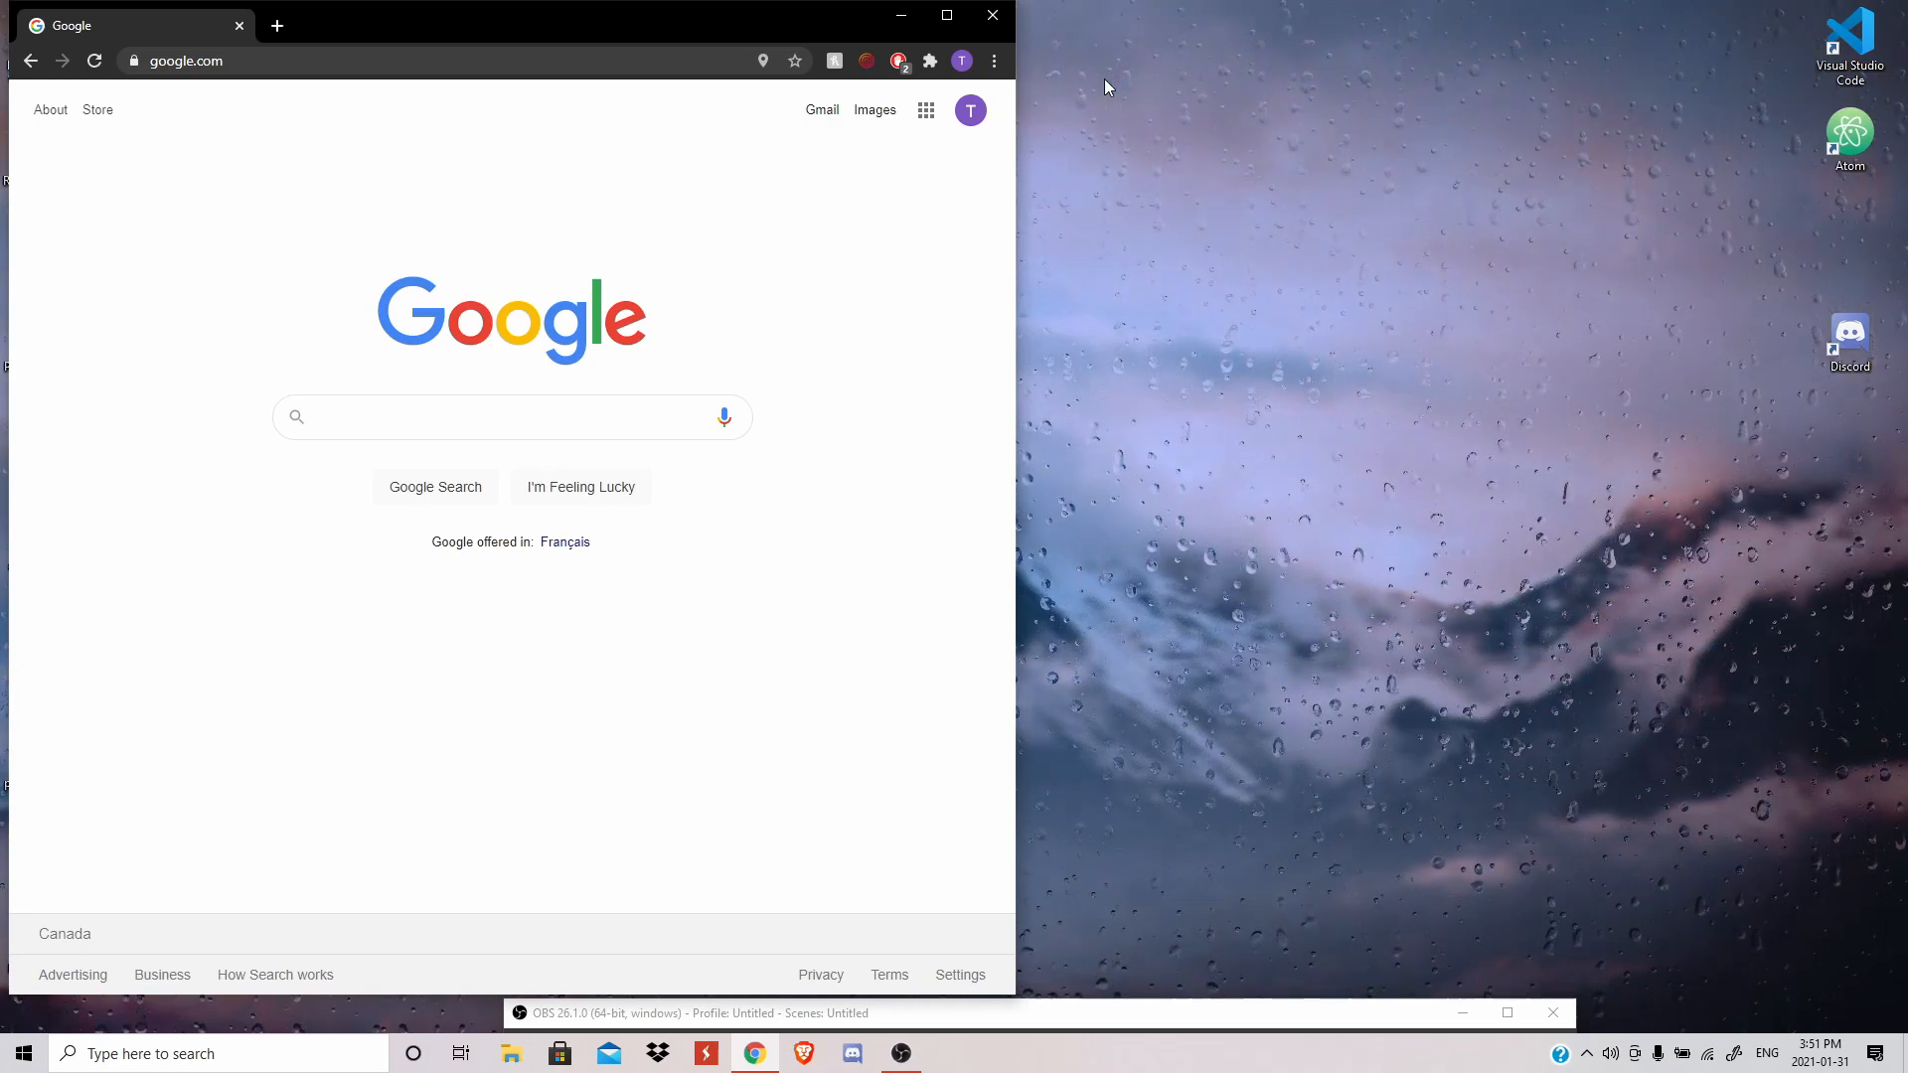
mouse_move(1031, 14)
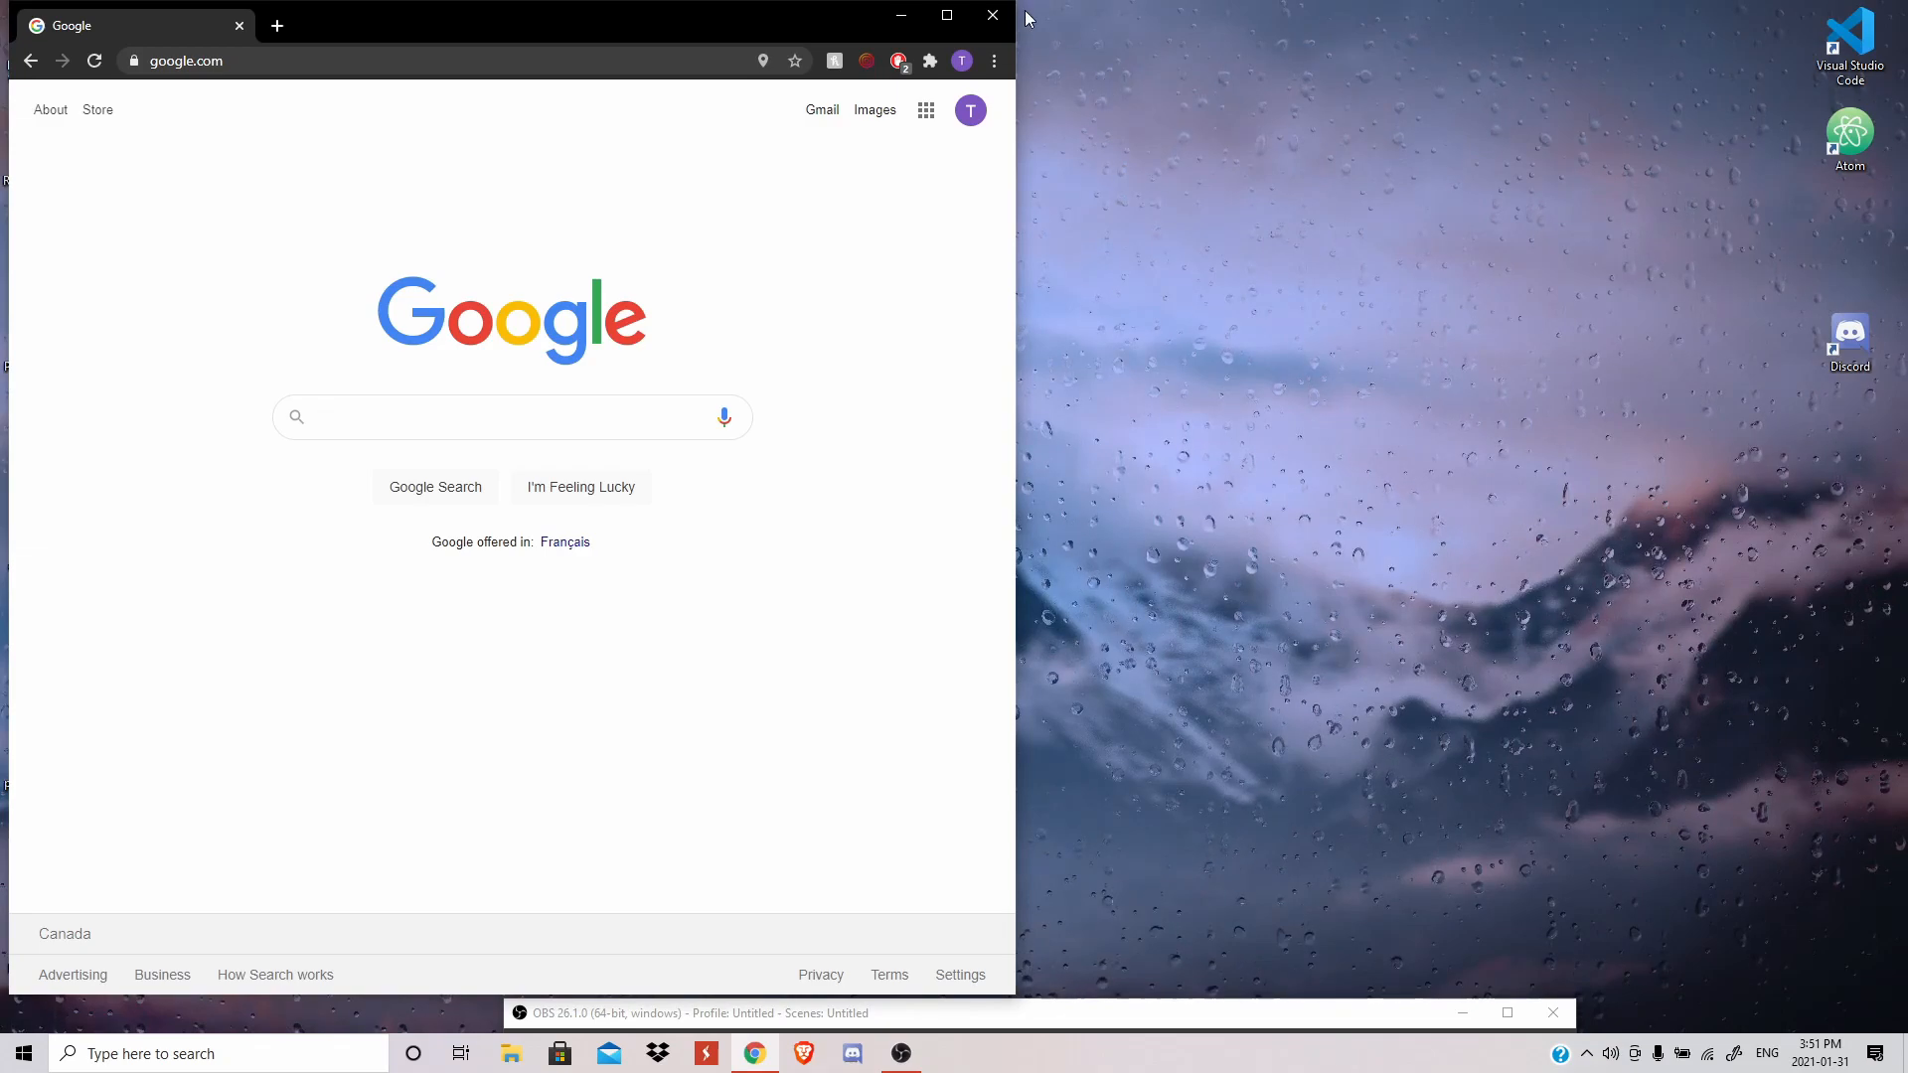
mouse_move(280, 26)
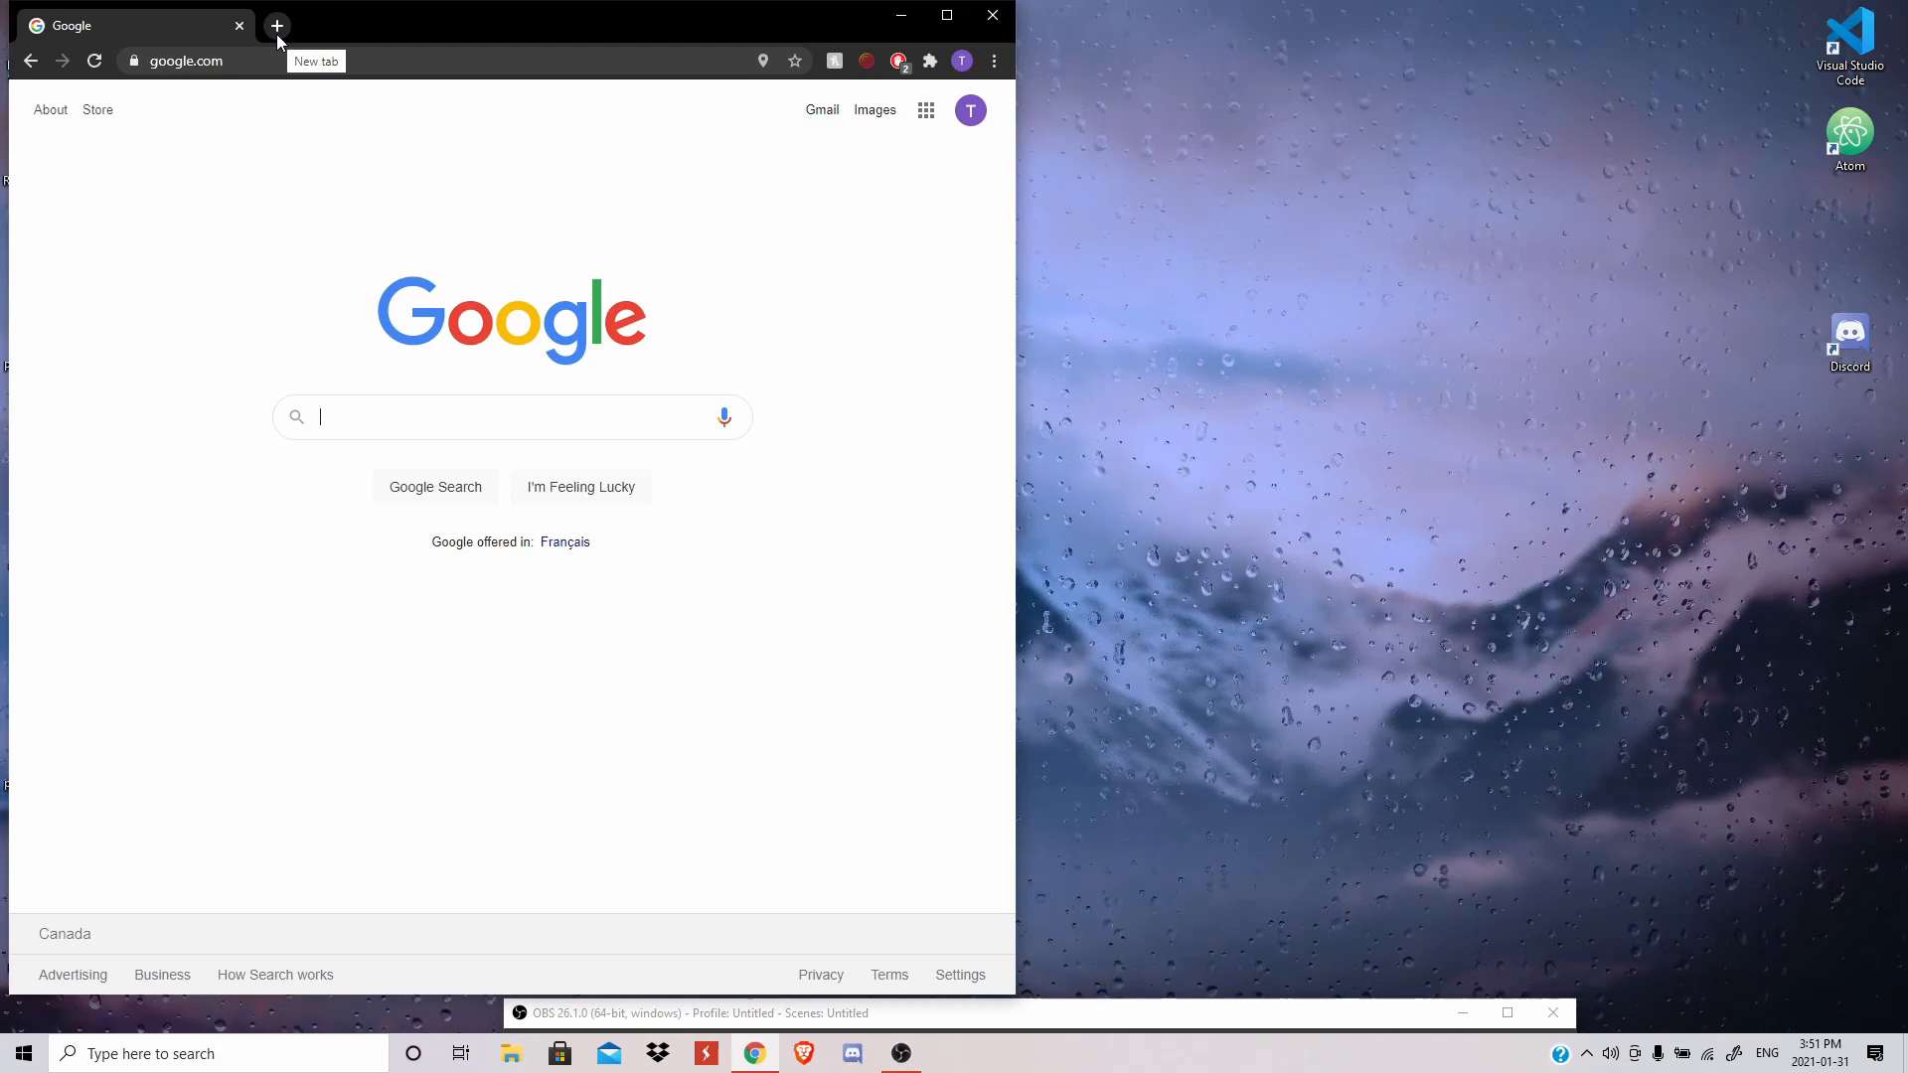
- Search 'urllib' in a new tab and view the docs.python.org urllib modules page
left_click(276, 26)
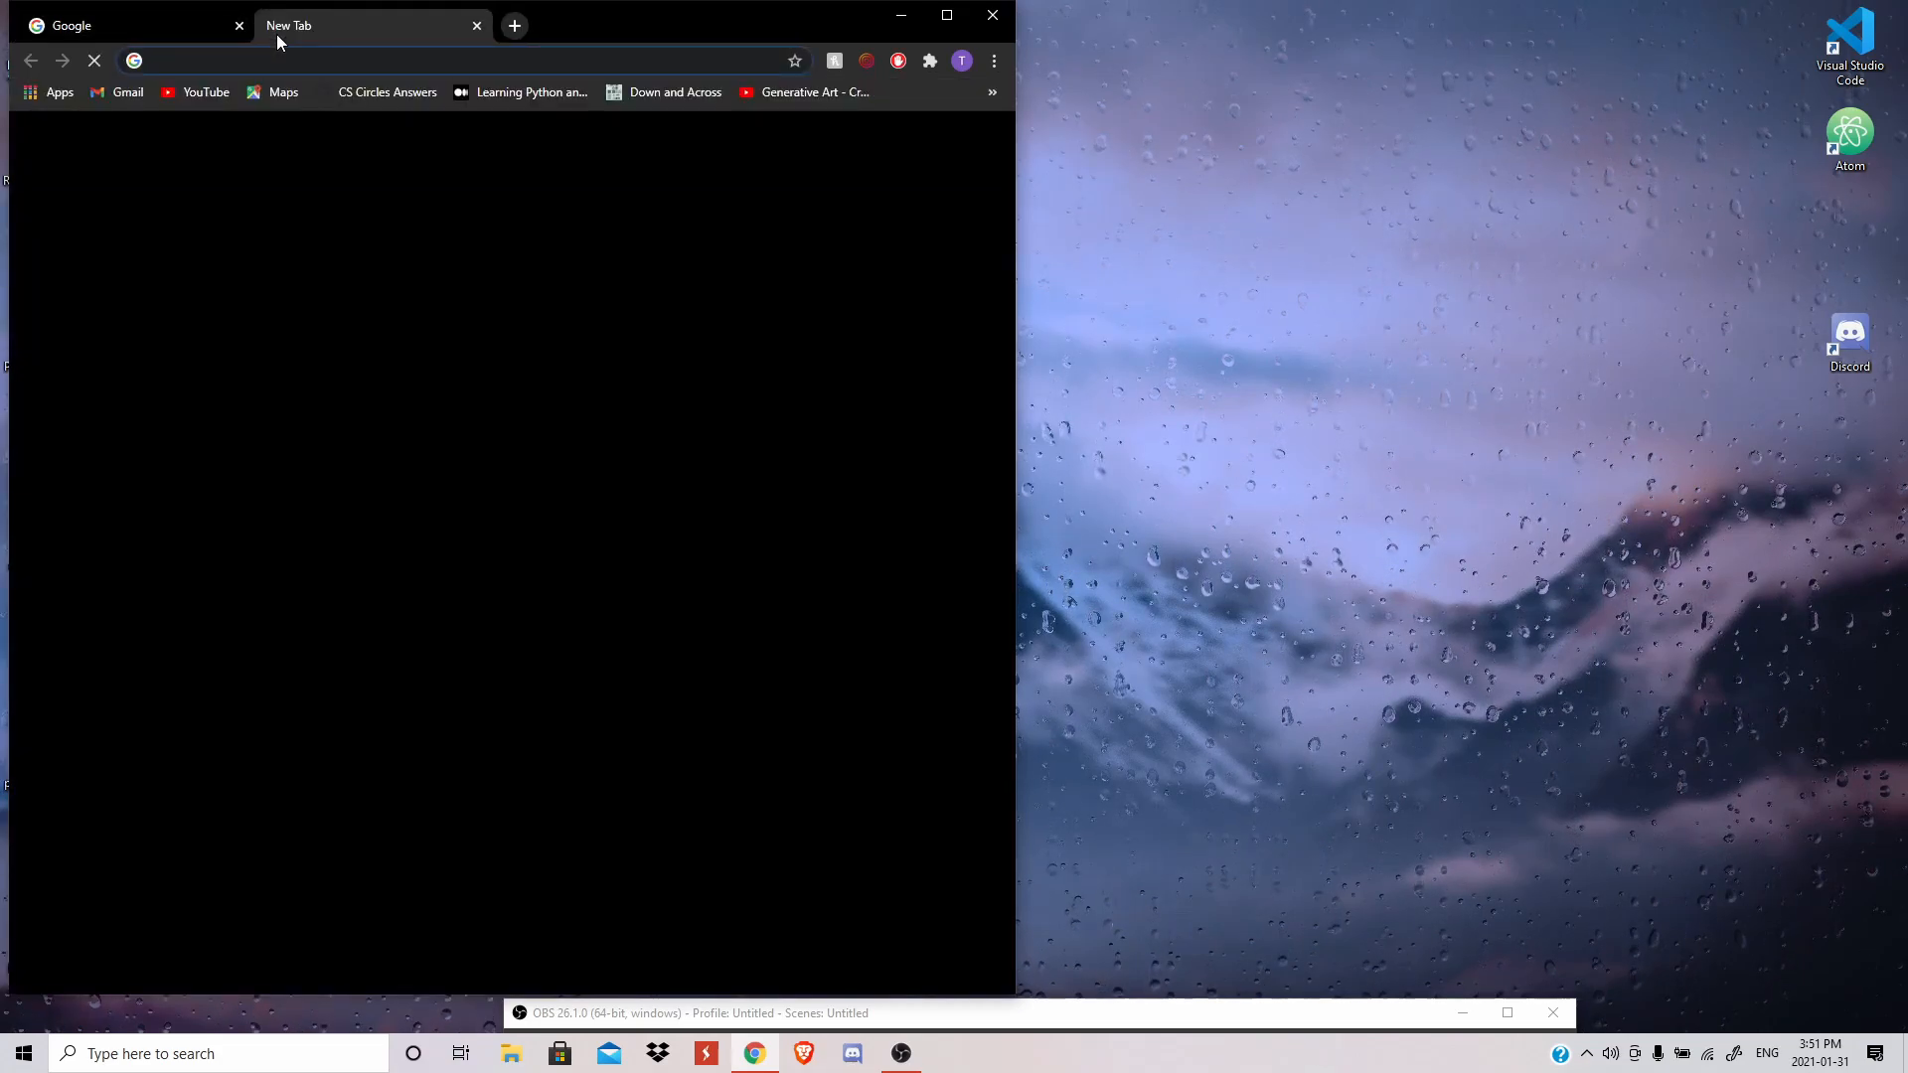
type("urllib.html")
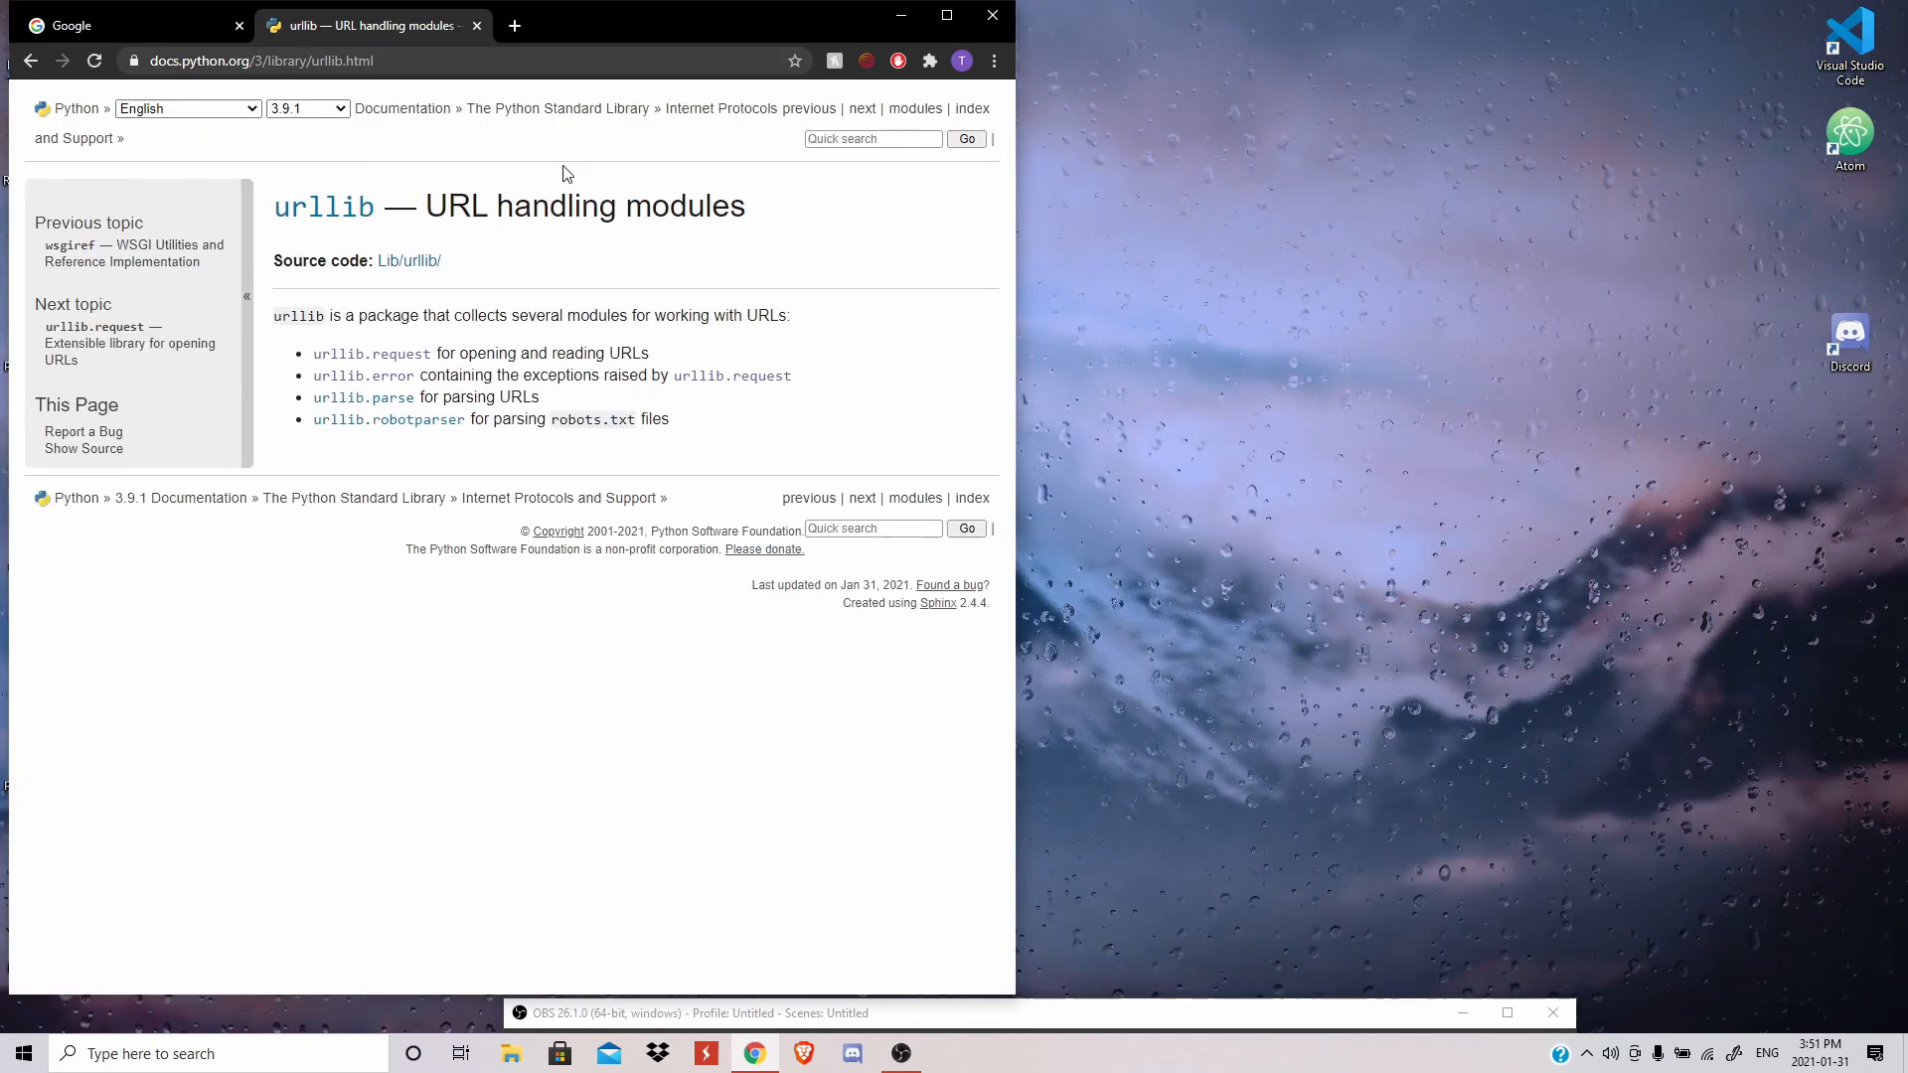
mouse_move(551, 368)
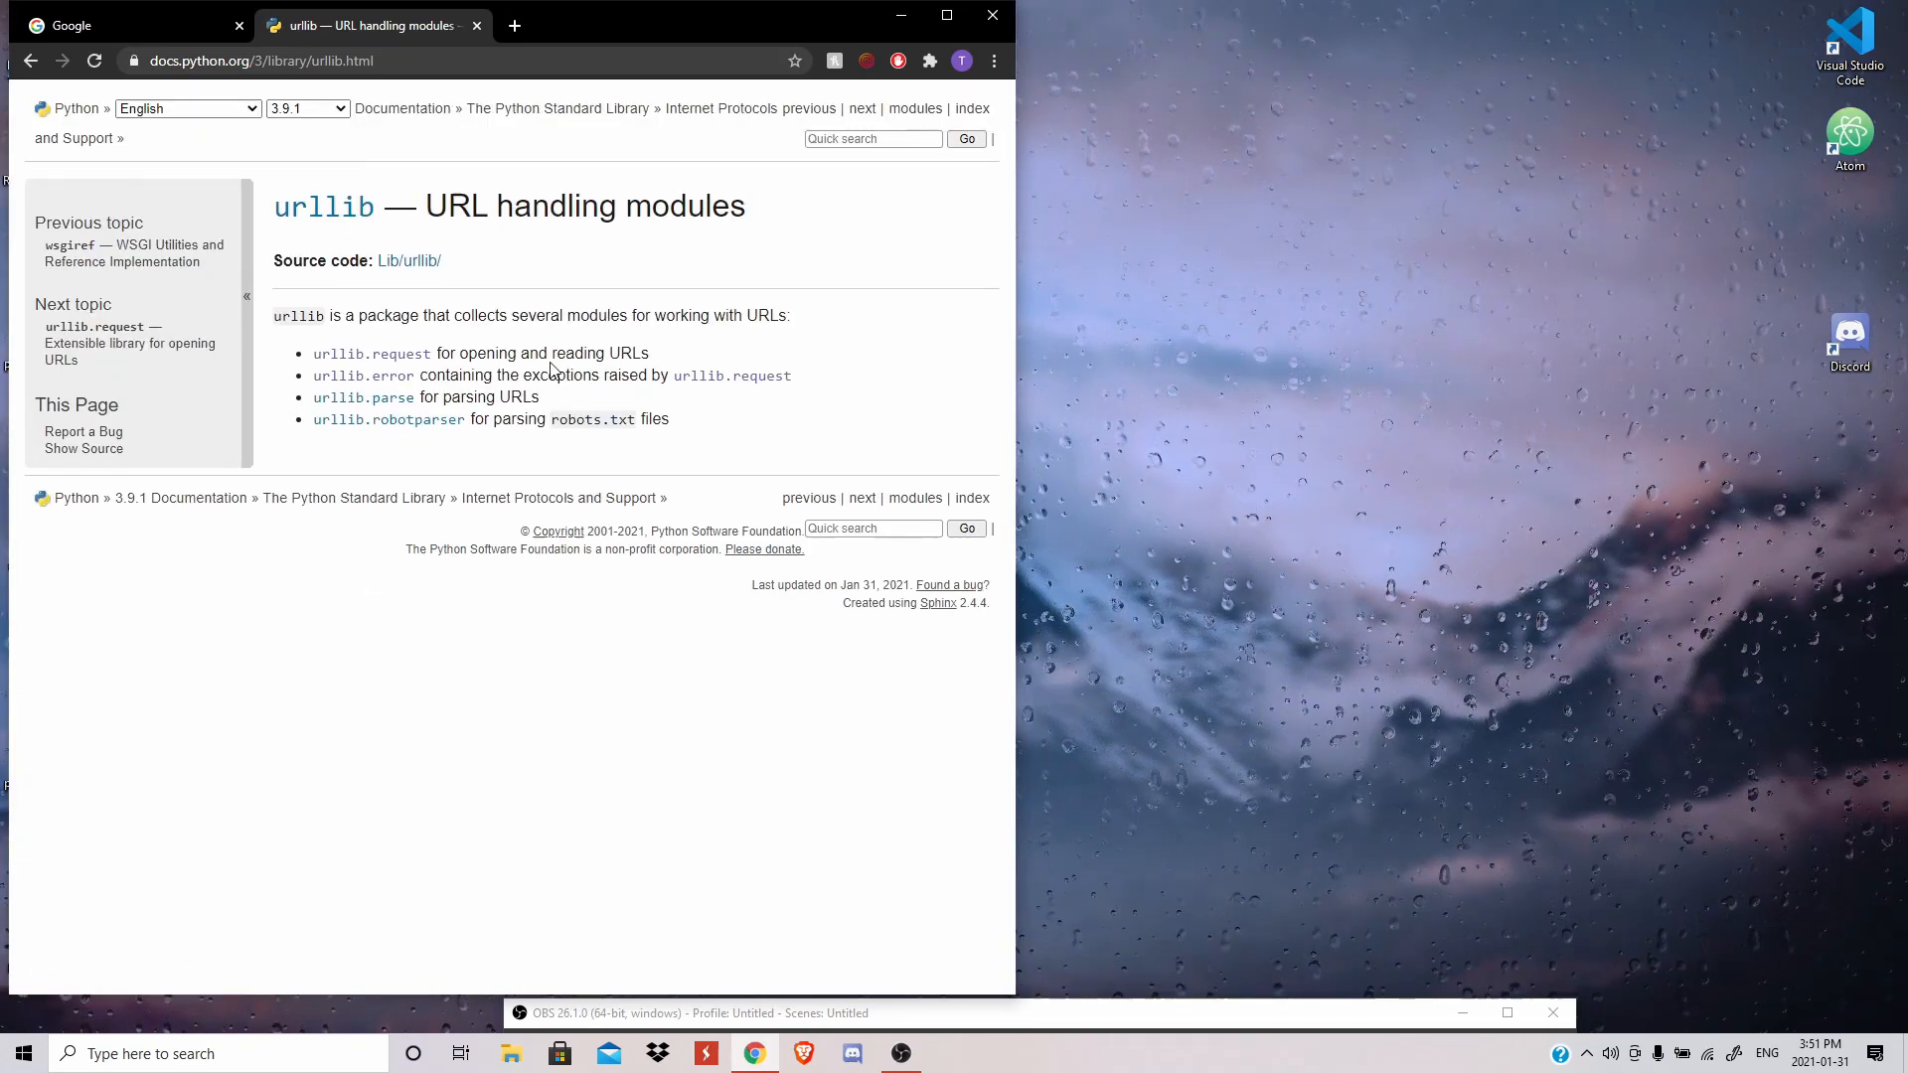
mouse_move(377, 156)
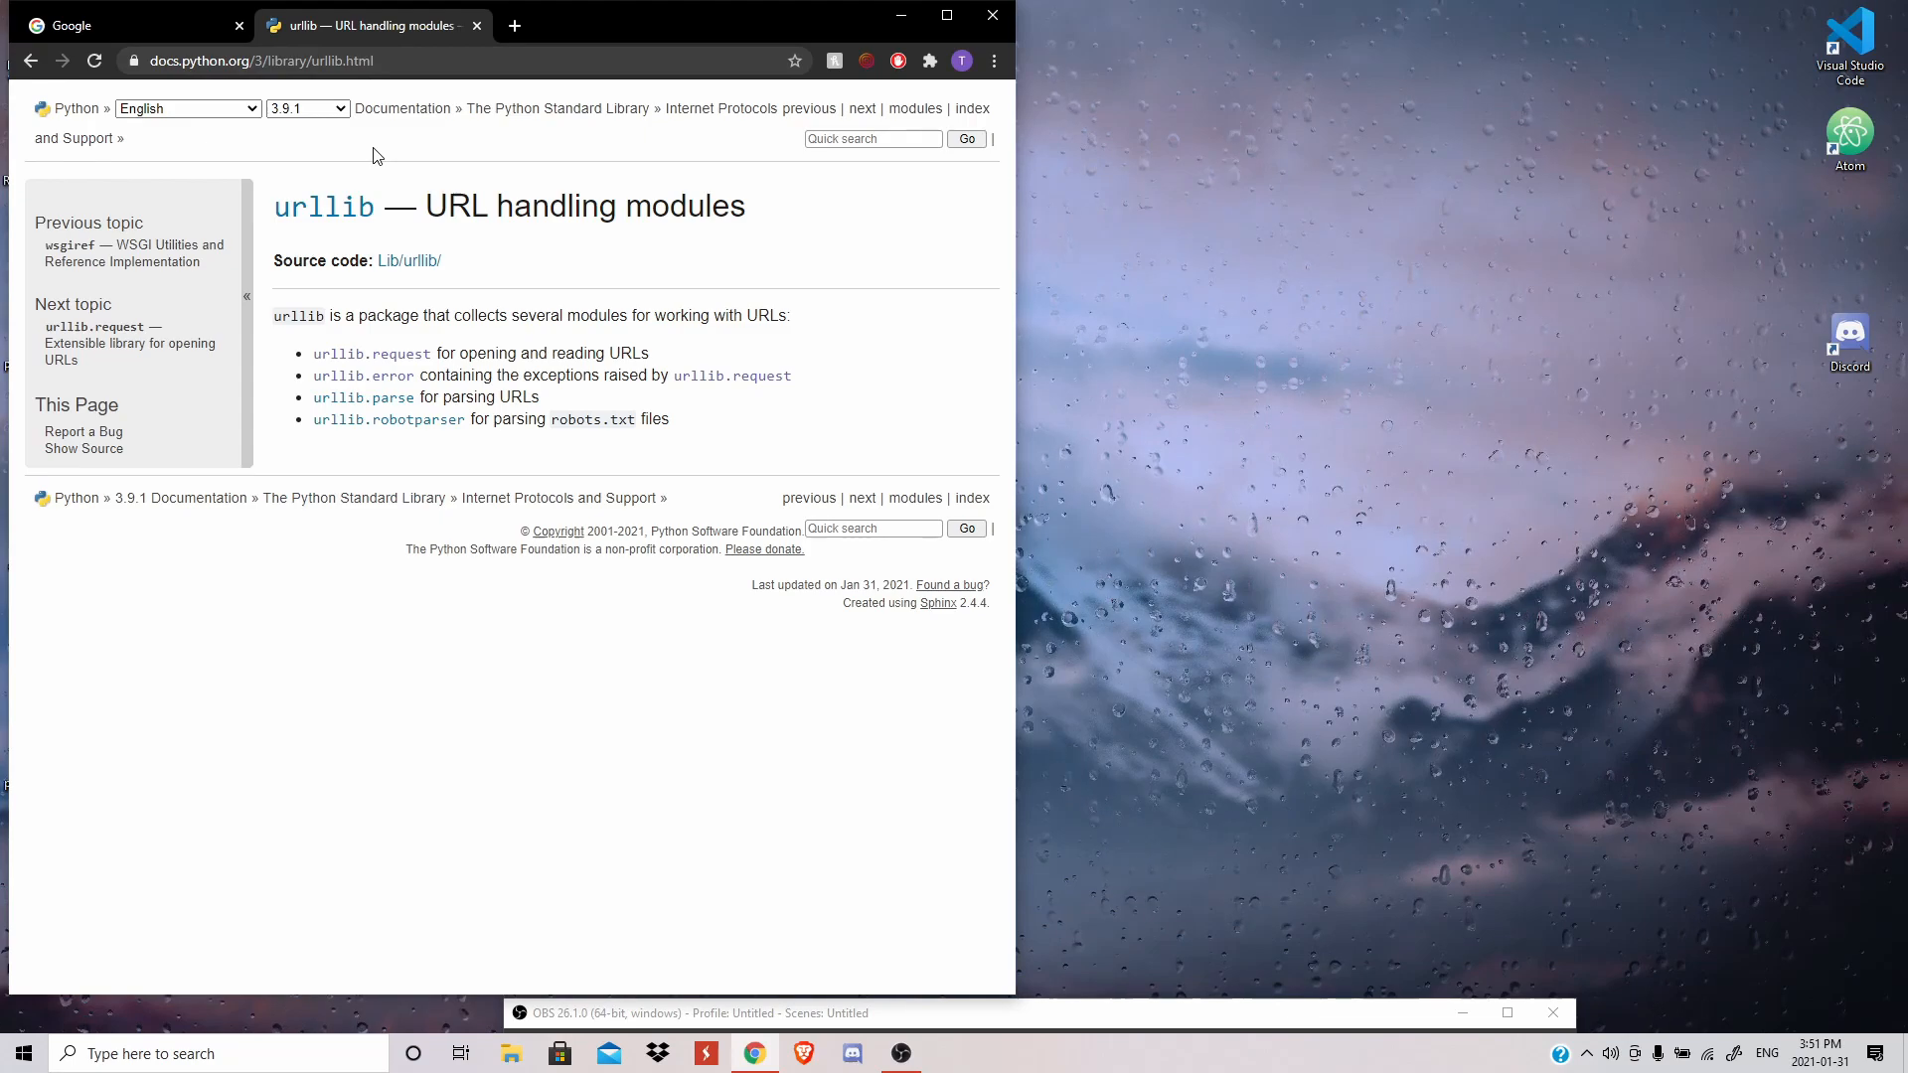
mouse_move(256, 459)
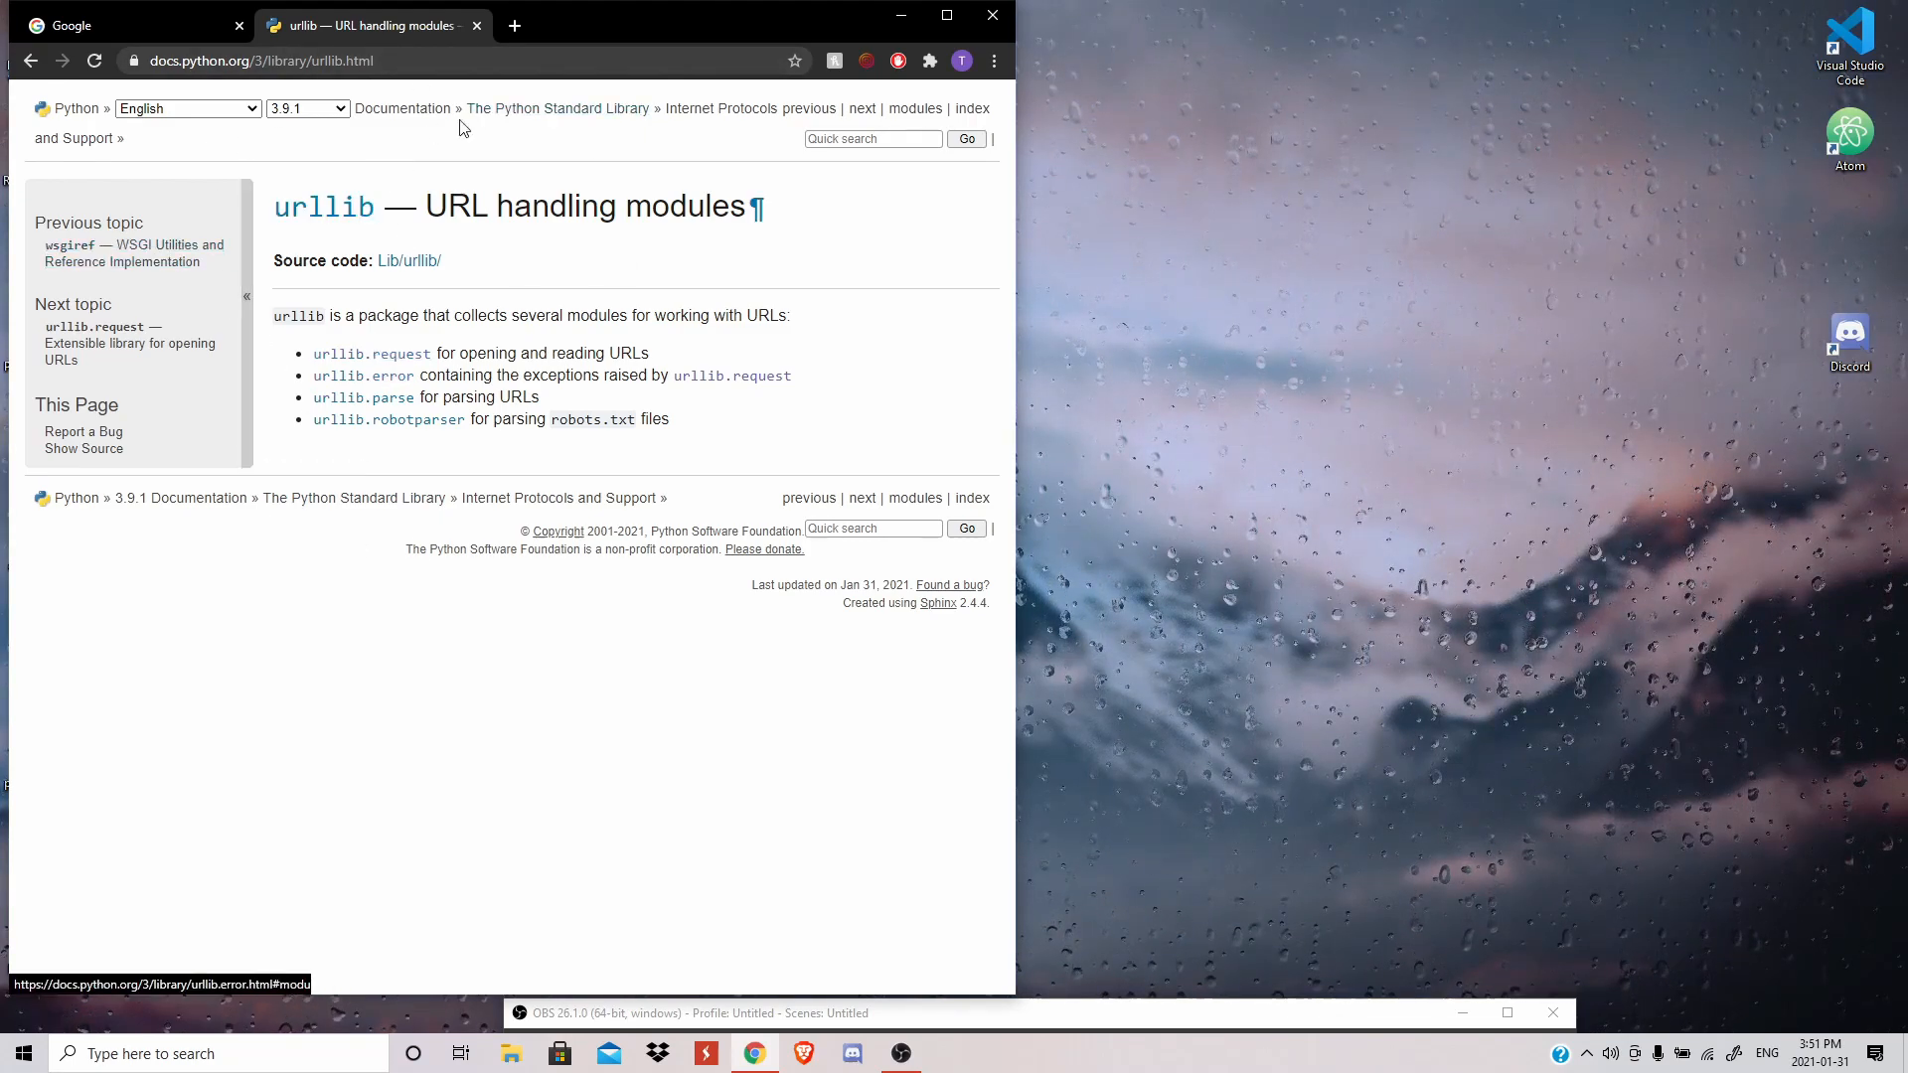
mouse_move(504, 60)
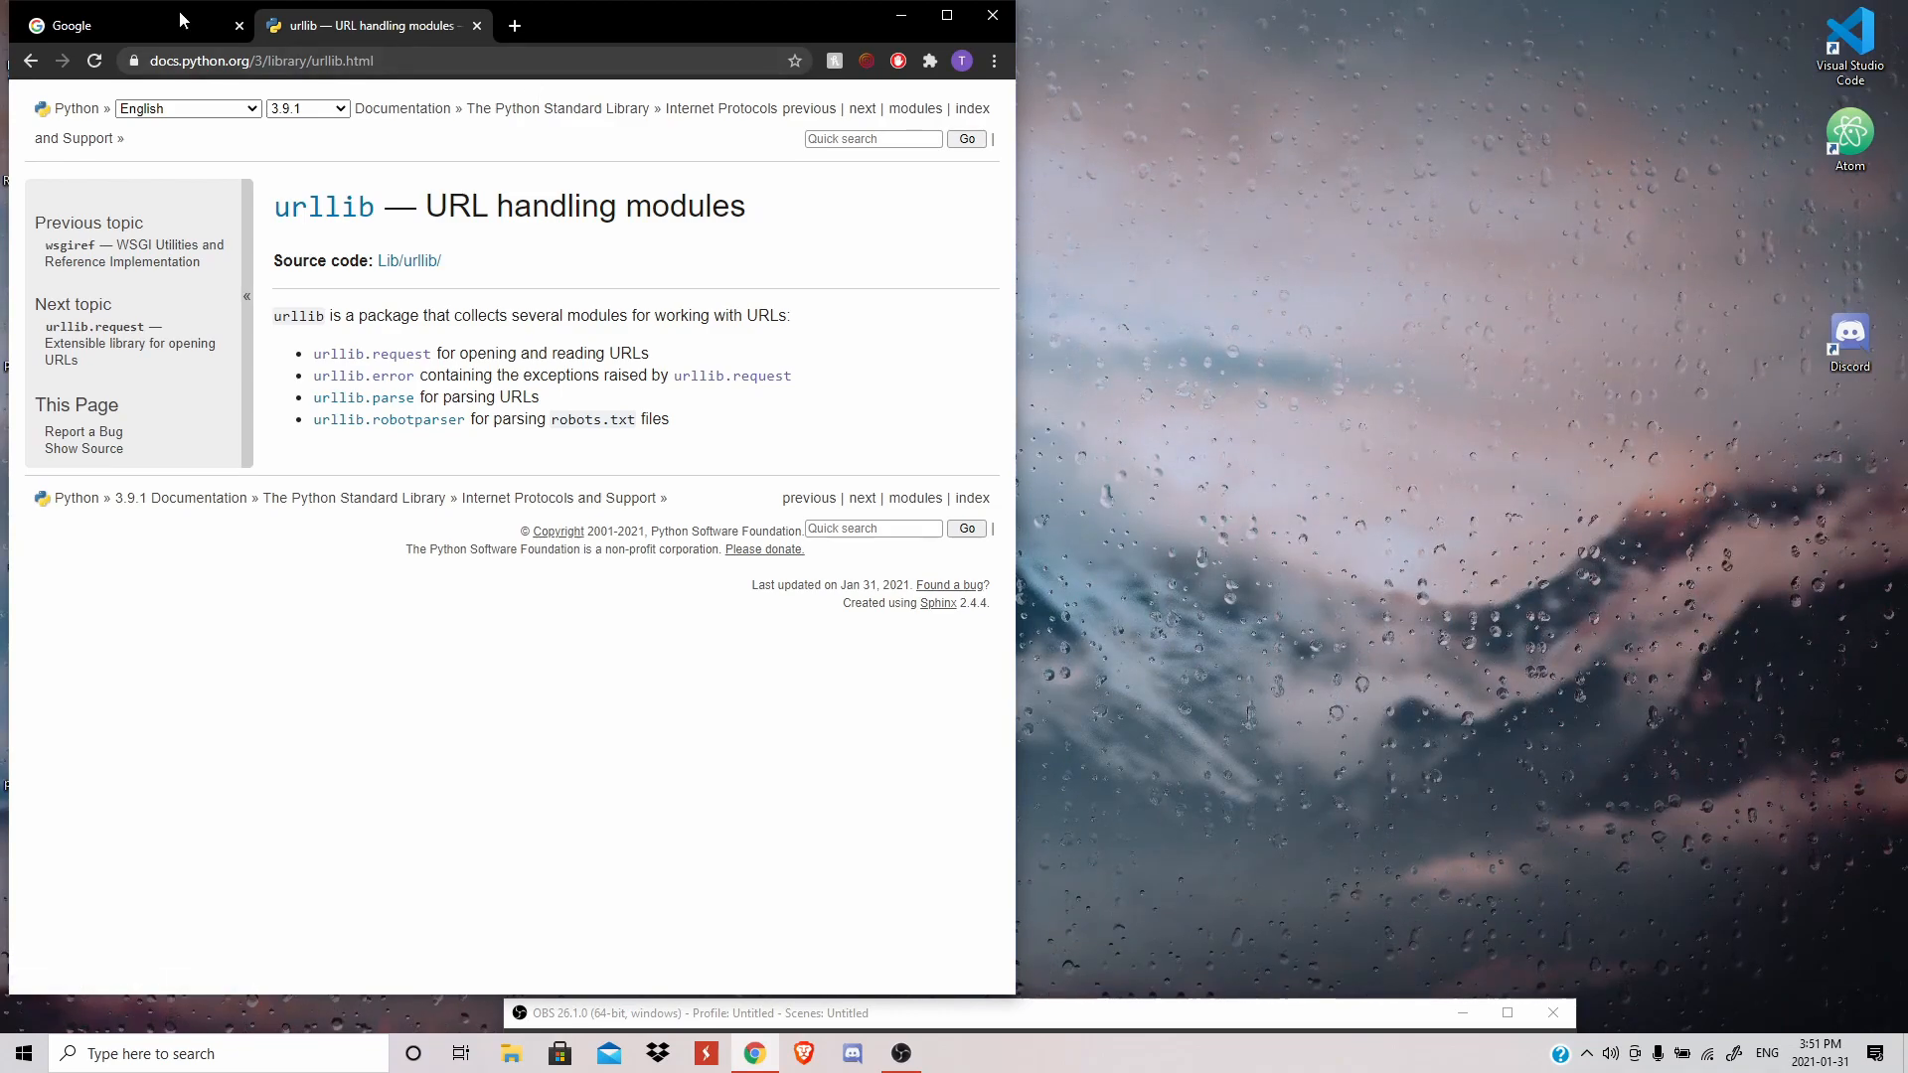
mouse_move(321, 364)
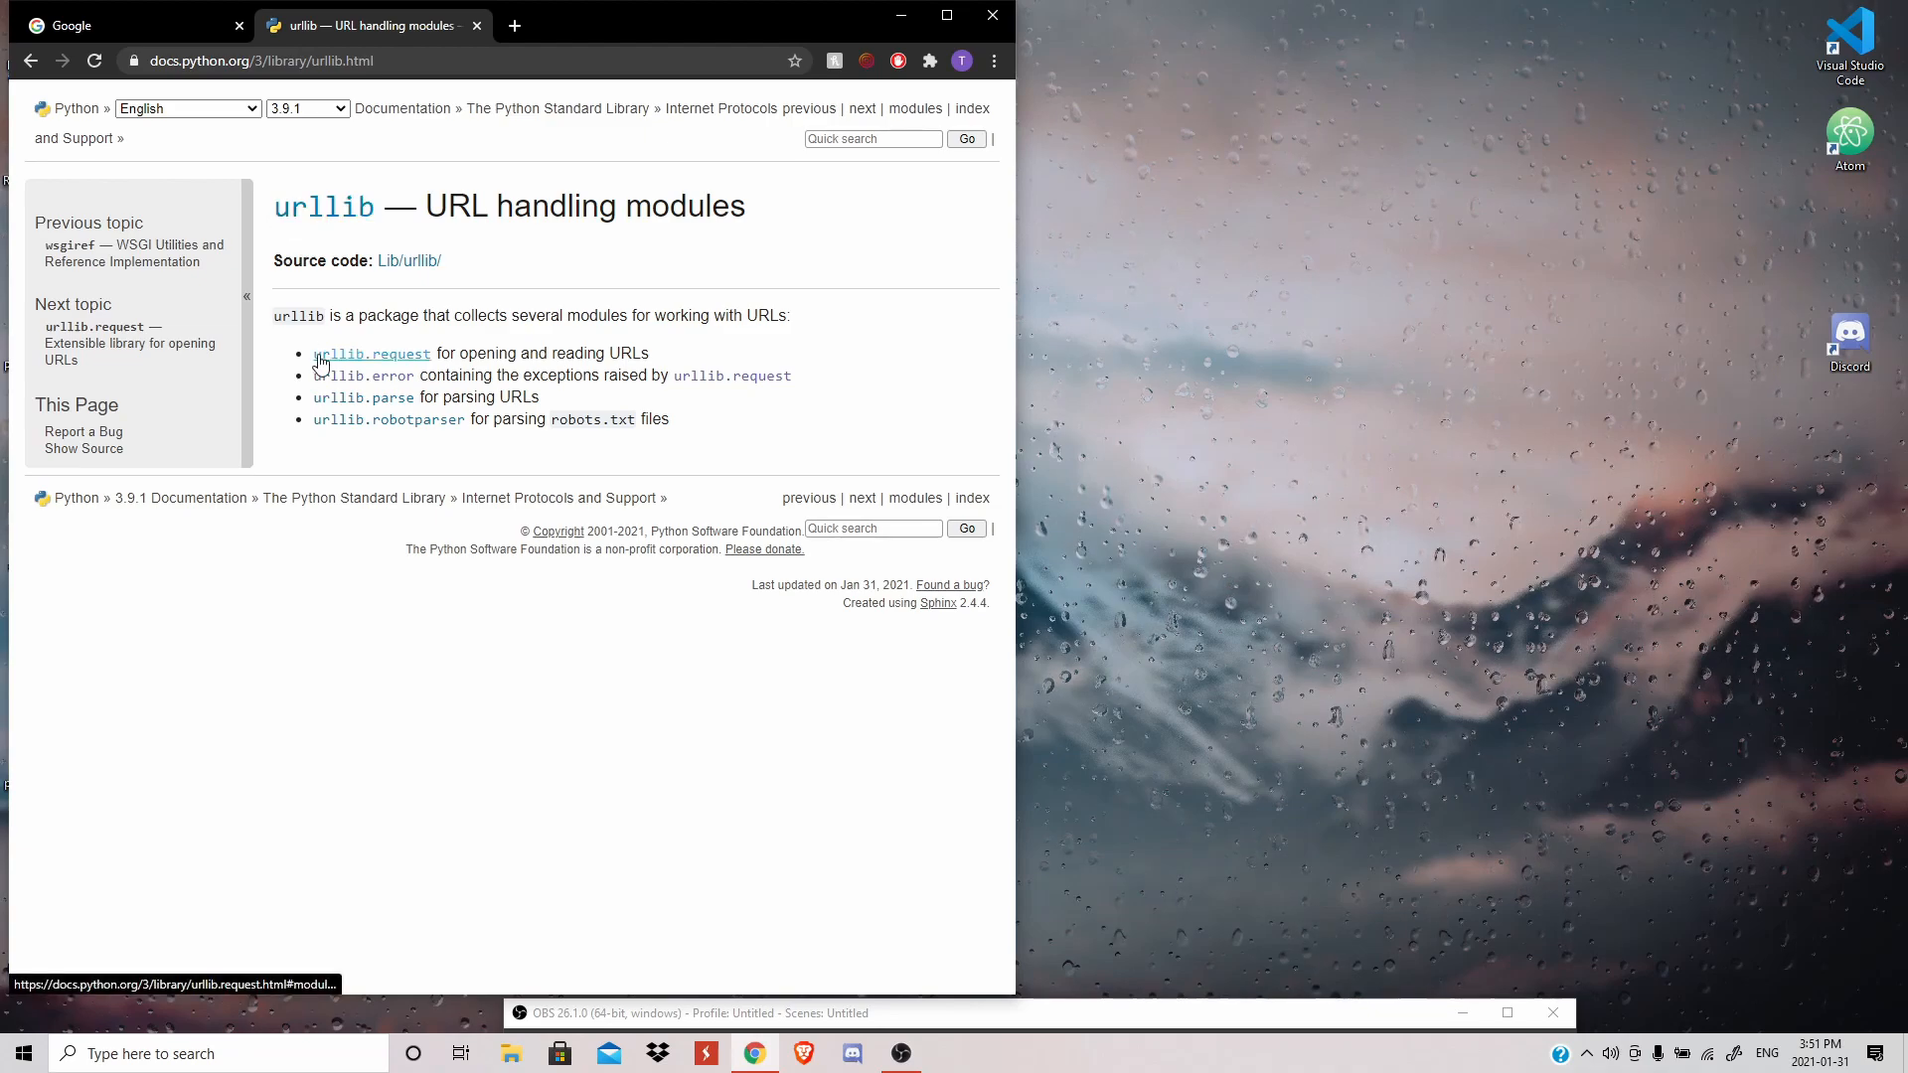
double_click(372, 354)
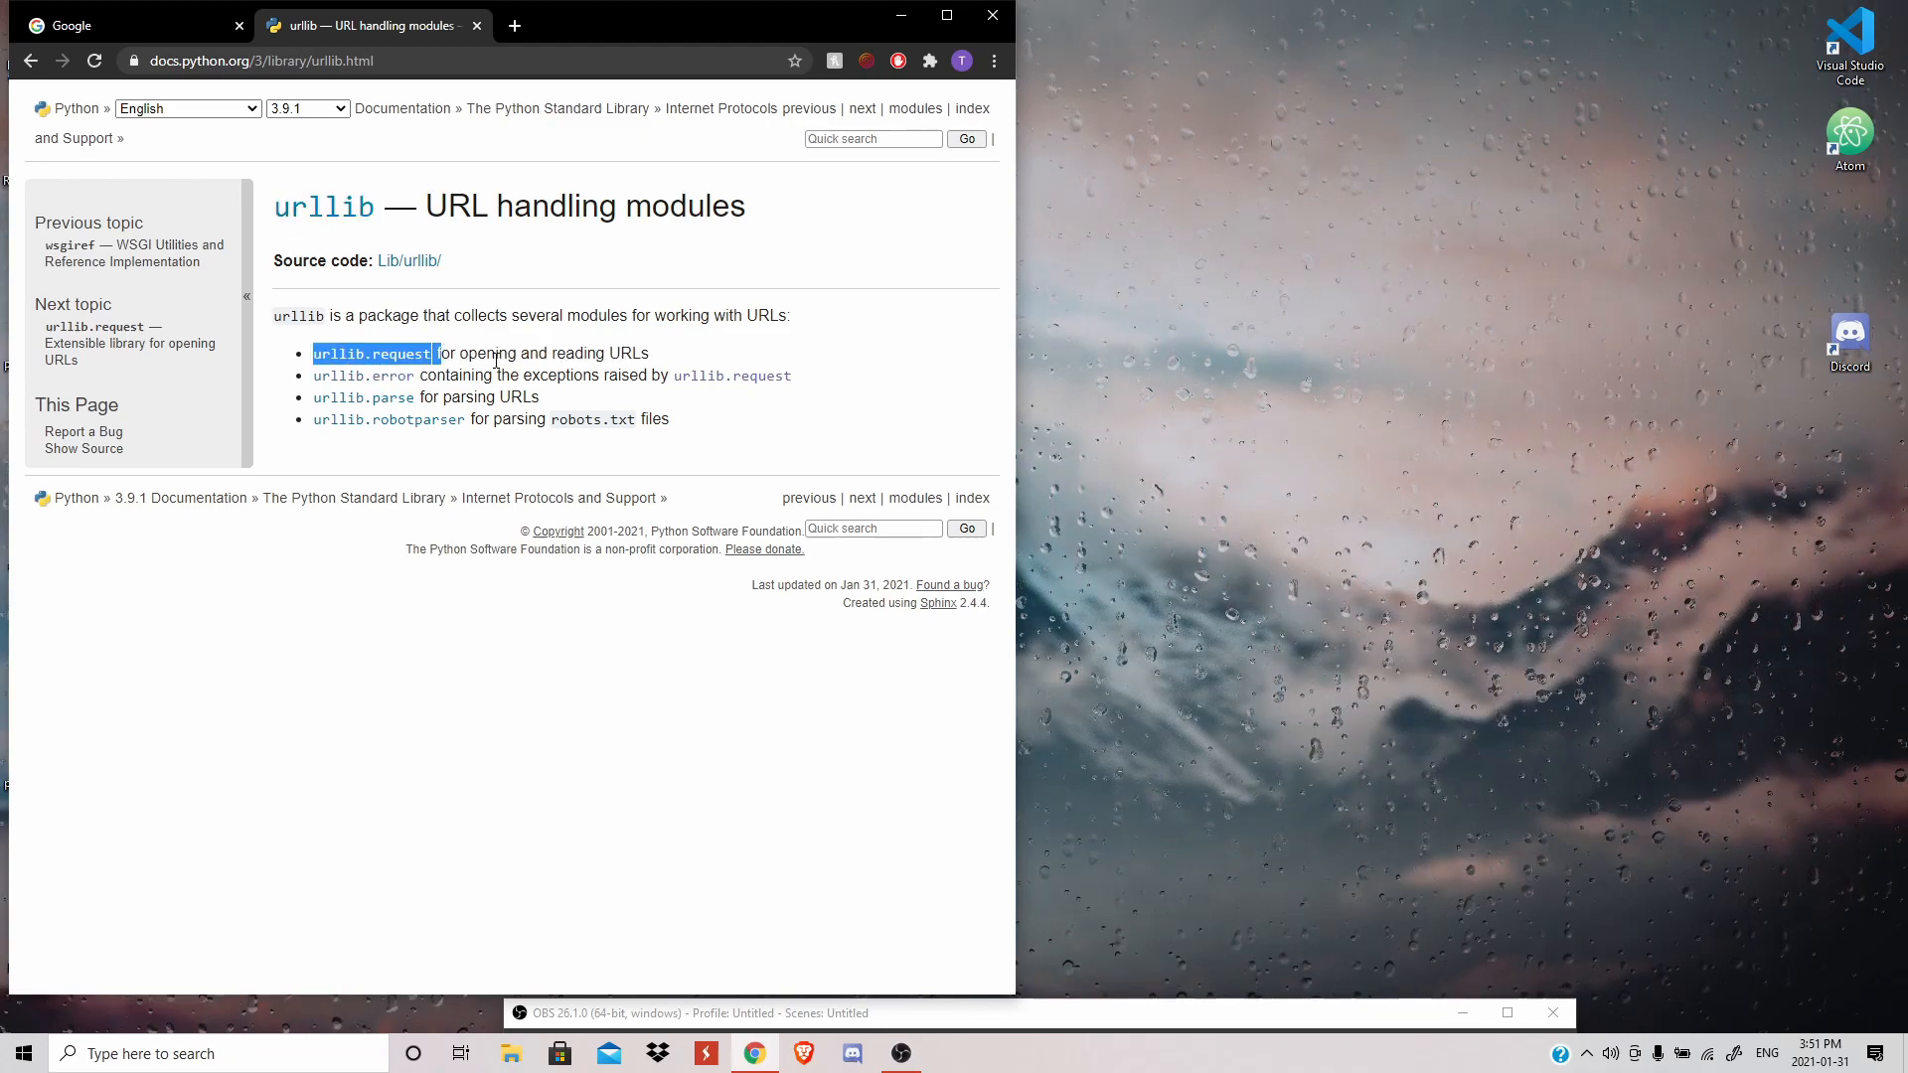
left_click(591, 353)
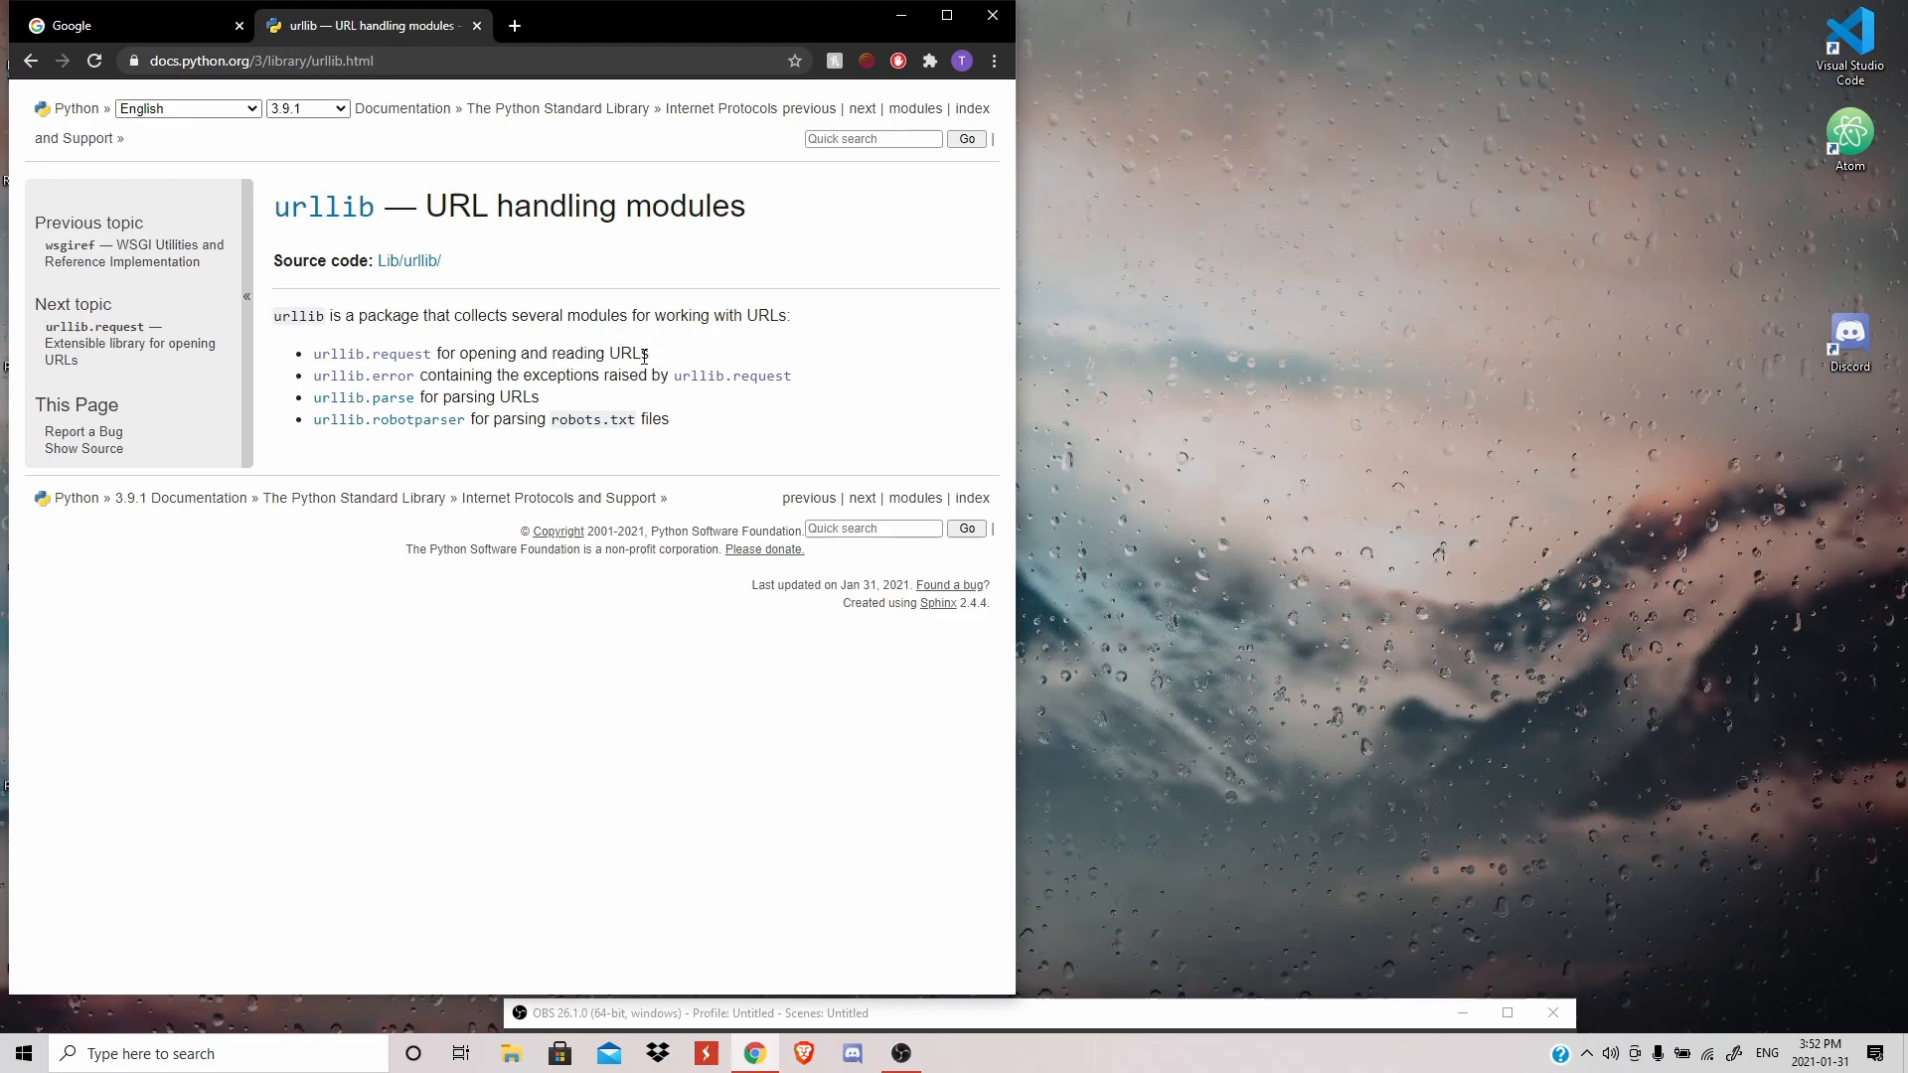
mouse_move(185, 667)
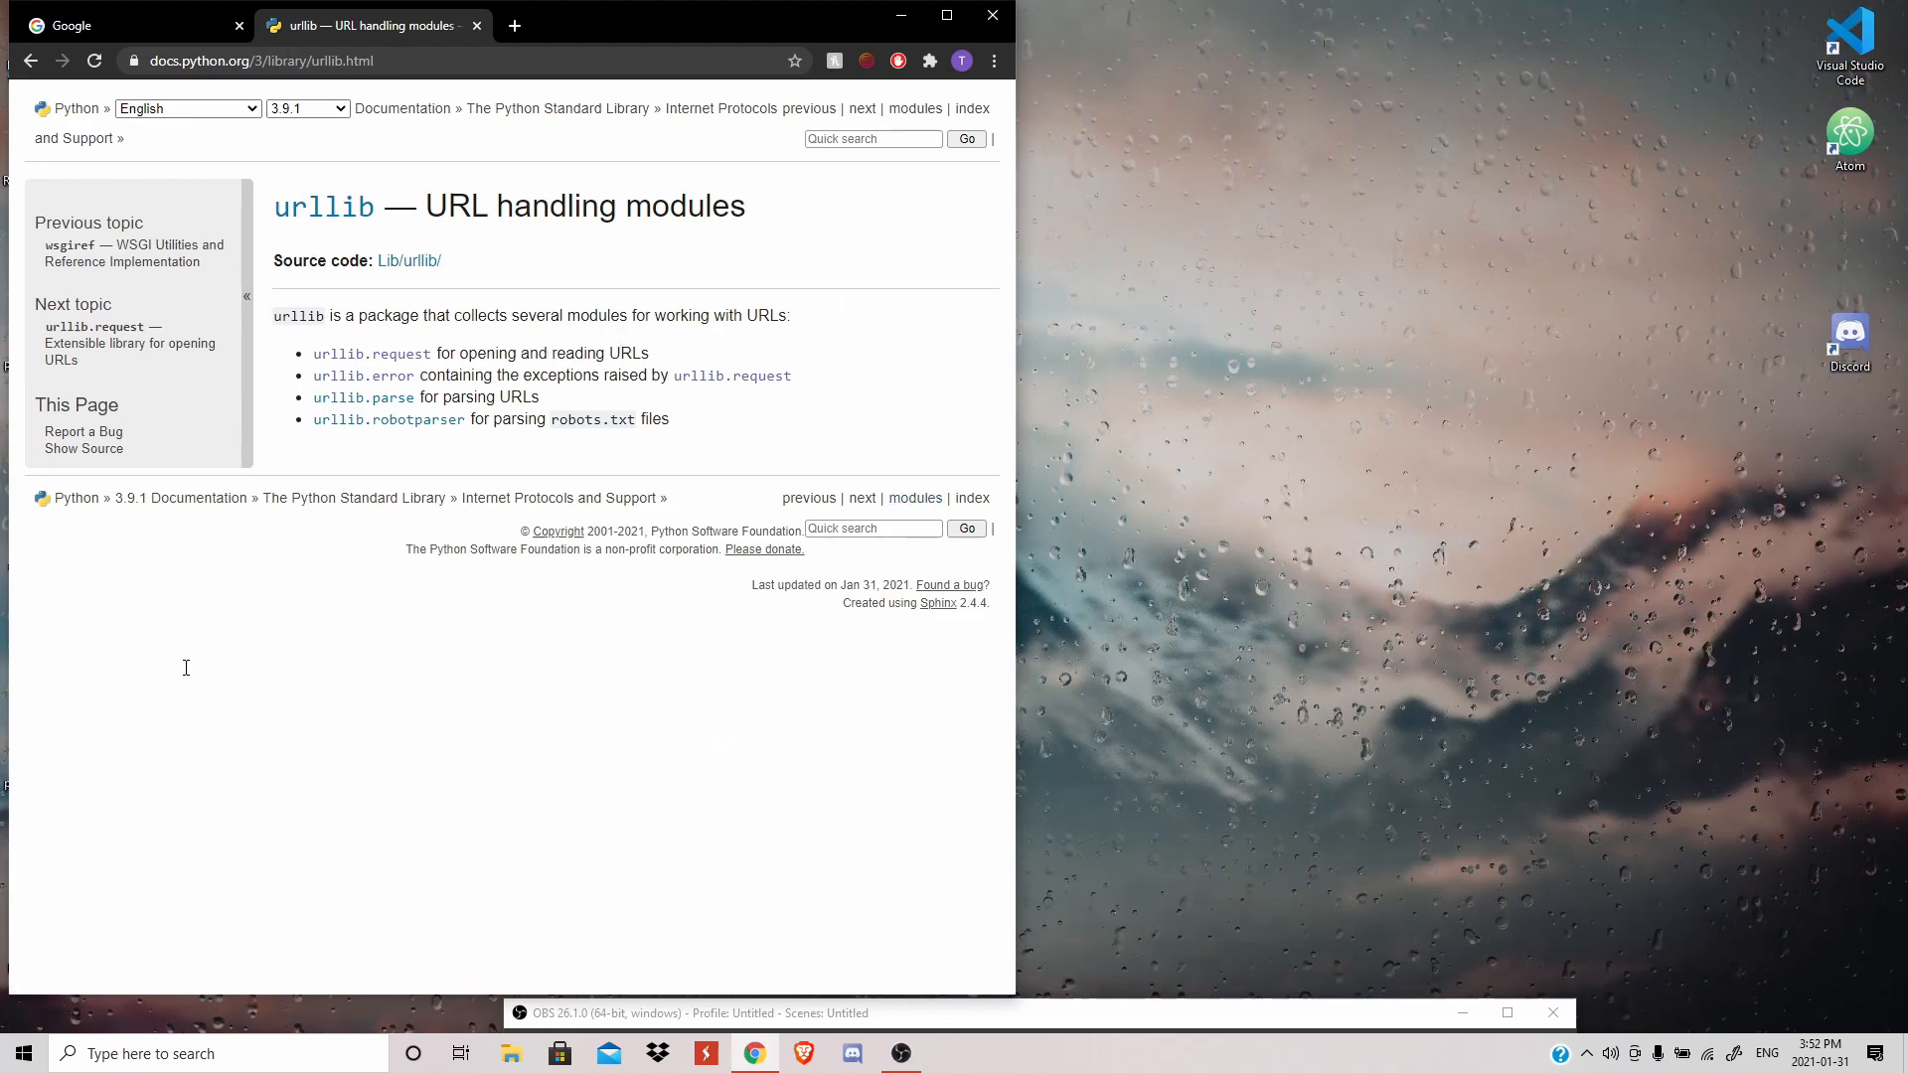
mouse_move(314, 364)
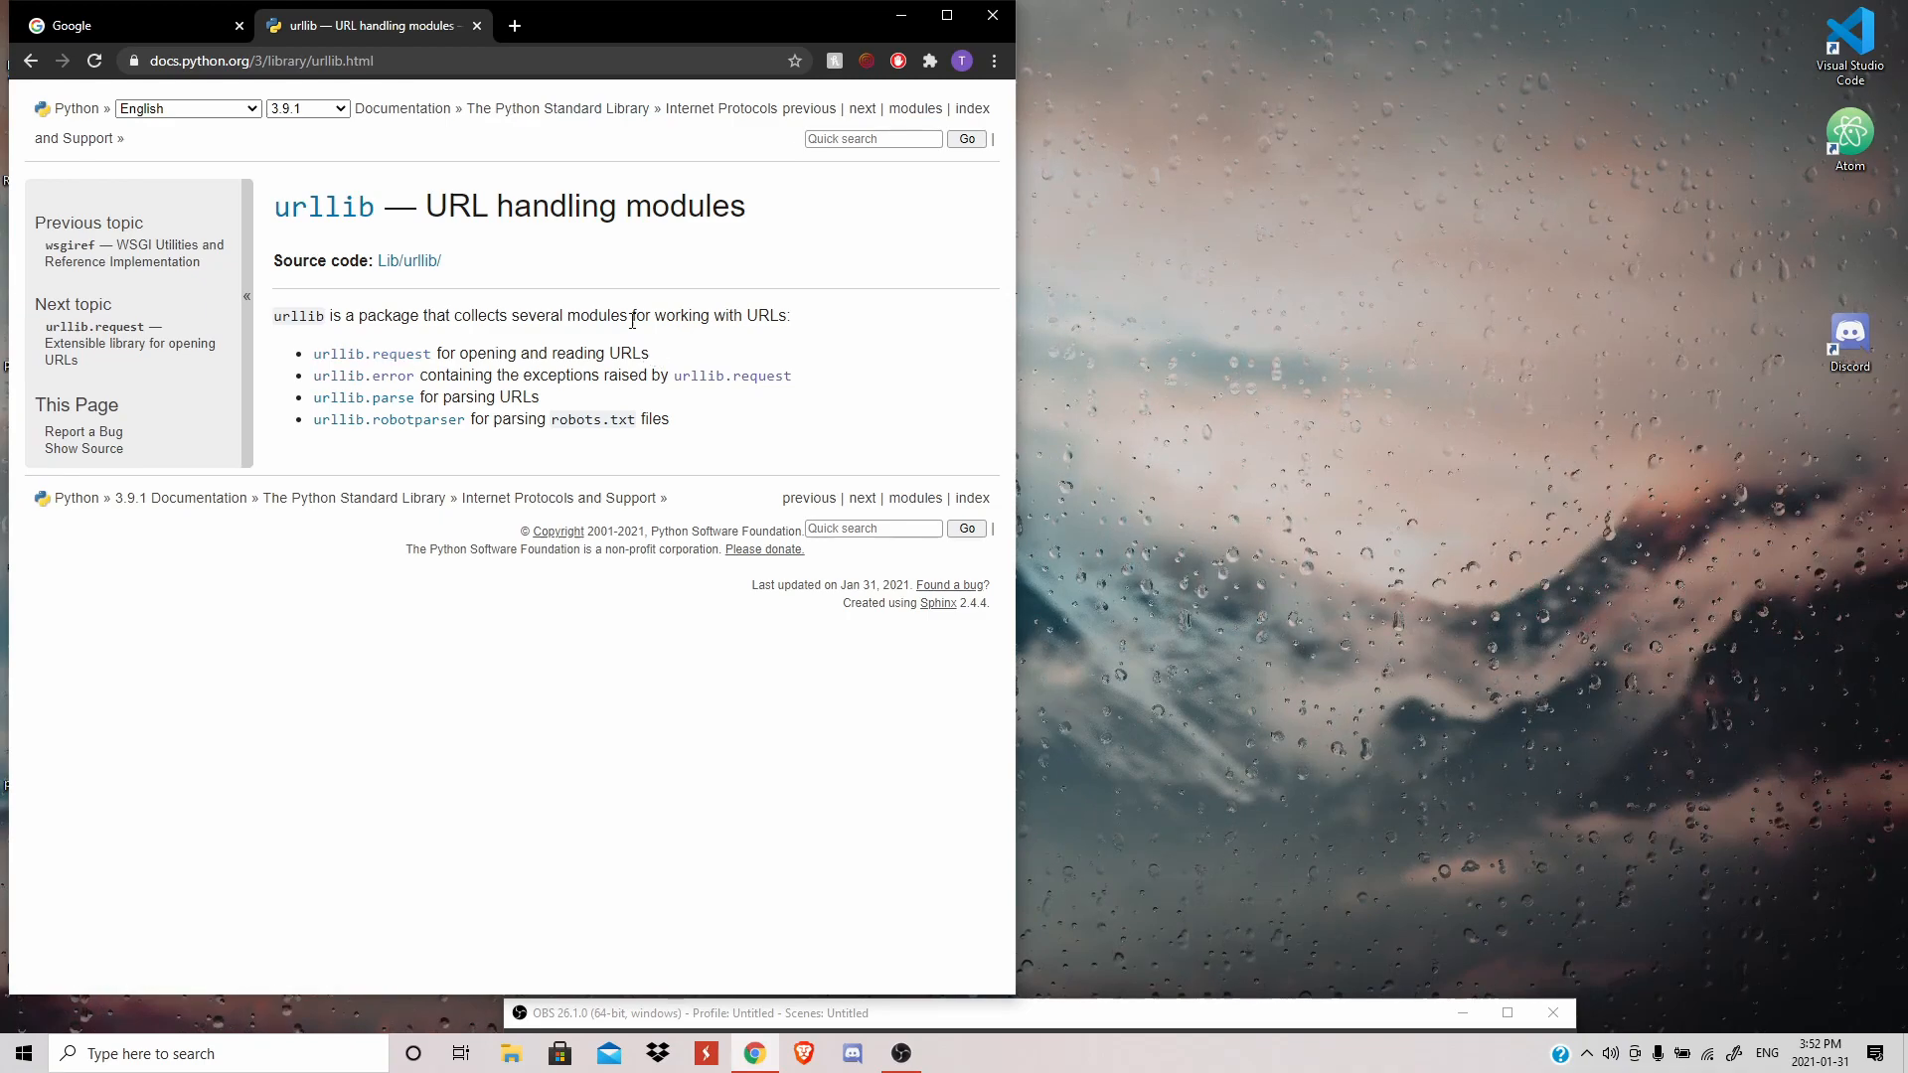
mouse_move(640, 287)
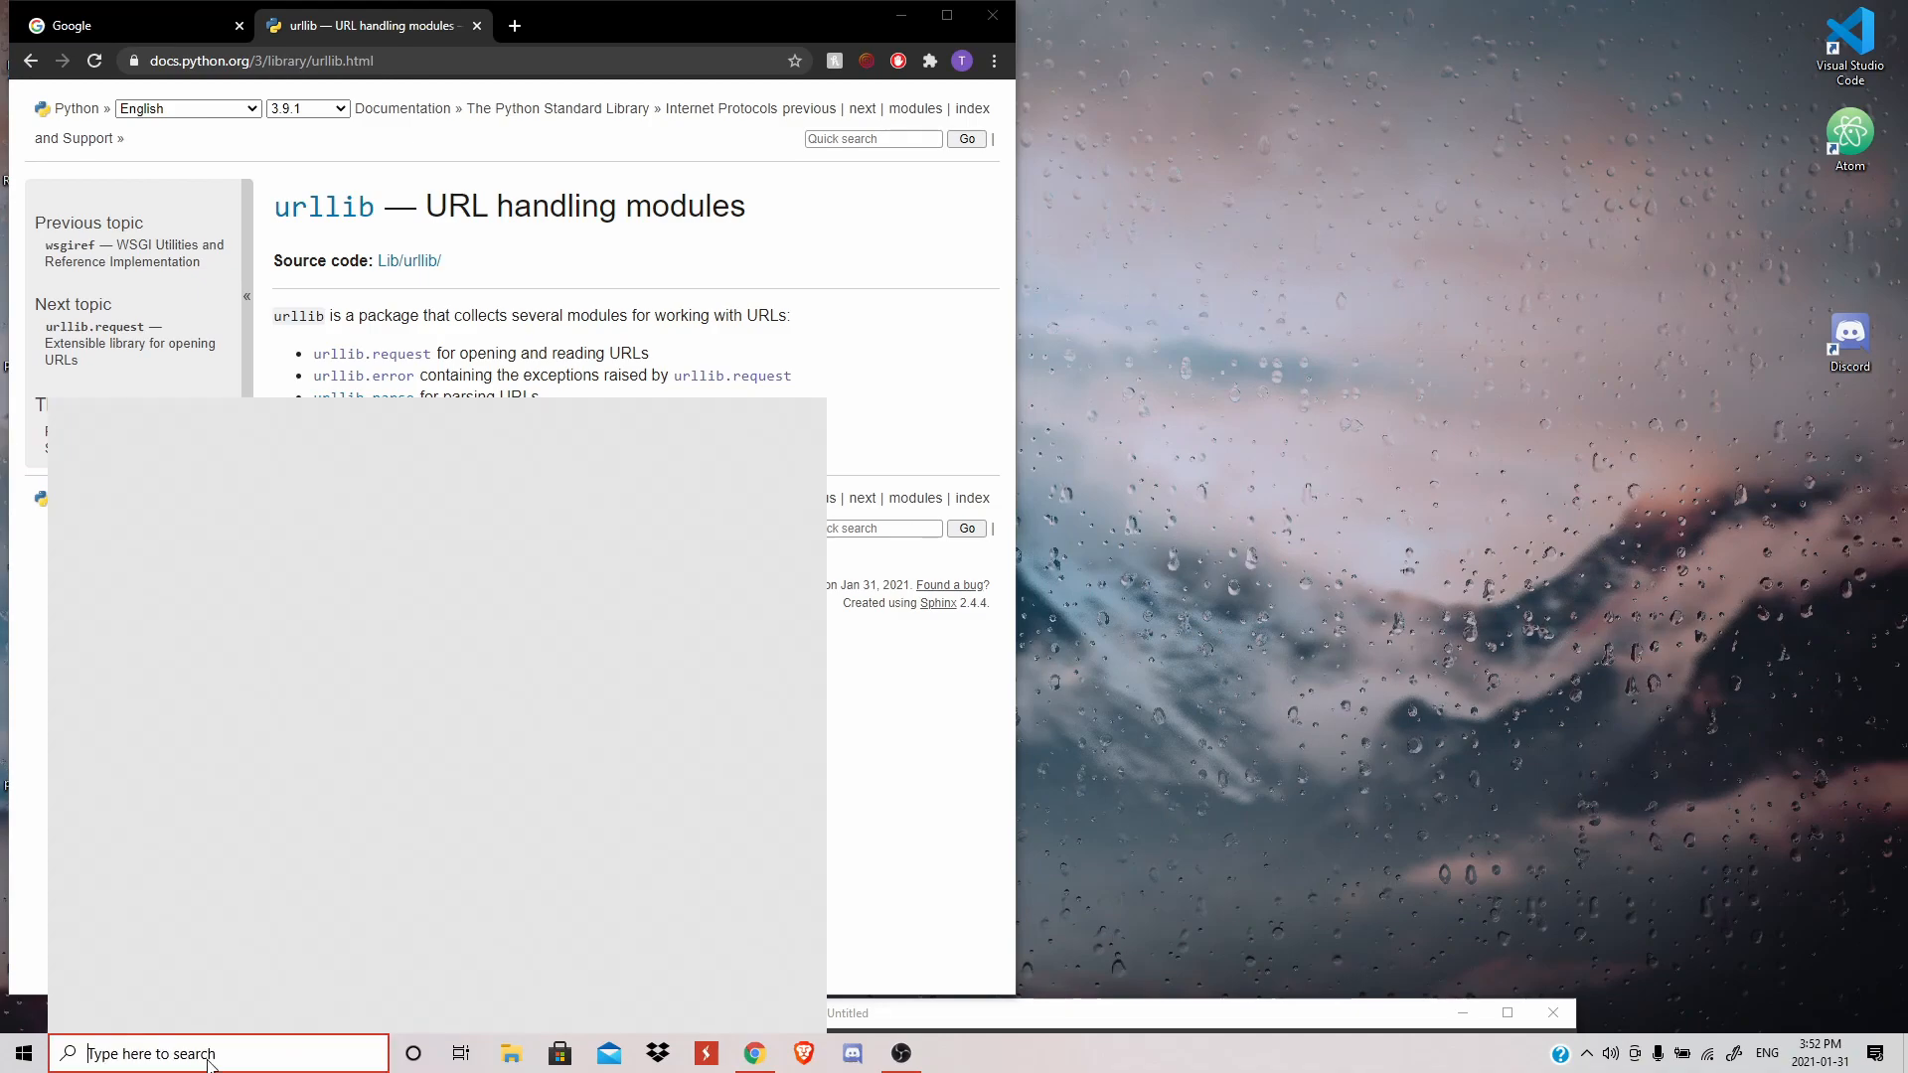
type("visual")
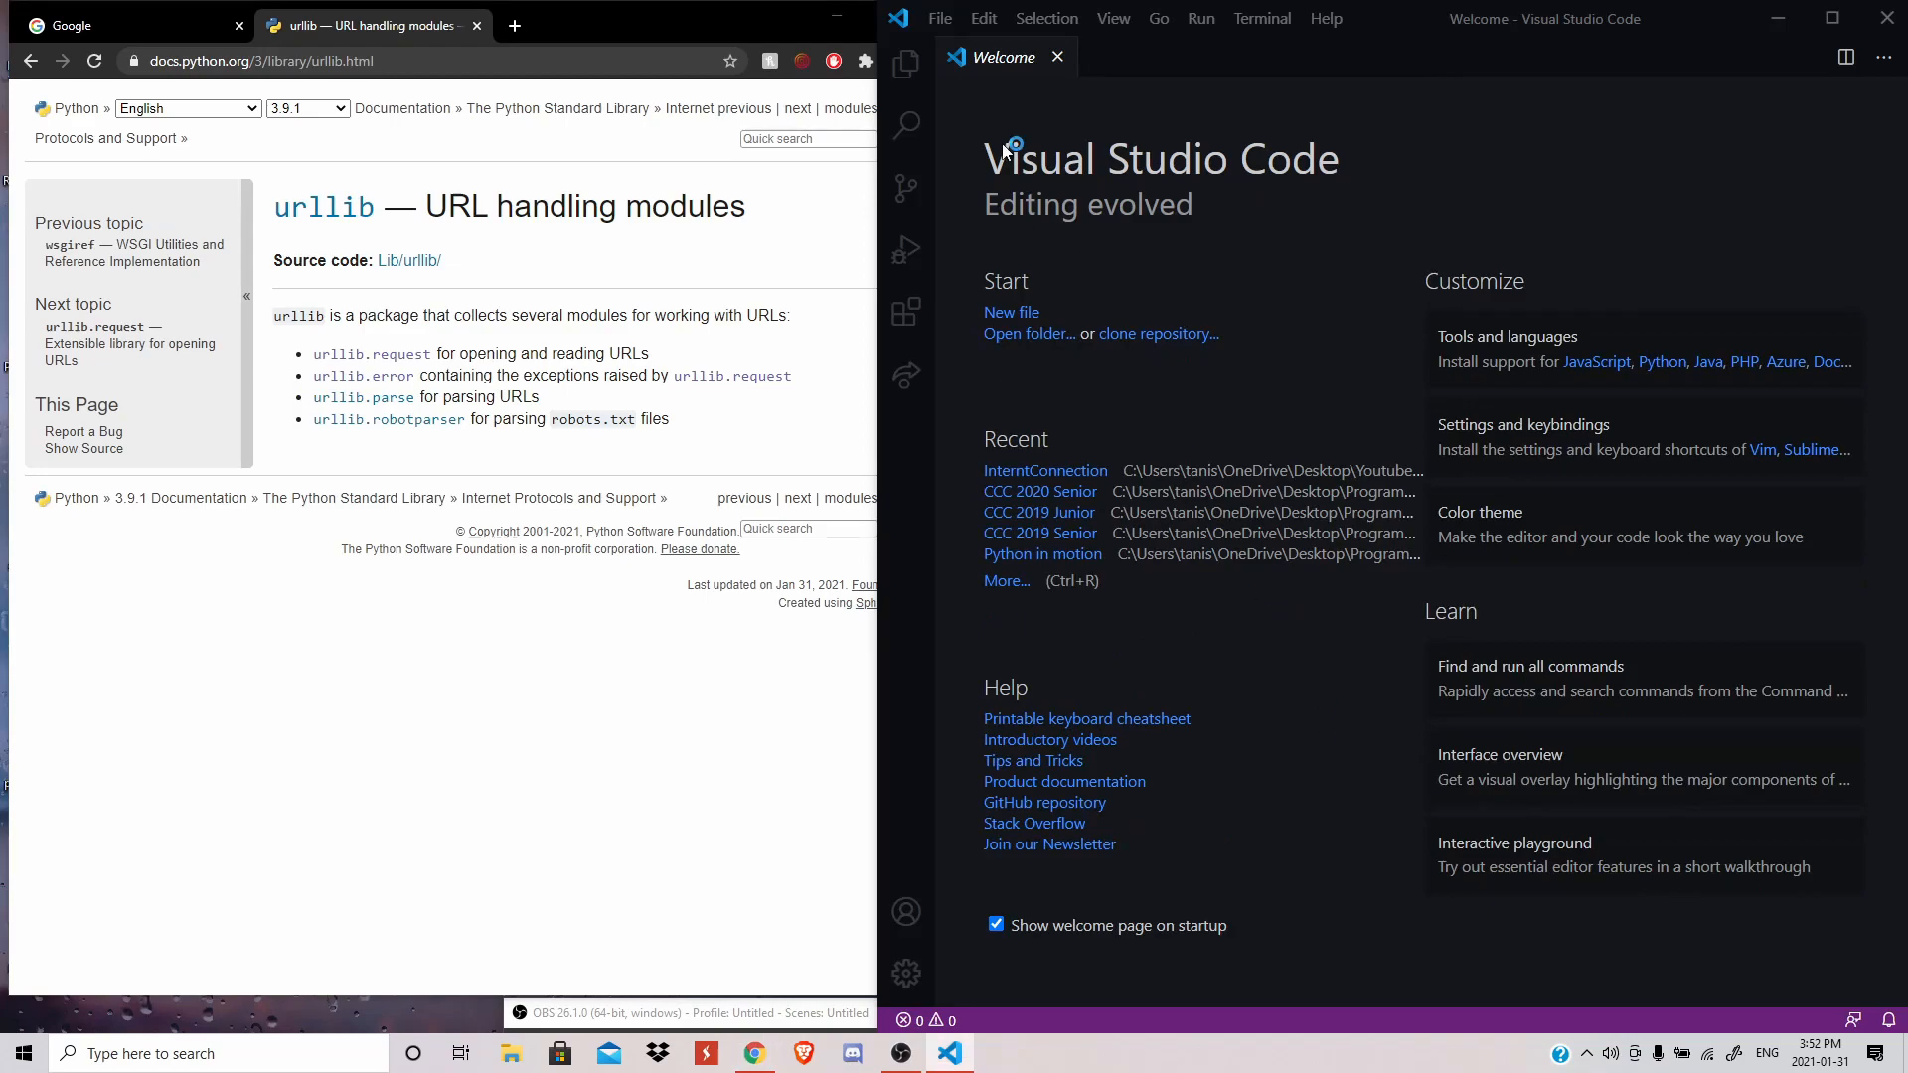
left_click(939, 18)
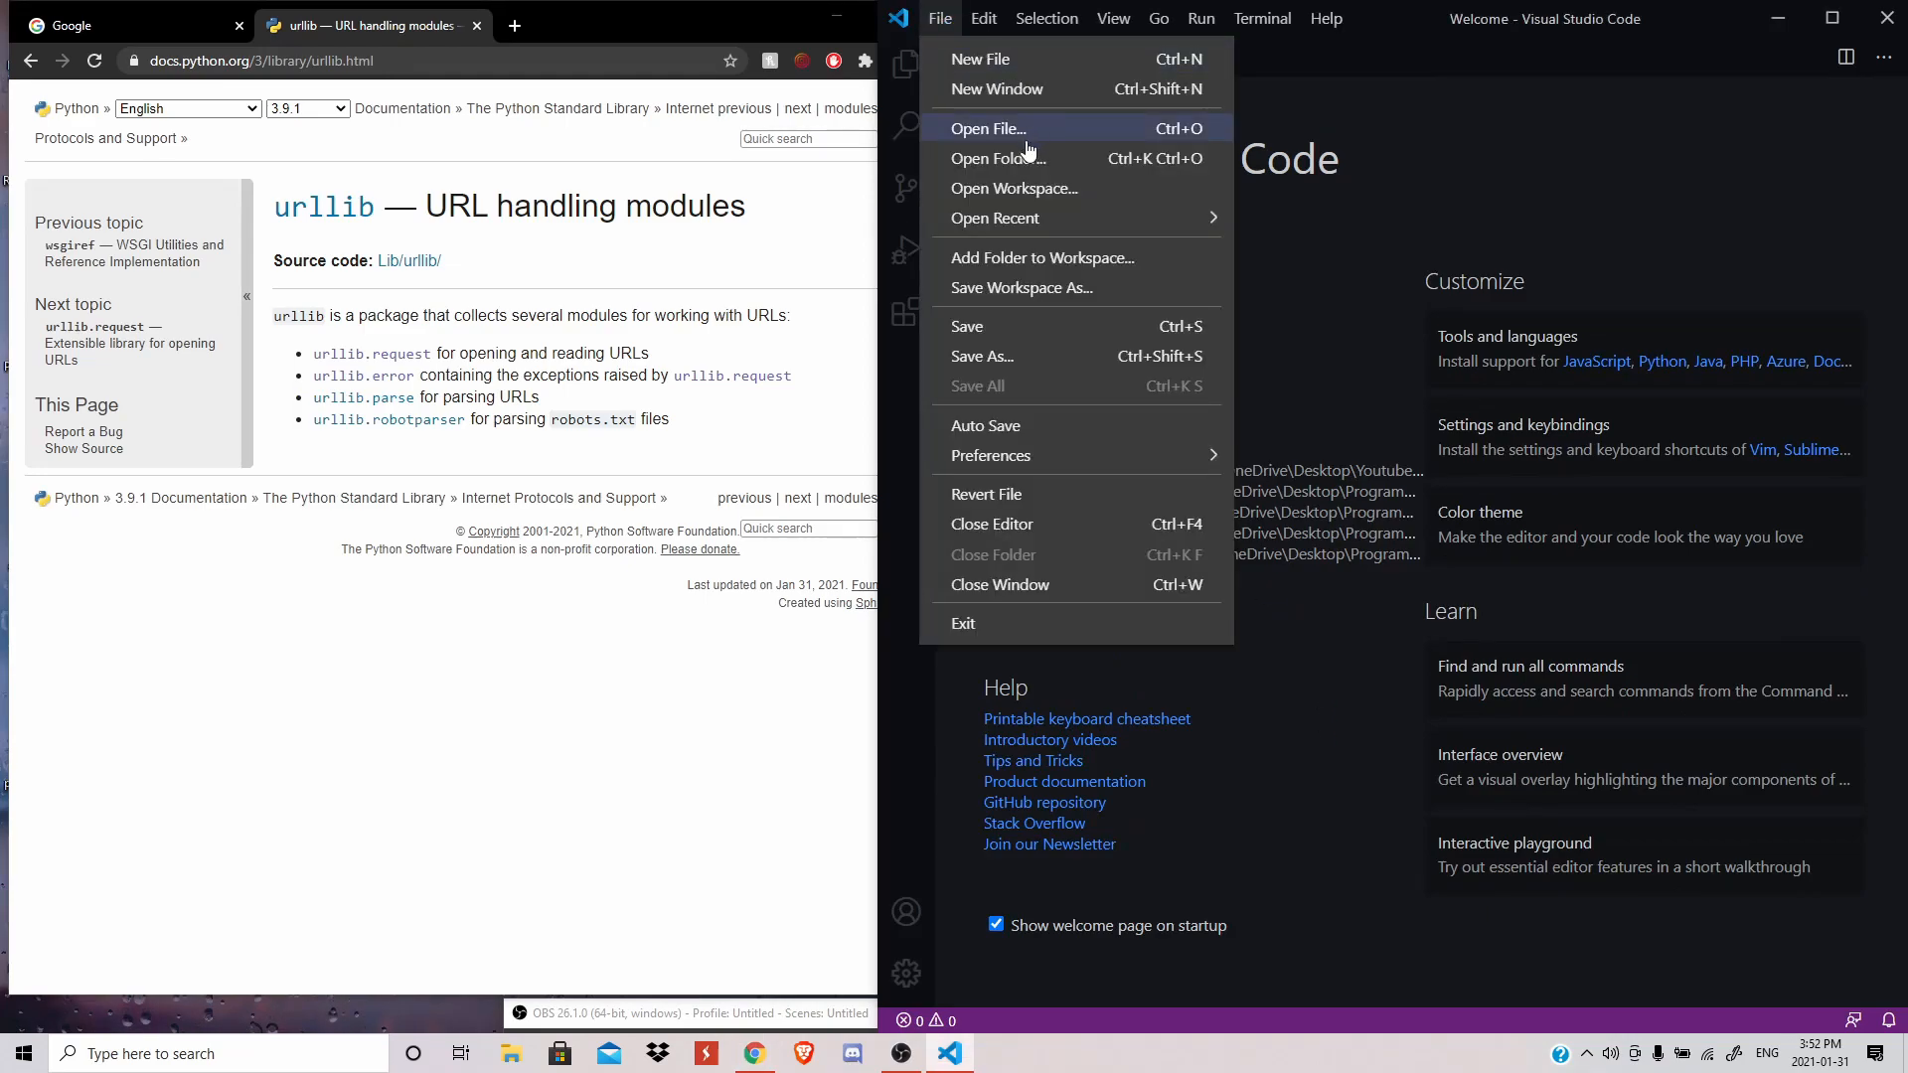
mouse_move(1002, 77)
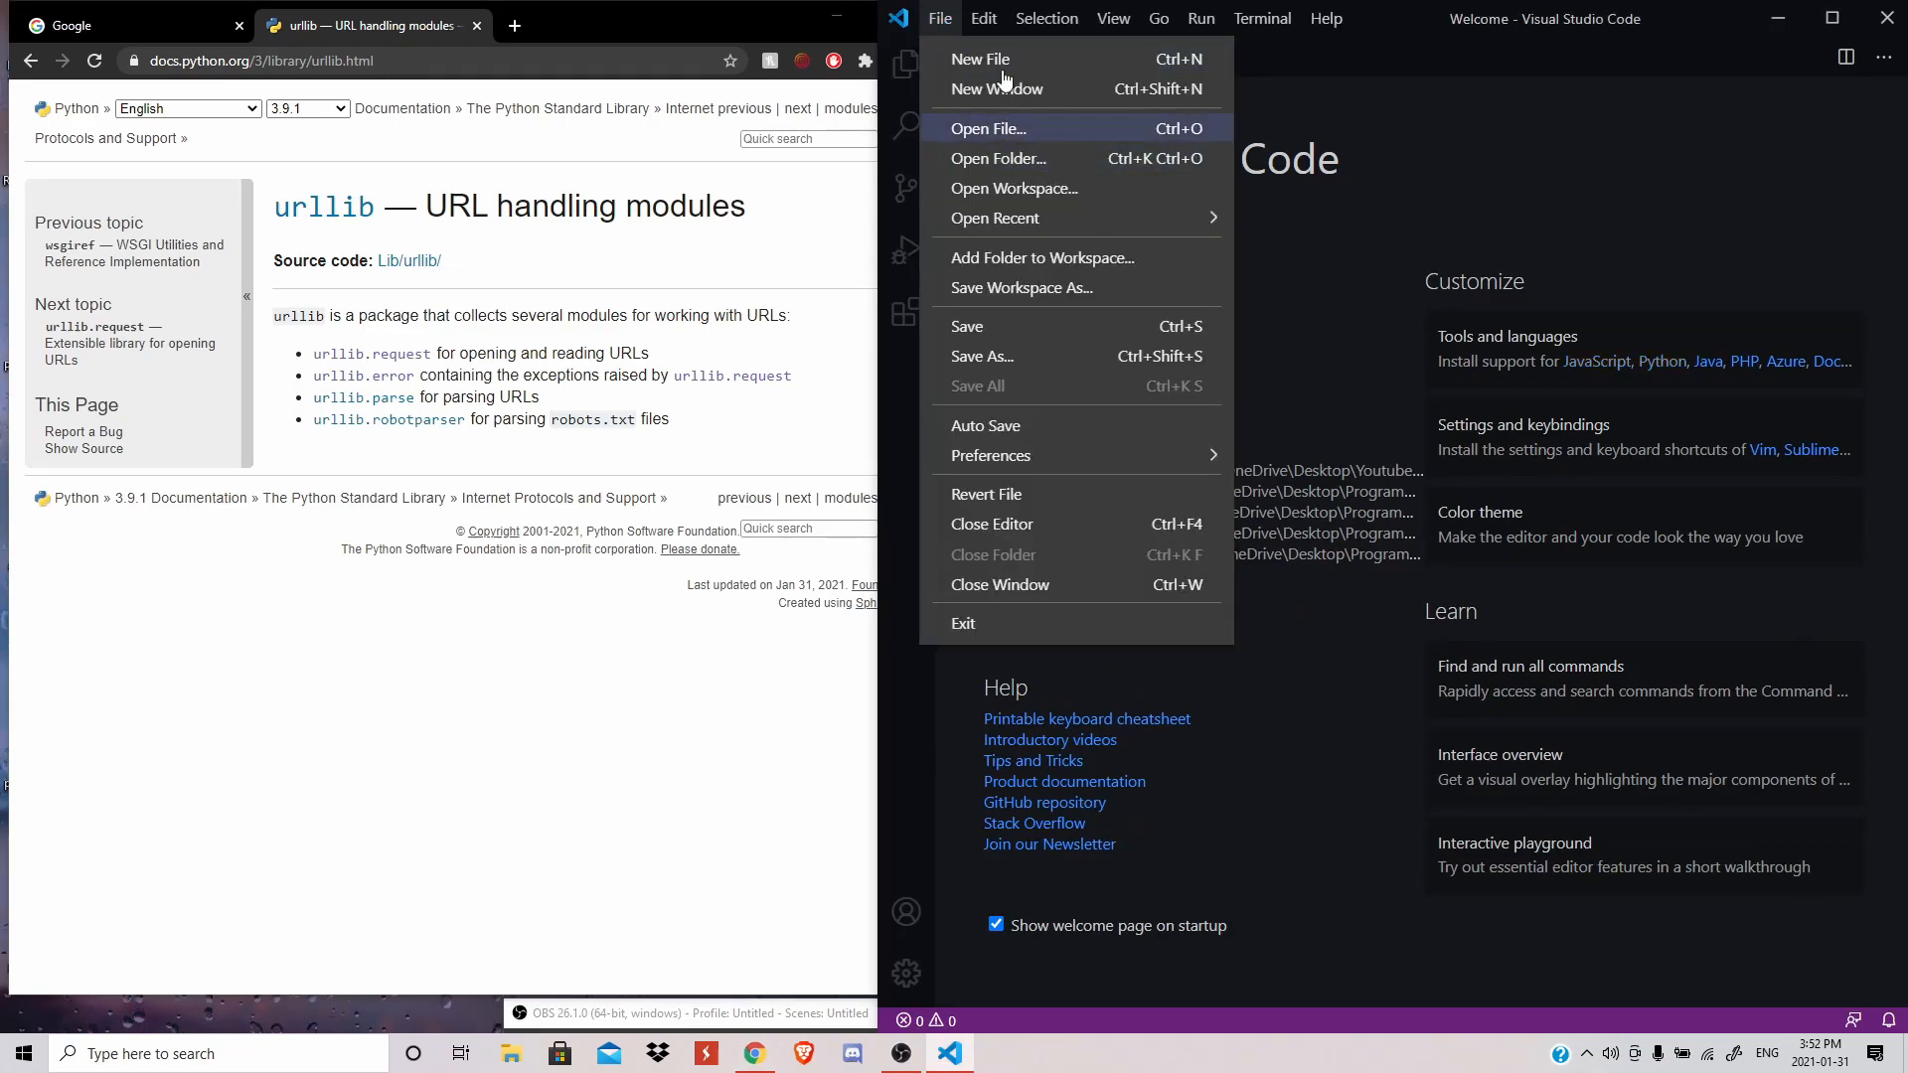
mouse_move(1022, 164)
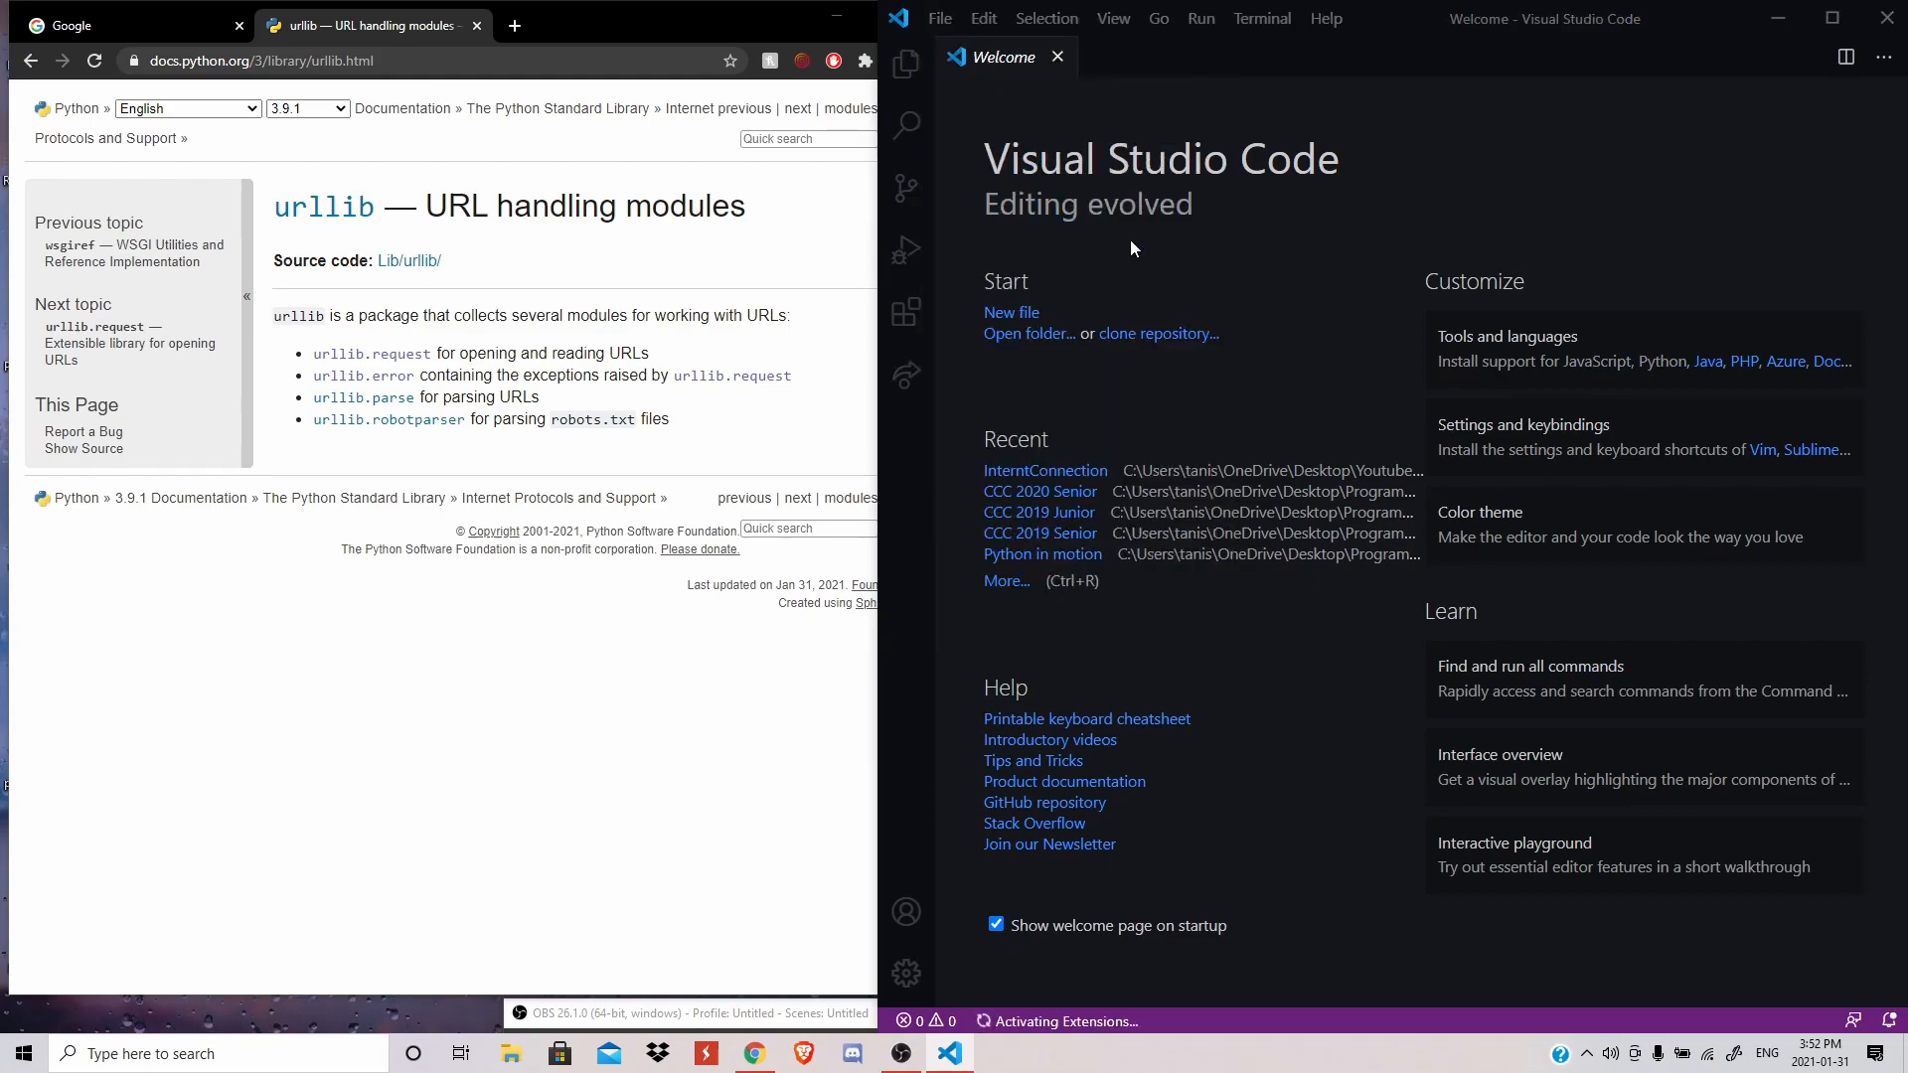
- Via Open Folder, make 'Internet Connection Tester' inside Youtube and select it as workspace
left_click(1028, 333)
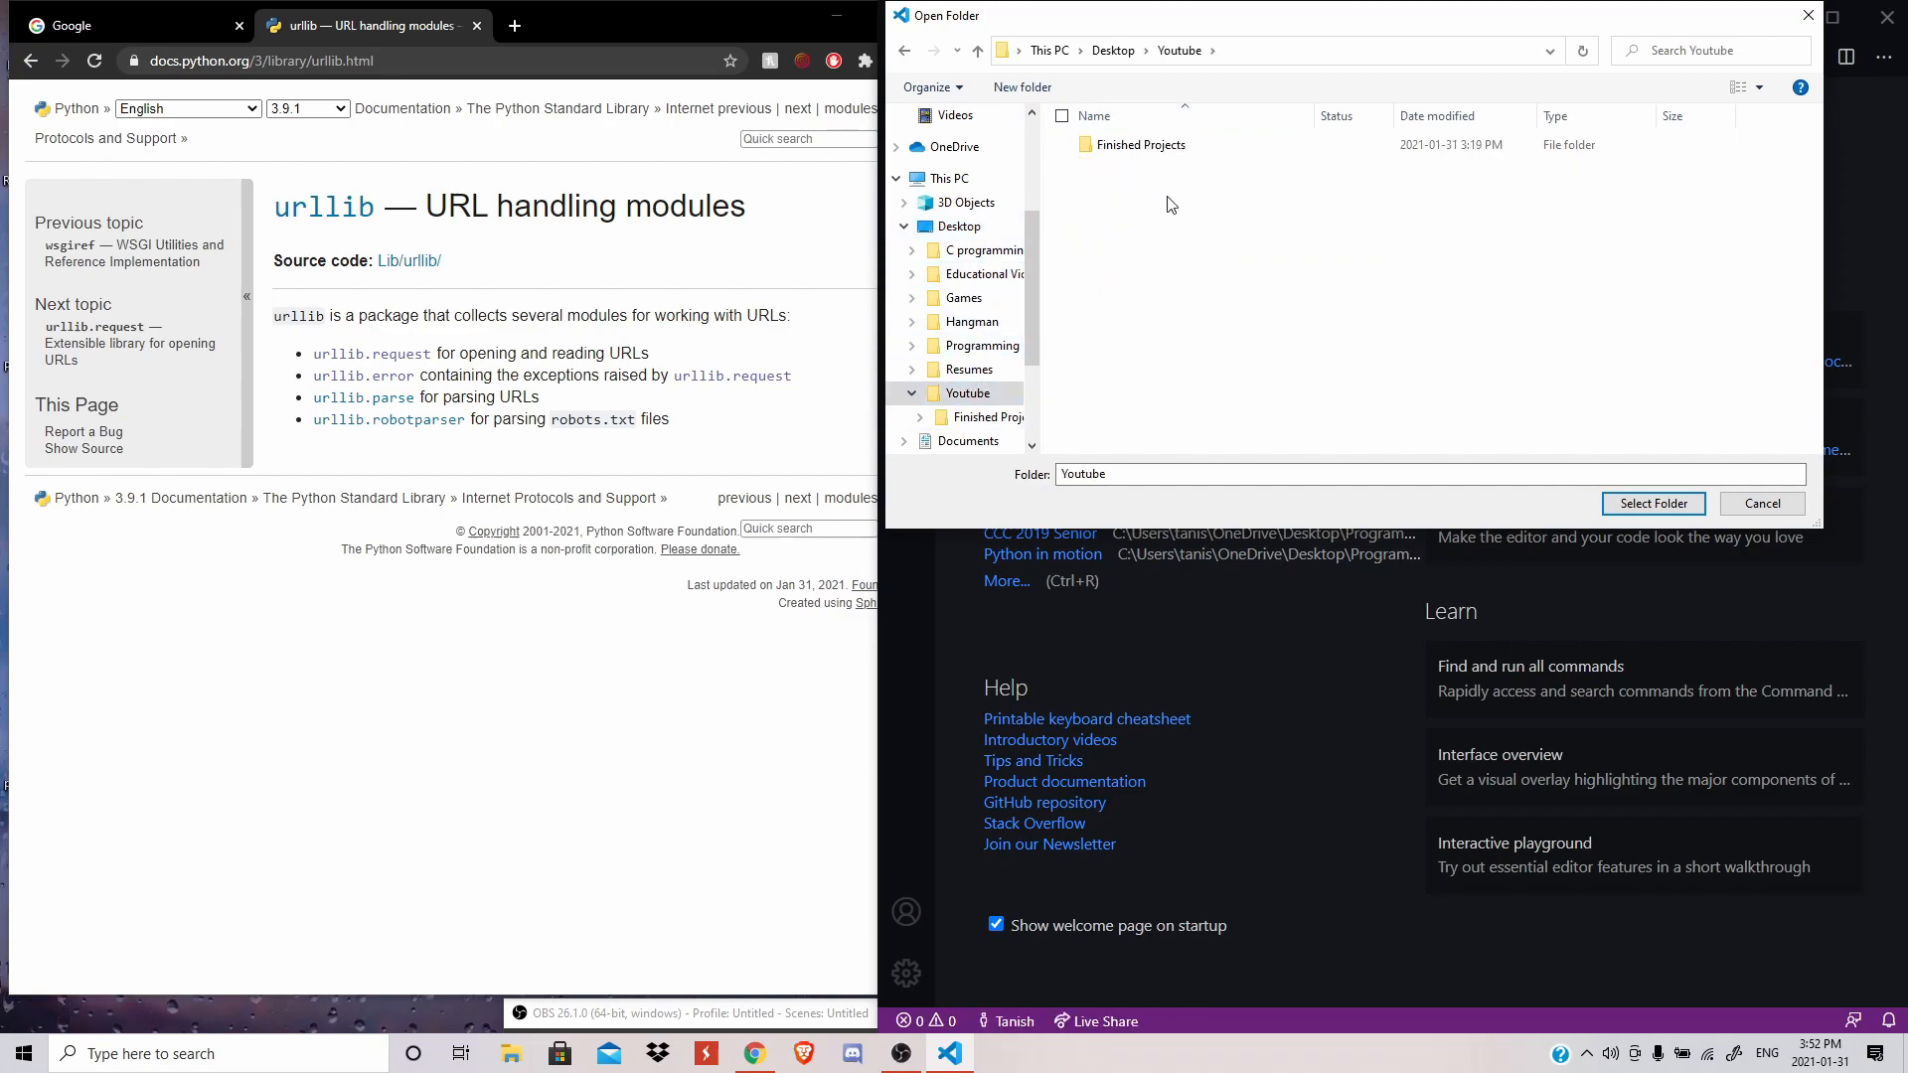
right_click(1171, 204)
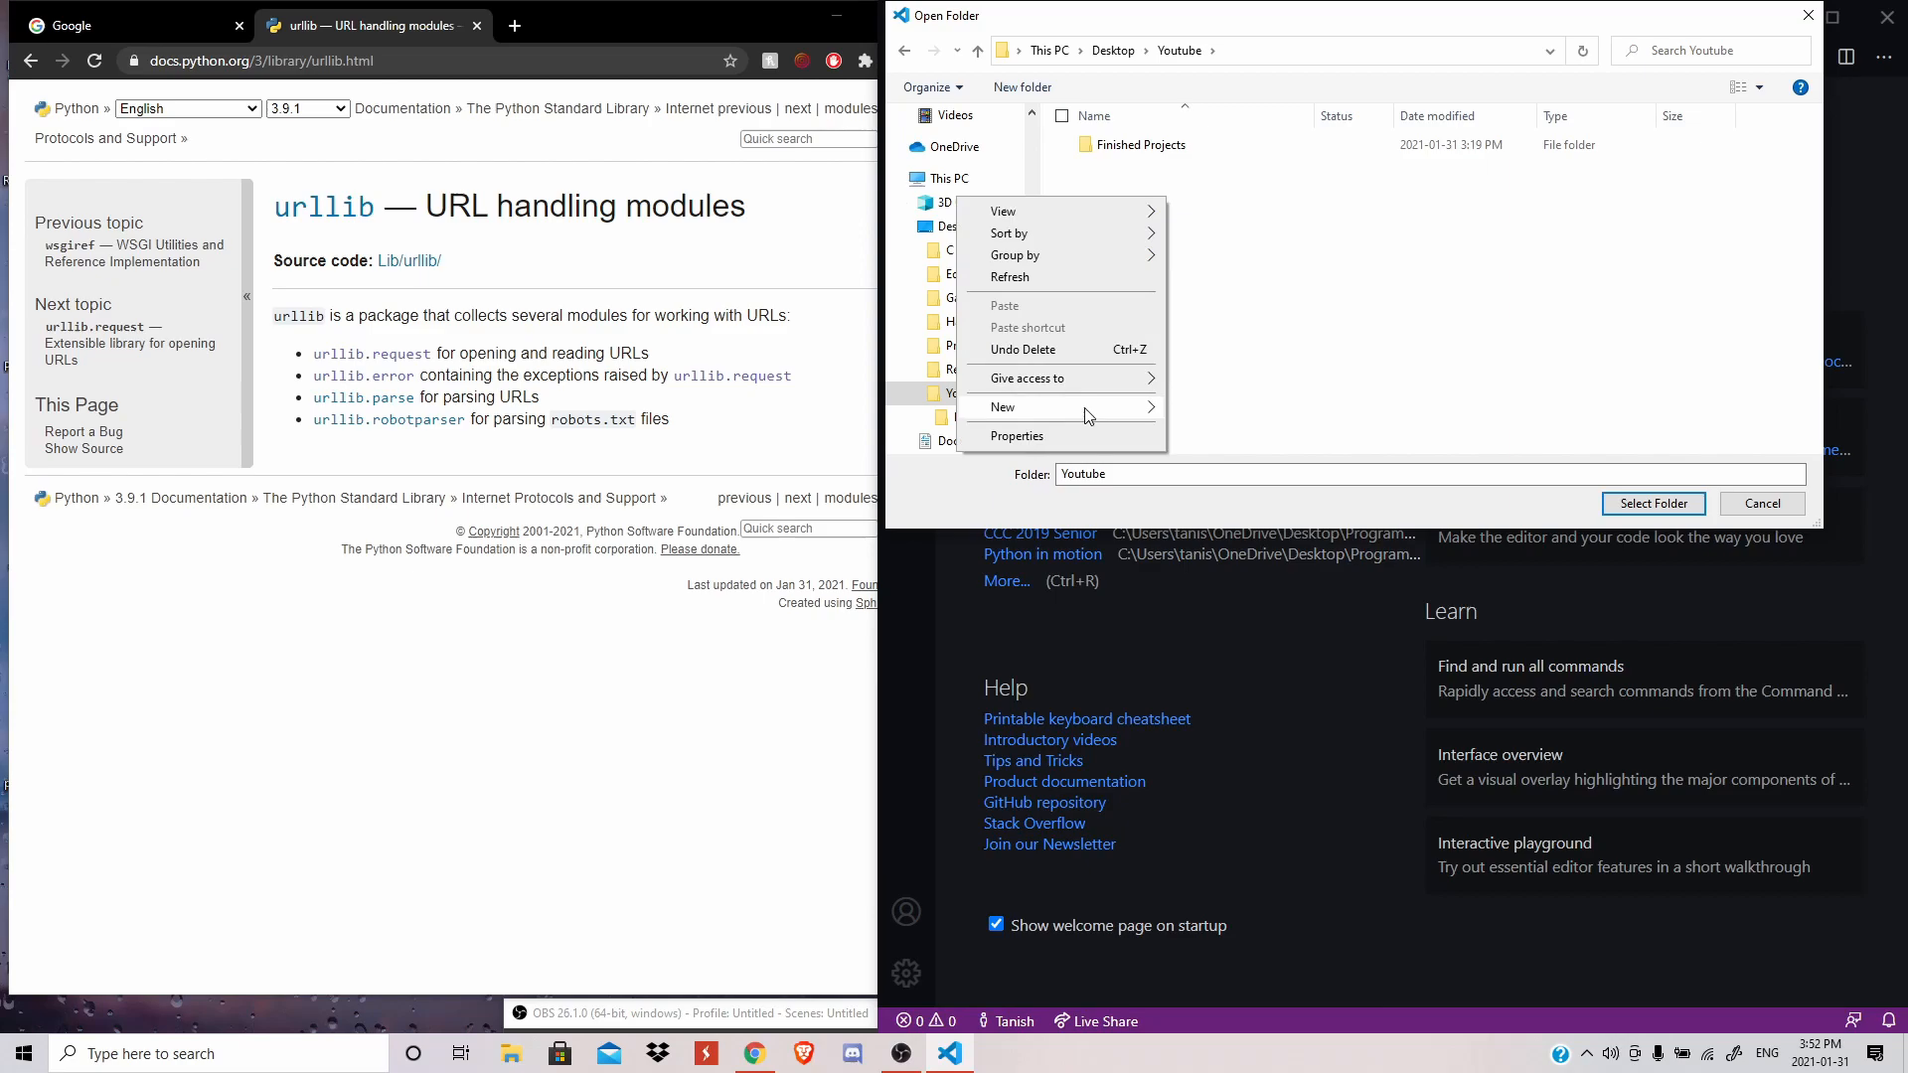
left_click(1001, 407)
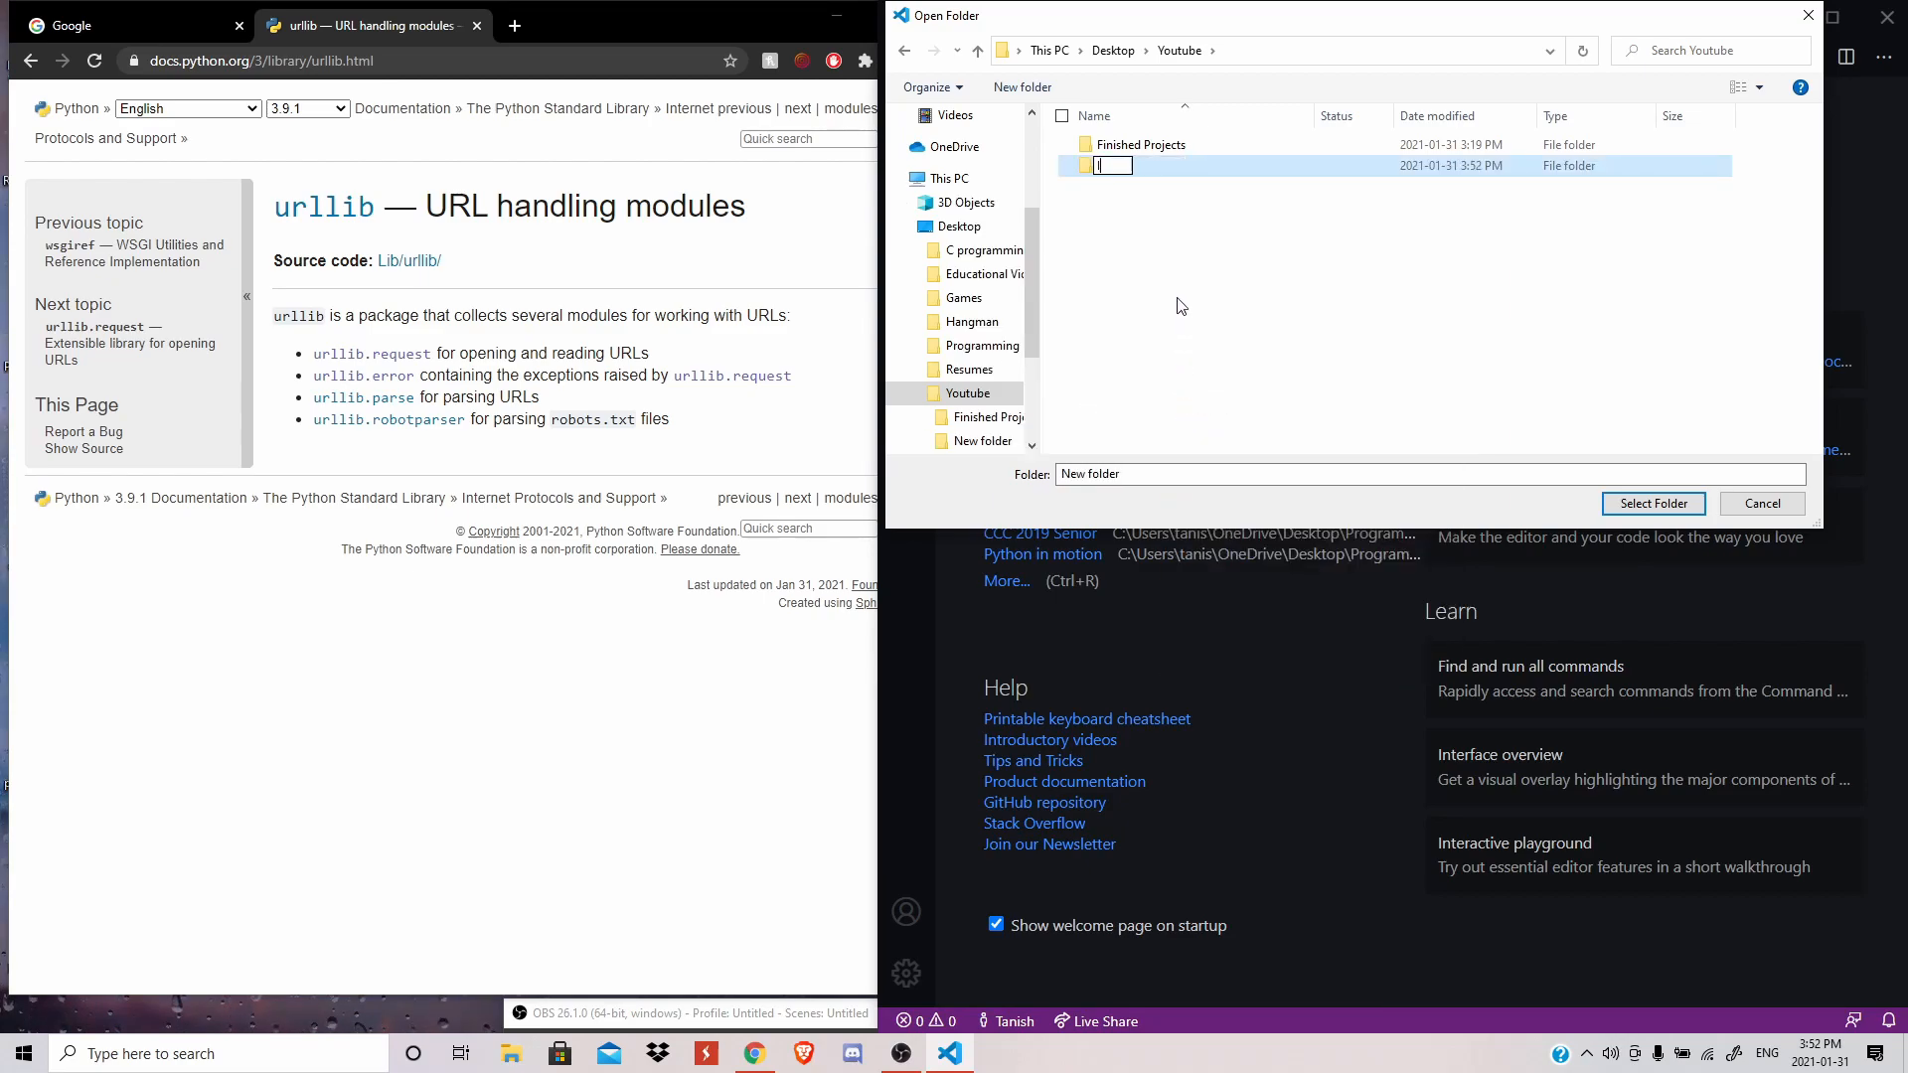
type("Internet Connection T")
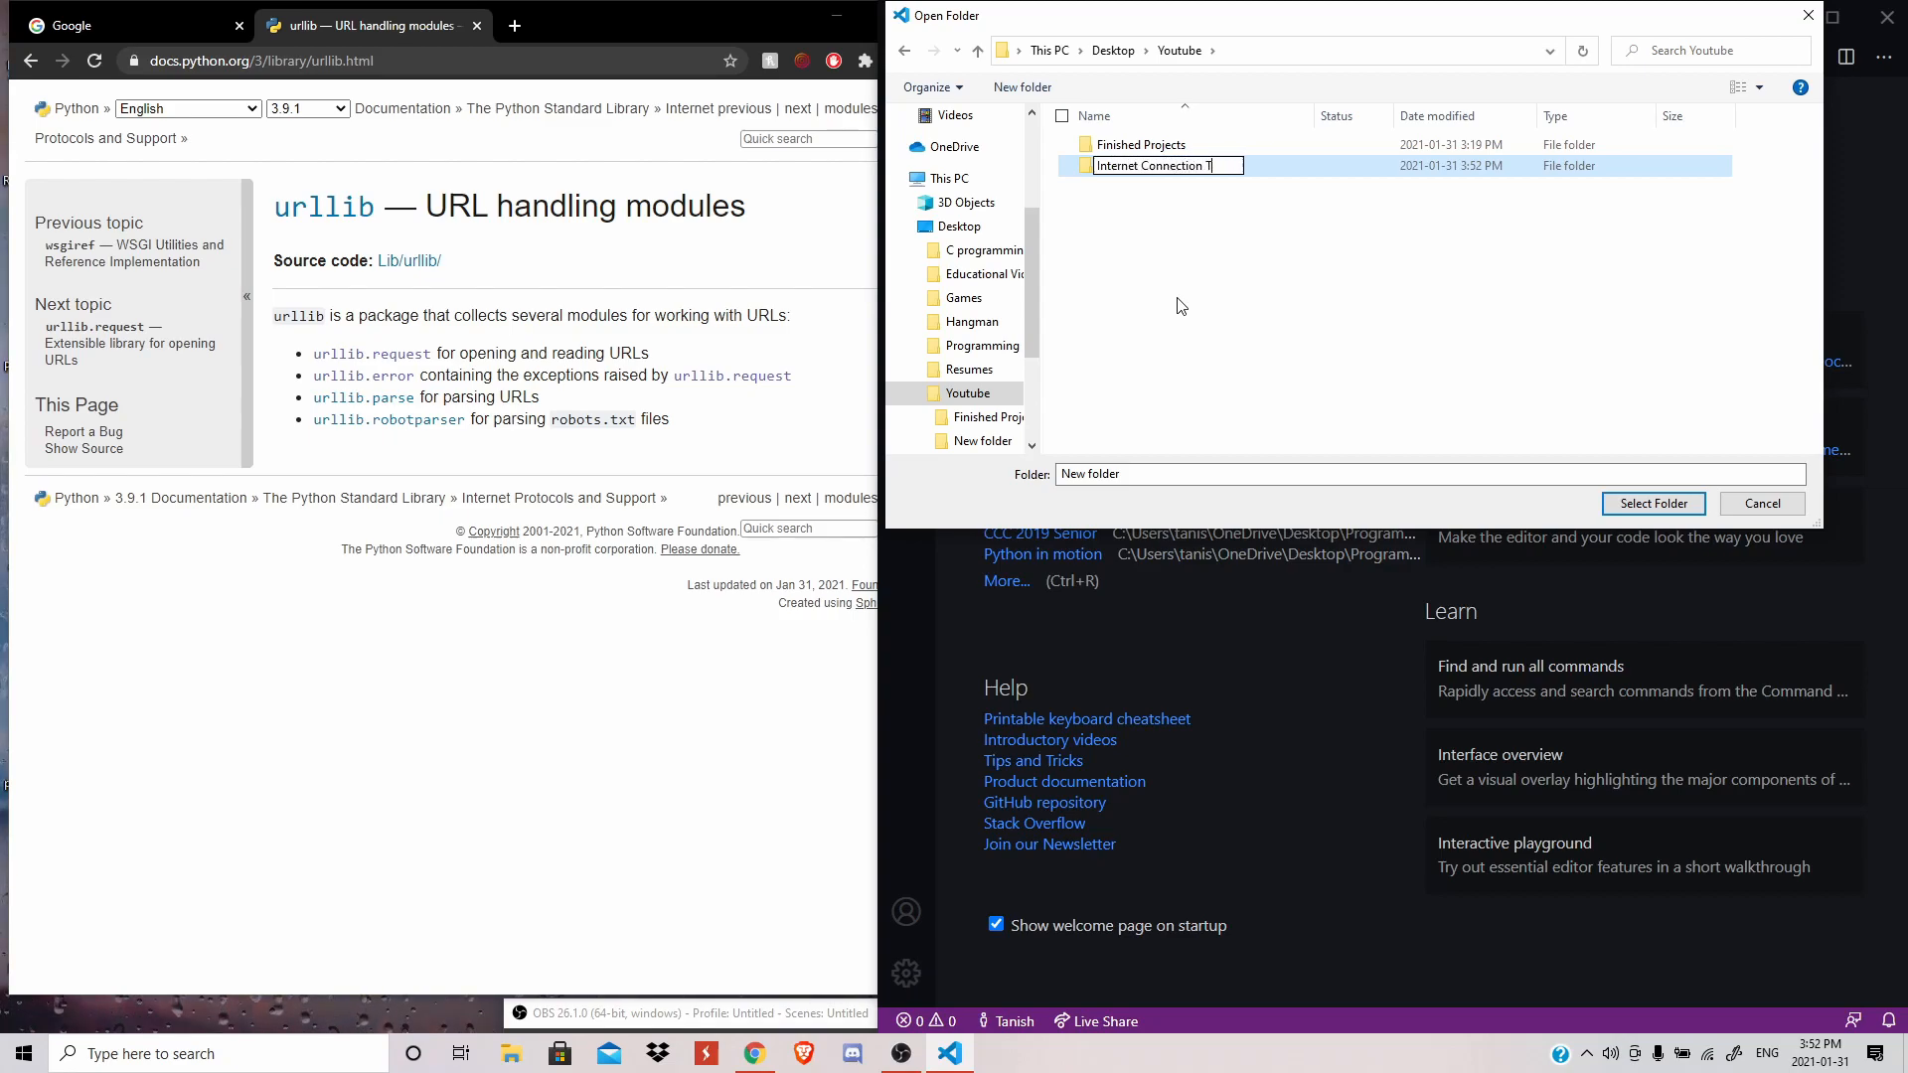
type("ester")
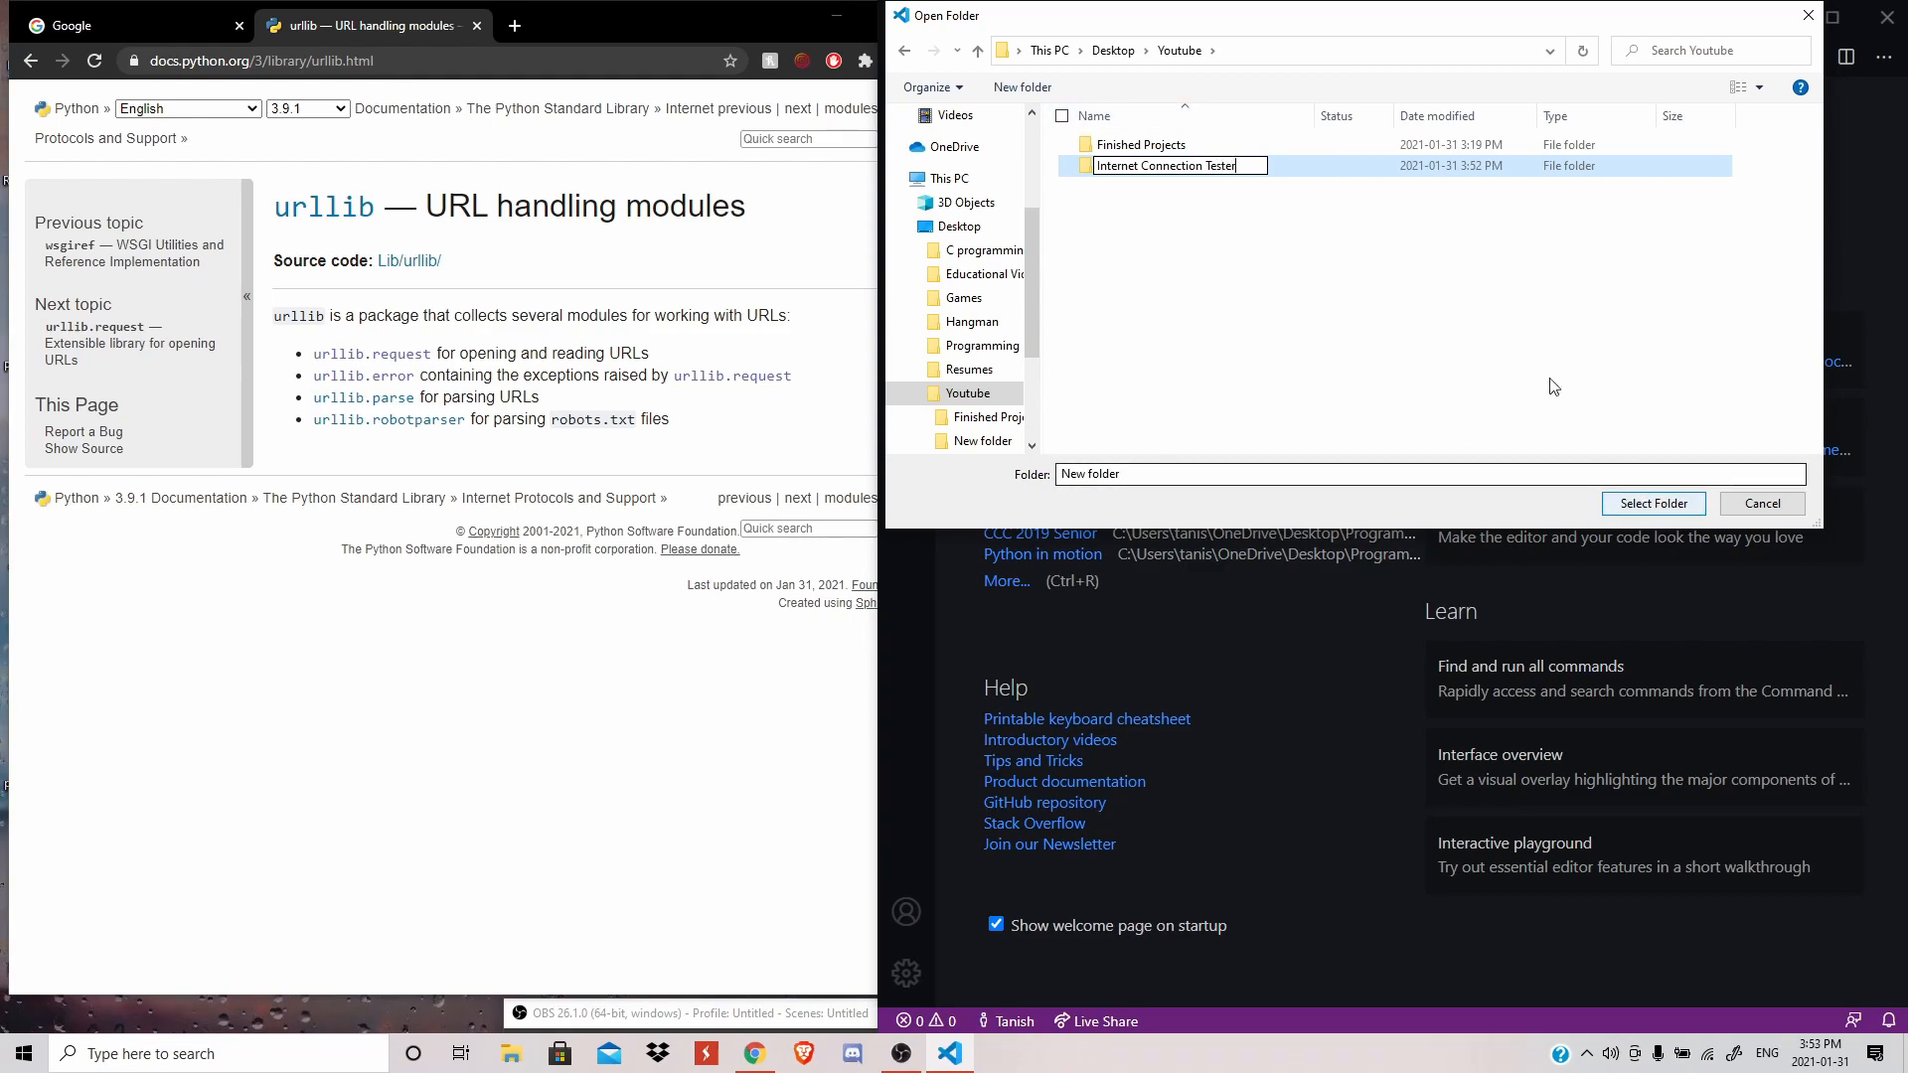
left_click(1653, 503)
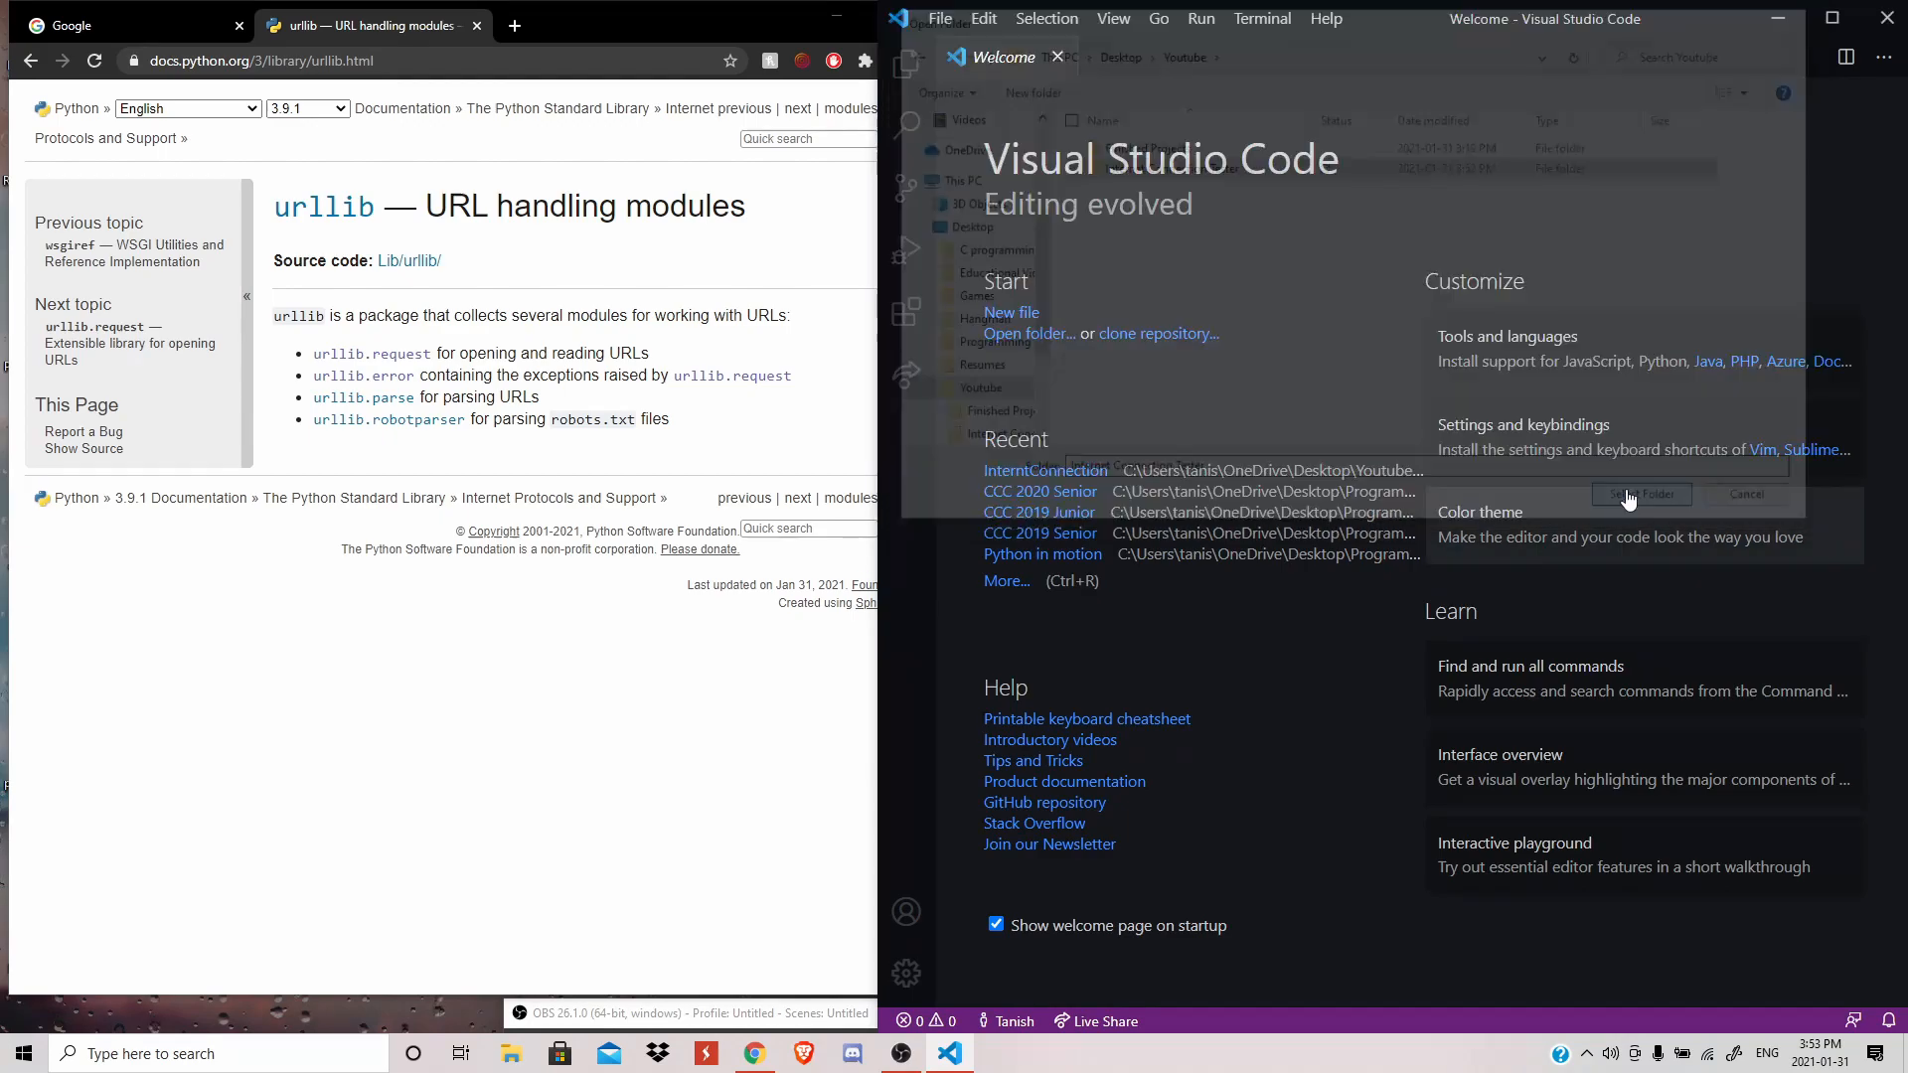
left_click(1777, 22)
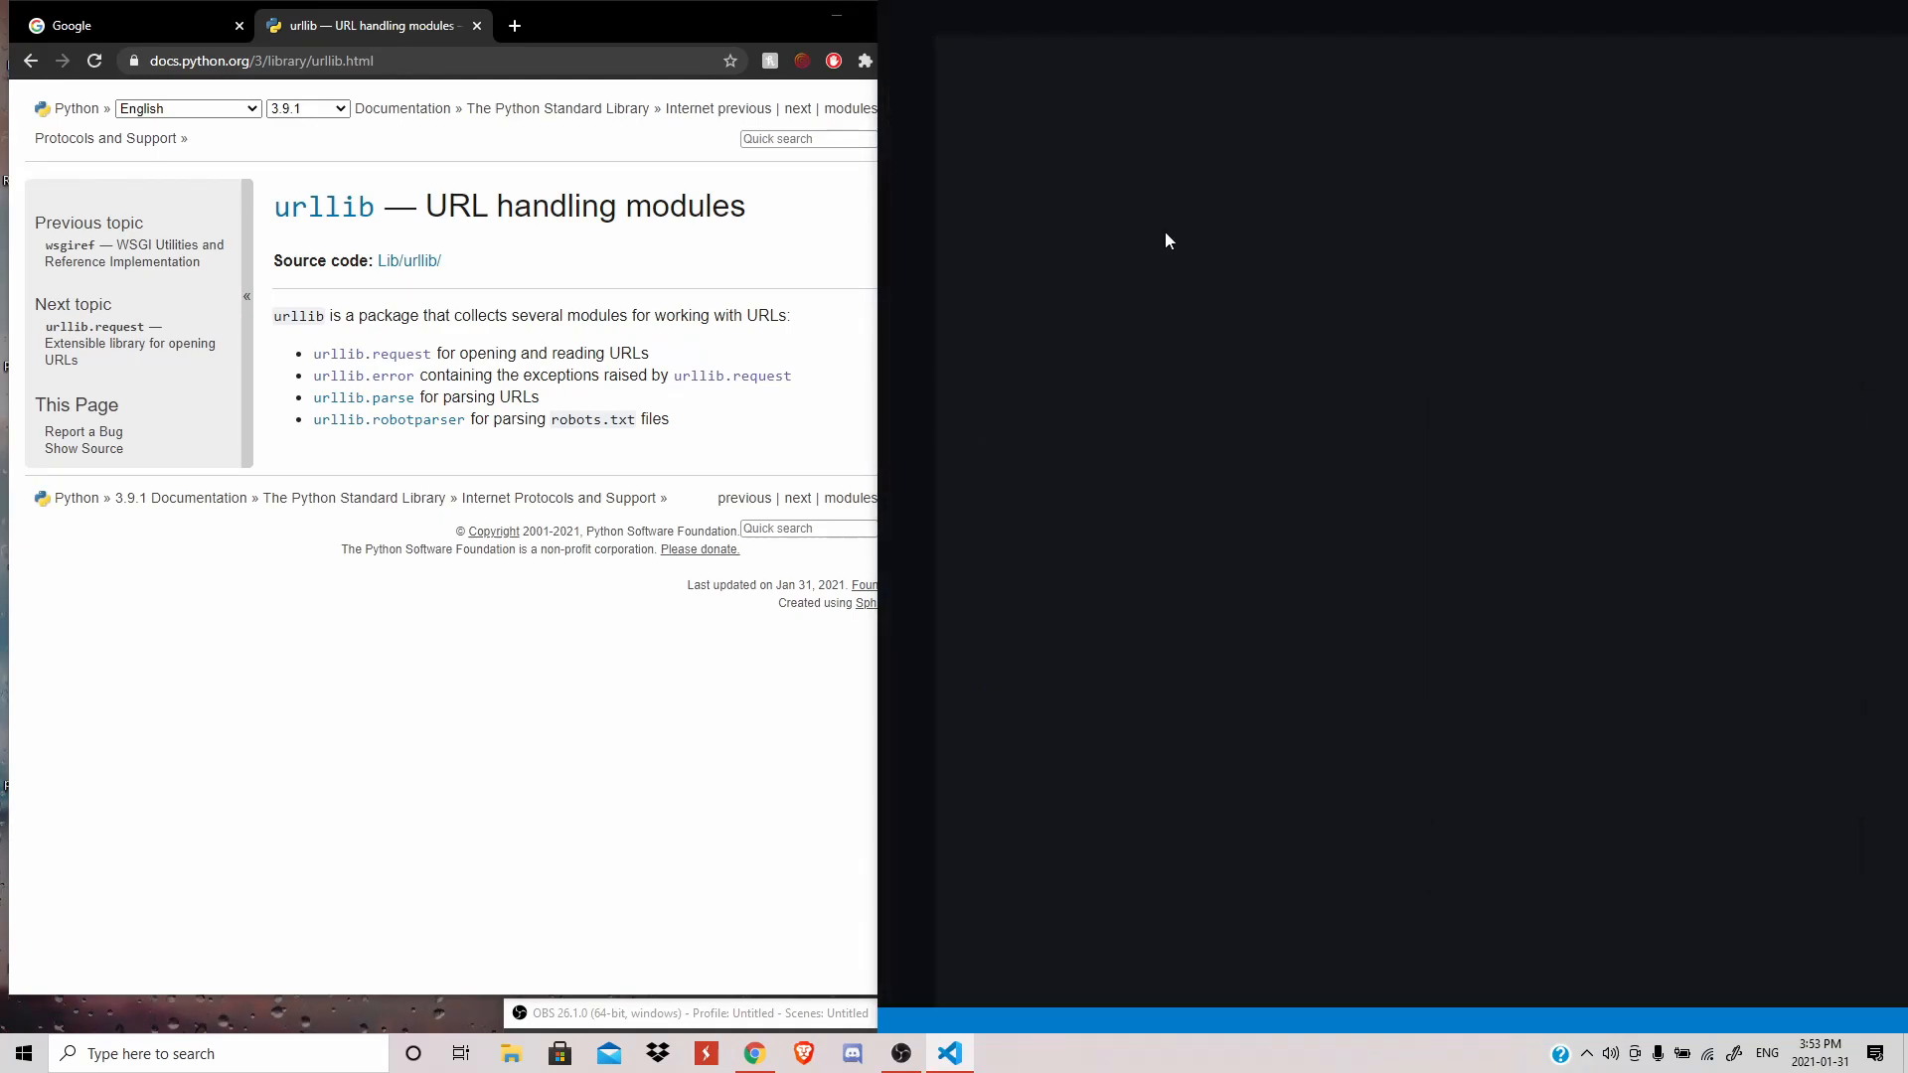
mouse_move(772, 411)
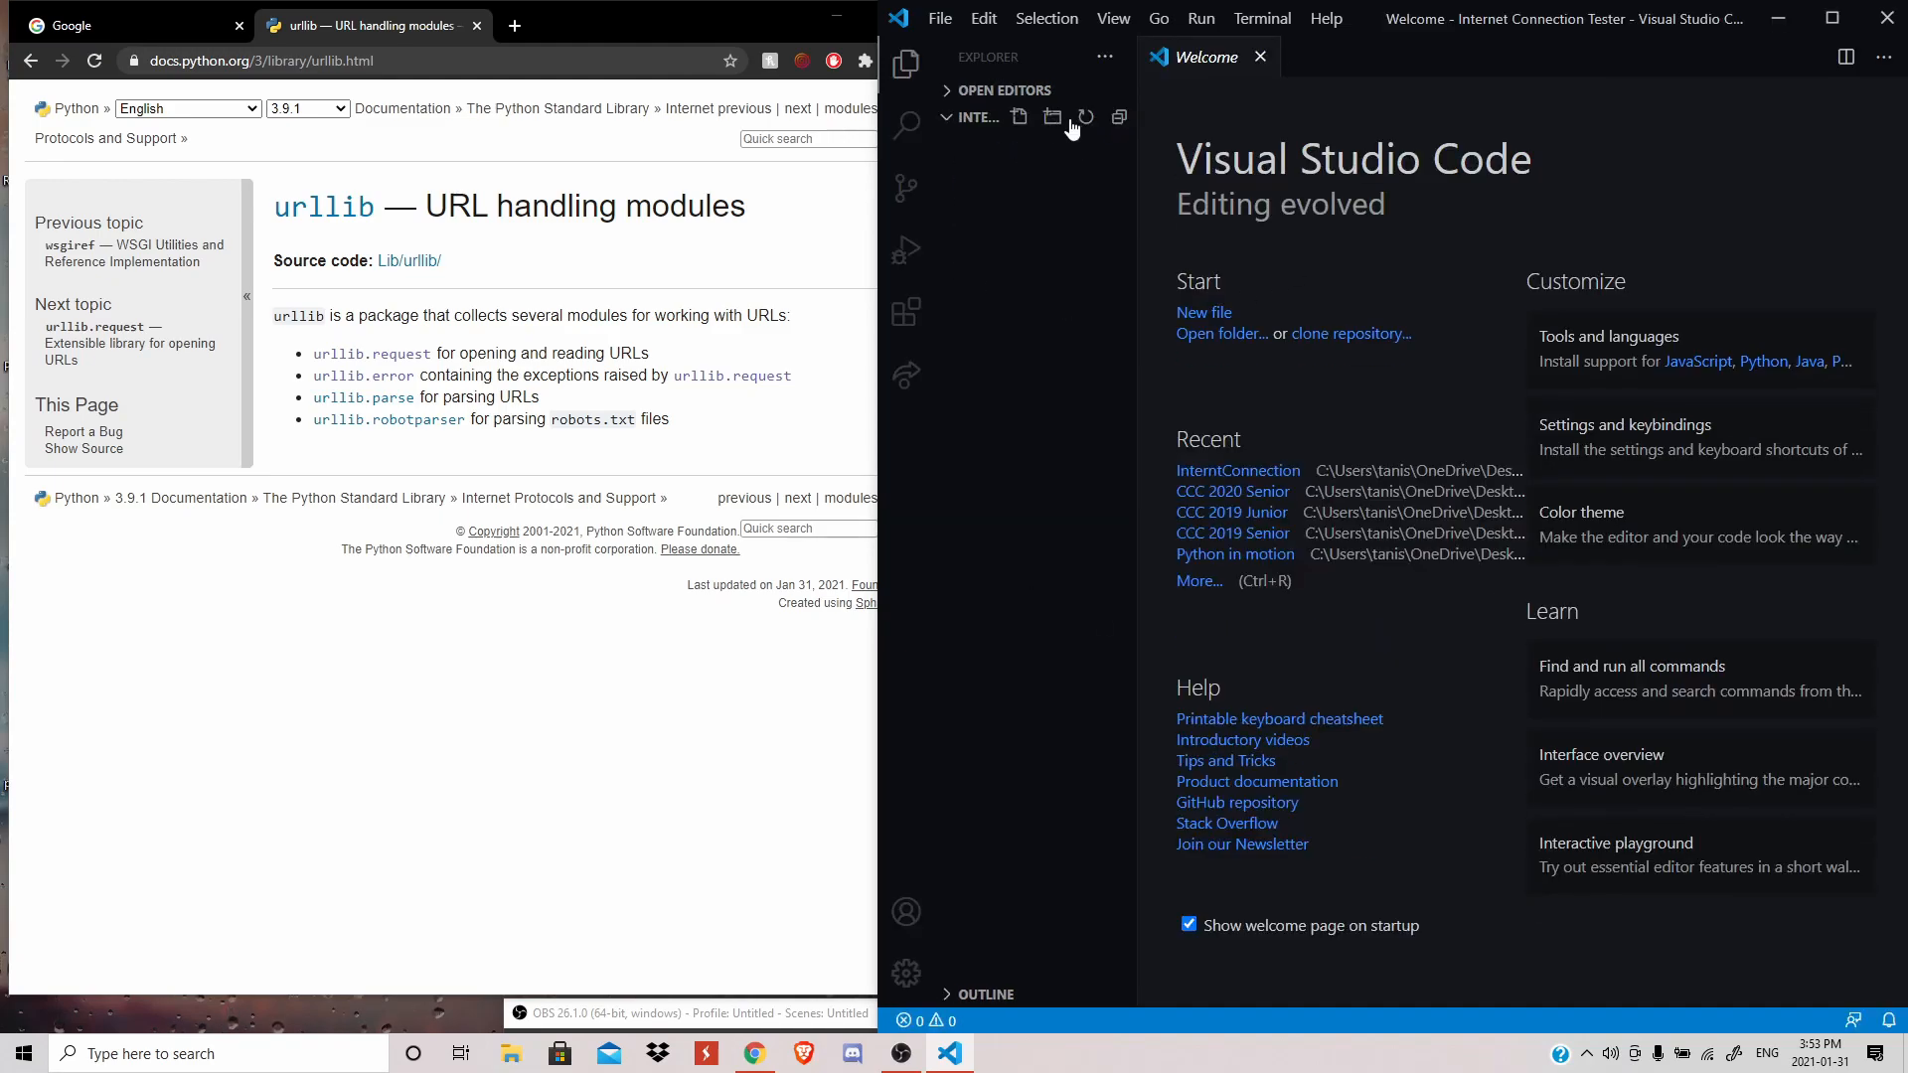
- Create internetConnection.py from the Explorer and close the Welcome page
left_click(1018, 116)
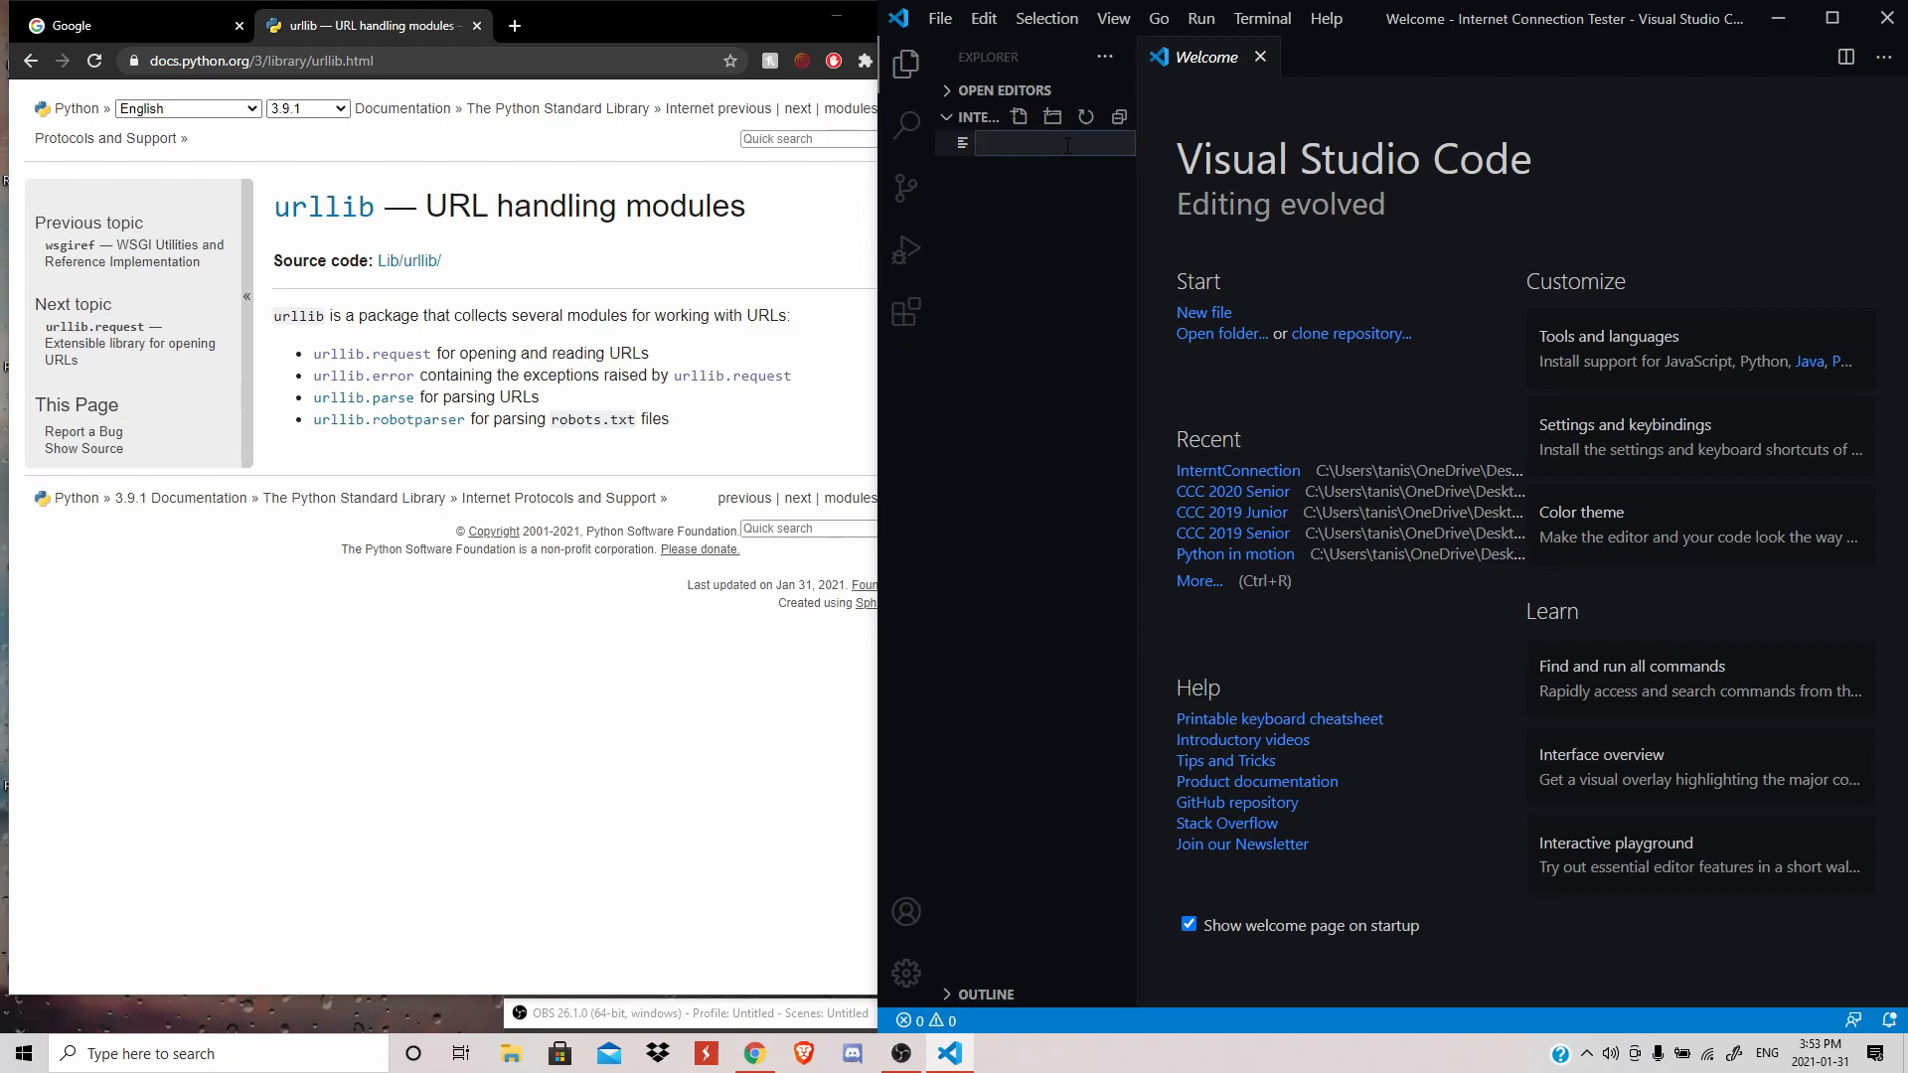
type("intern")
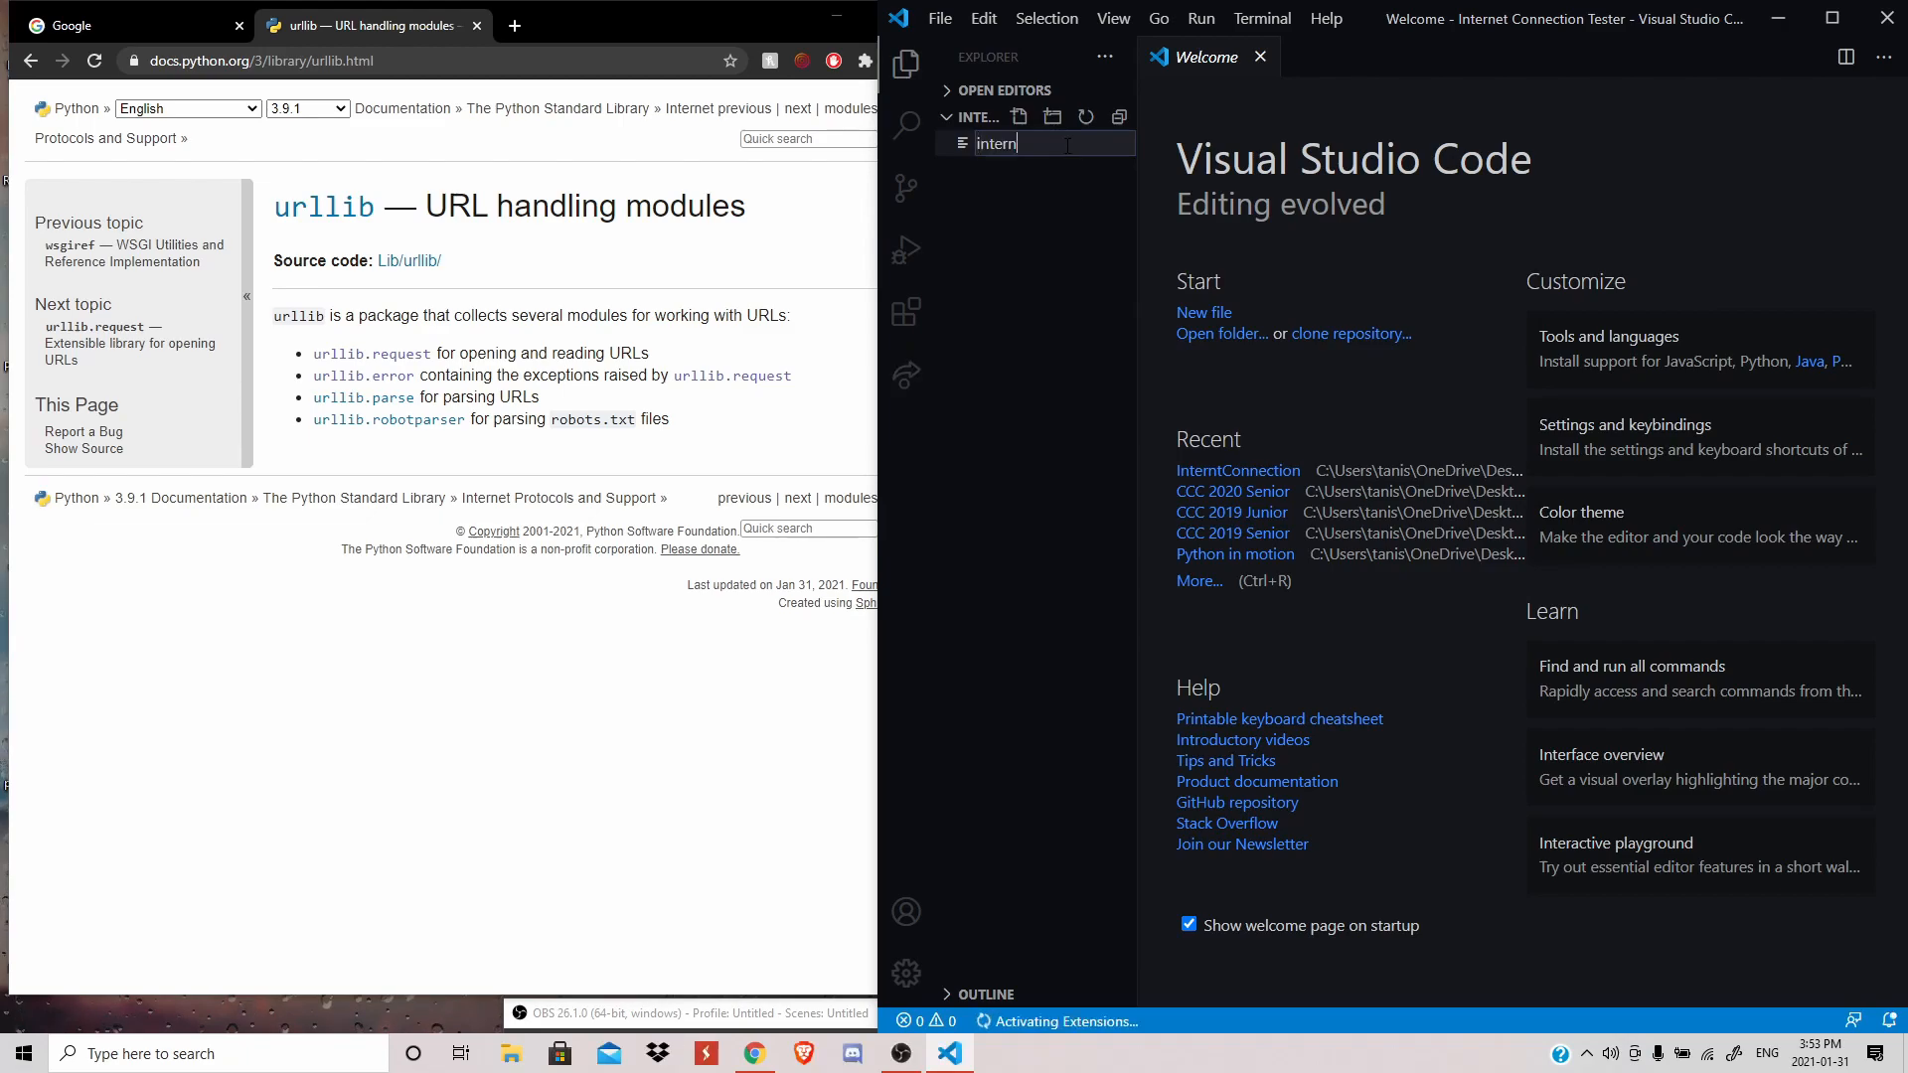
key("Backspace")
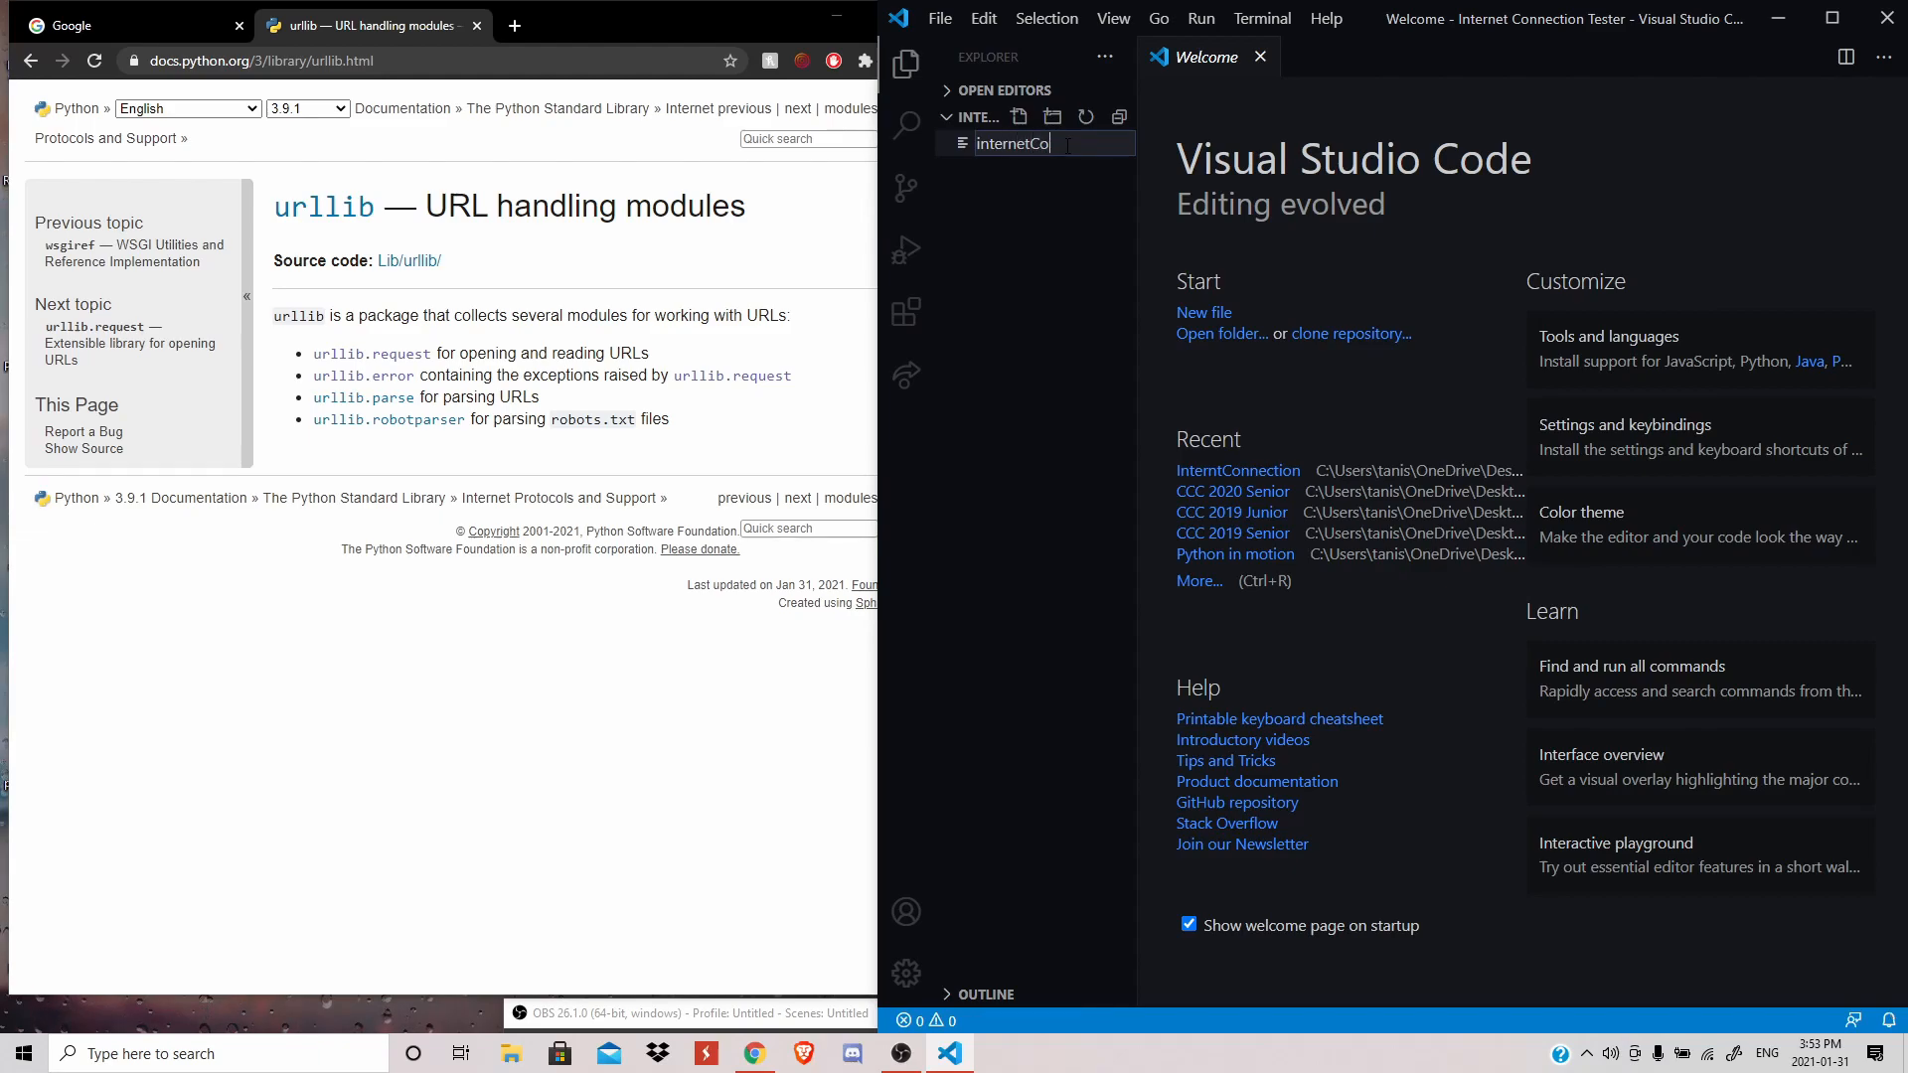
type("nnectio")
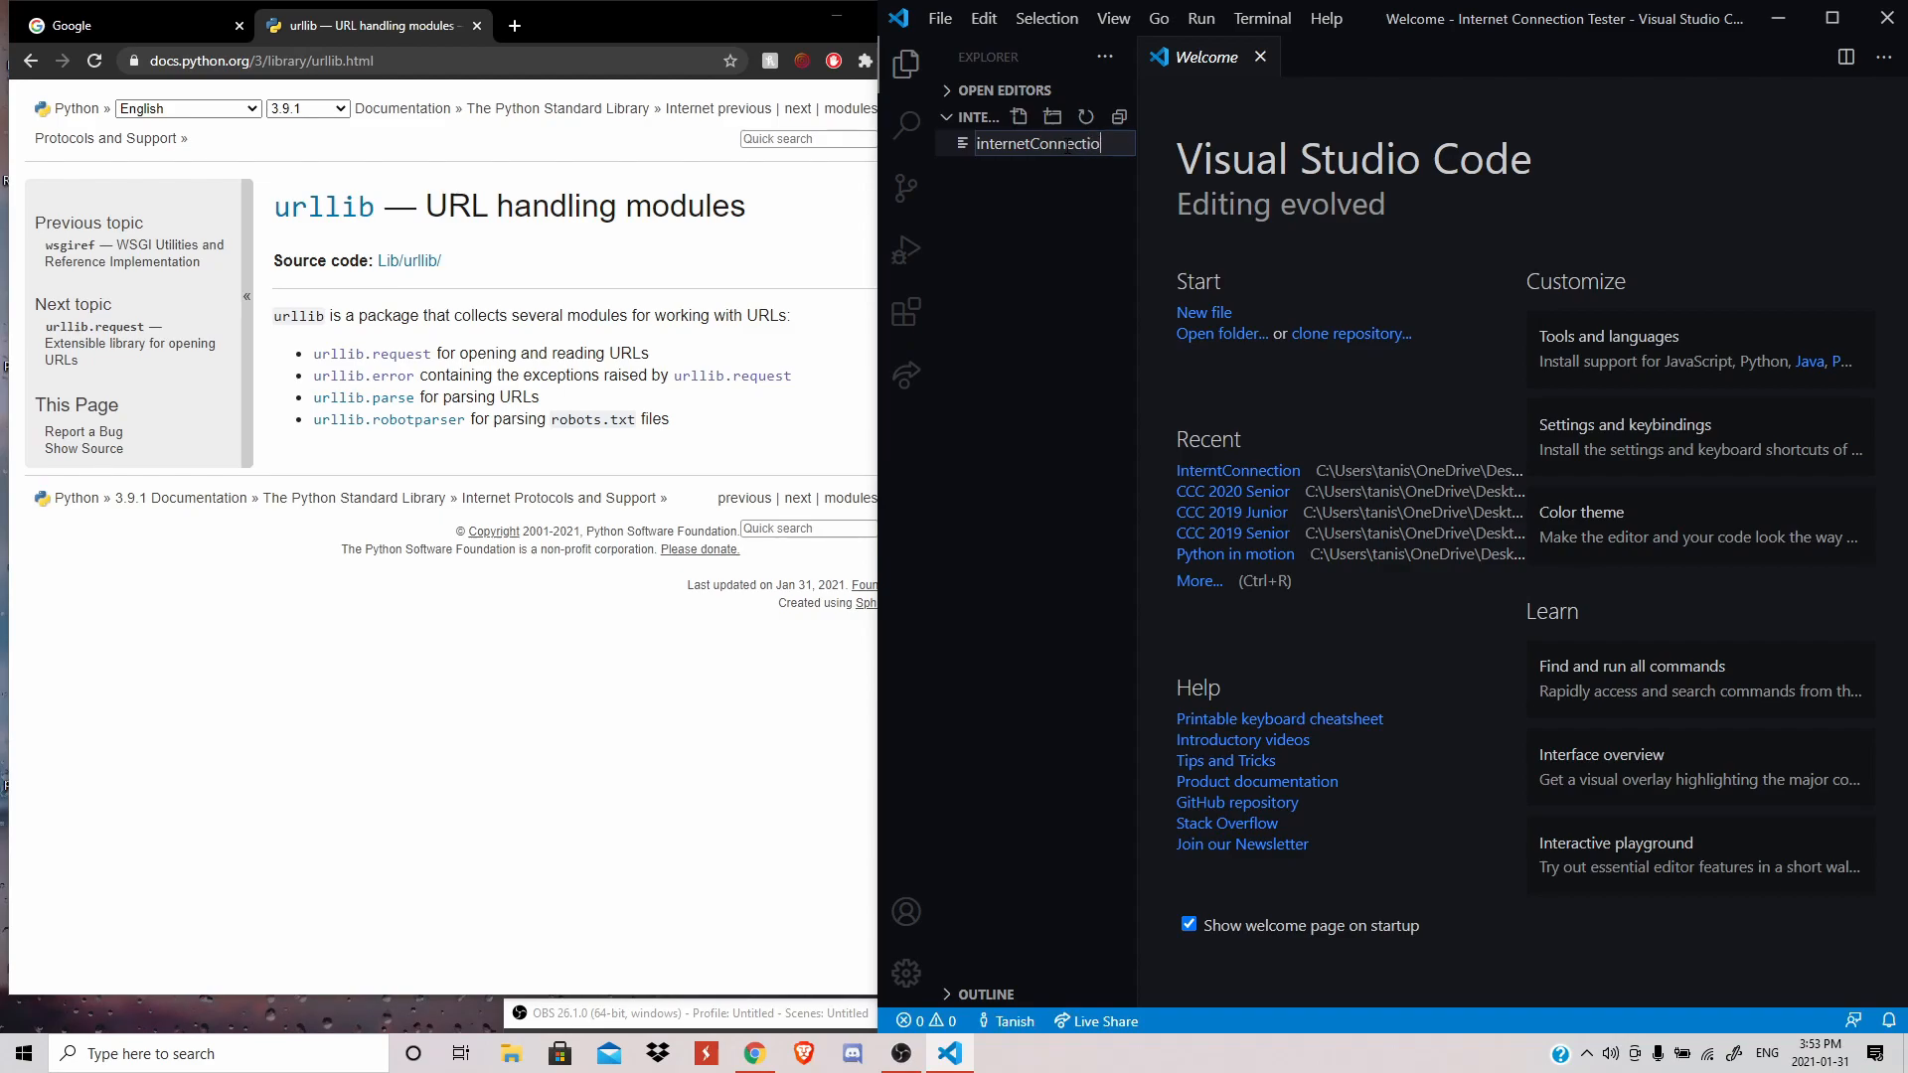
type(".py")
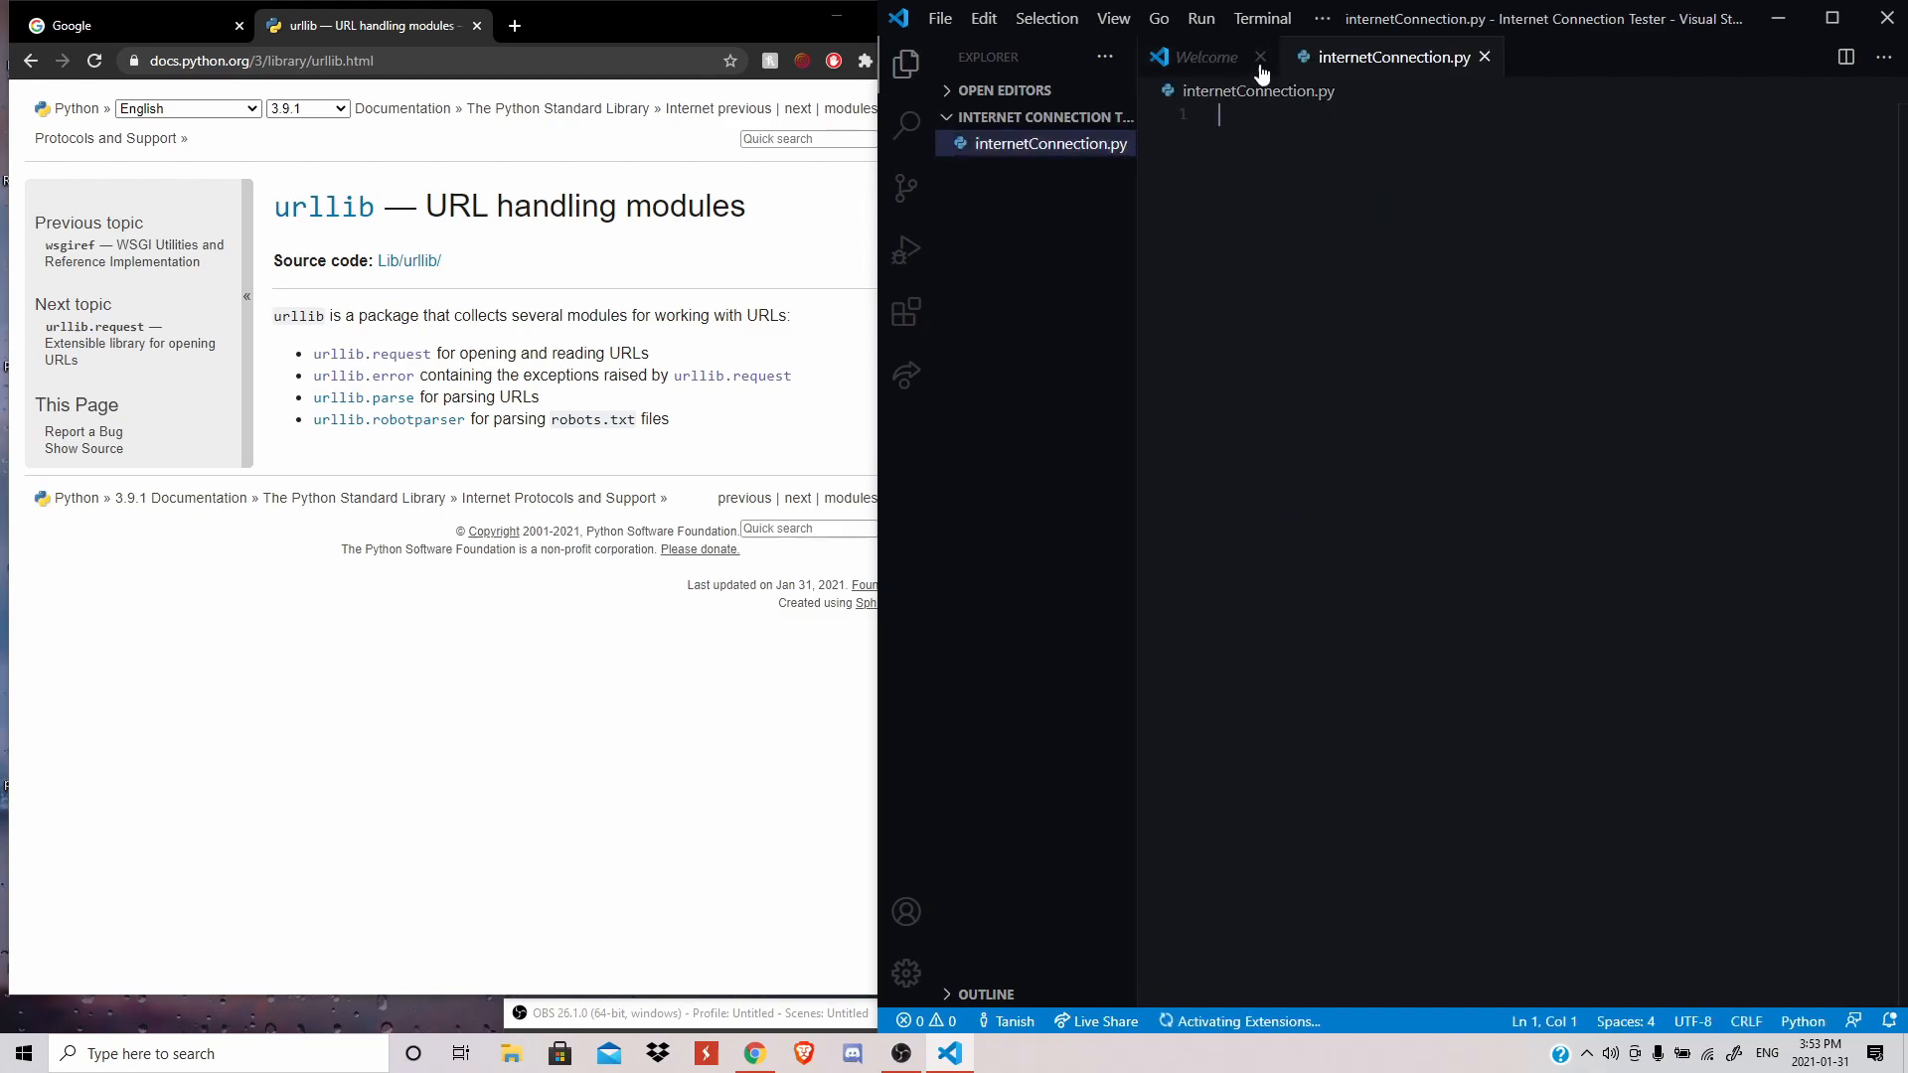
left_click(1259, 57)
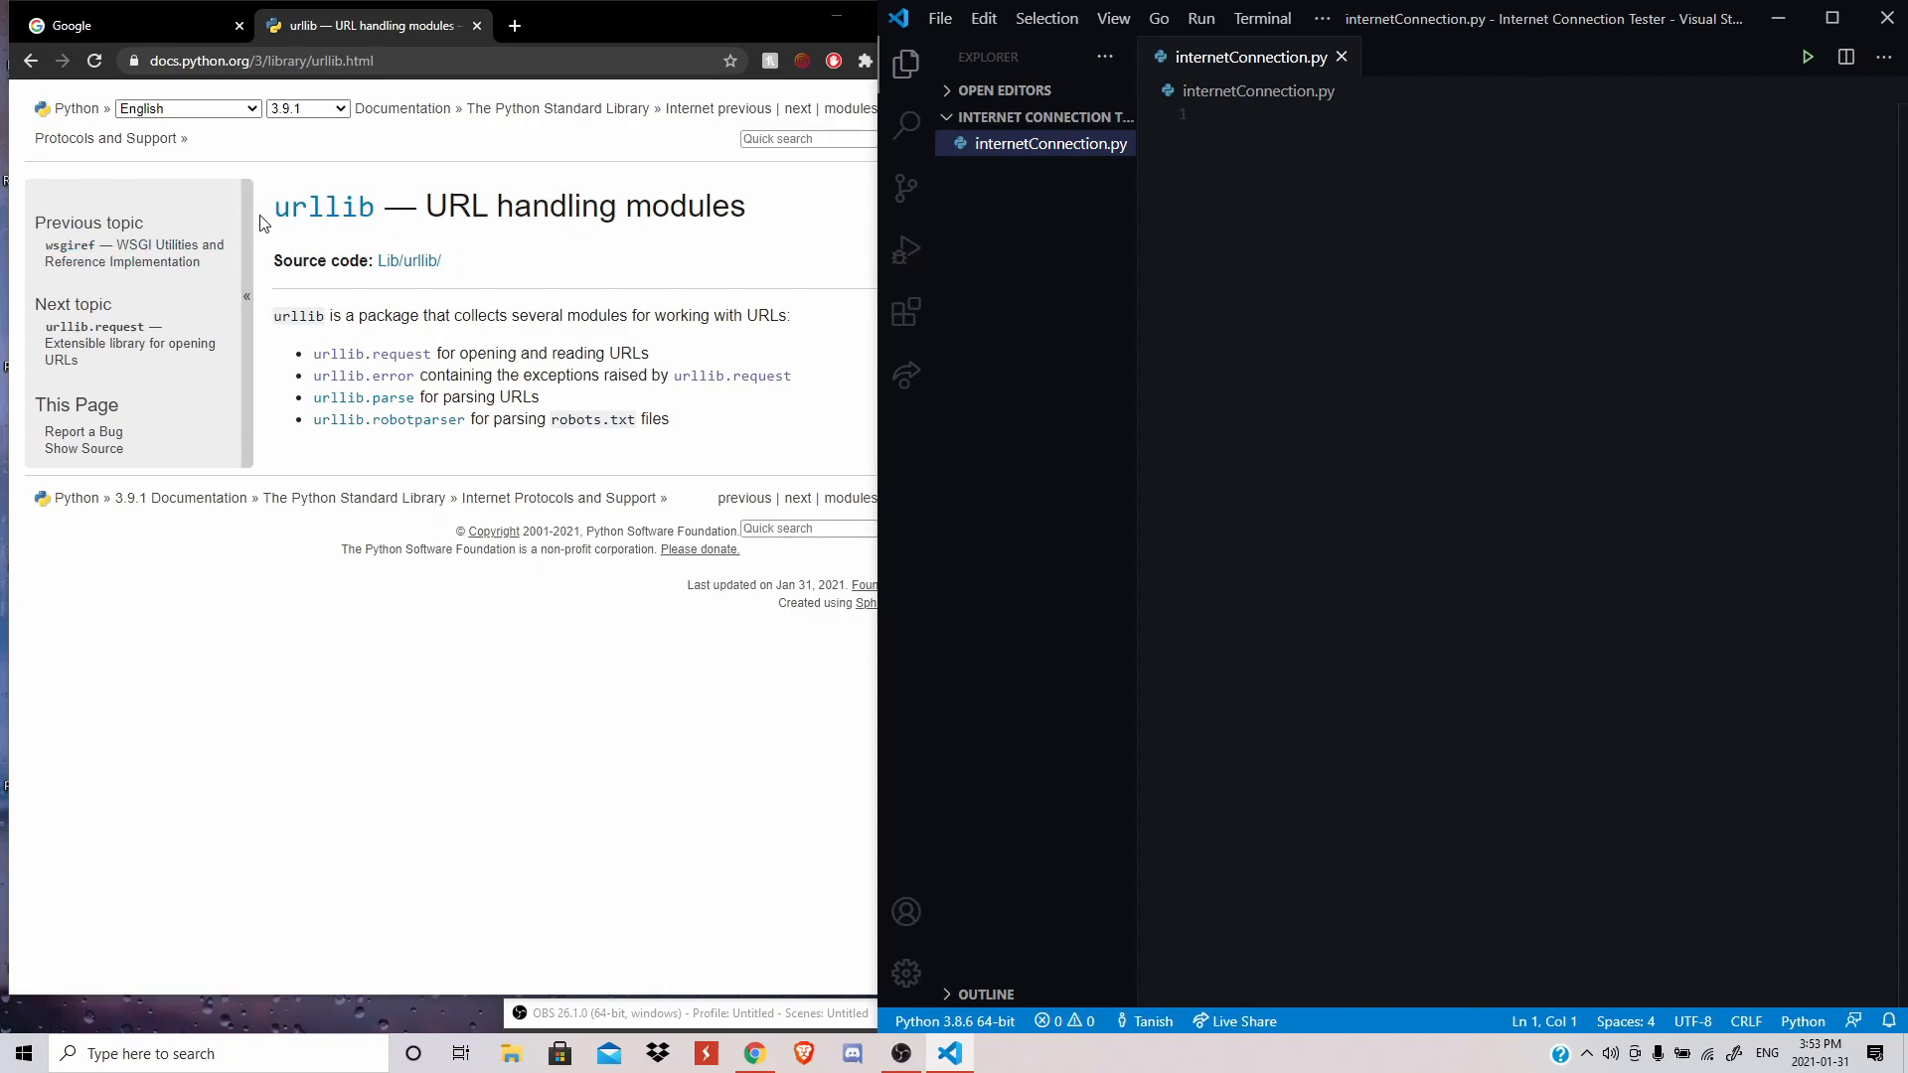
- Type 'from urllib import request' as the first line, fixing typos, and save
double_click(323, 205)
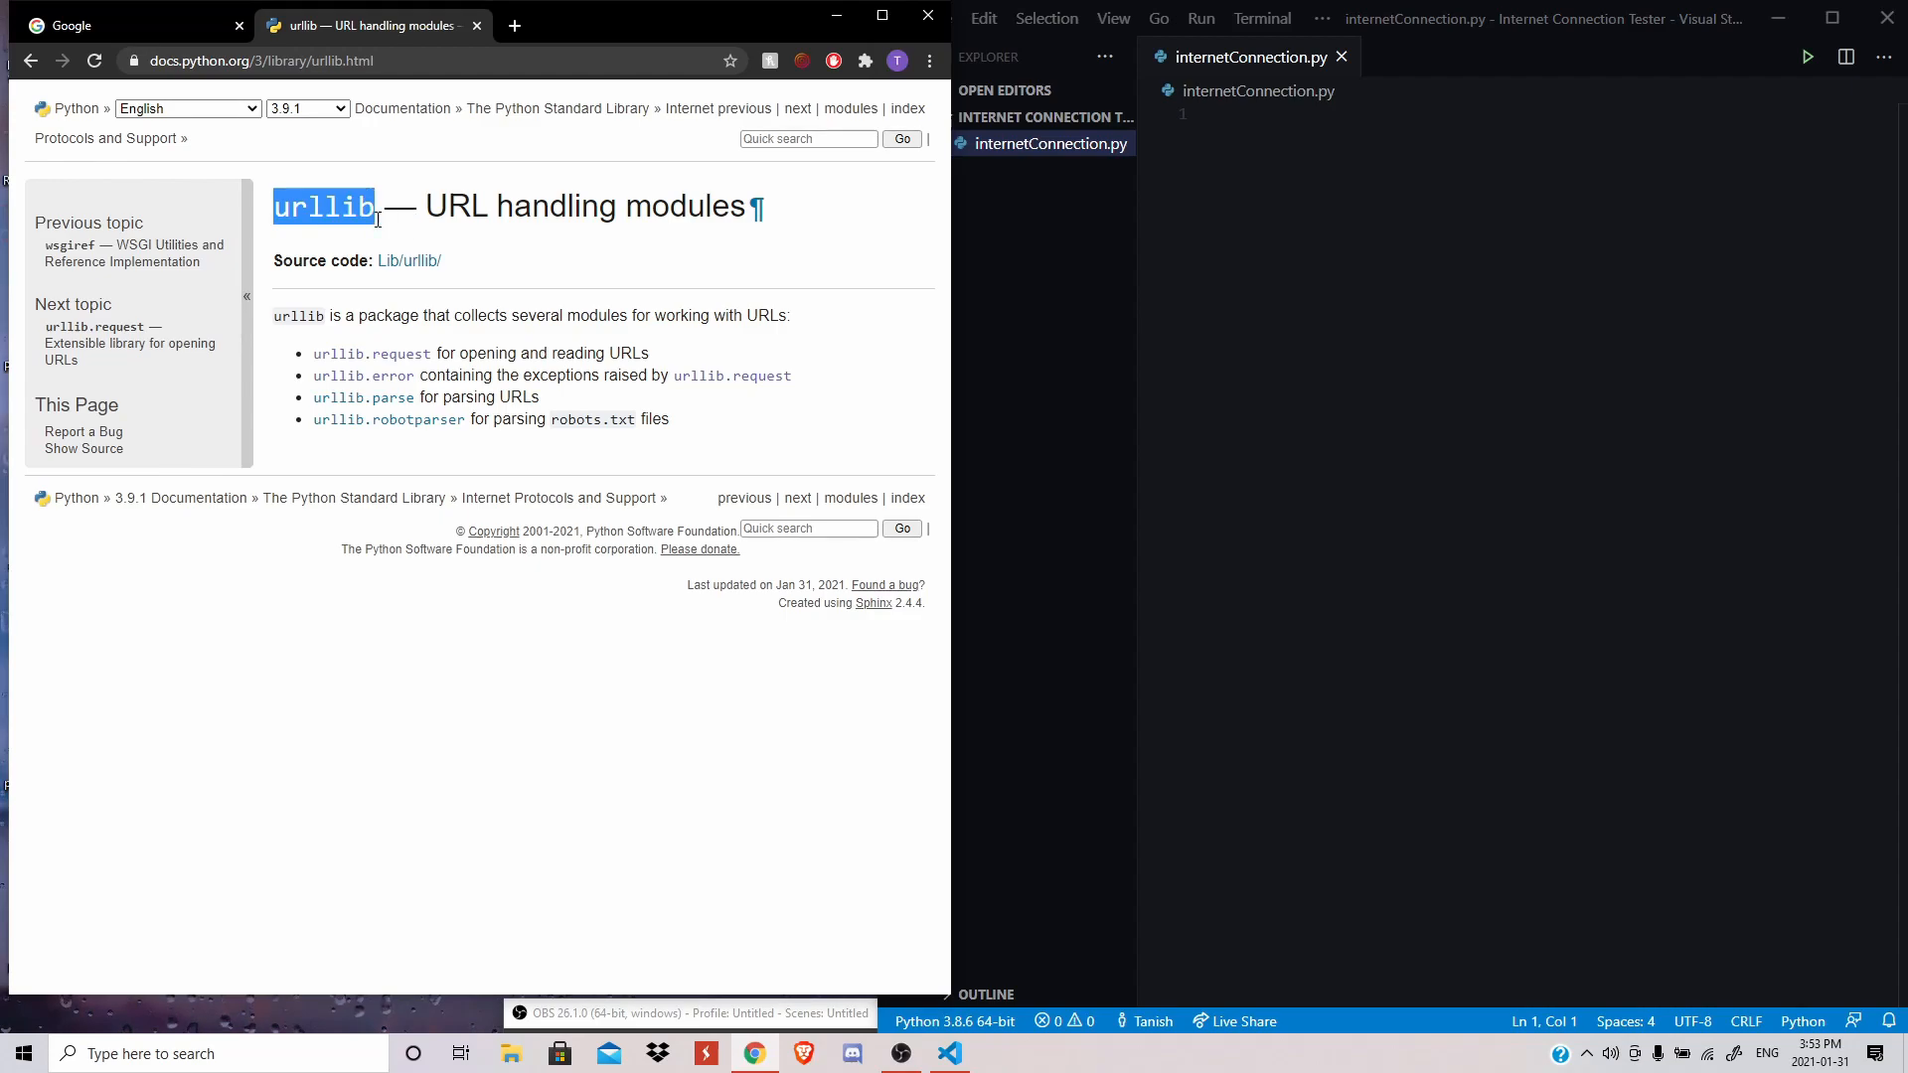
mouse_move(373, 250)
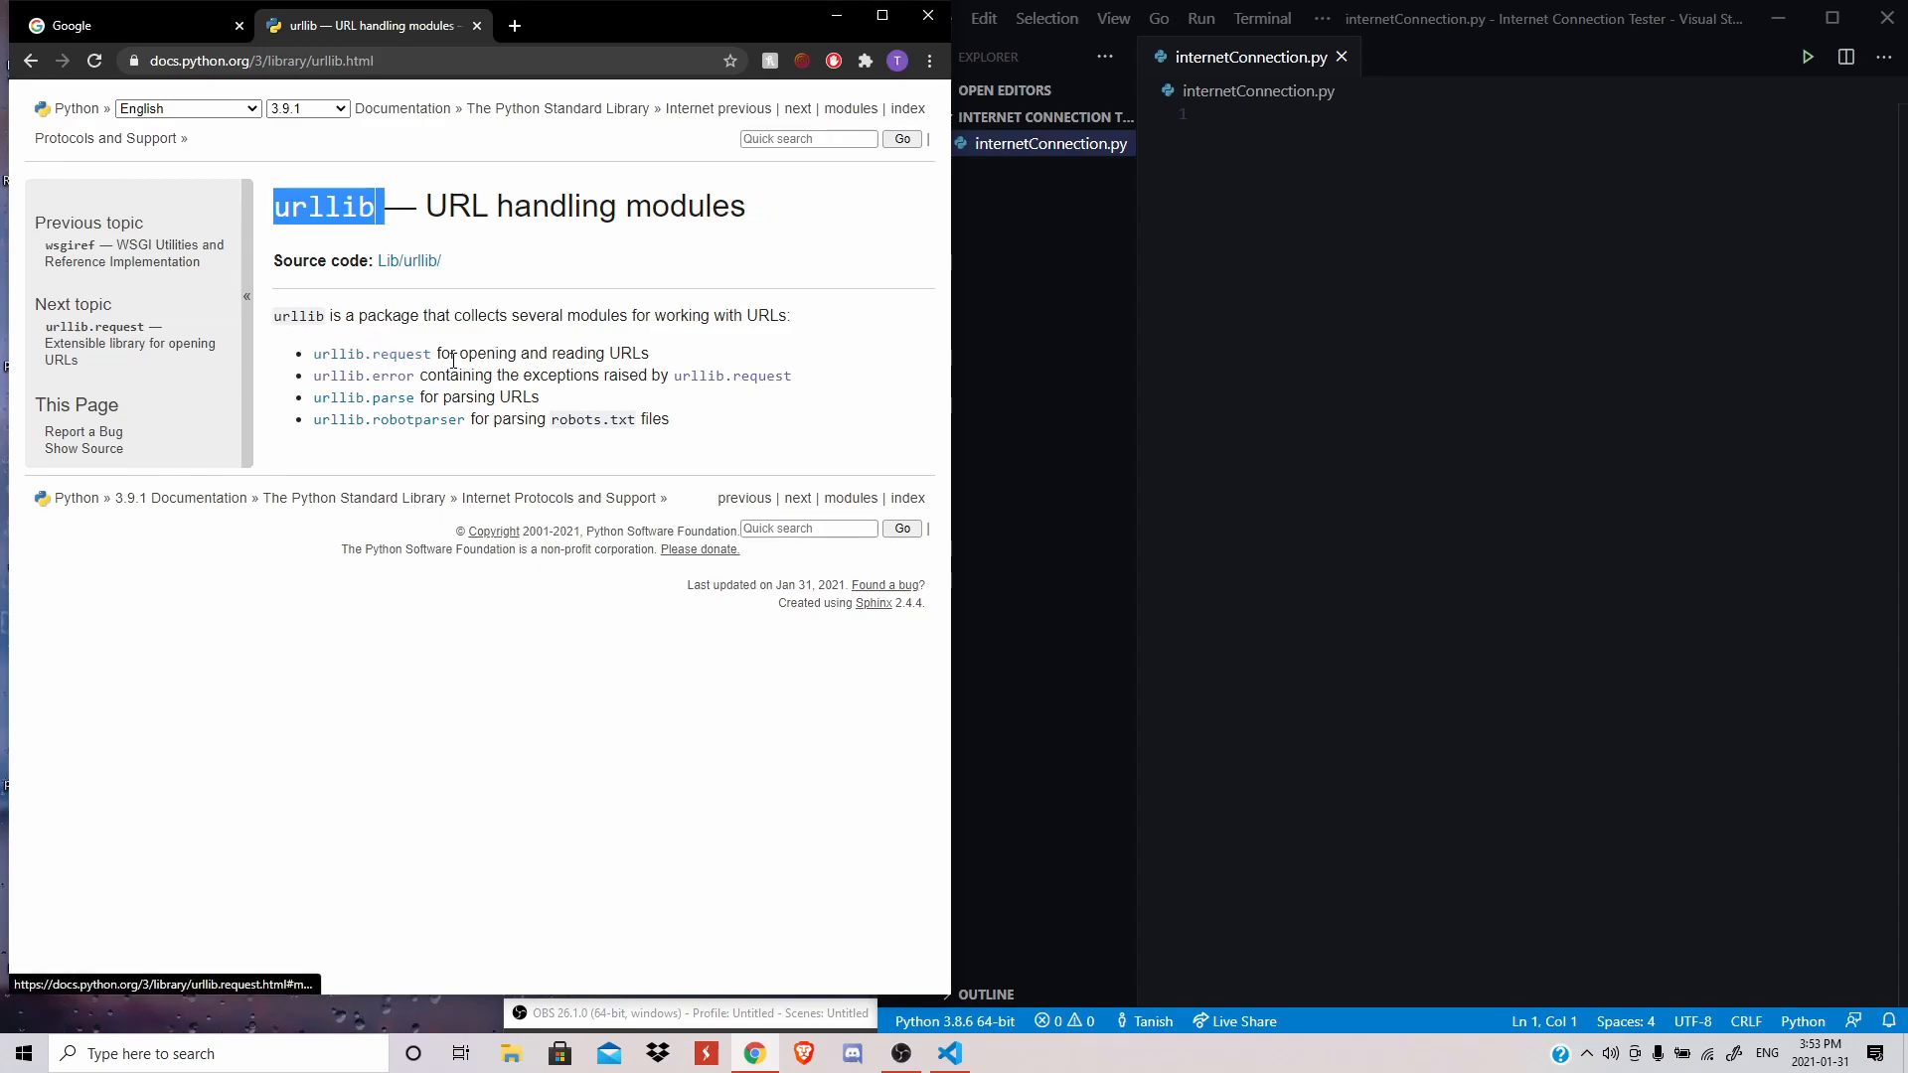
mouse_move(723, 430)
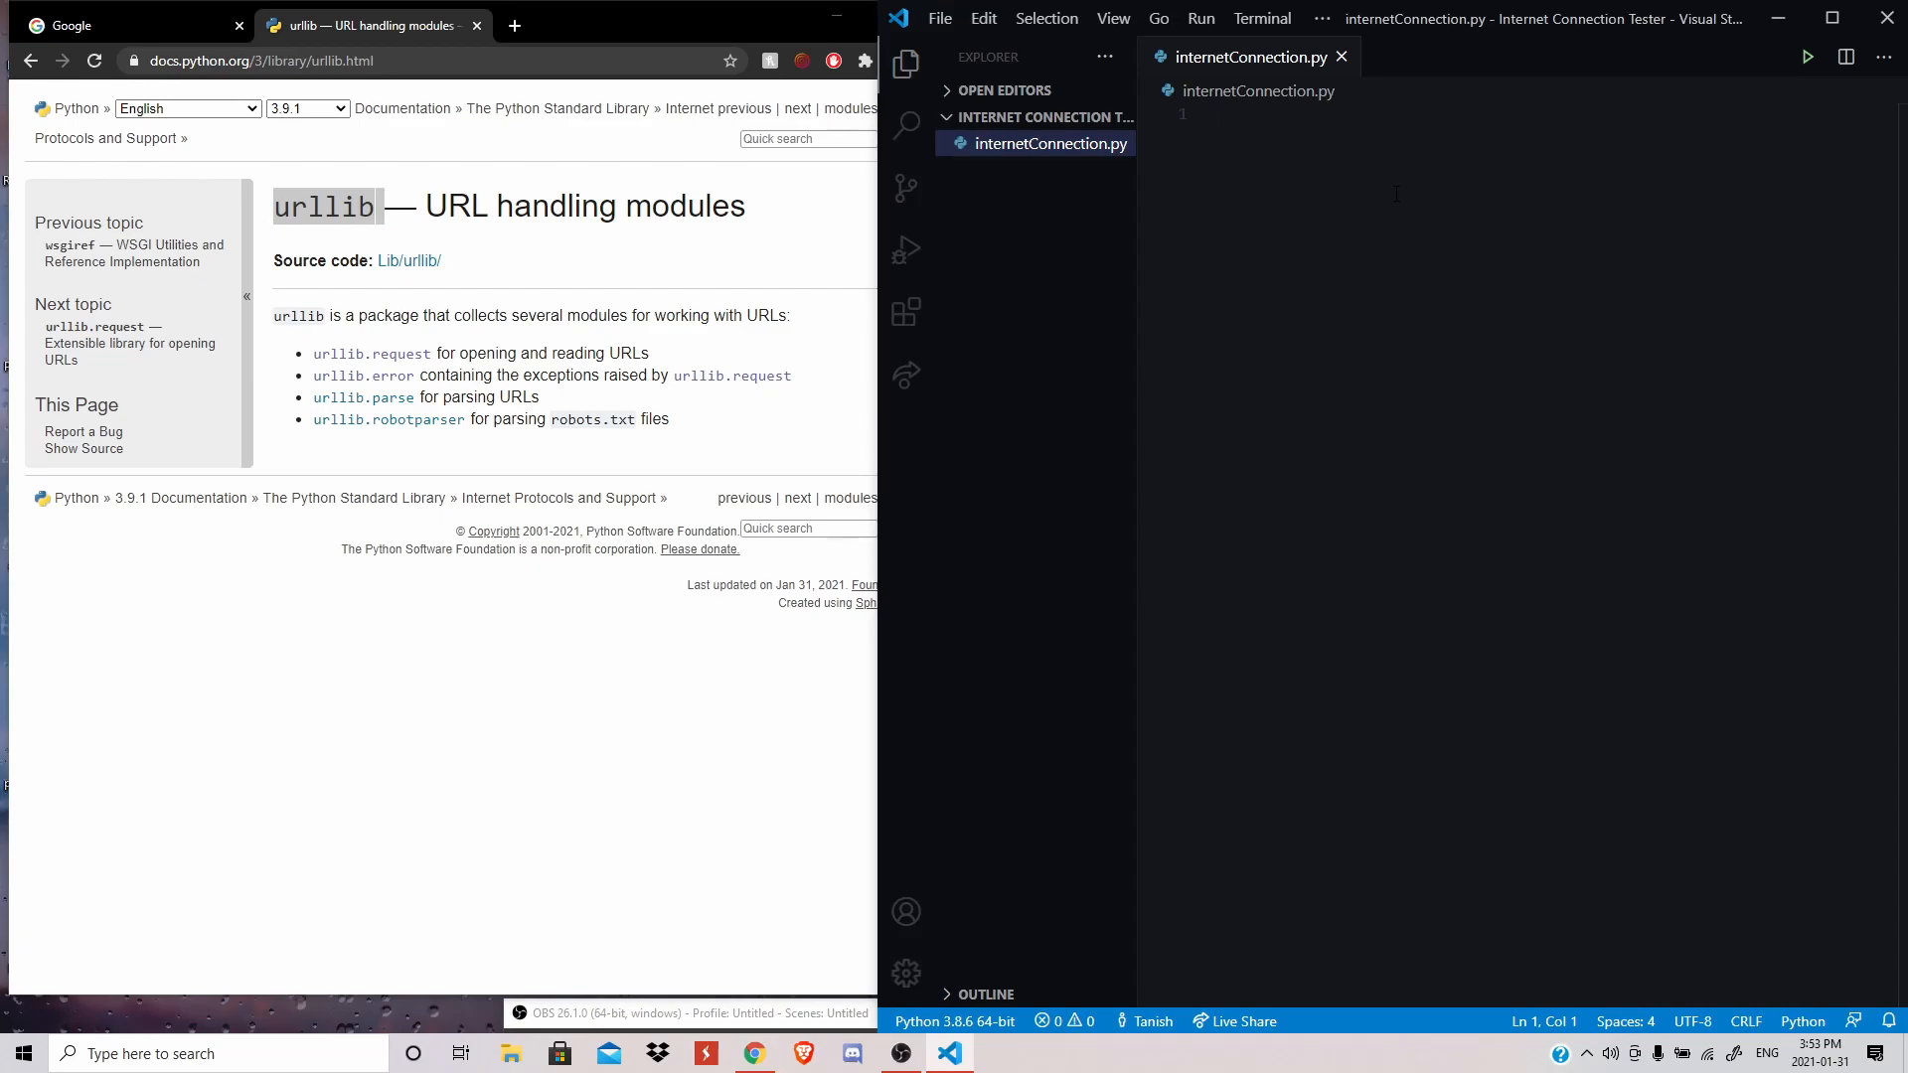
left_click(1216, 113)
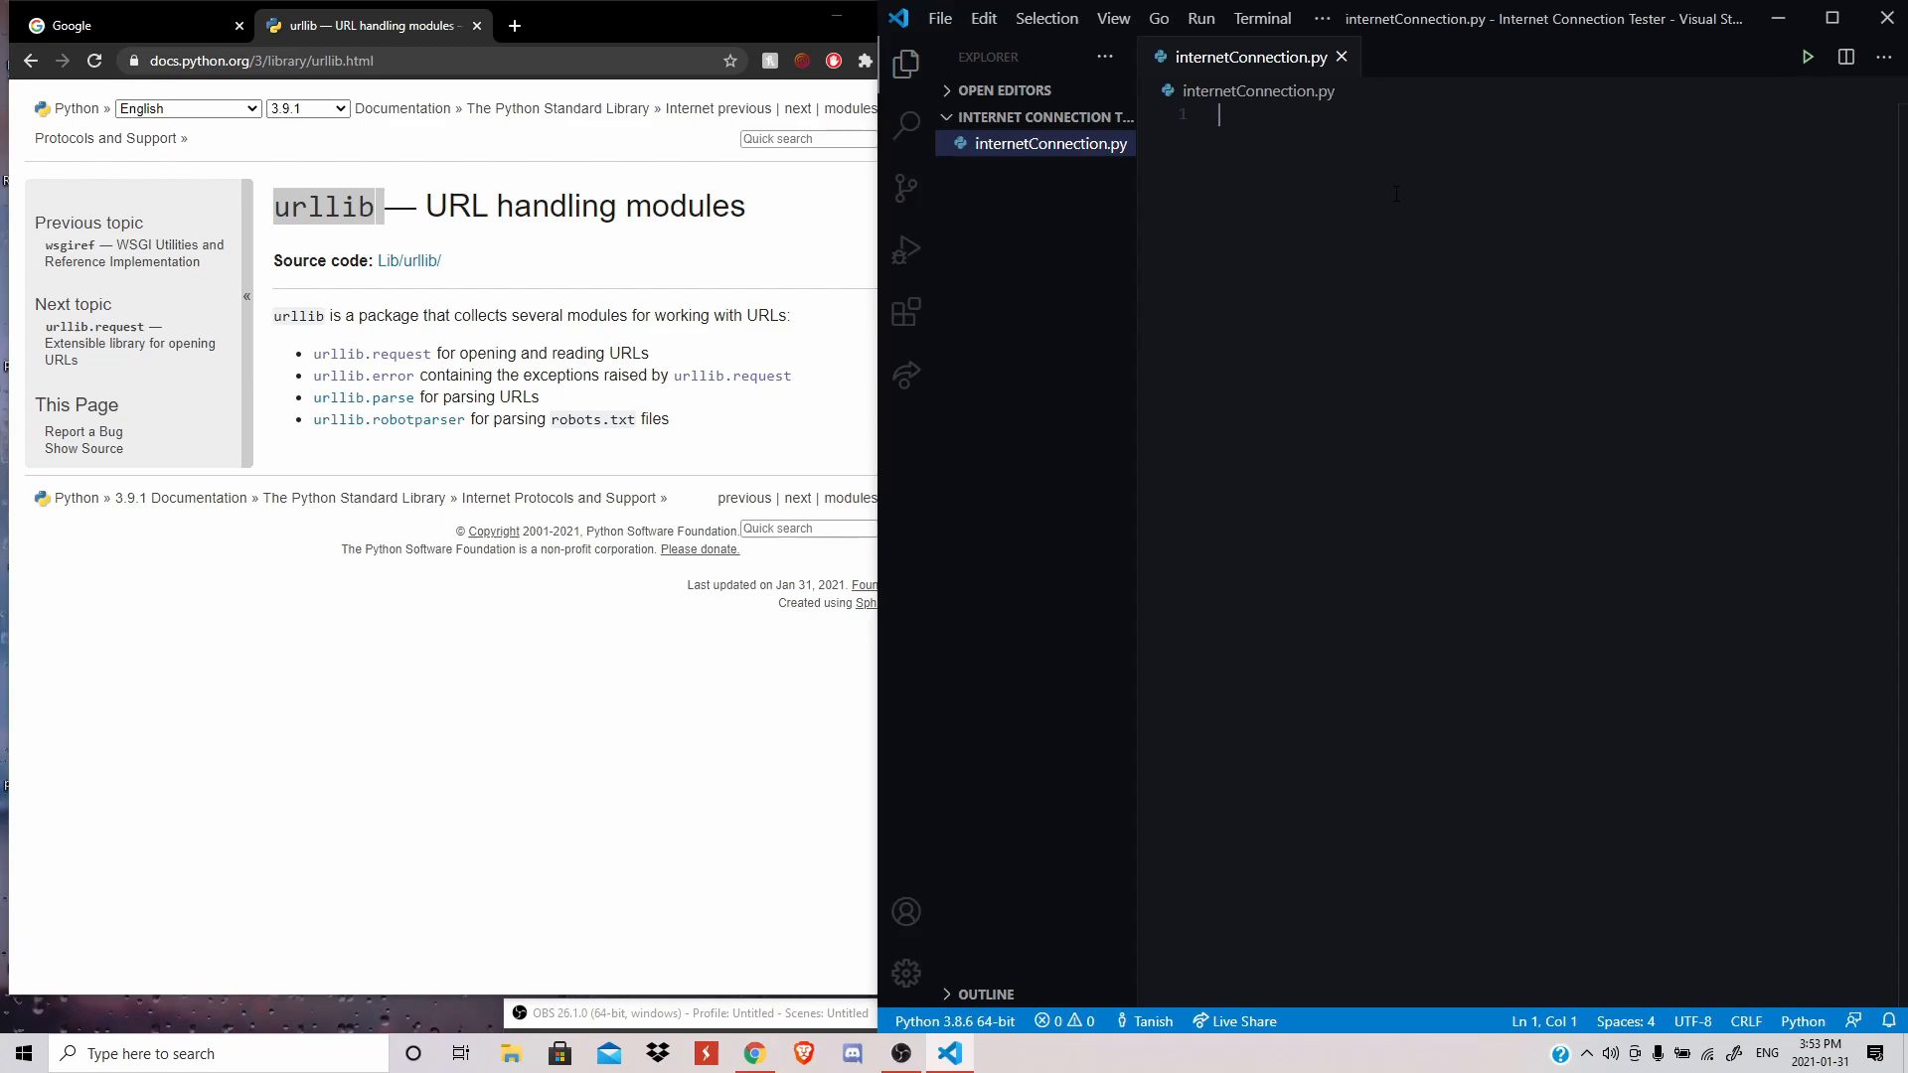
type("from")
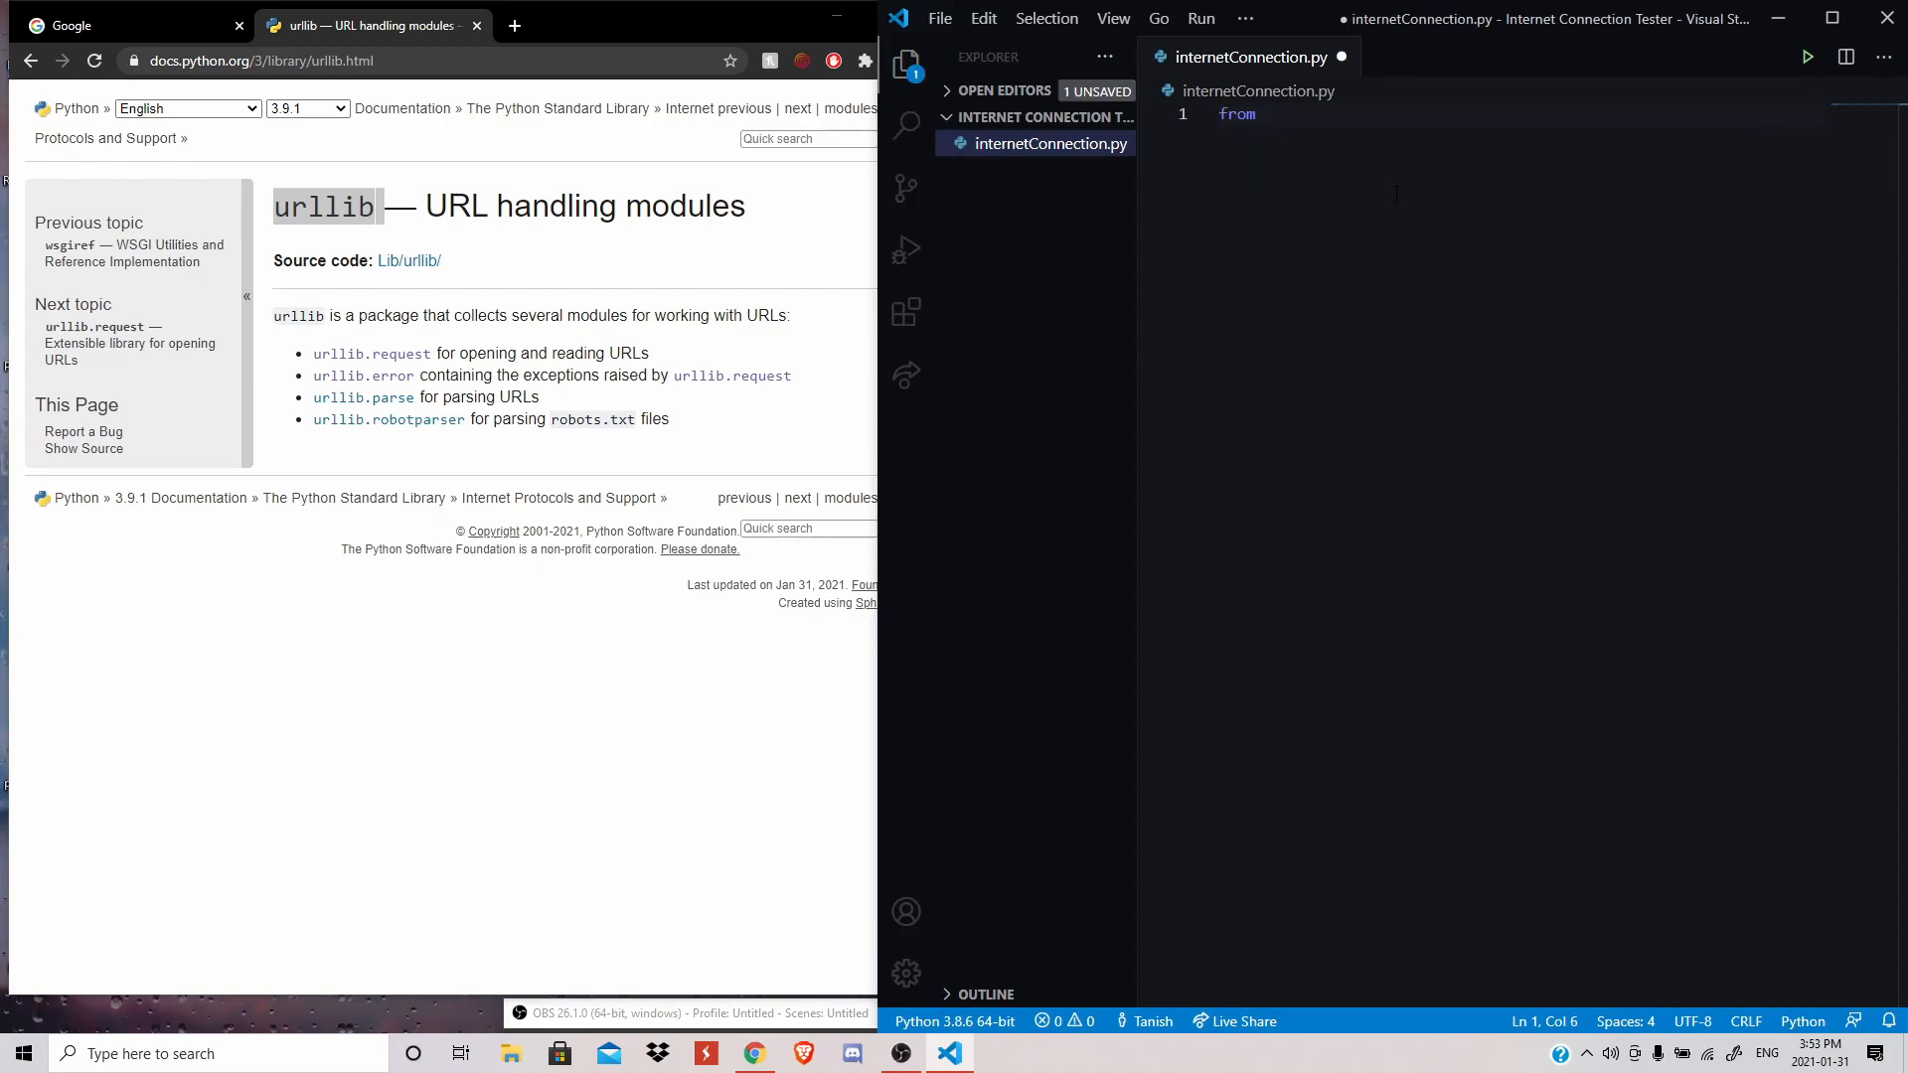
type("urllin")
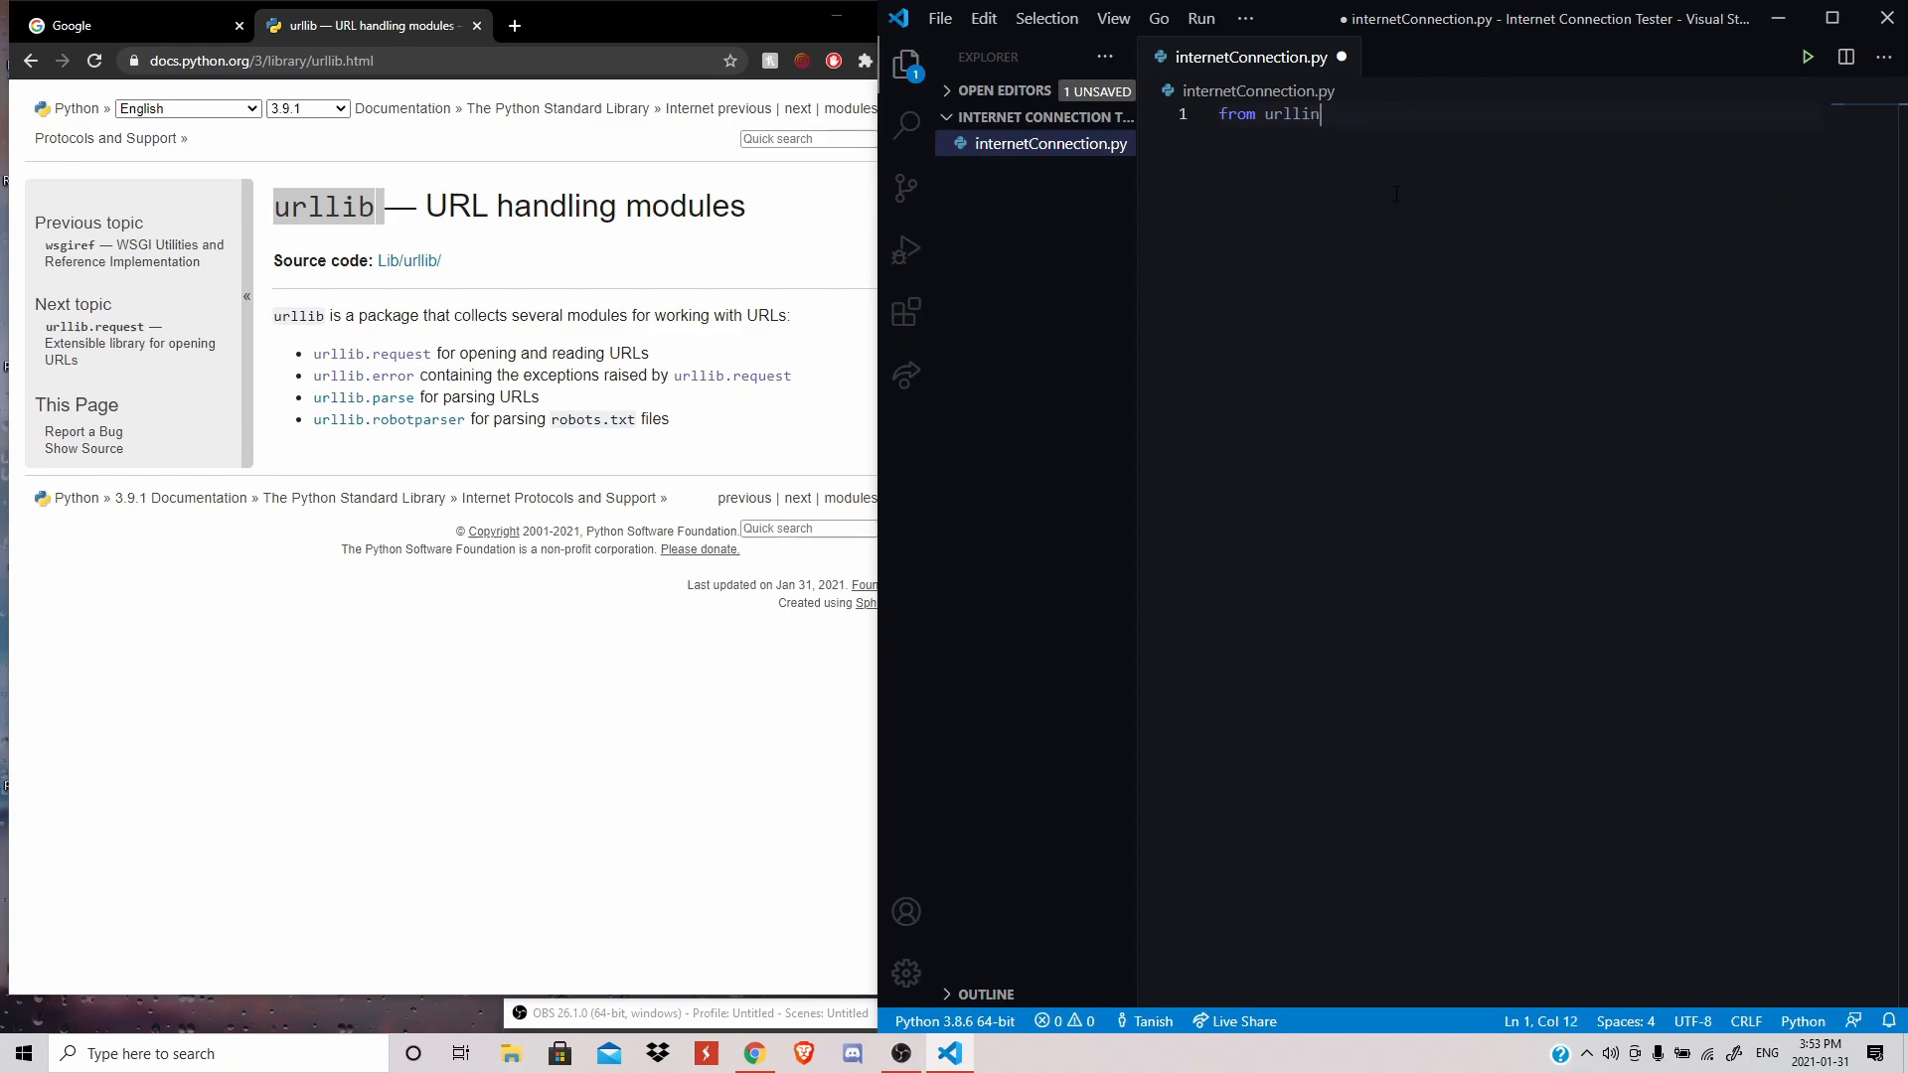
type("impoirt")
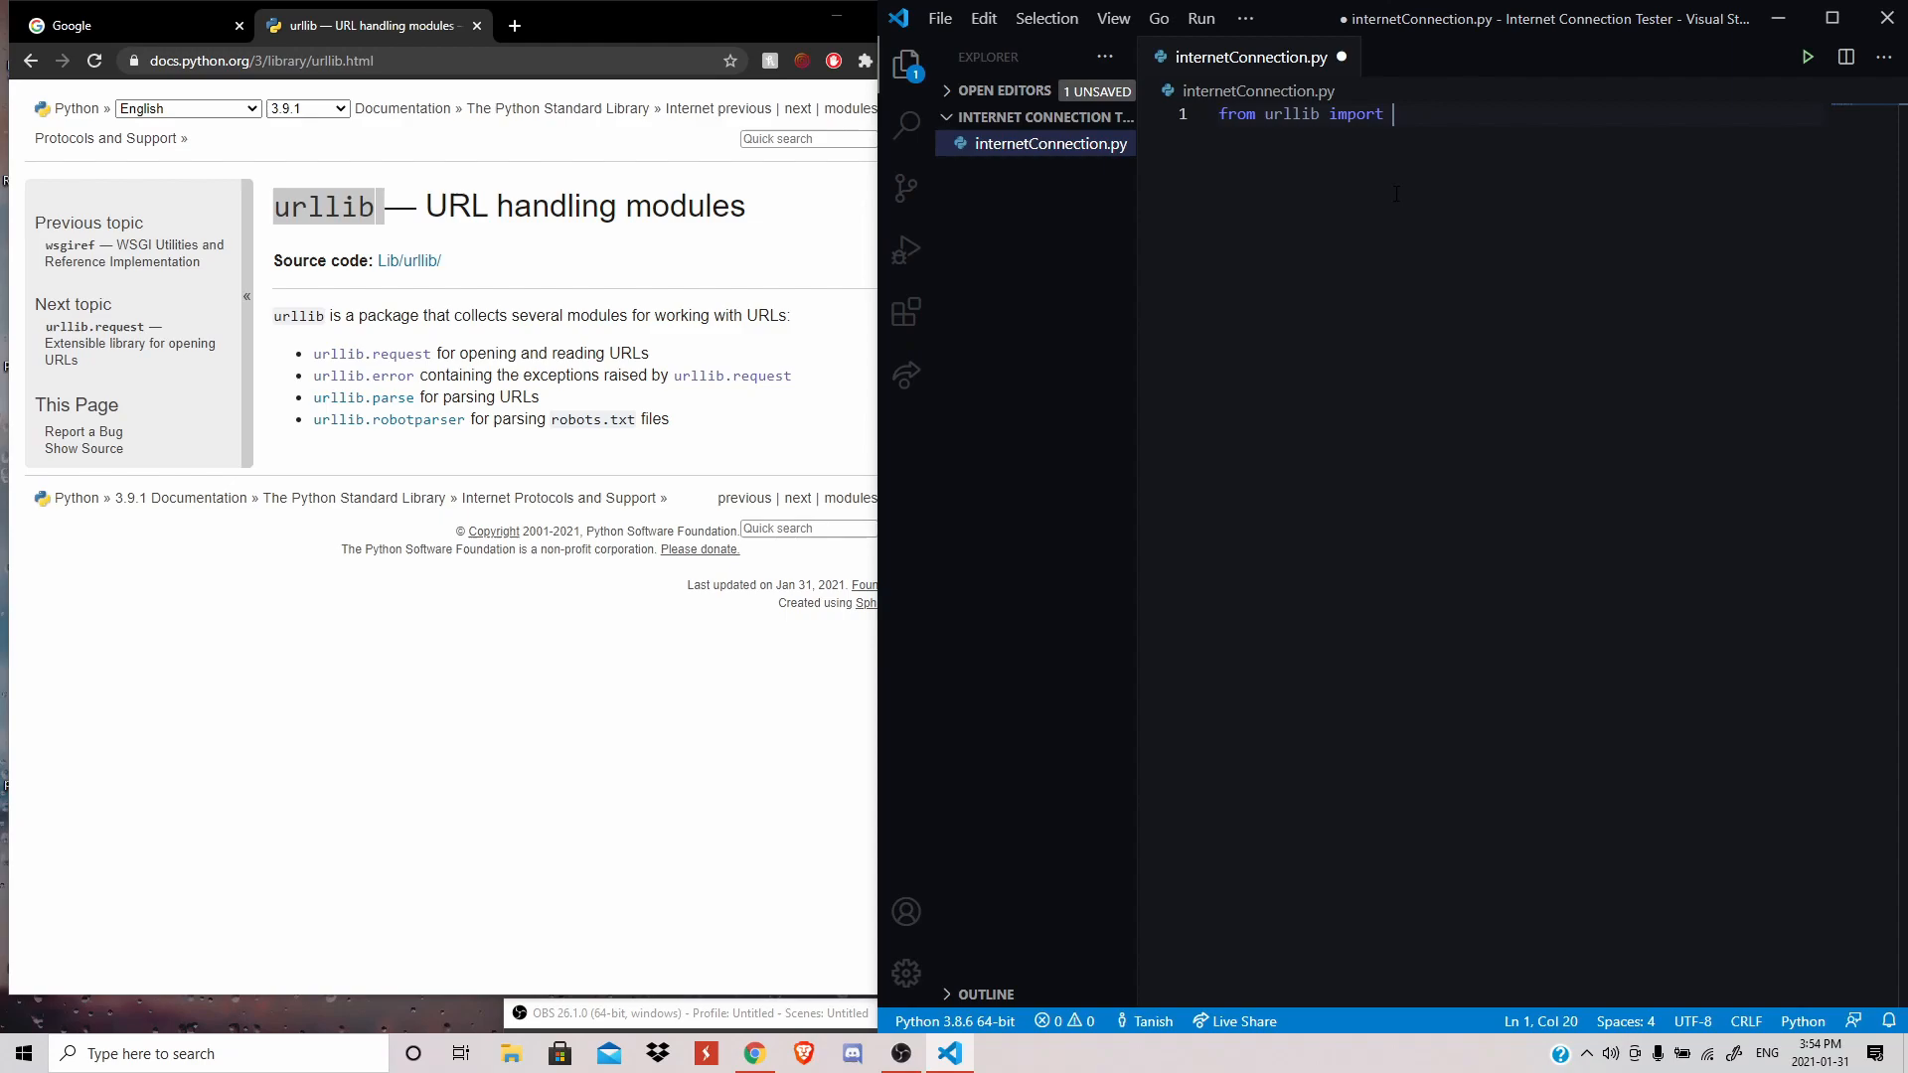
type("reeques")
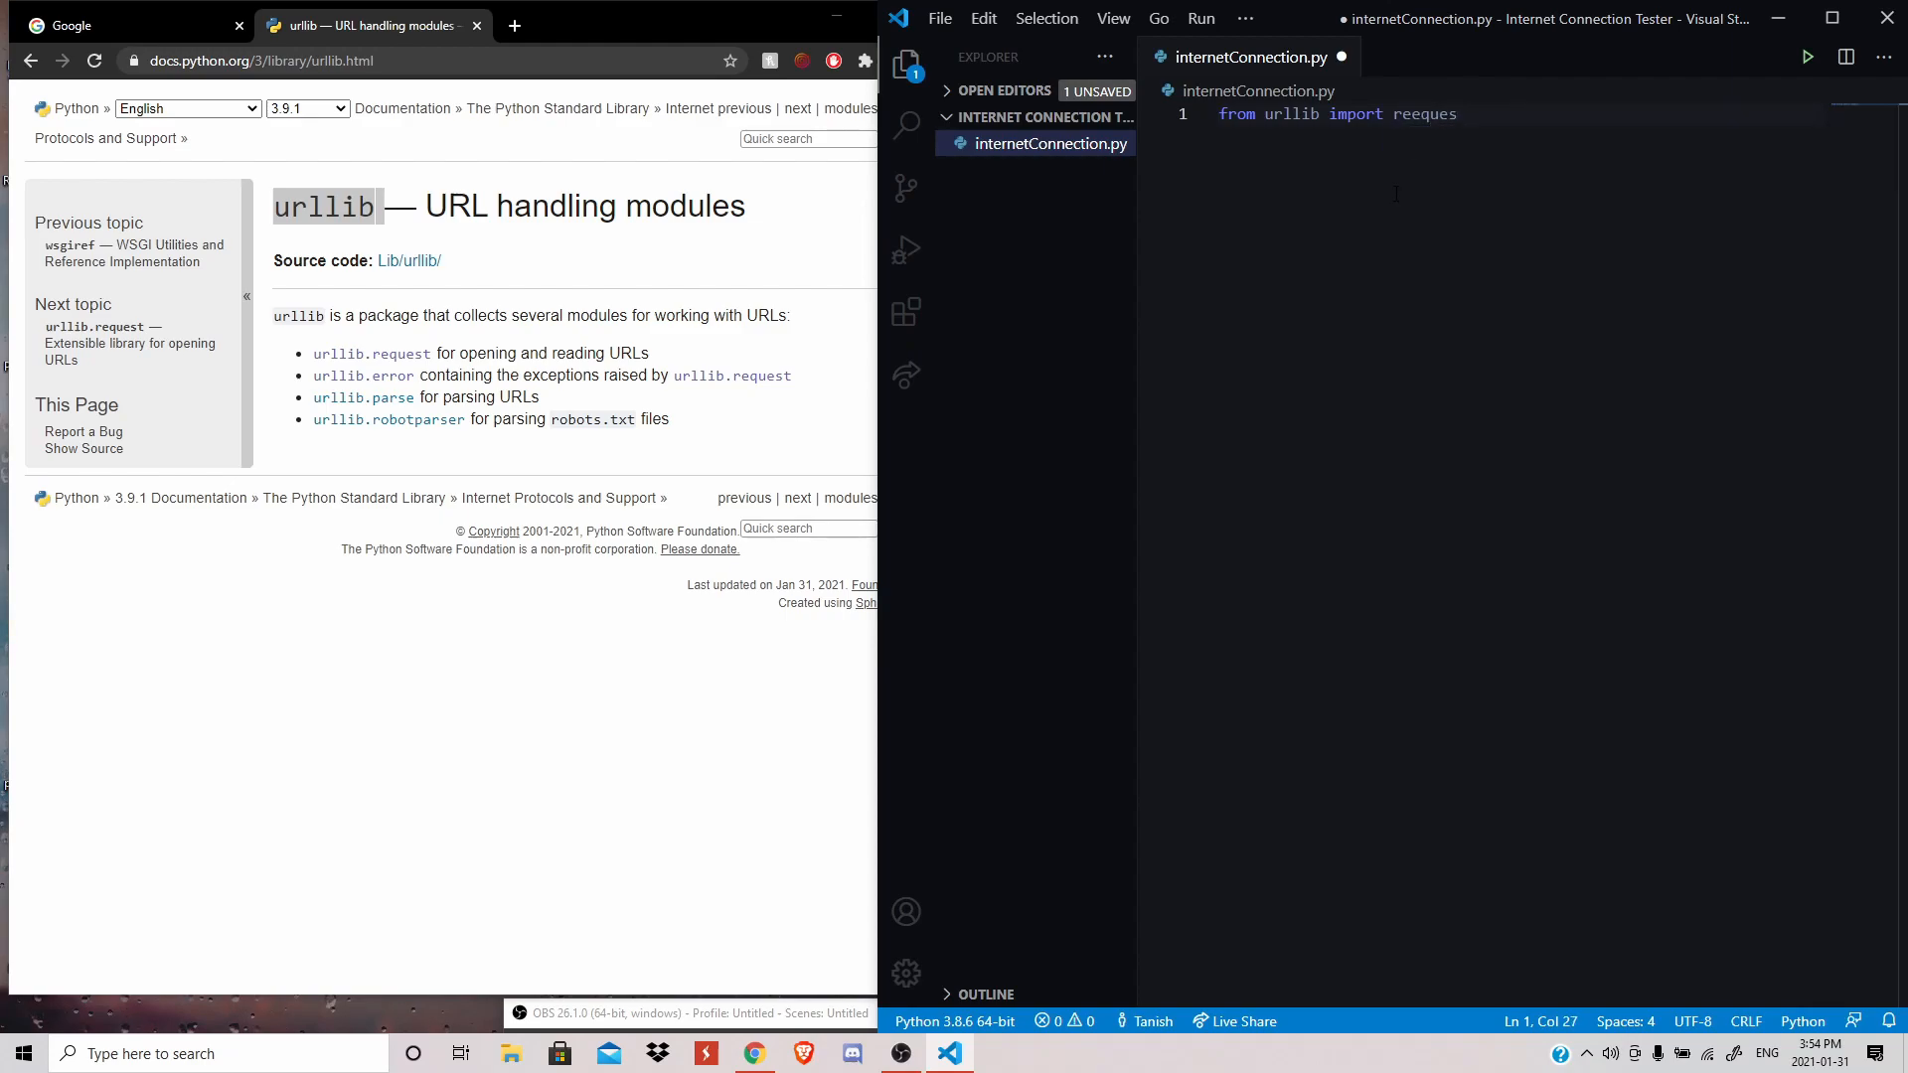
type("req")
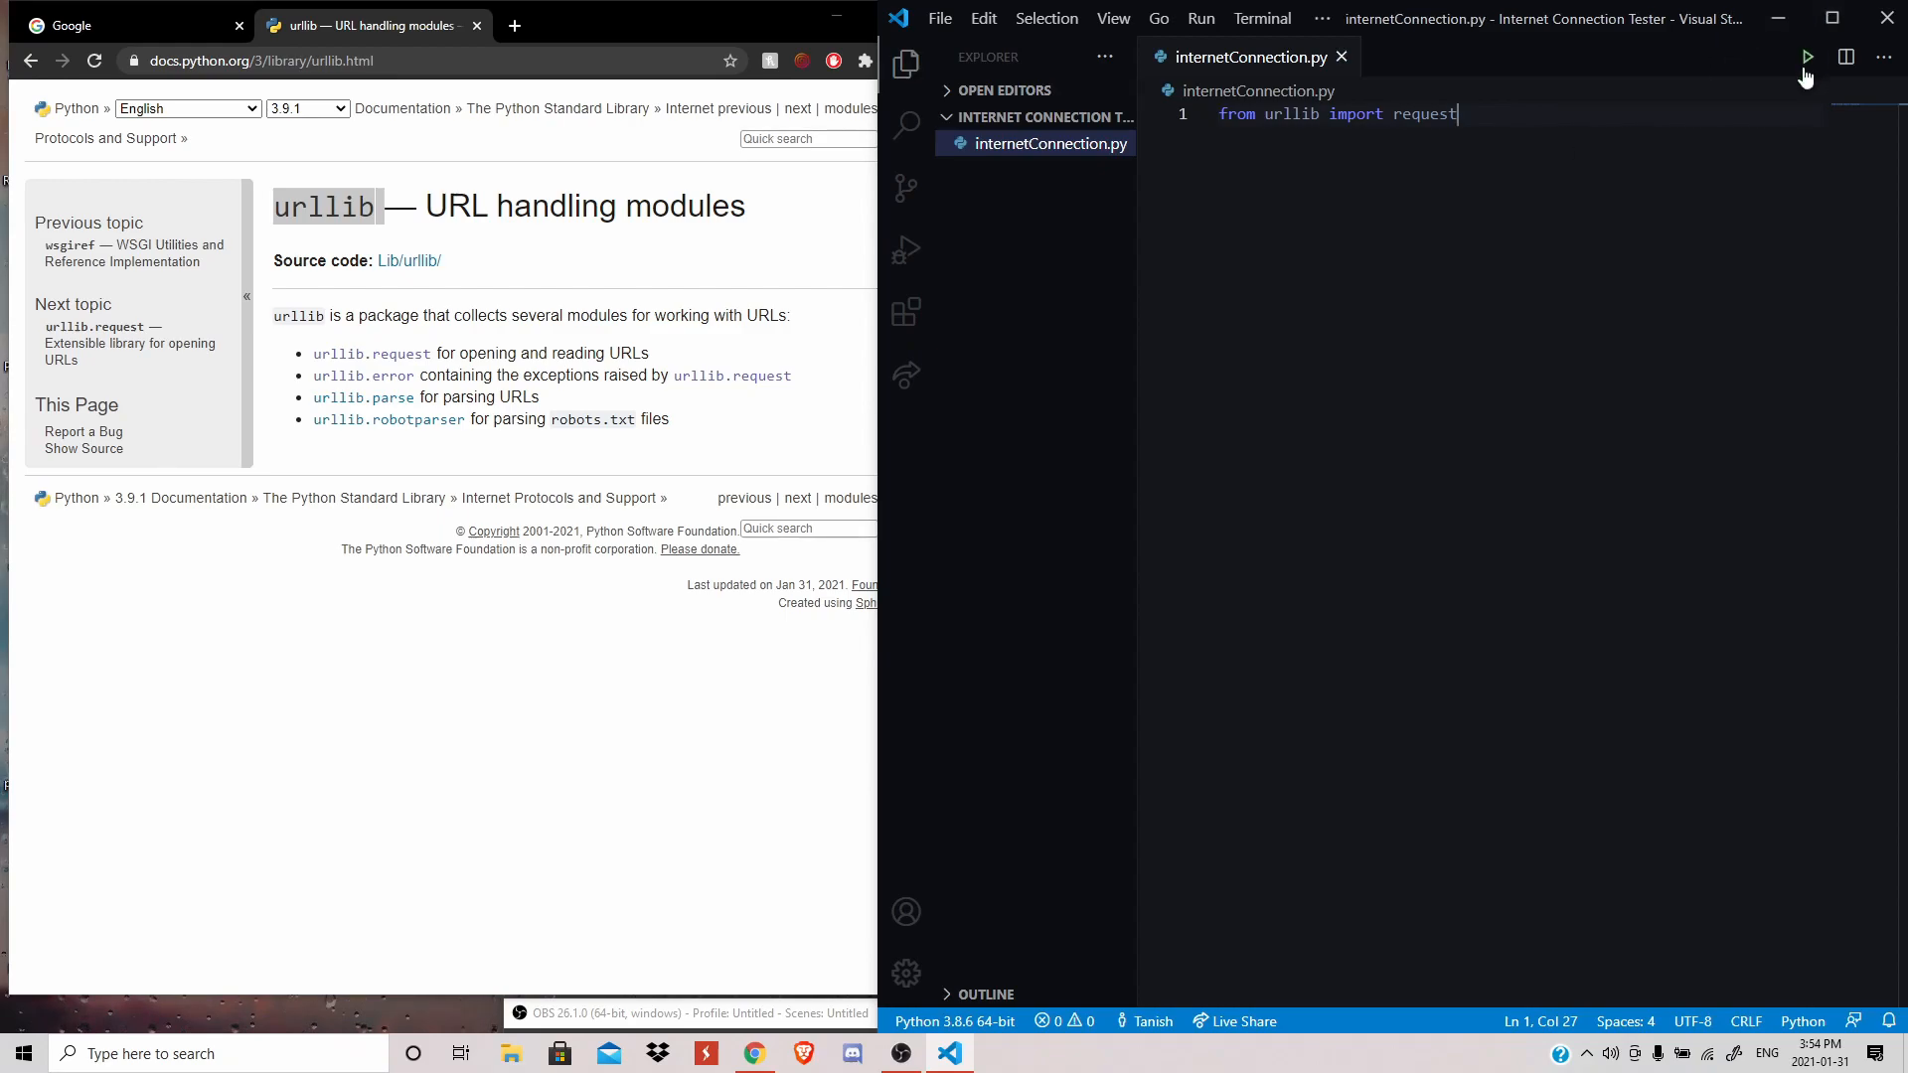
left_click(1805, 56)
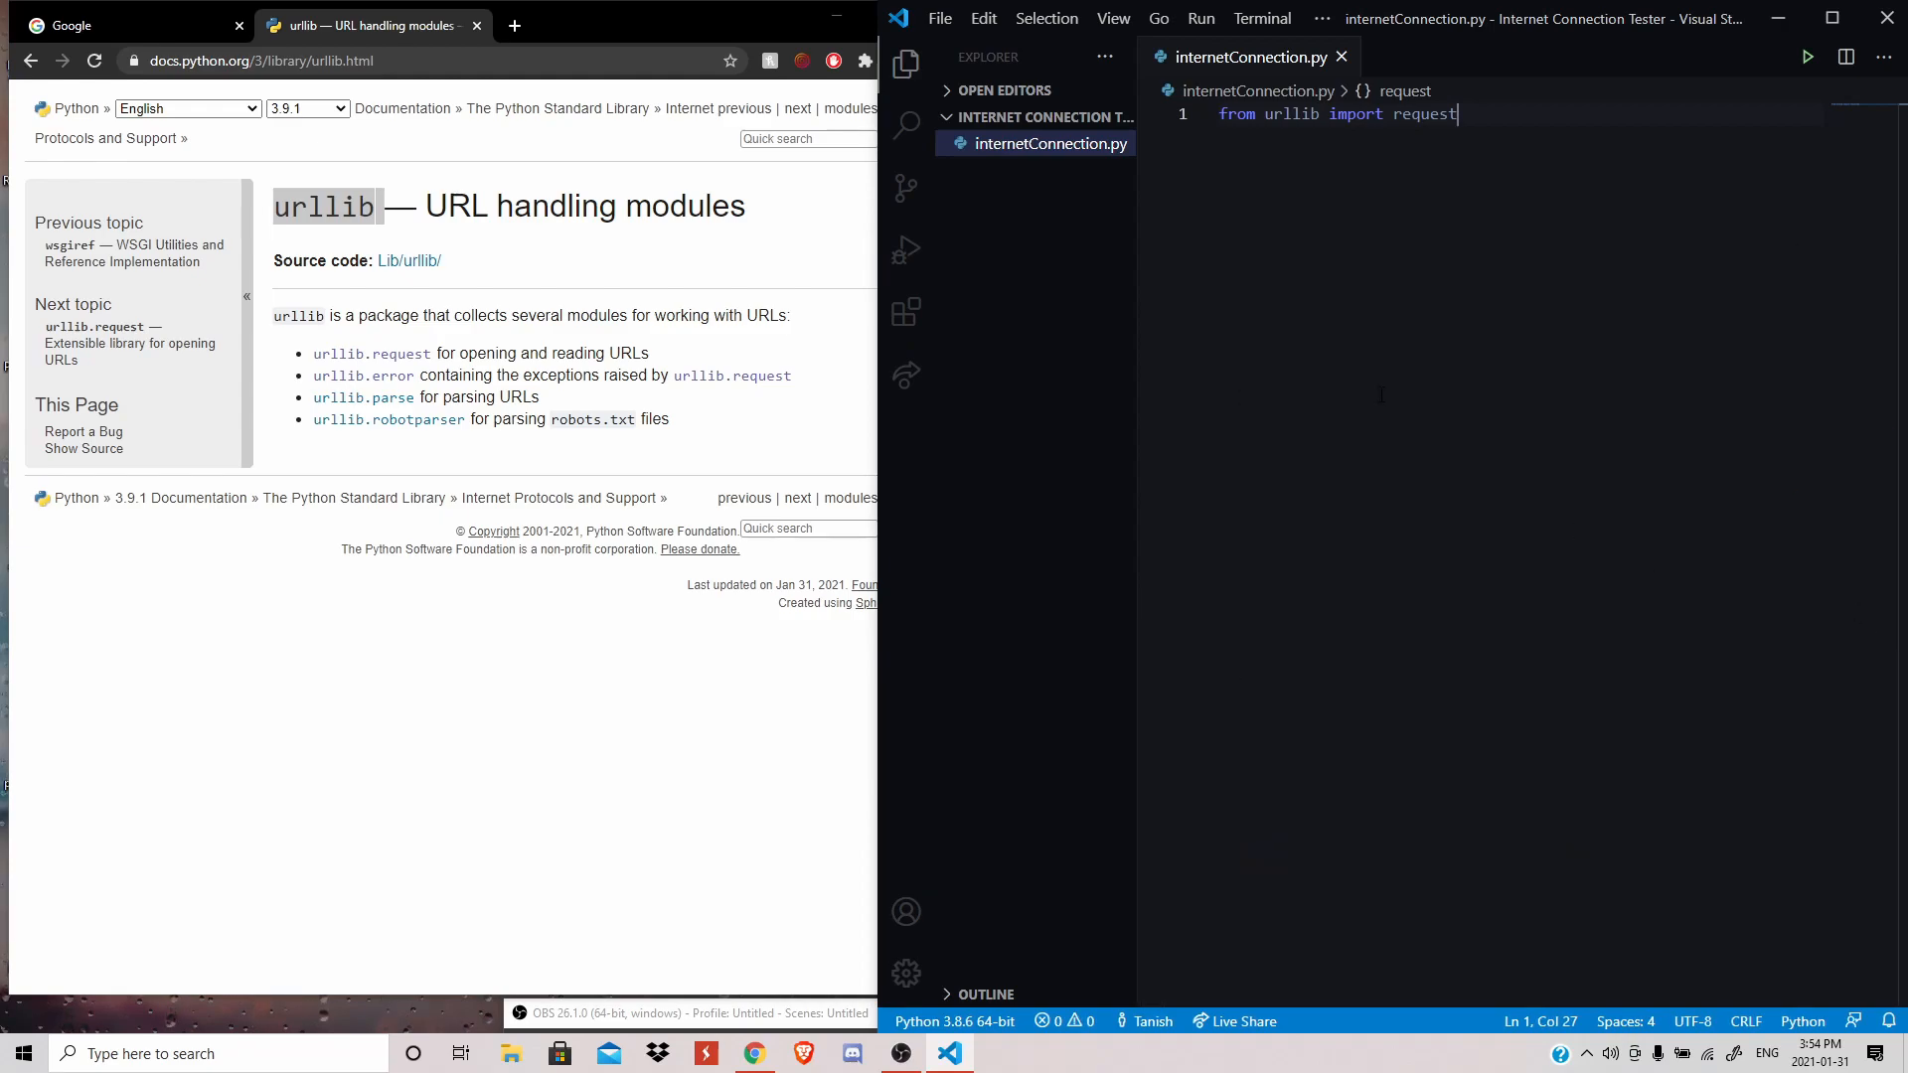
- Below a blank line, write the 'def testConnection():' header and indent into its body
key("Enter")
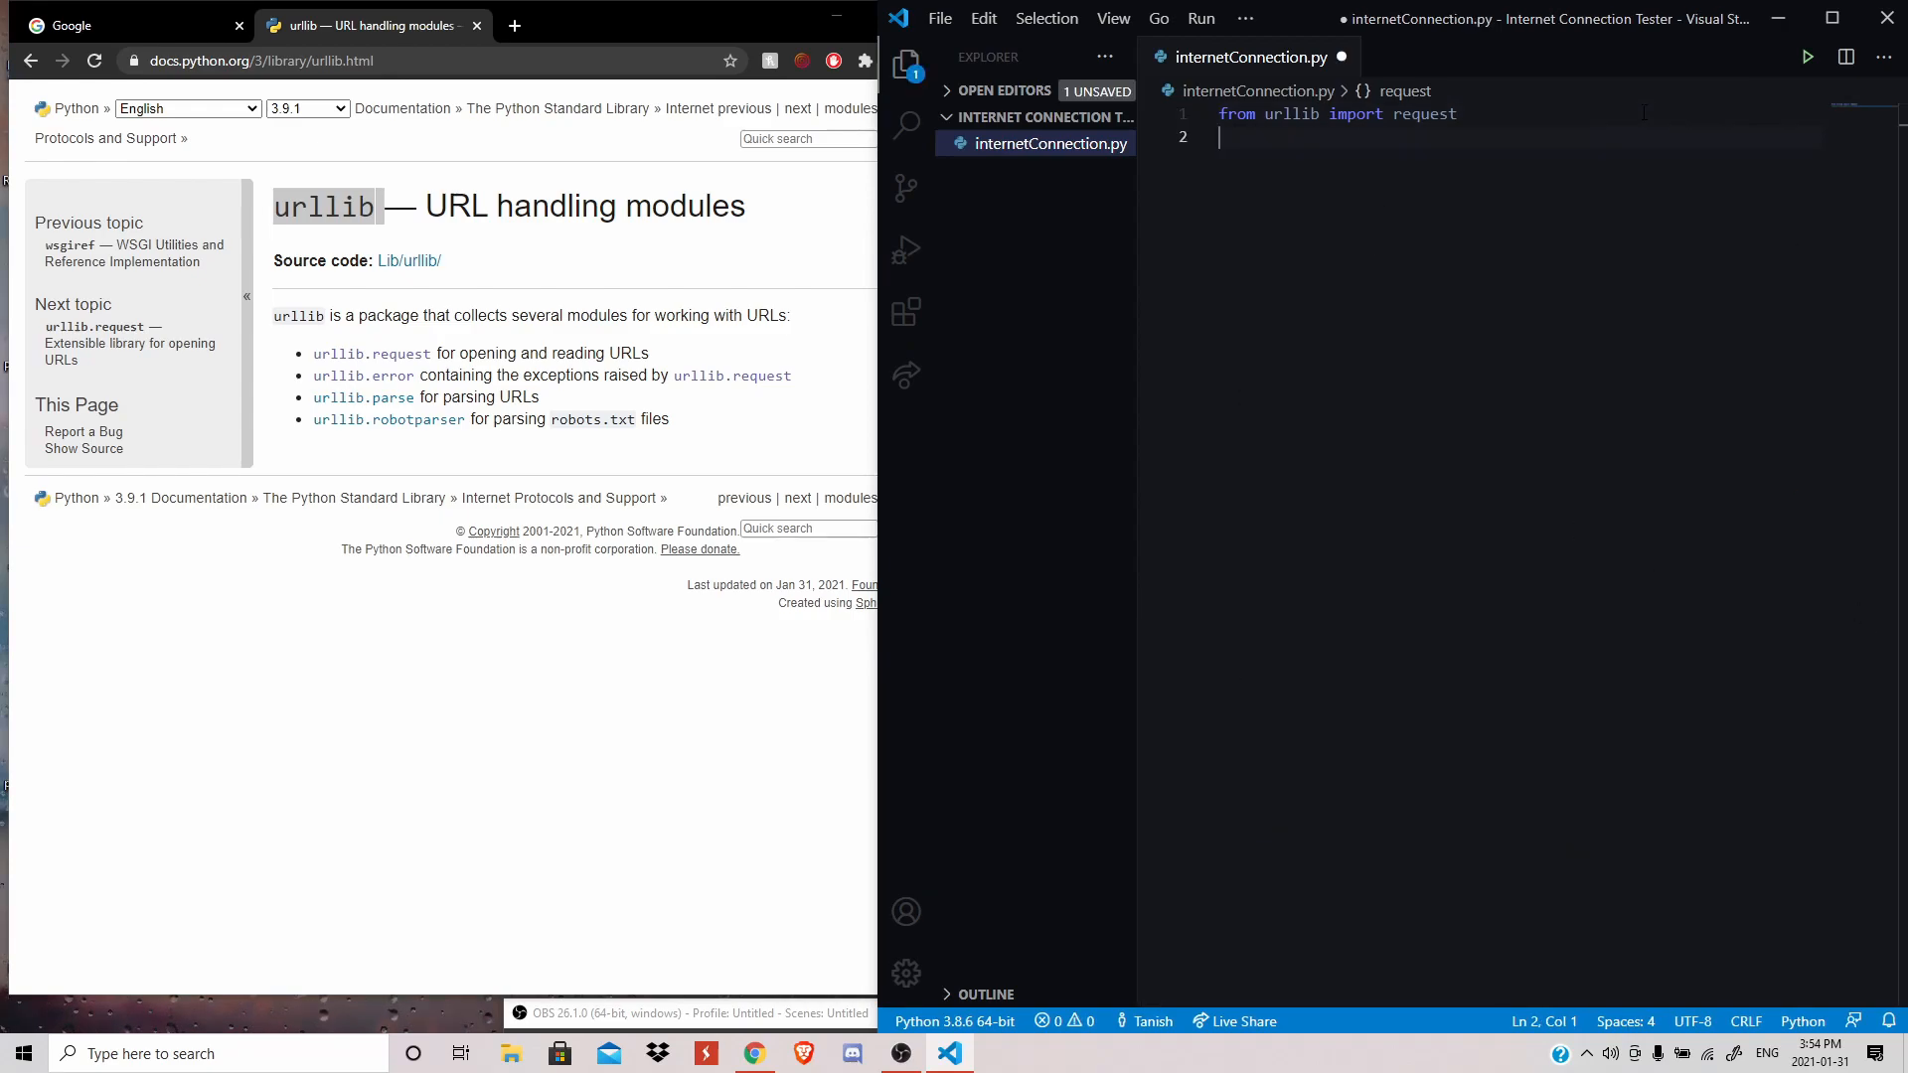
key("Enter")
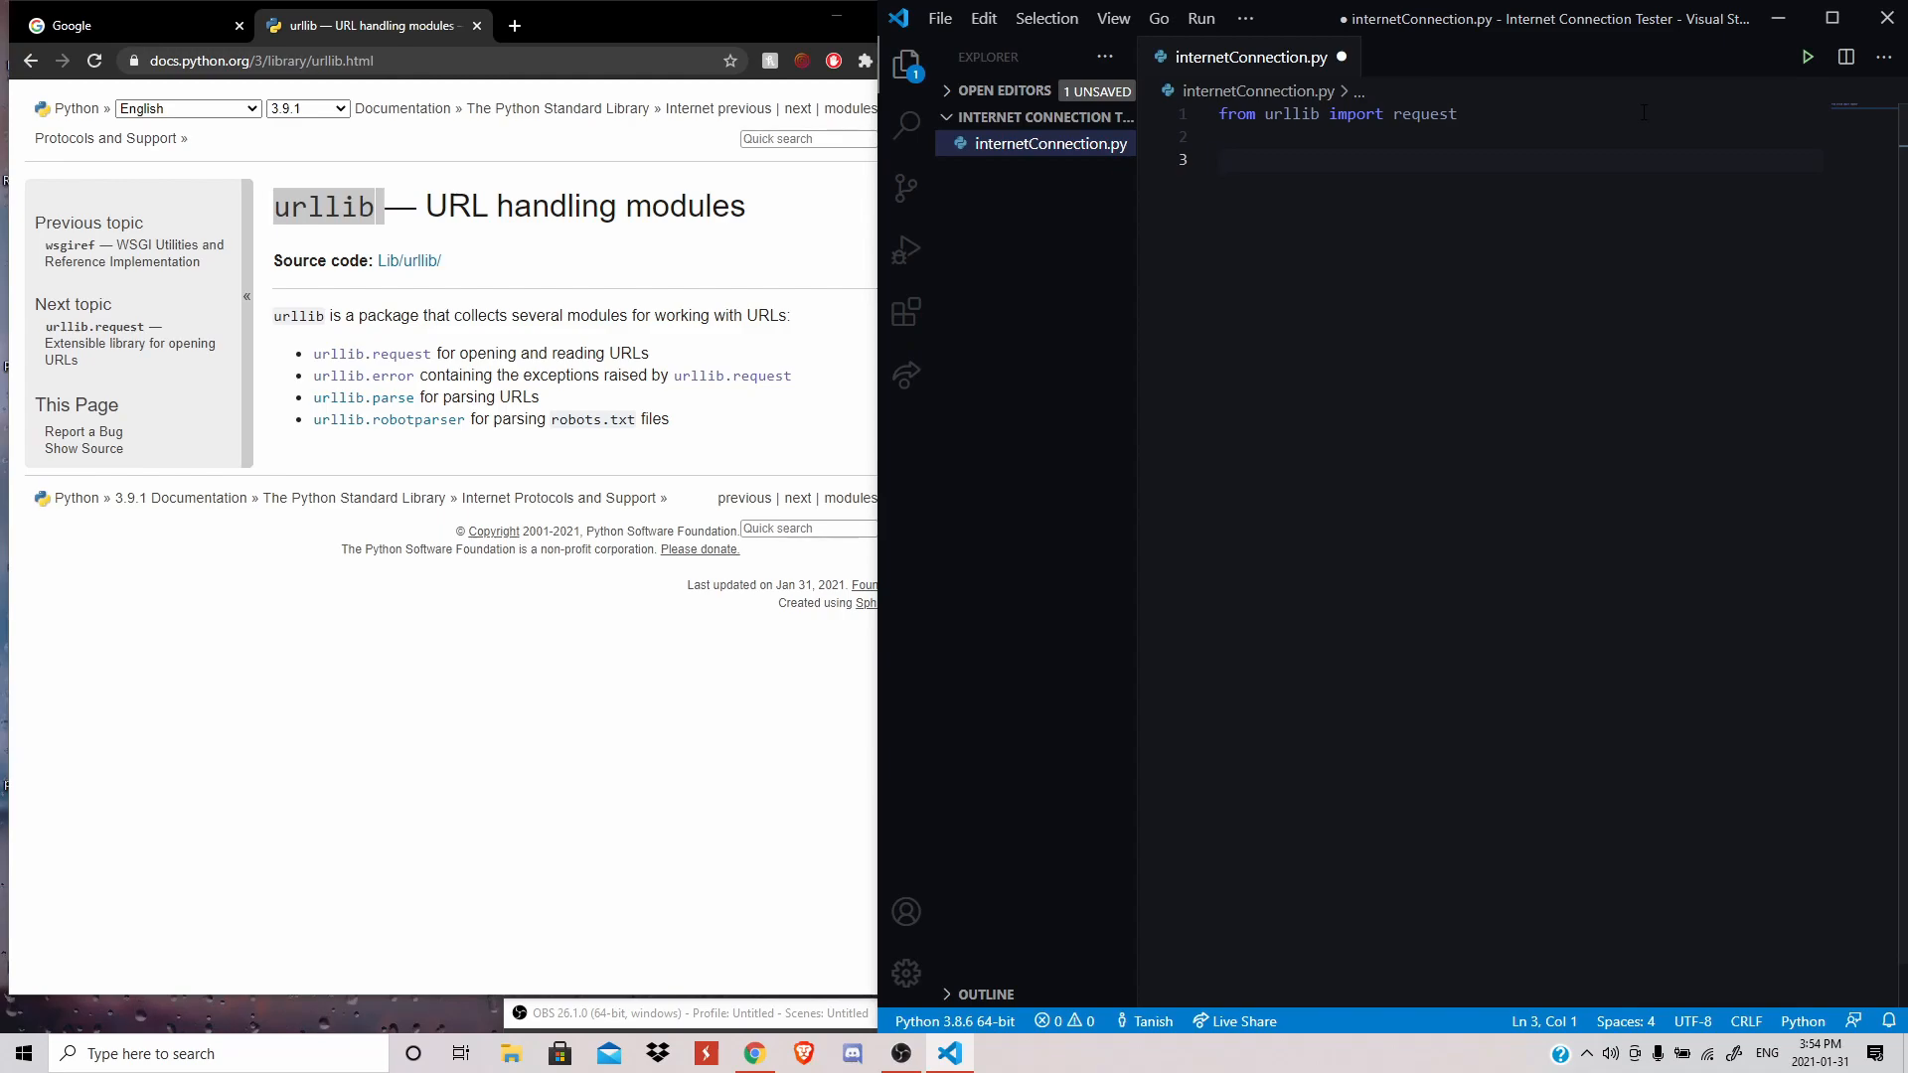
type("def")
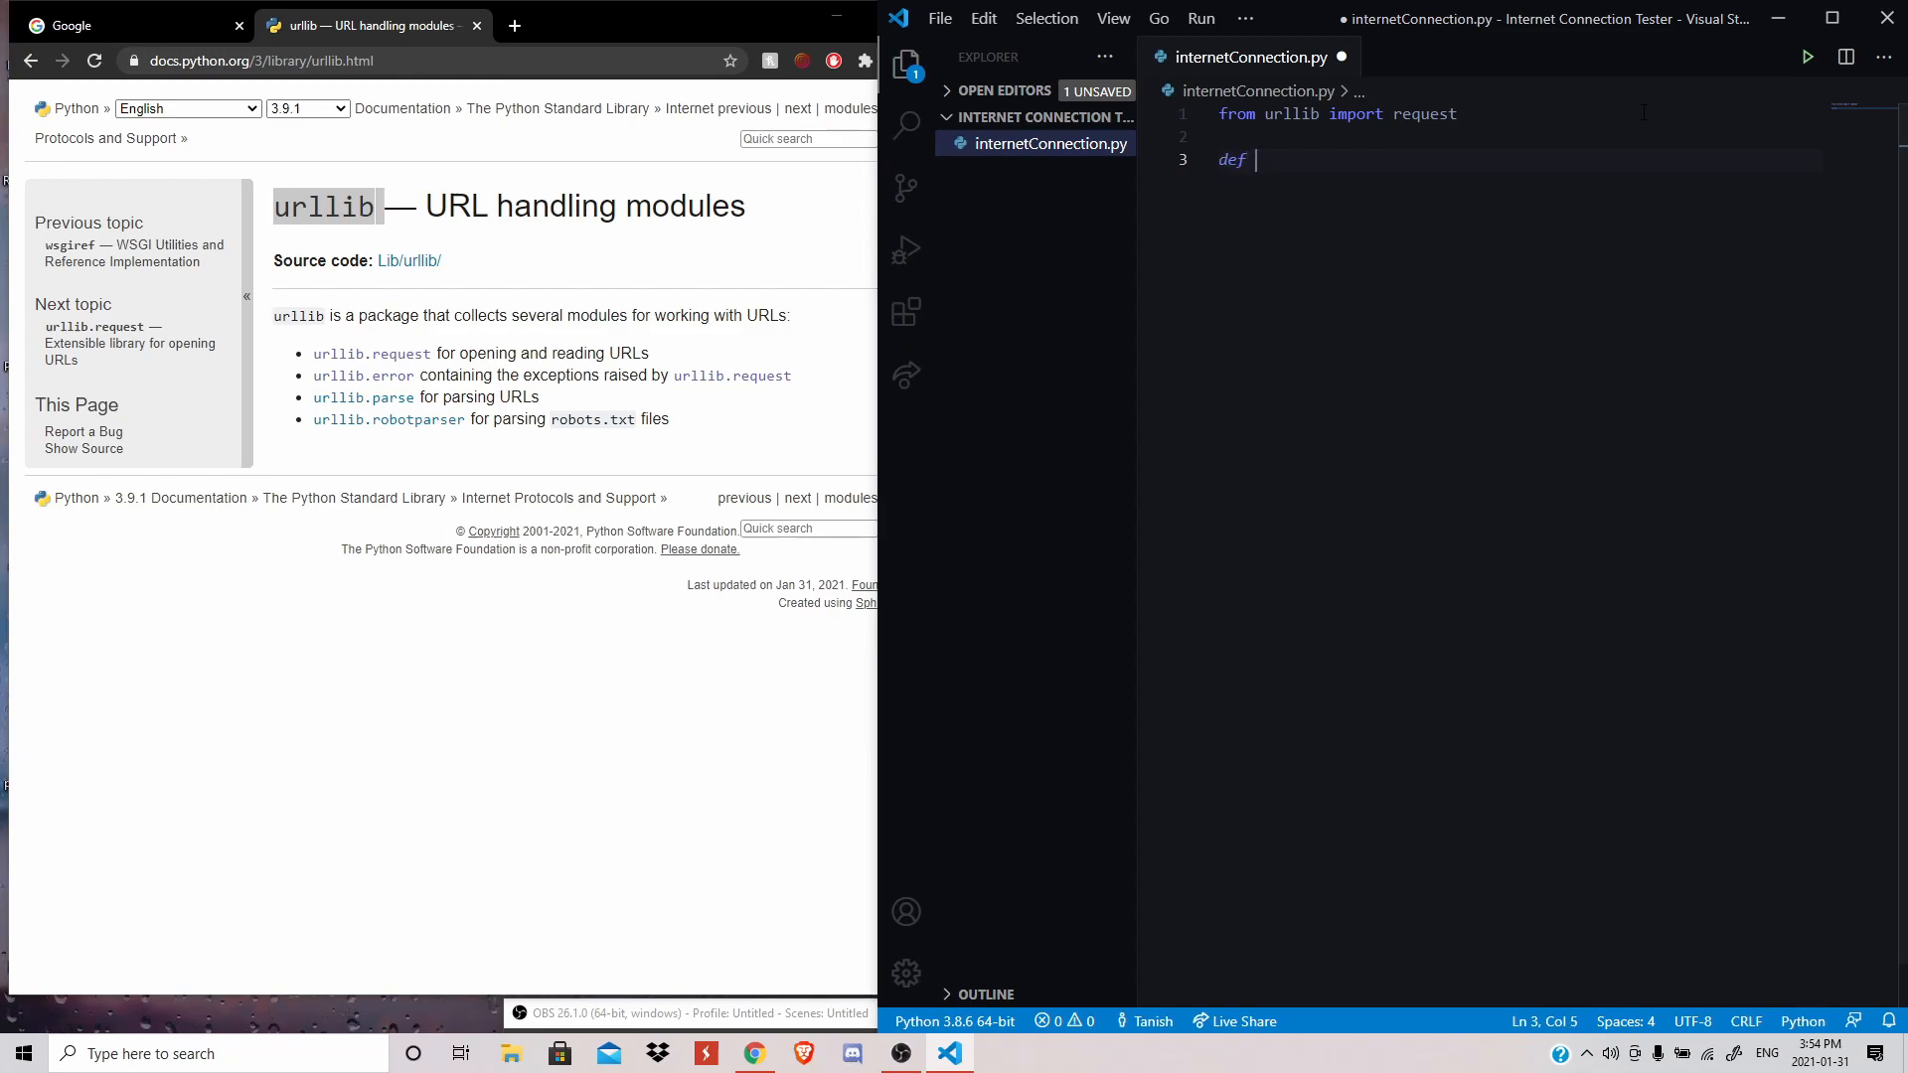
type("testConnection*")
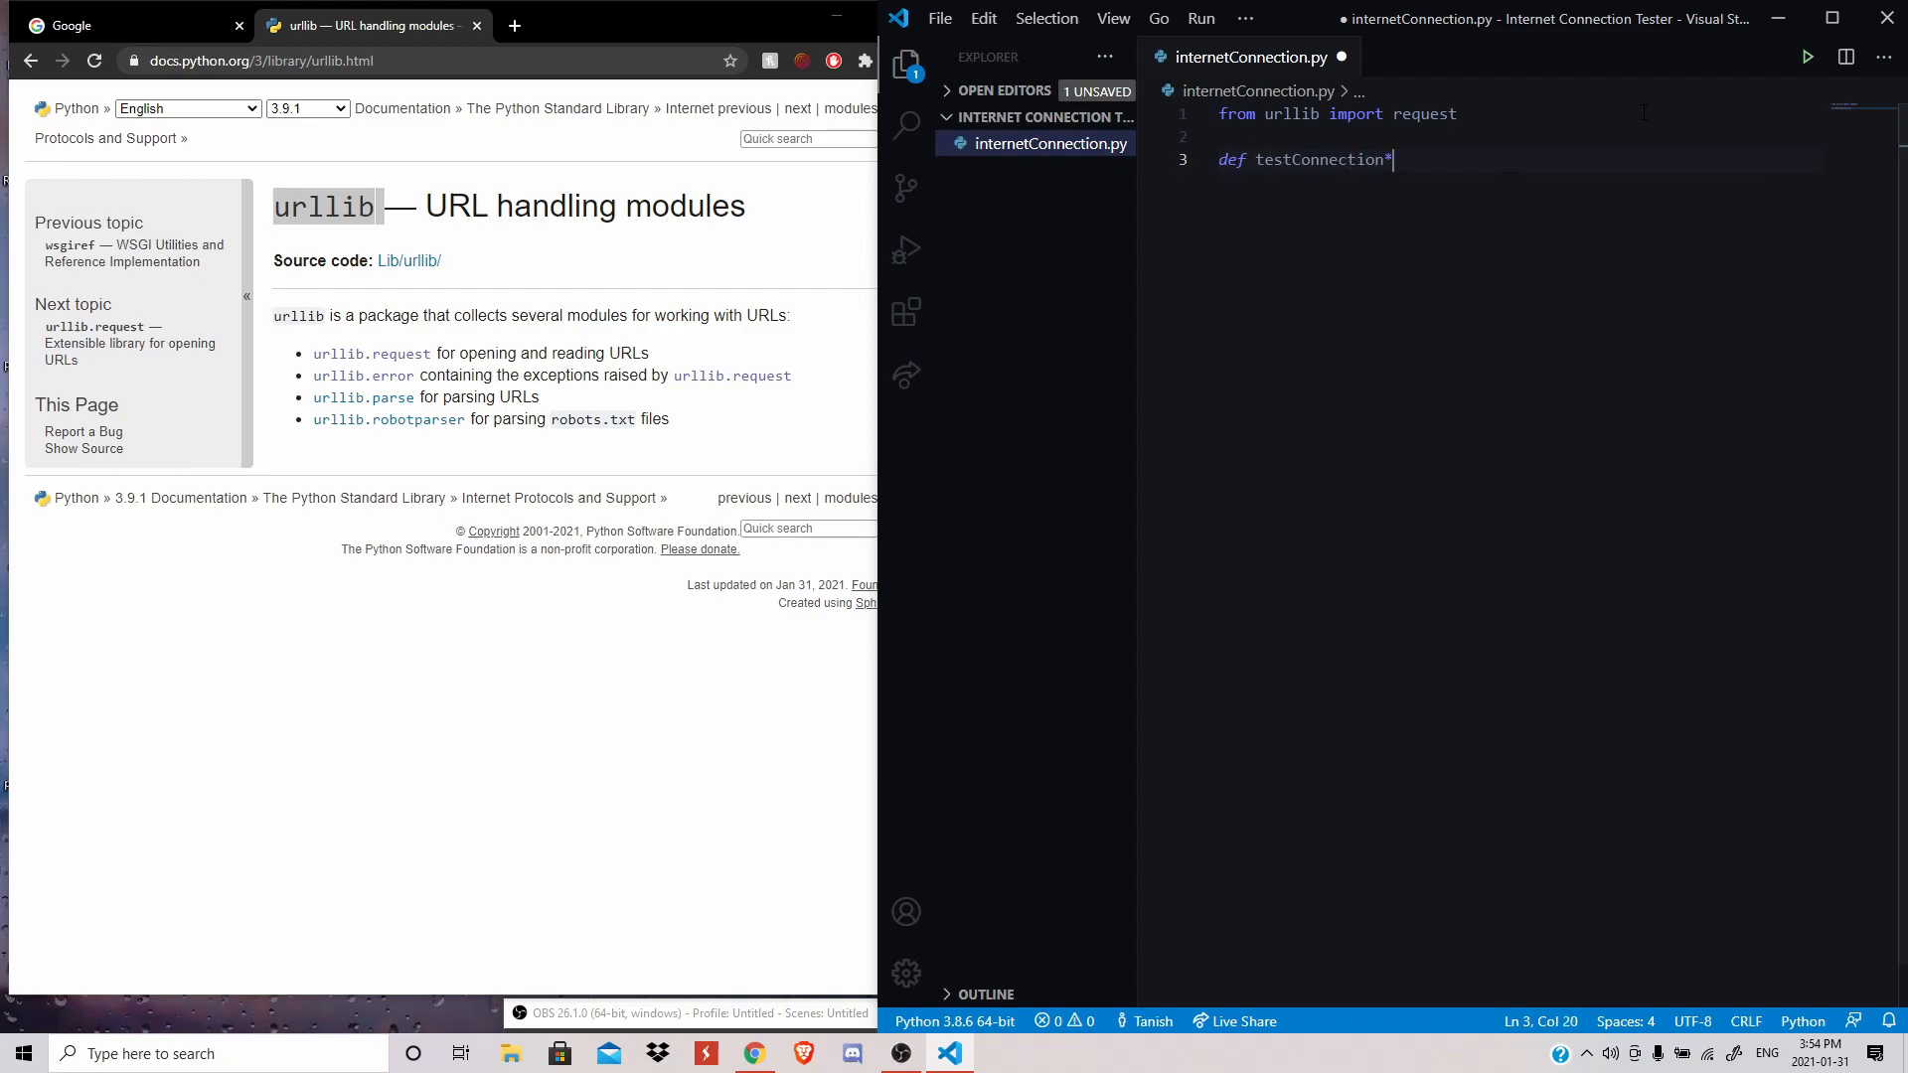
type("():")
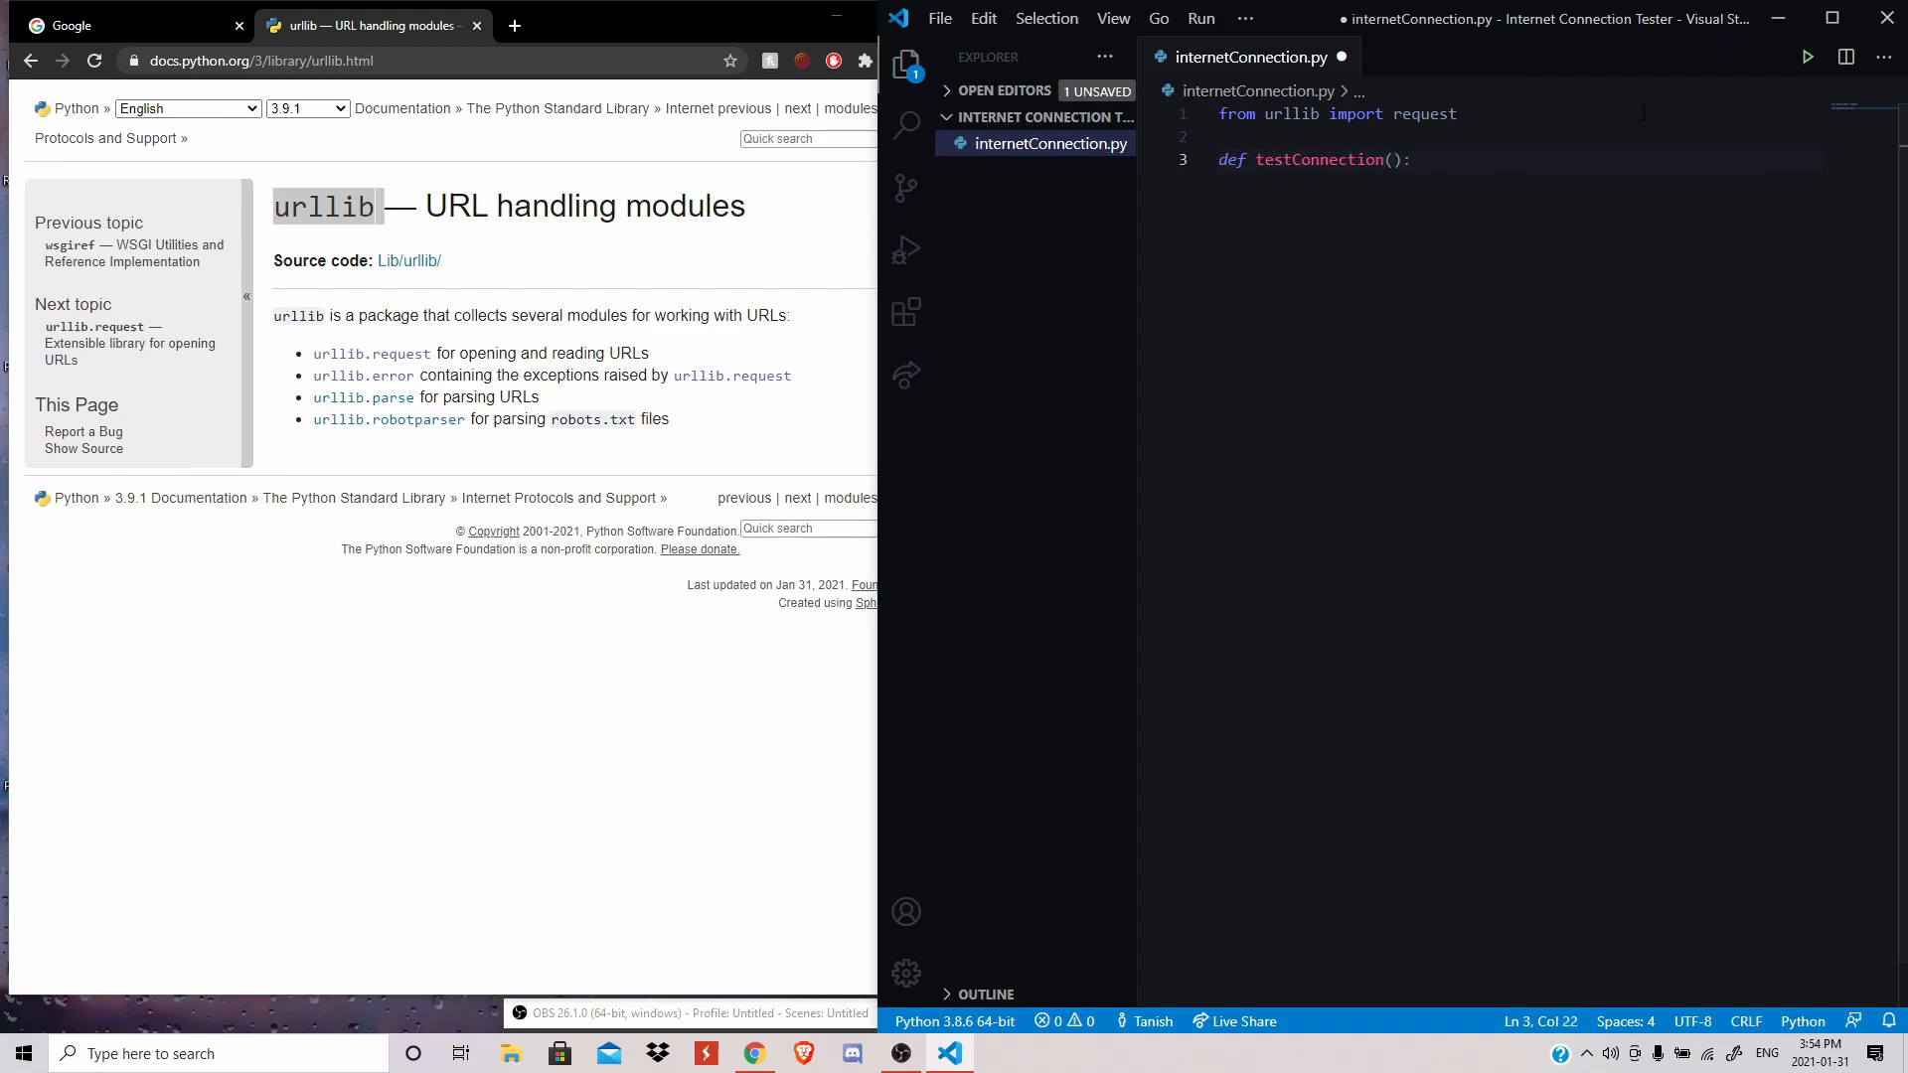
key("Enter")
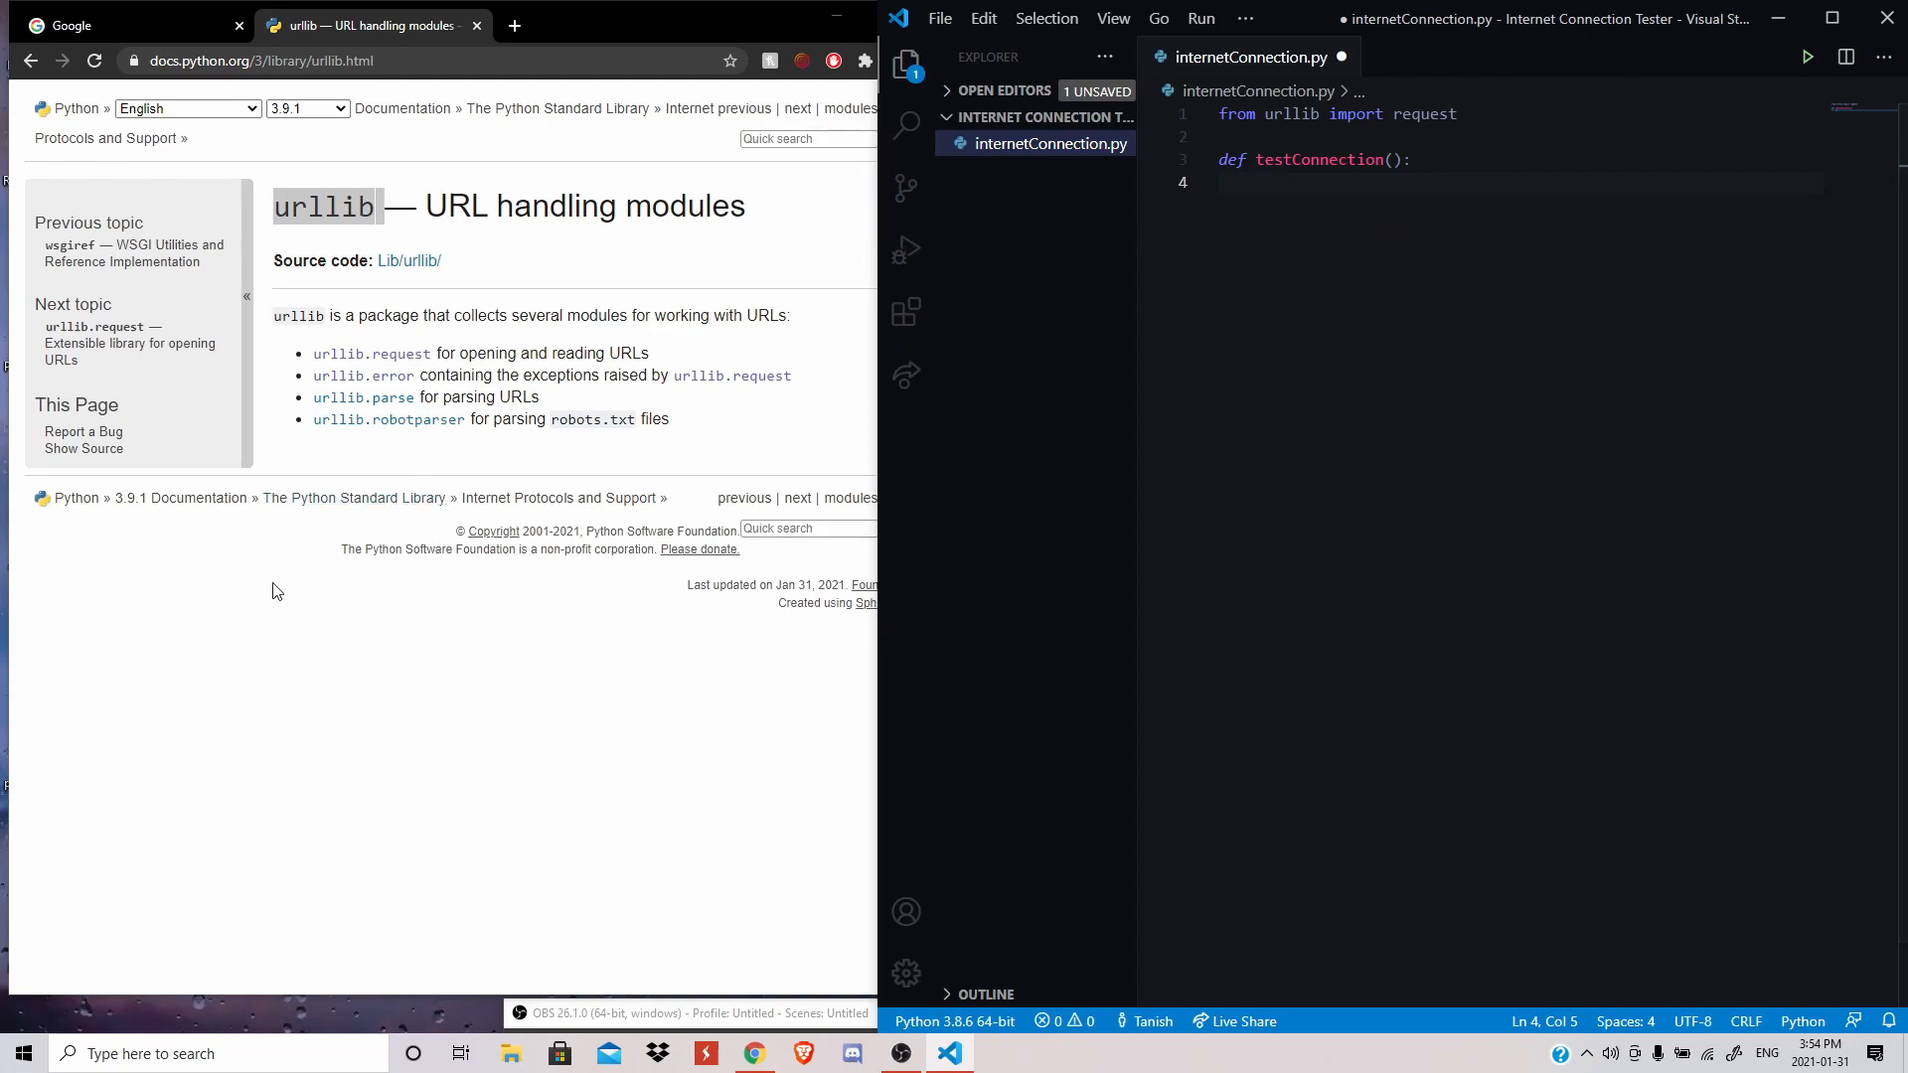
- Check the urllib.request docs, then type 'request.urlopen("")' in the function body
left_click(370, 354)
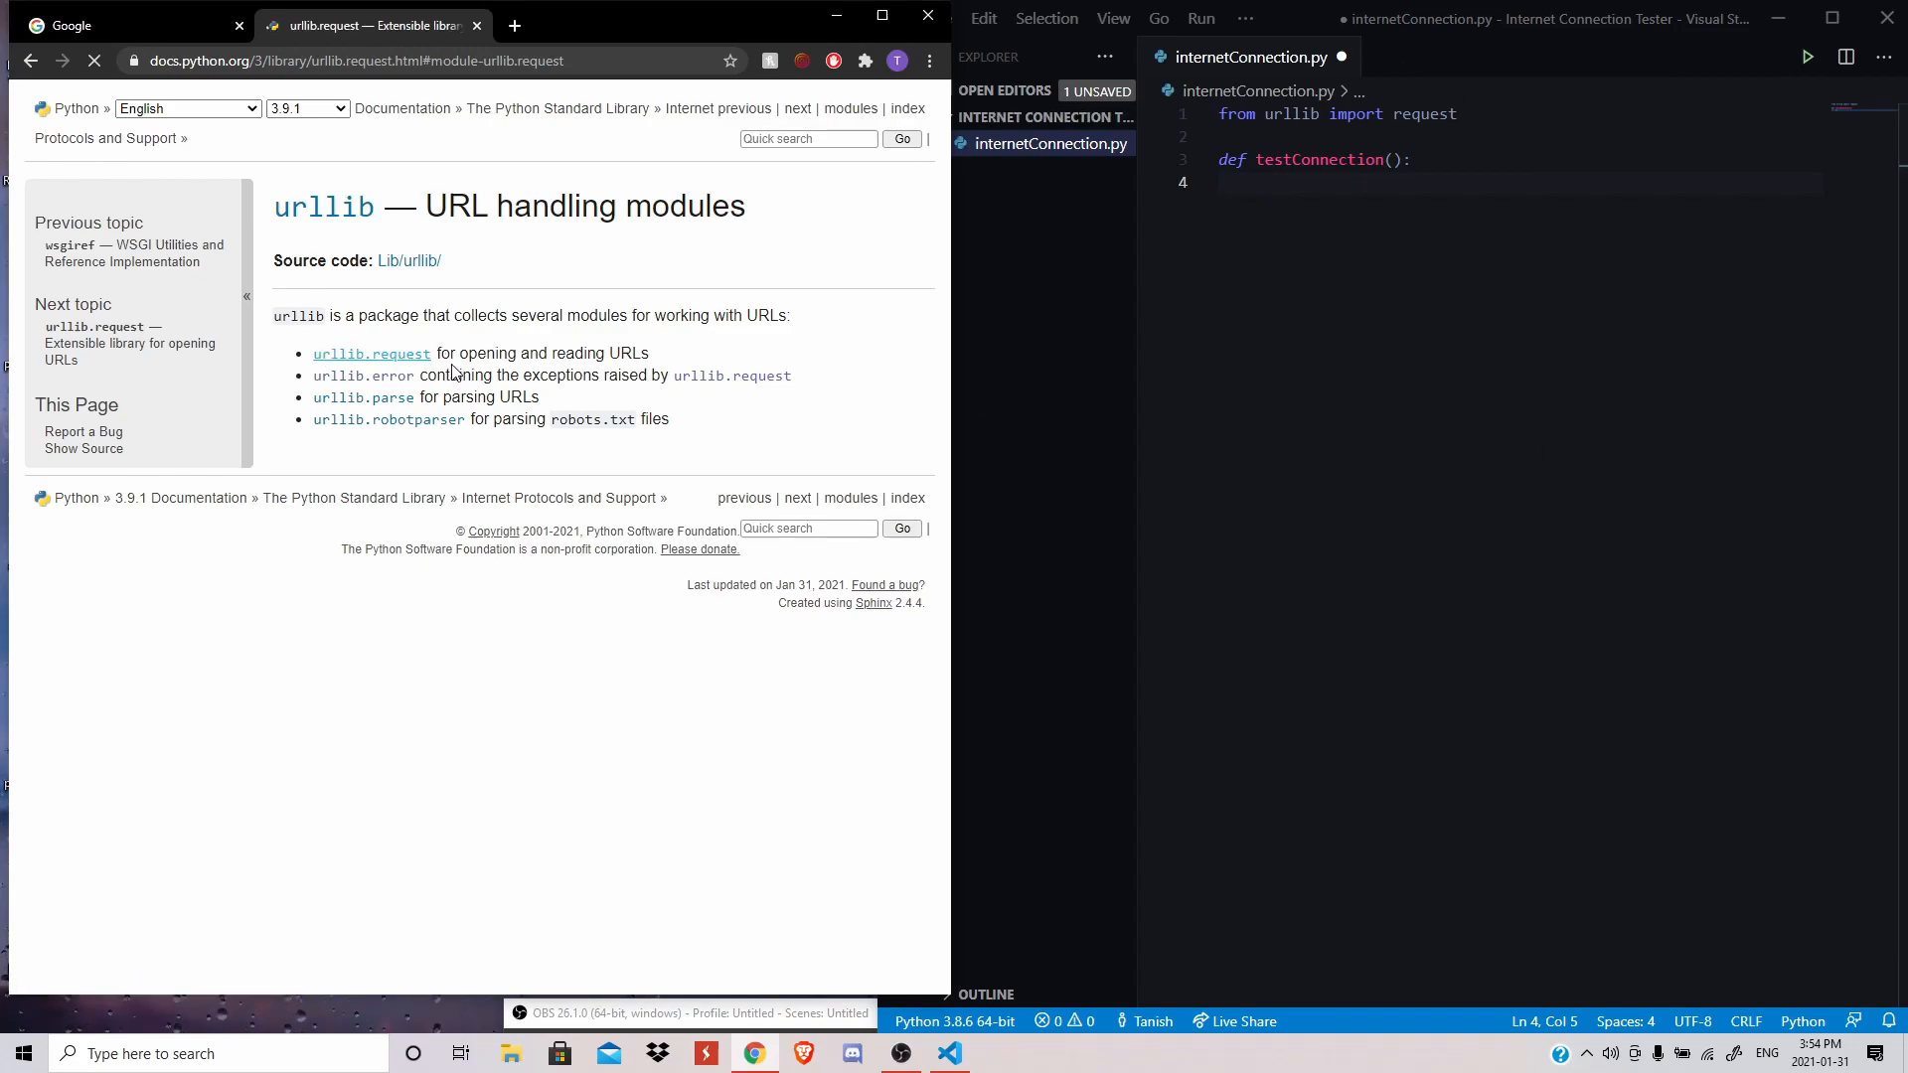
left_click(370, 353)
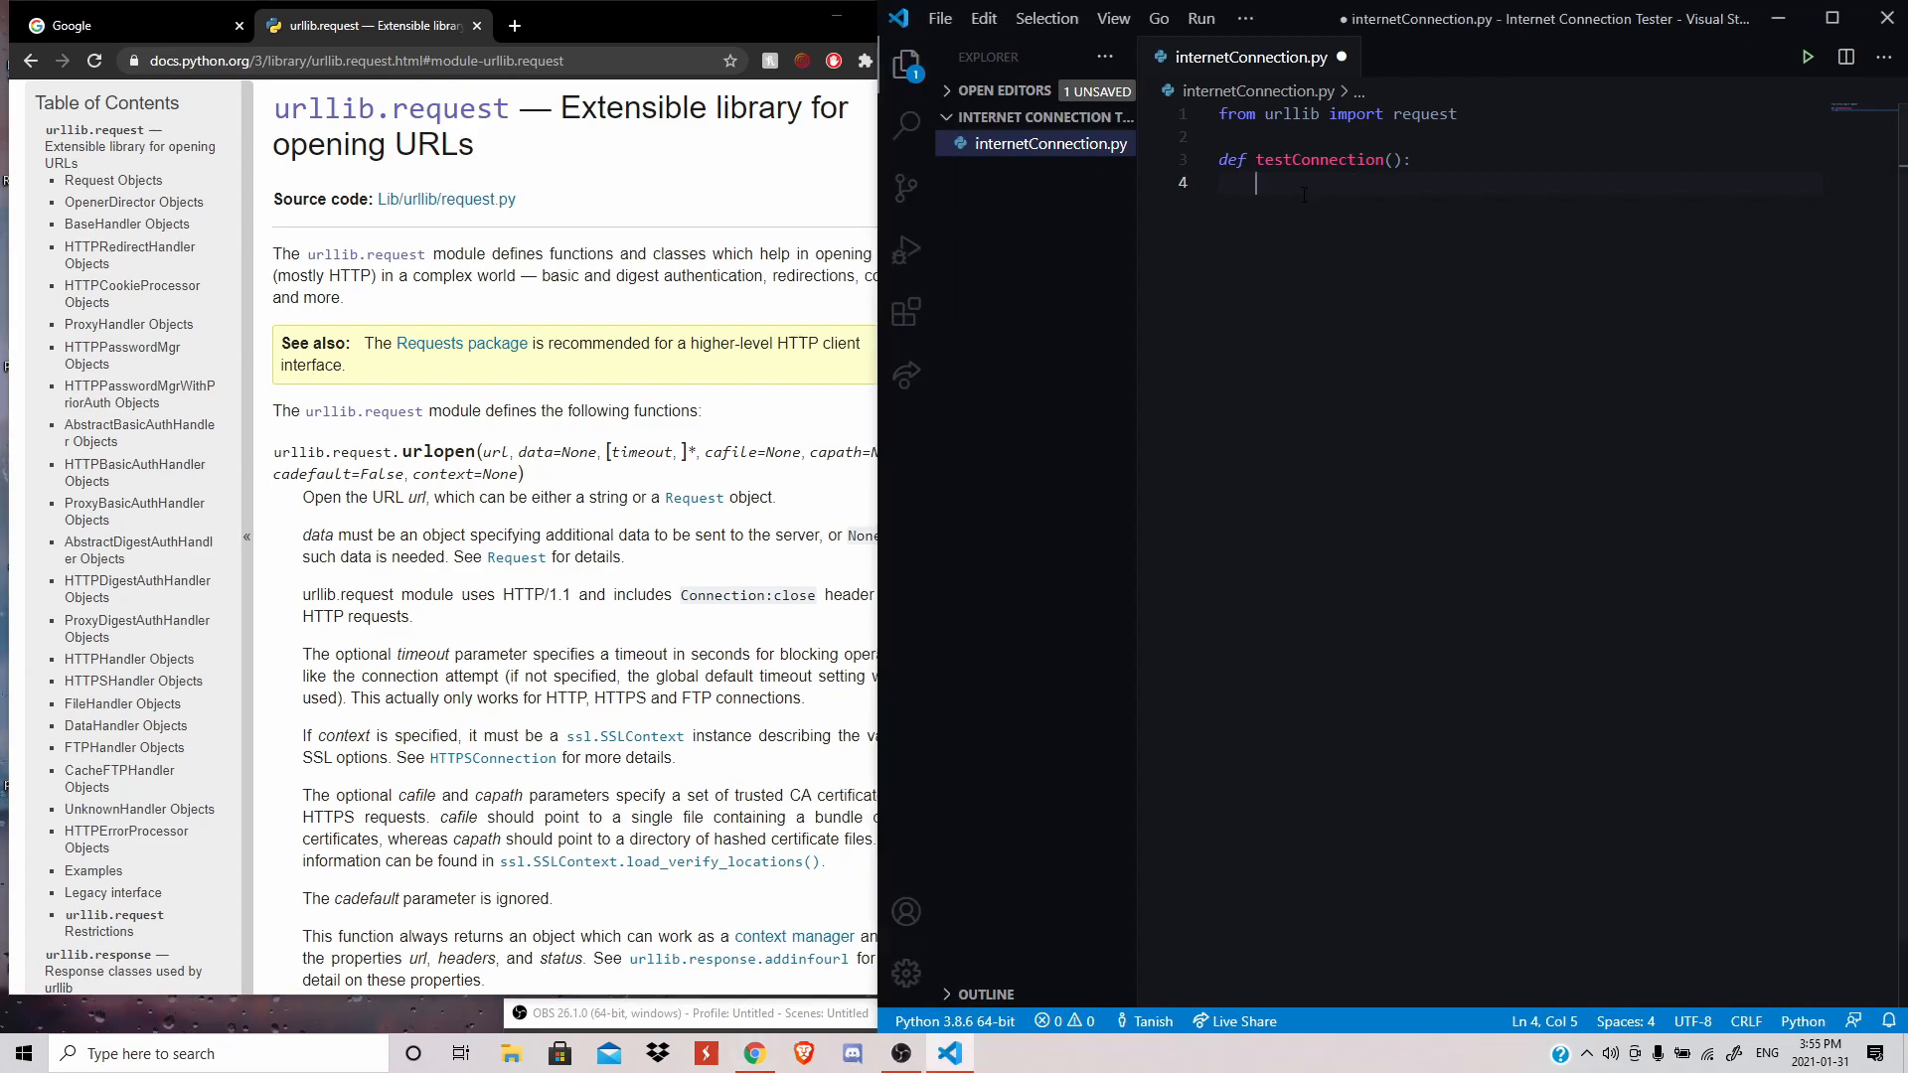
type("request")
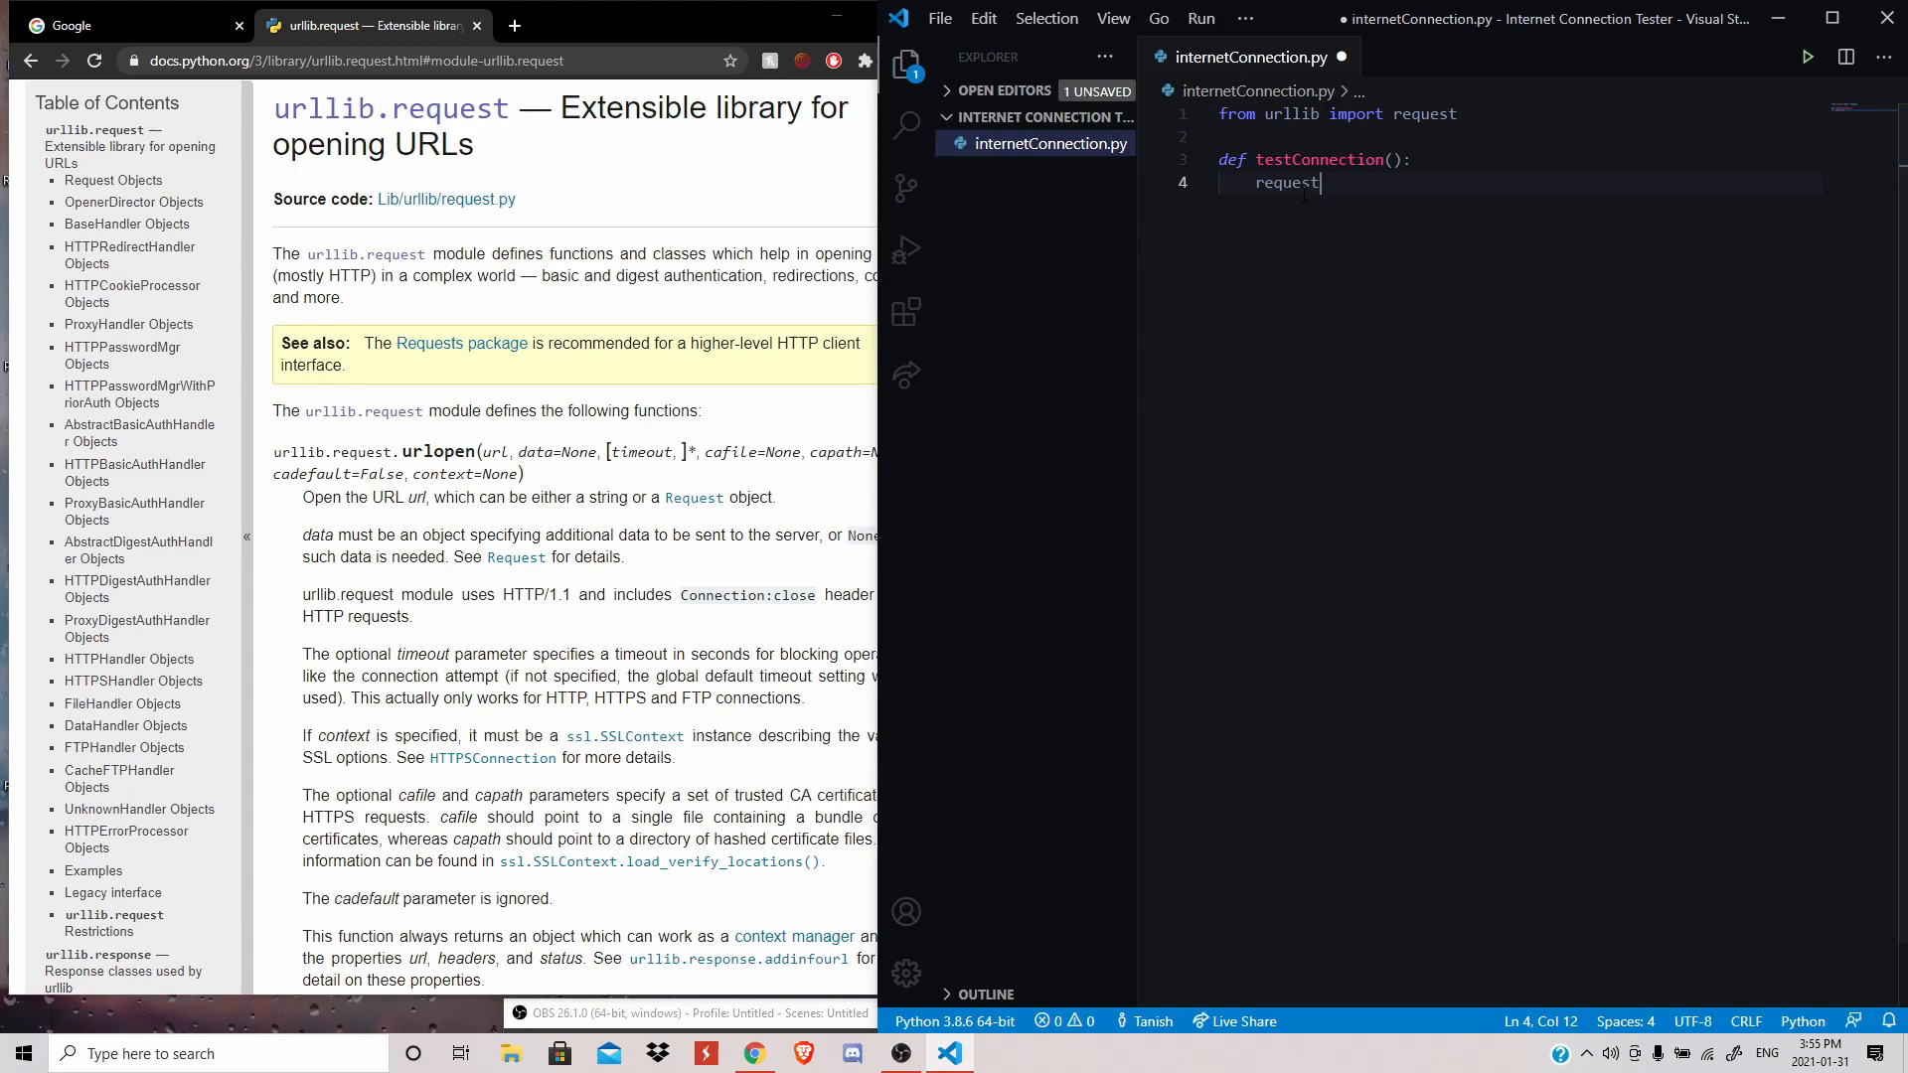
type(".")
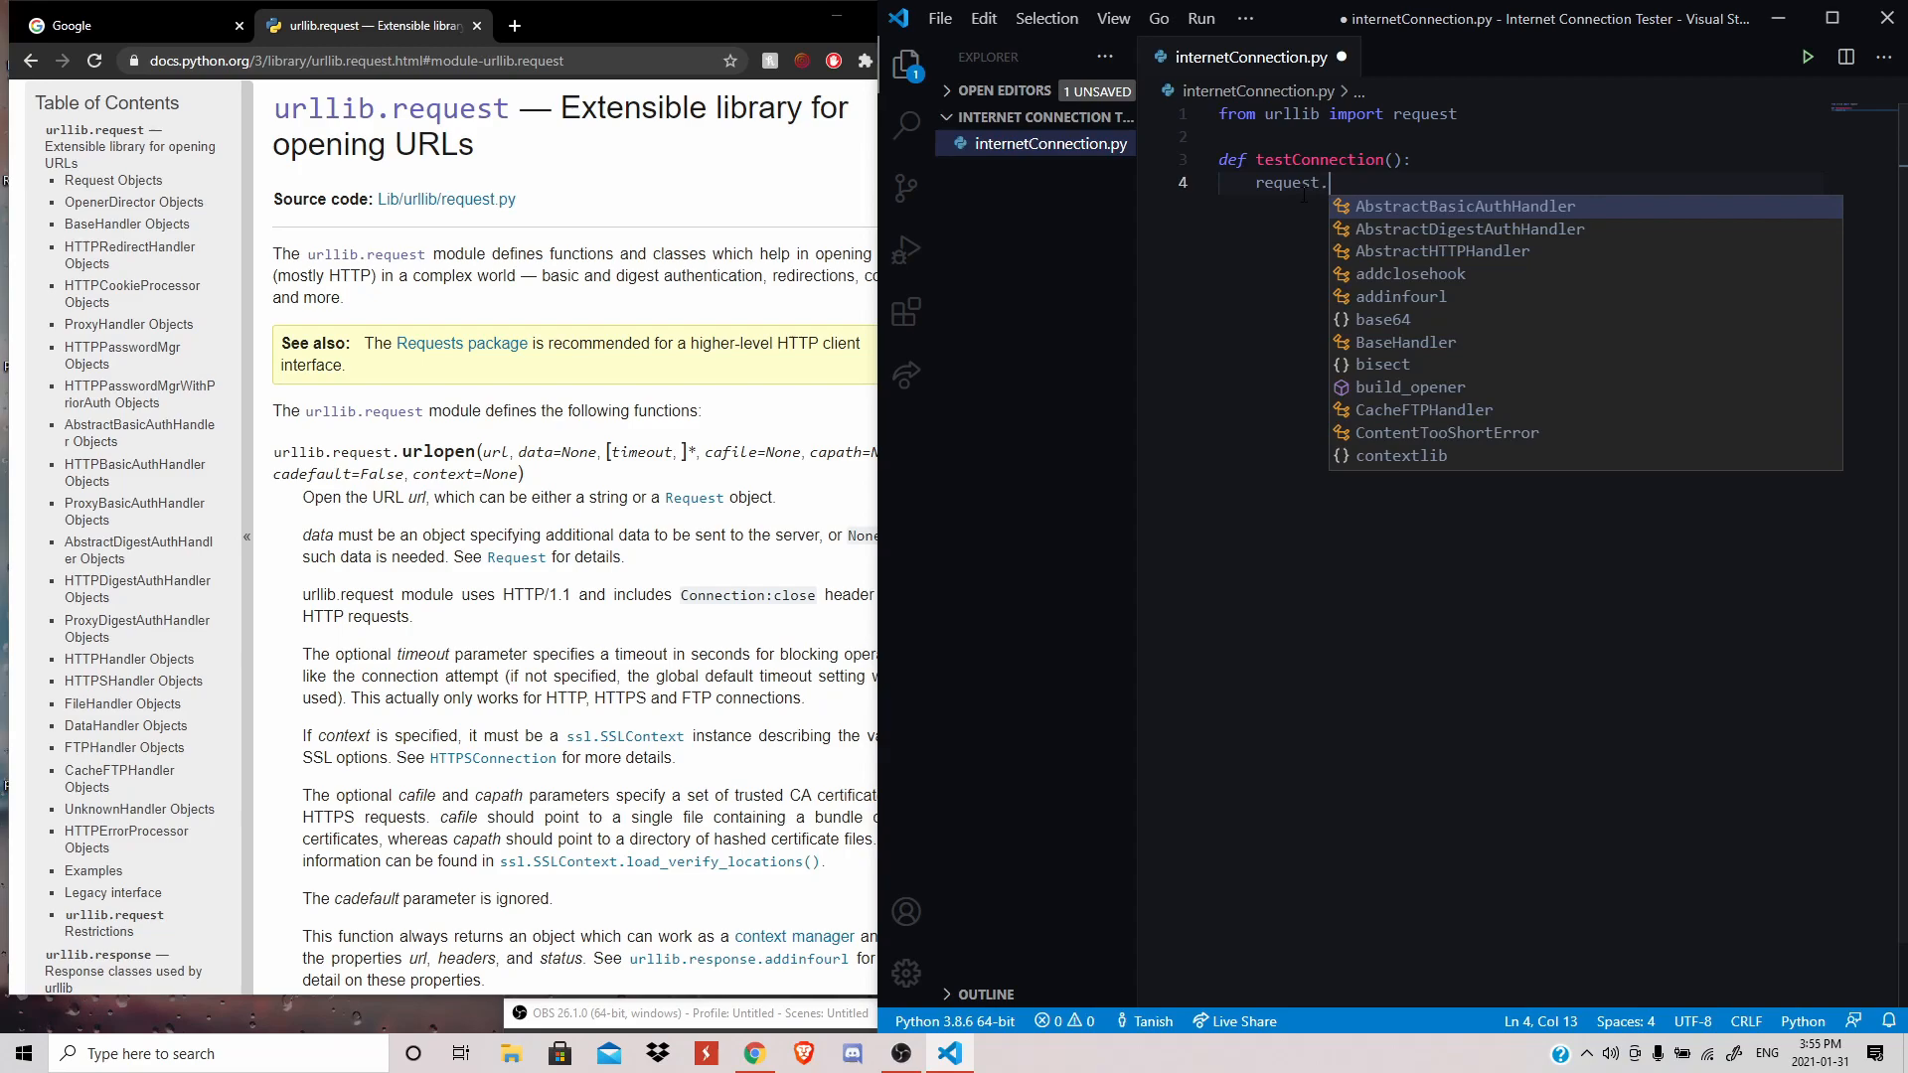
type("urlopen(")
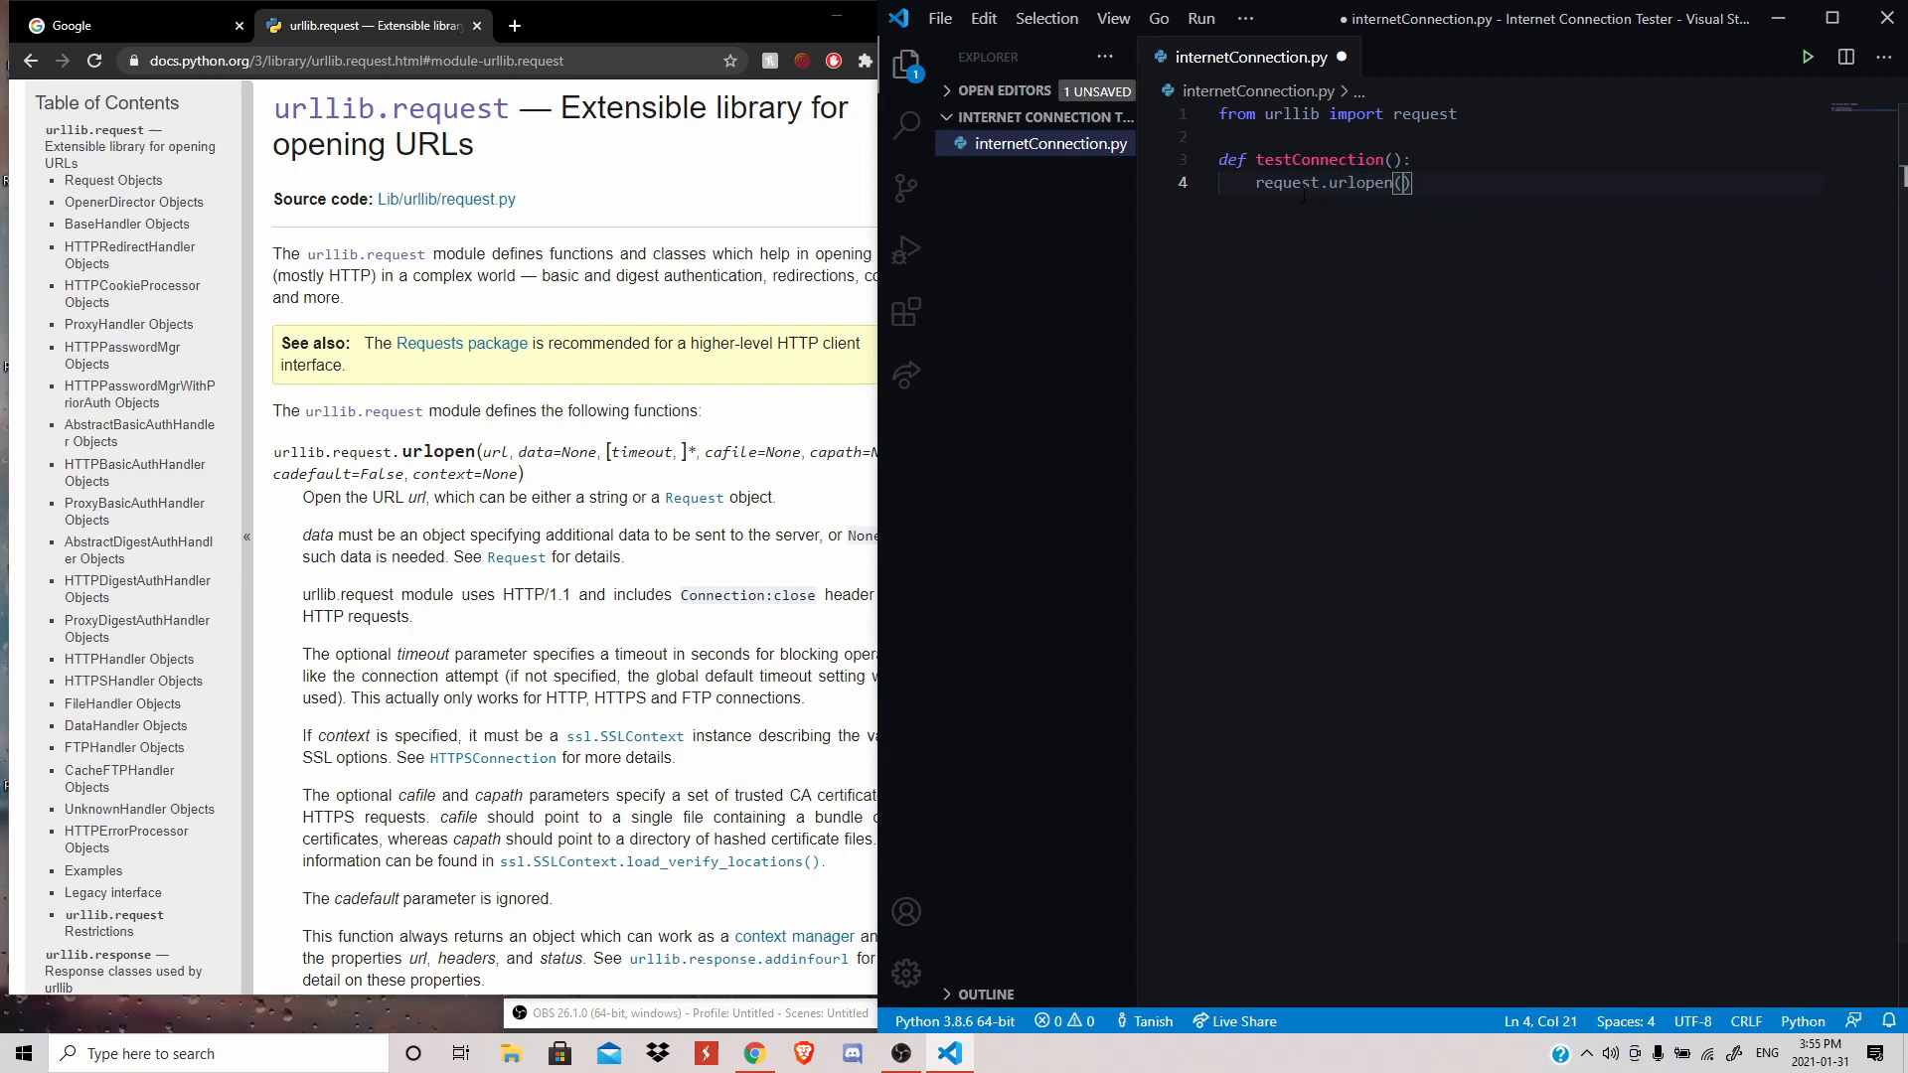
type("\"")
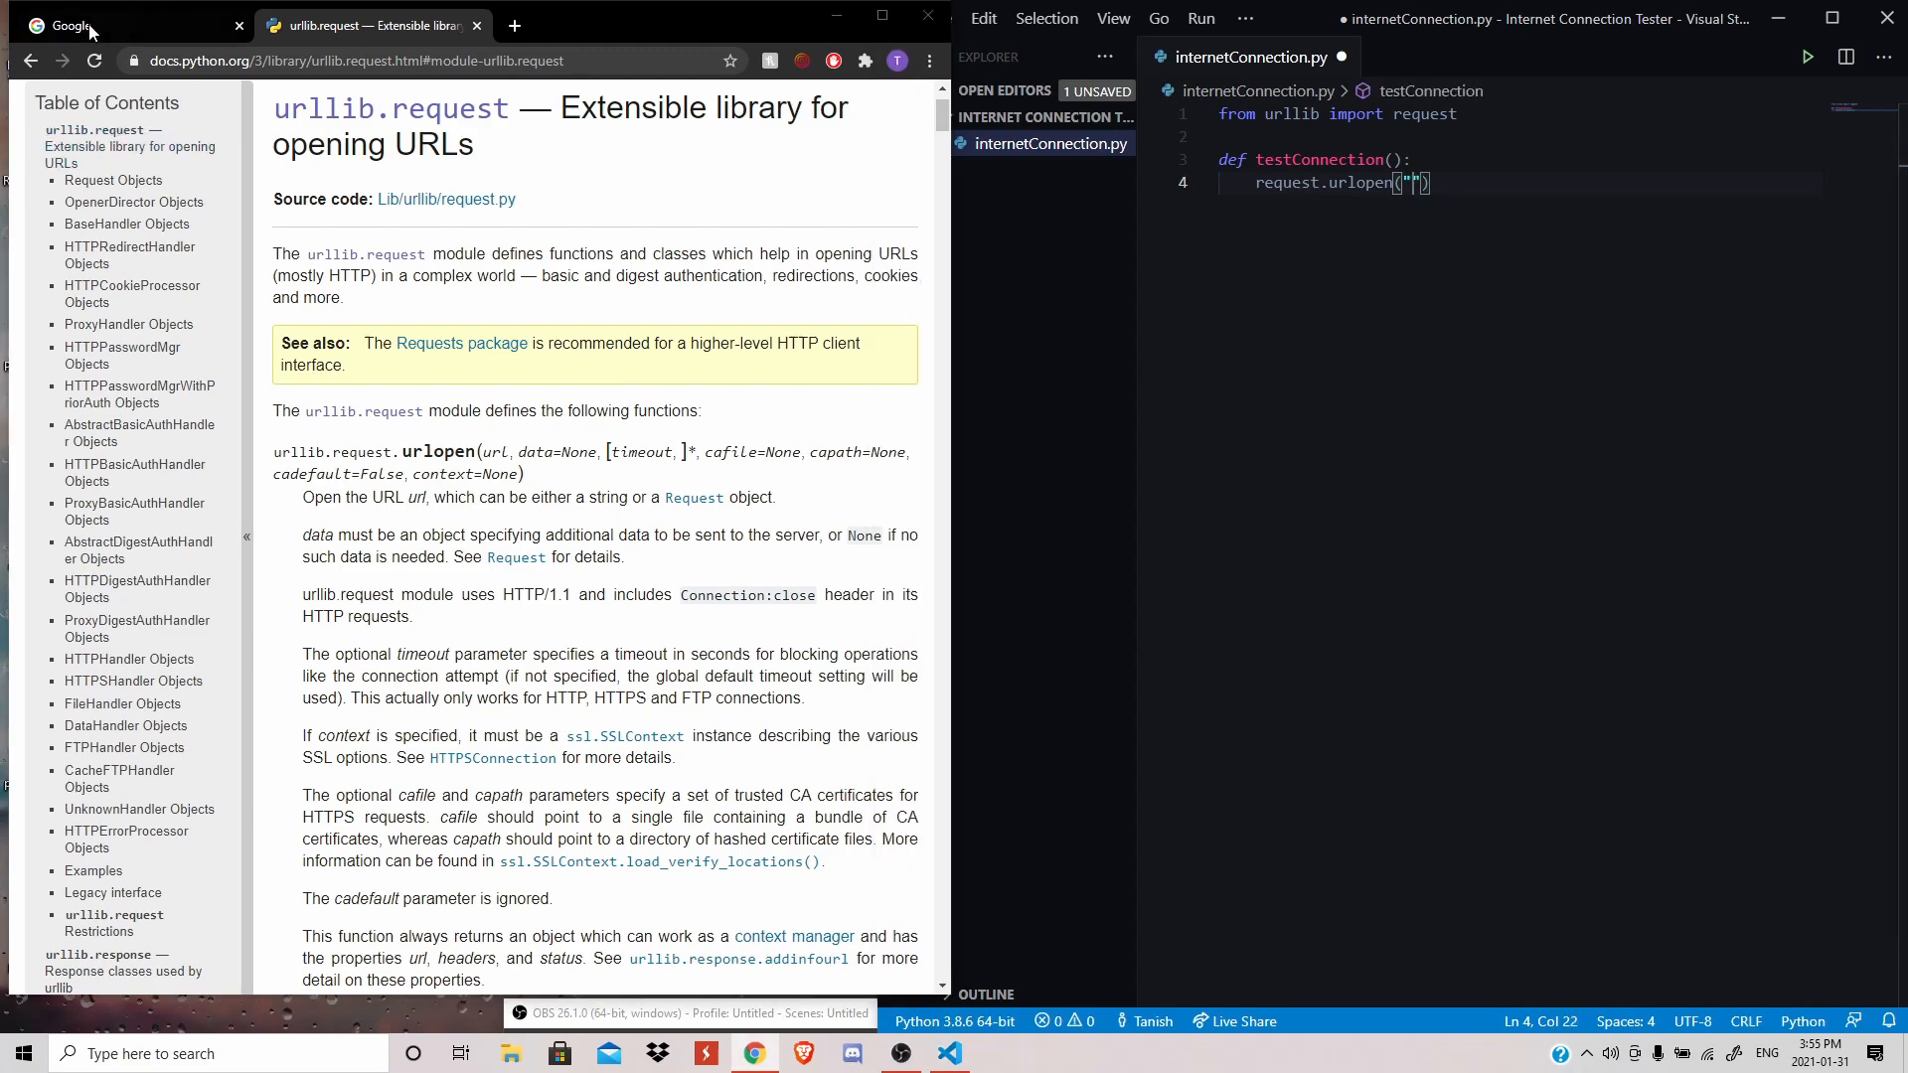
left_click(89, 24)
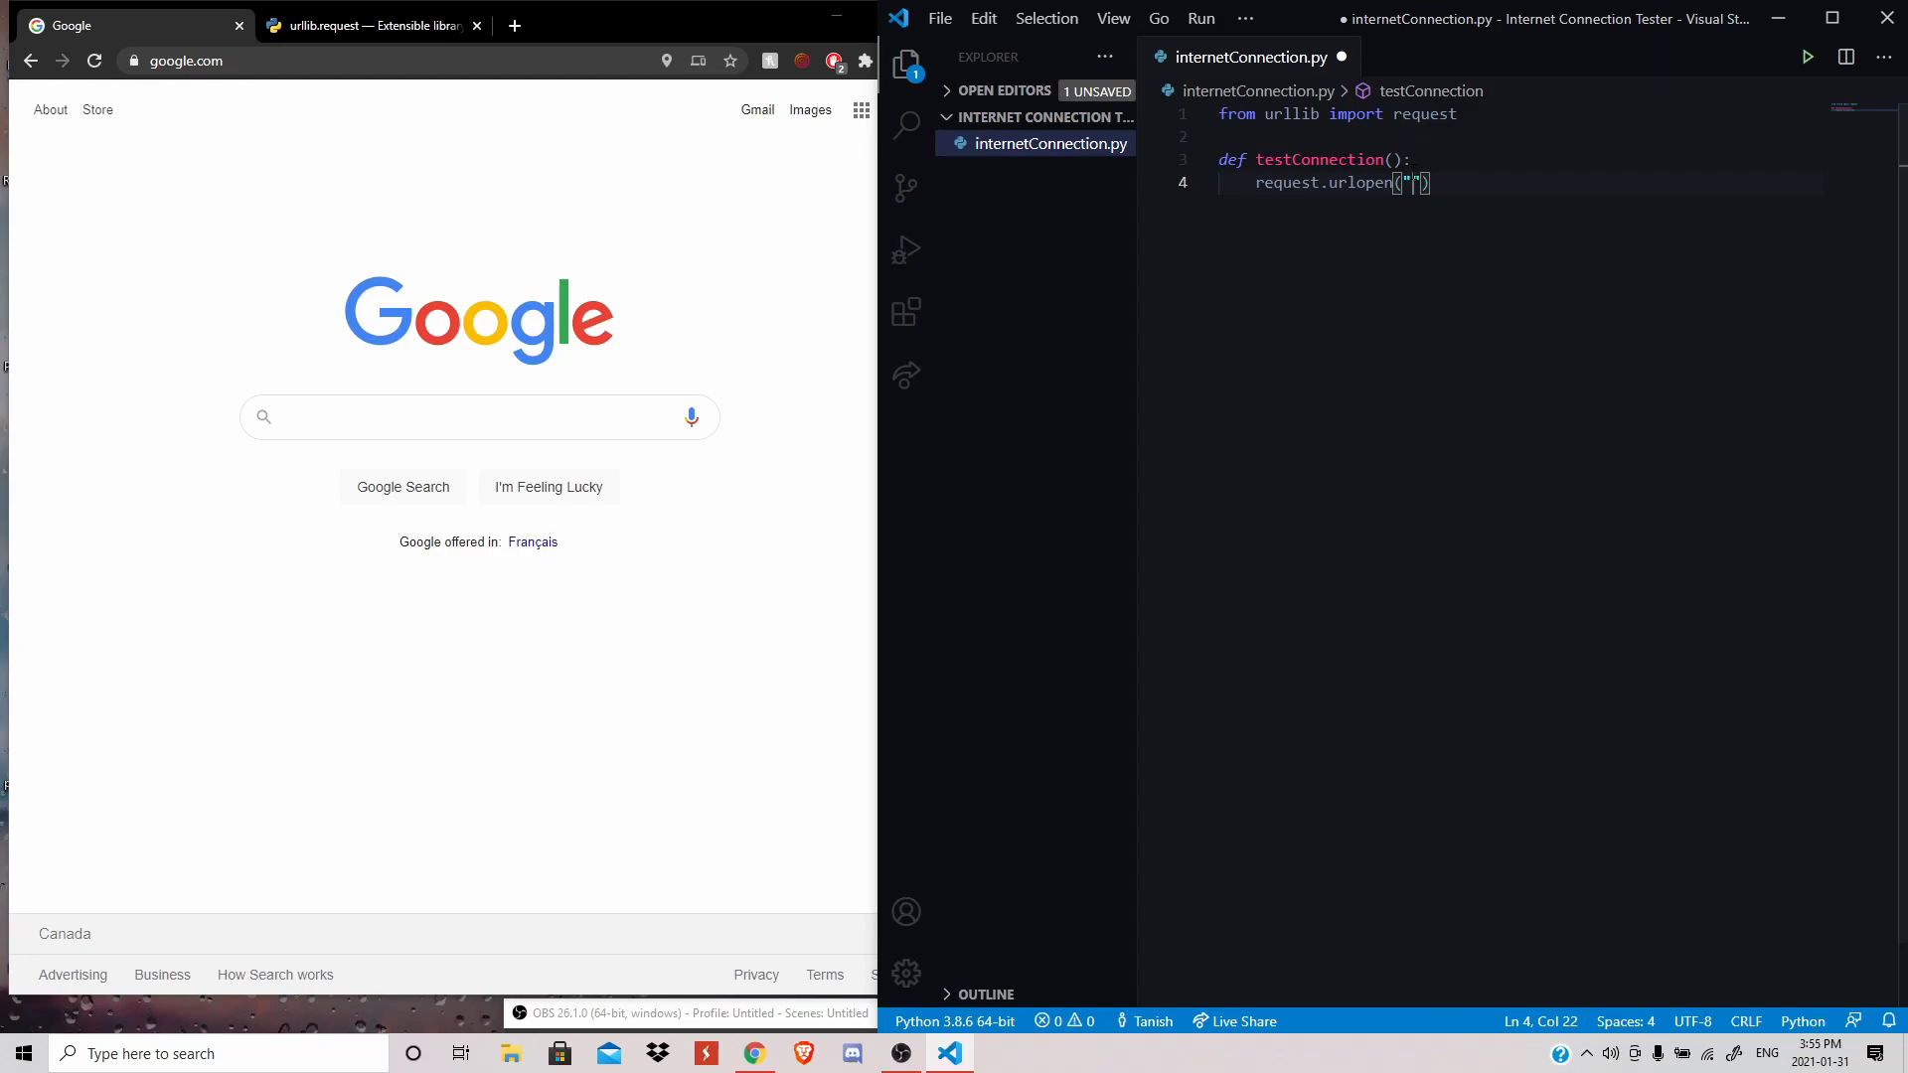
type("https://www.google.com/")
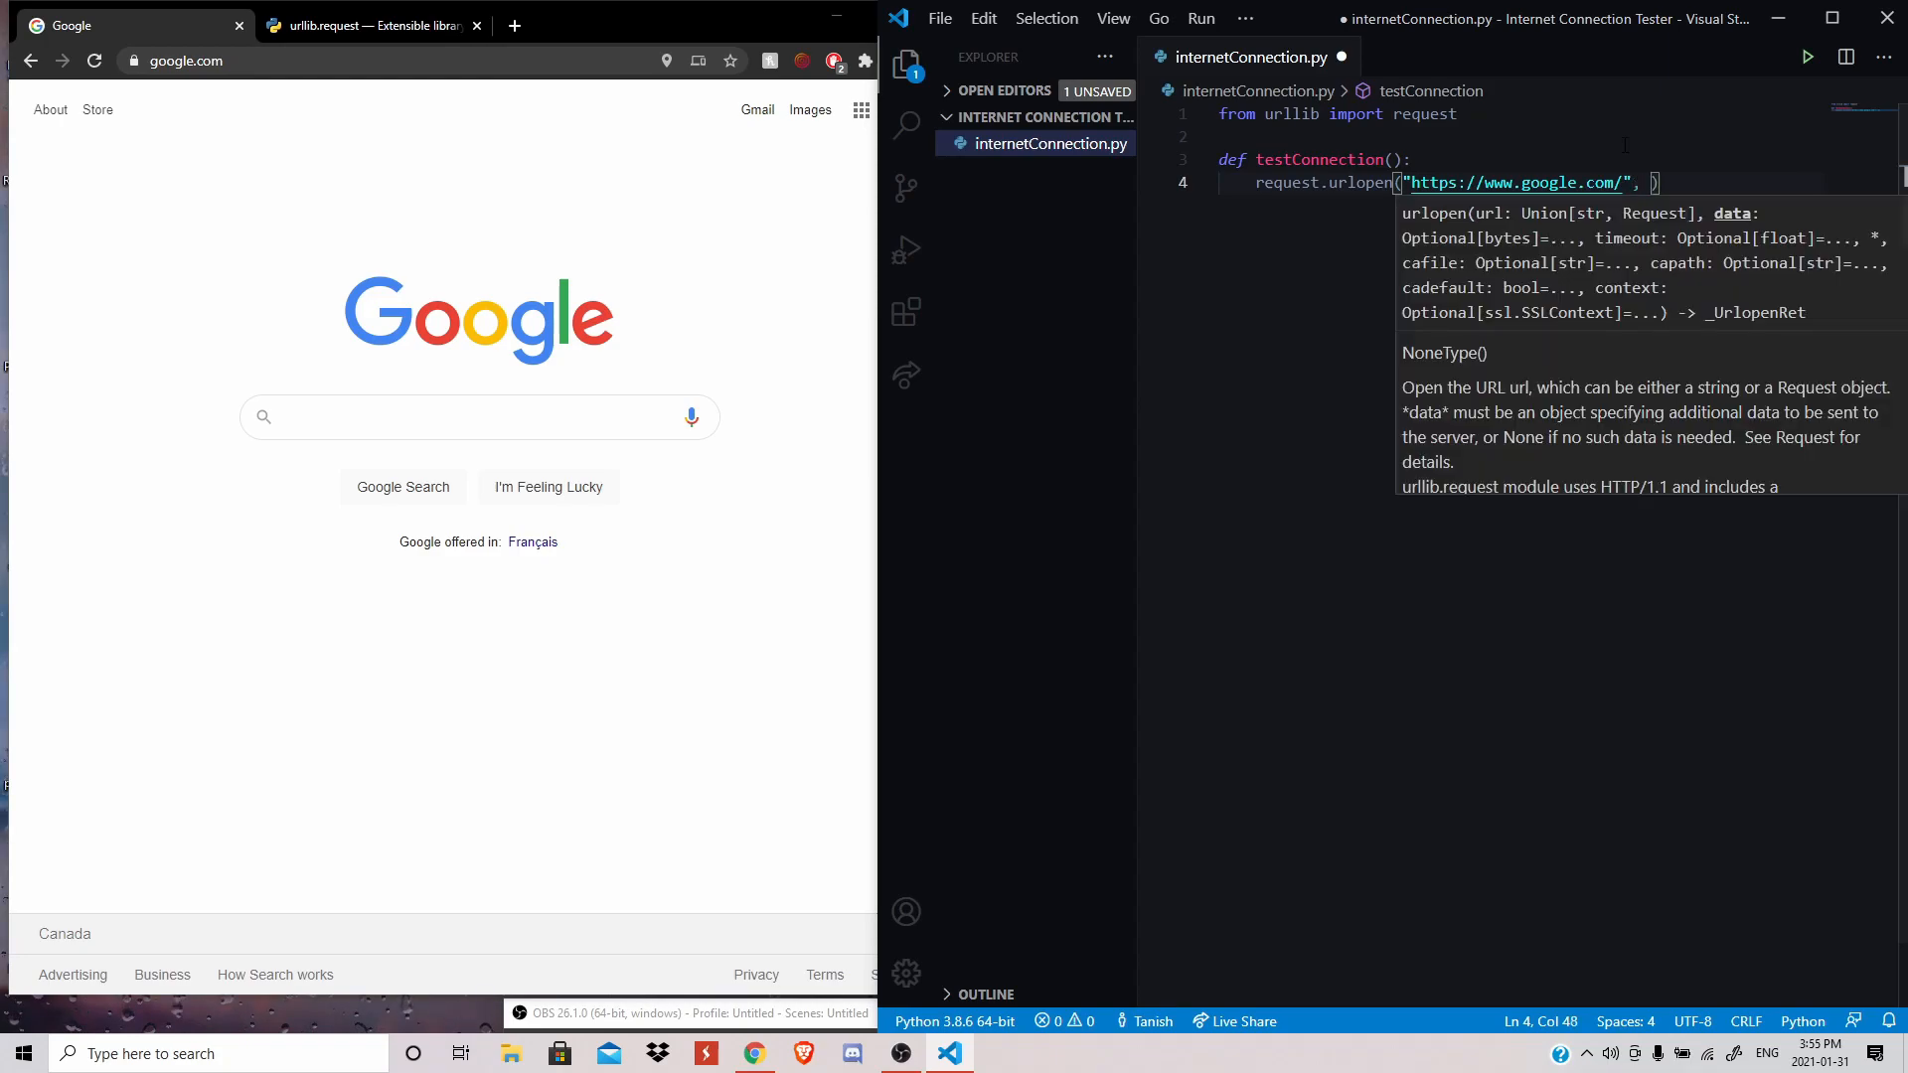
type("timeout=")
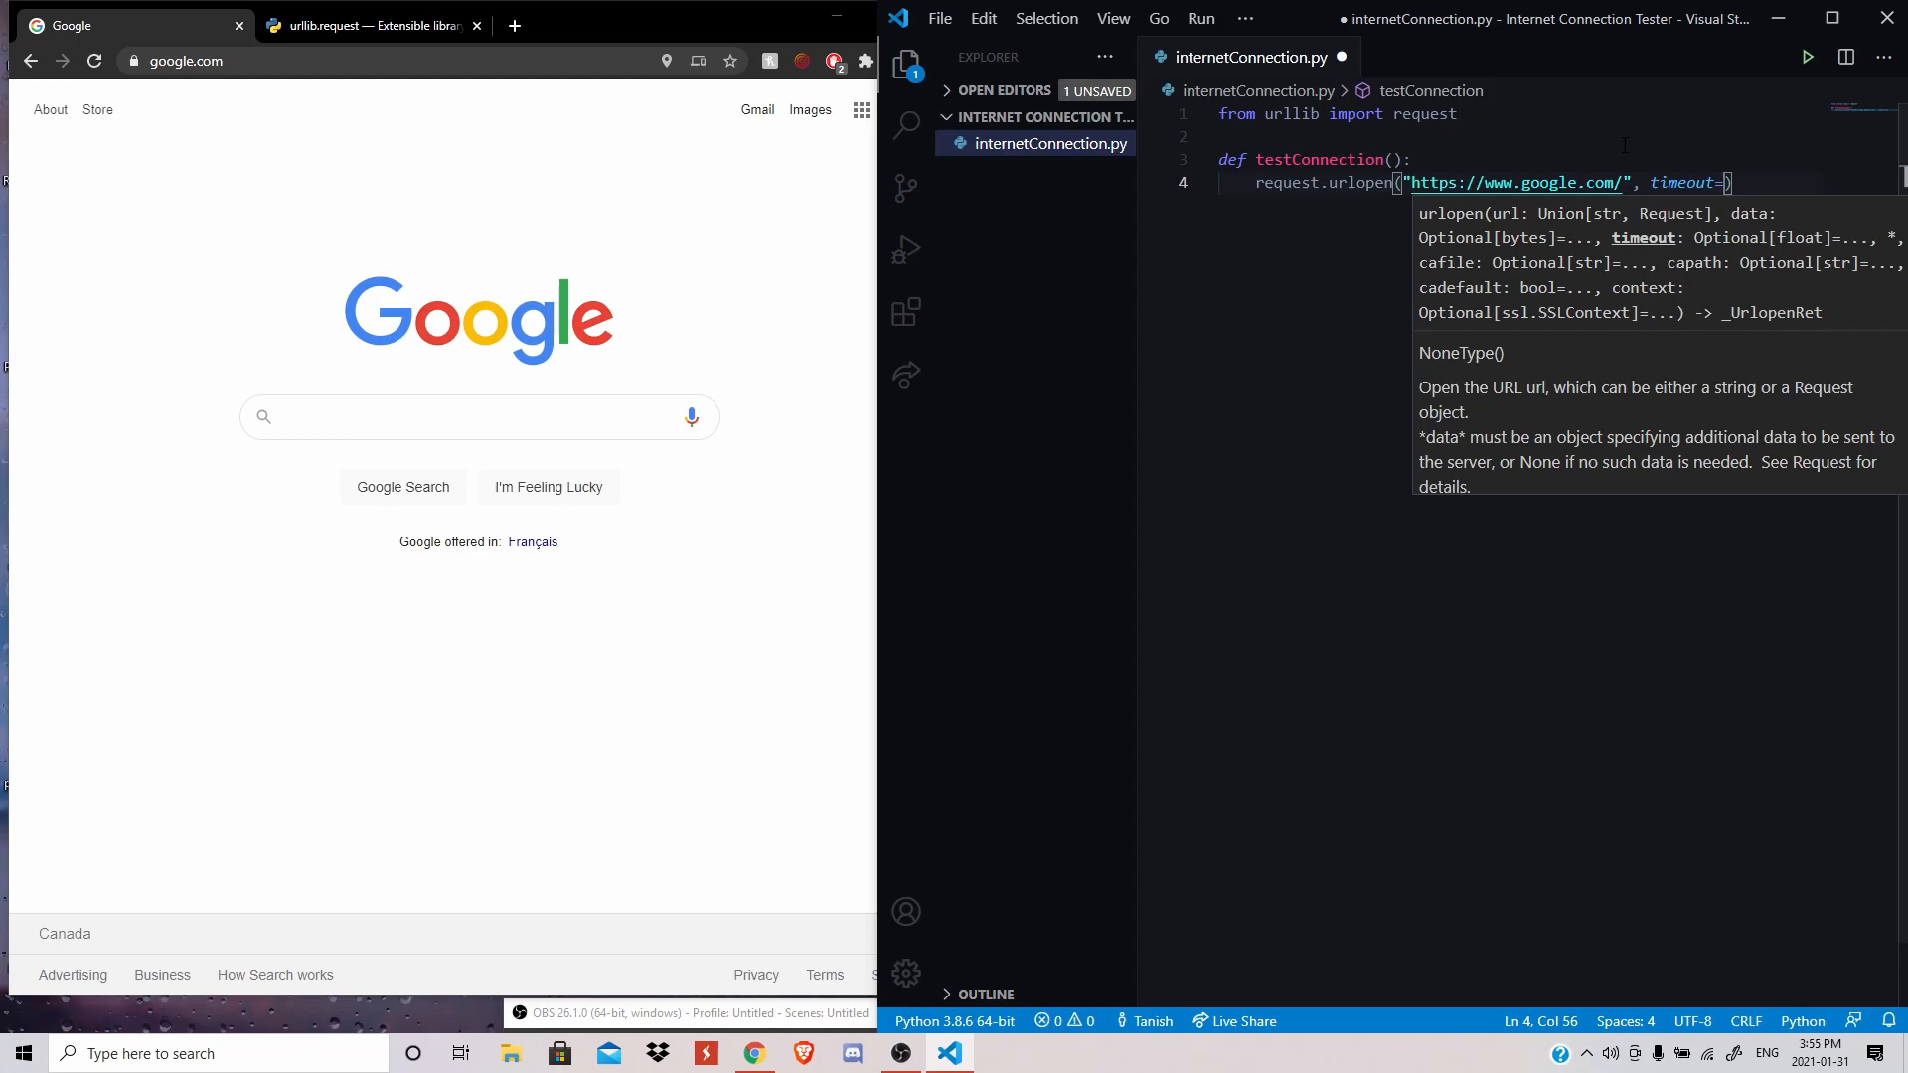
type("5")
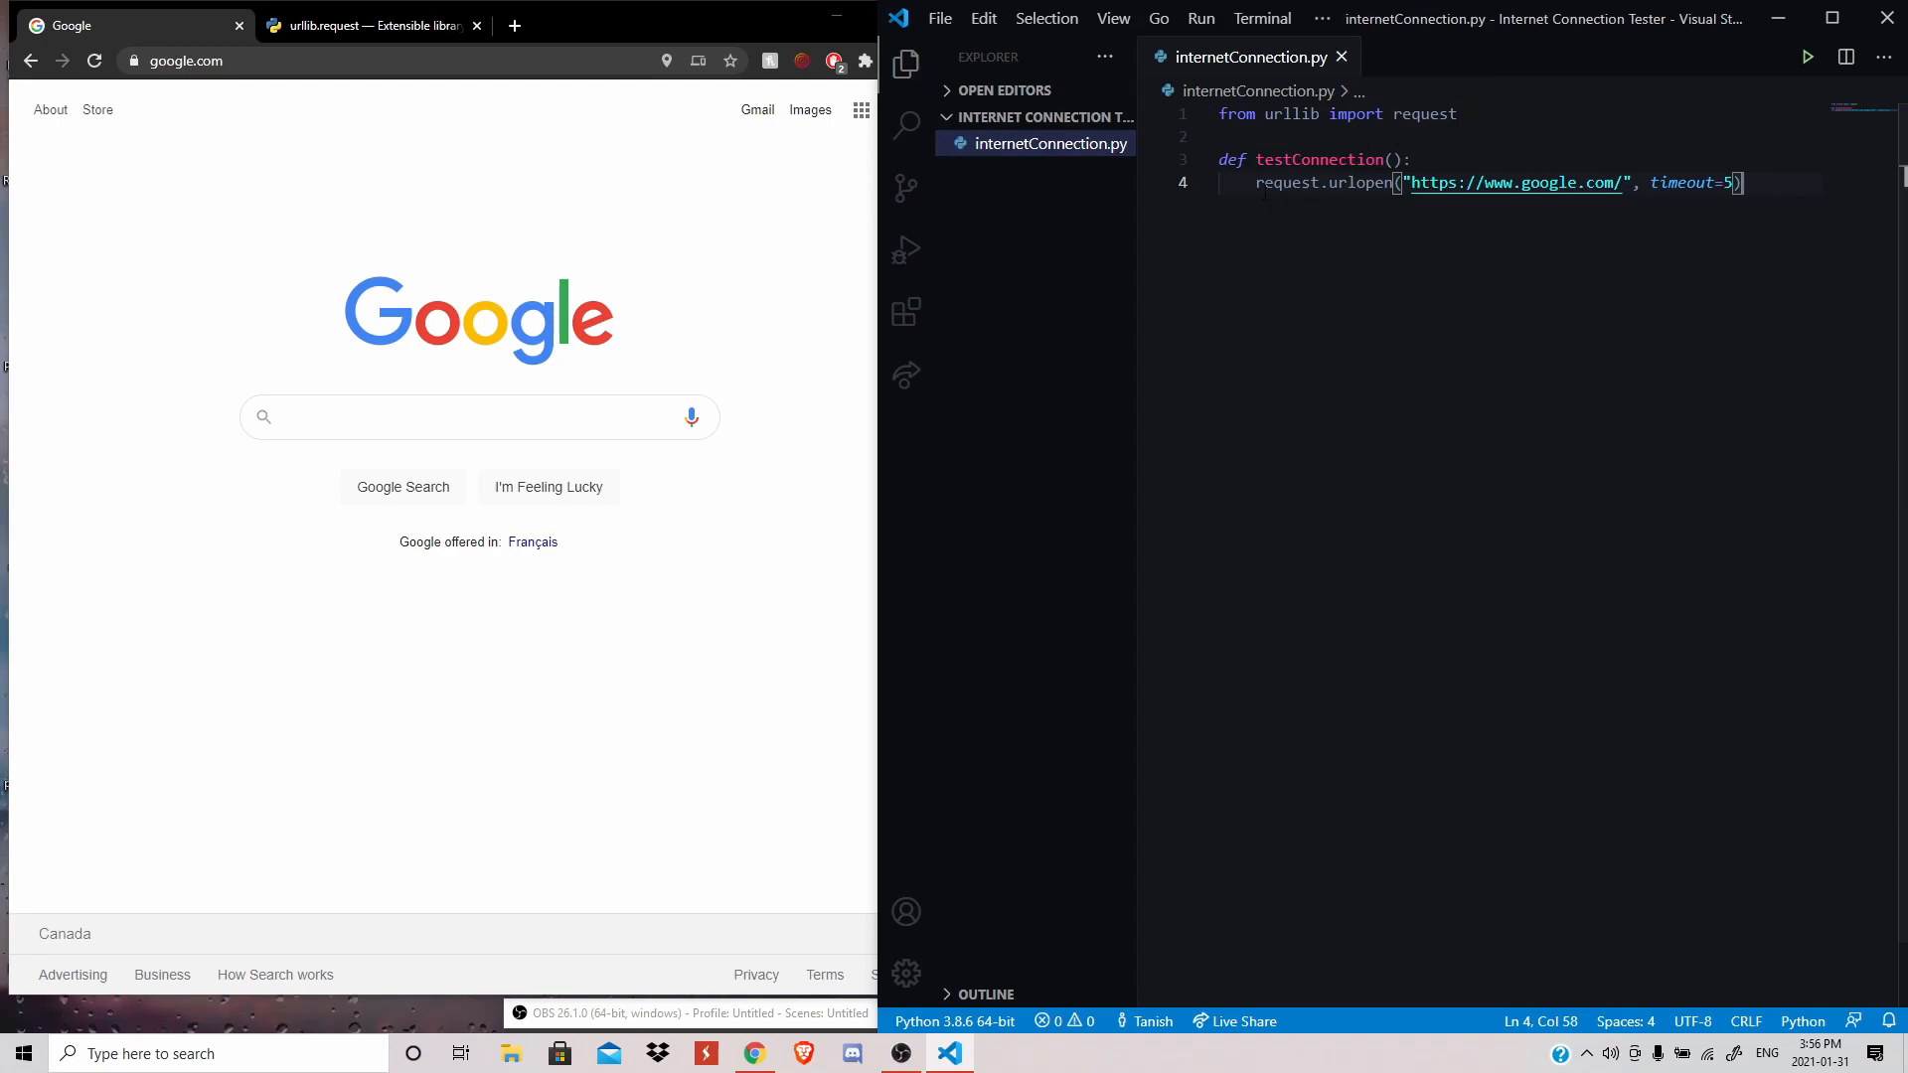
type("print(")
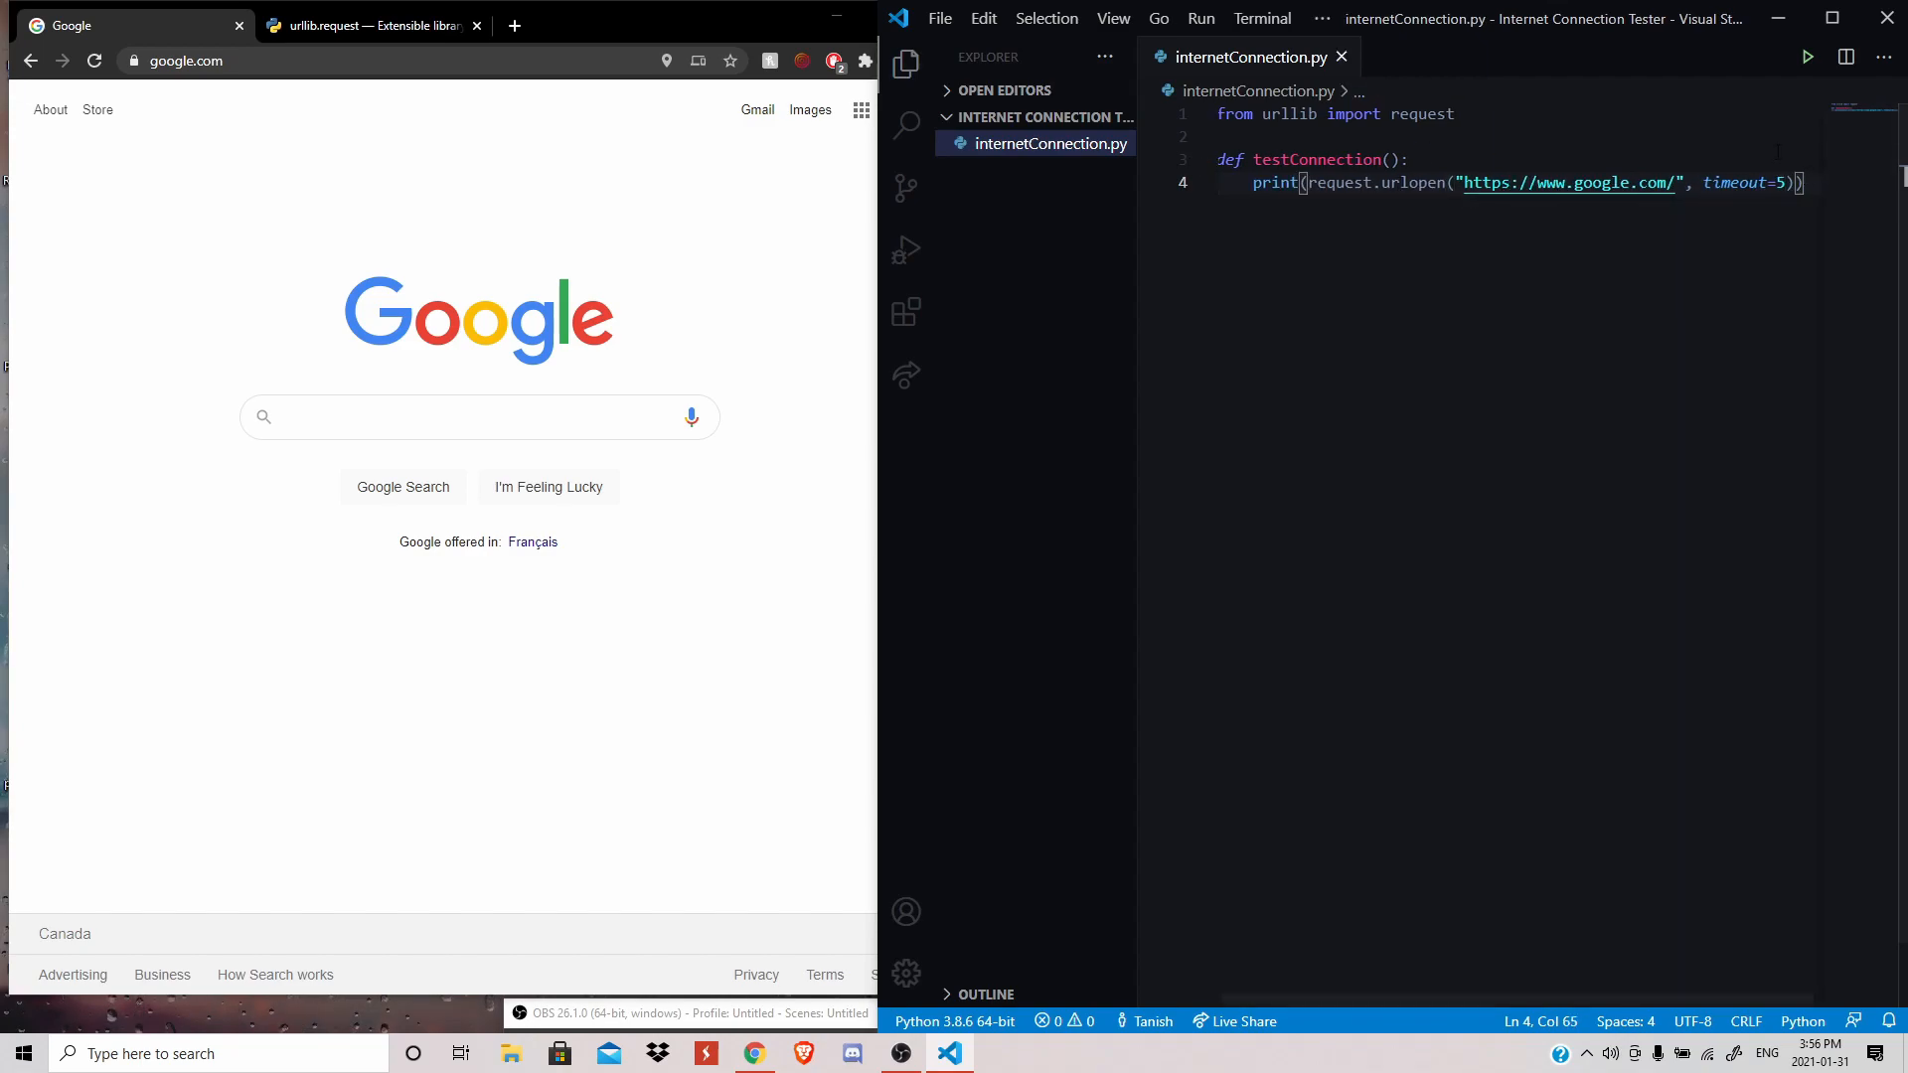
- Run the script once, then add a 'testConnection()' call below the function
left_click(1807, 55)
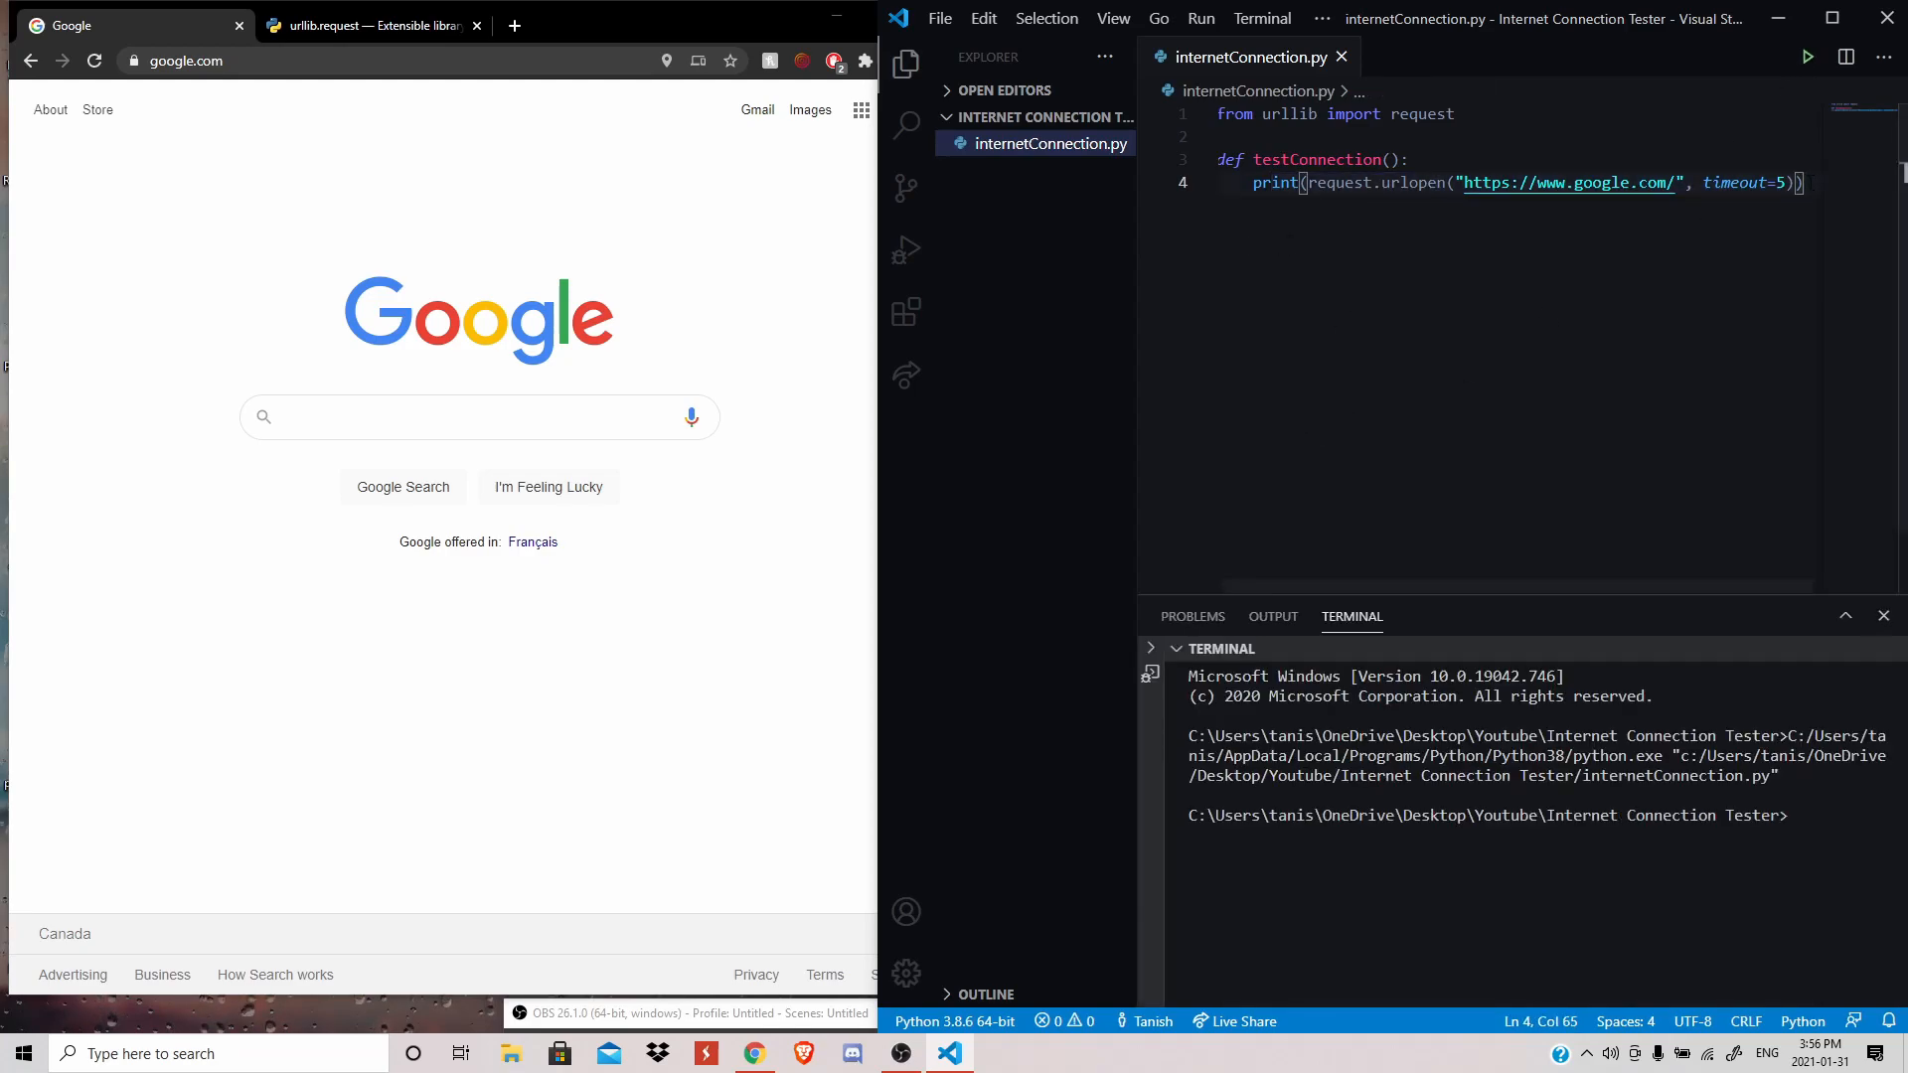
key("Enter")
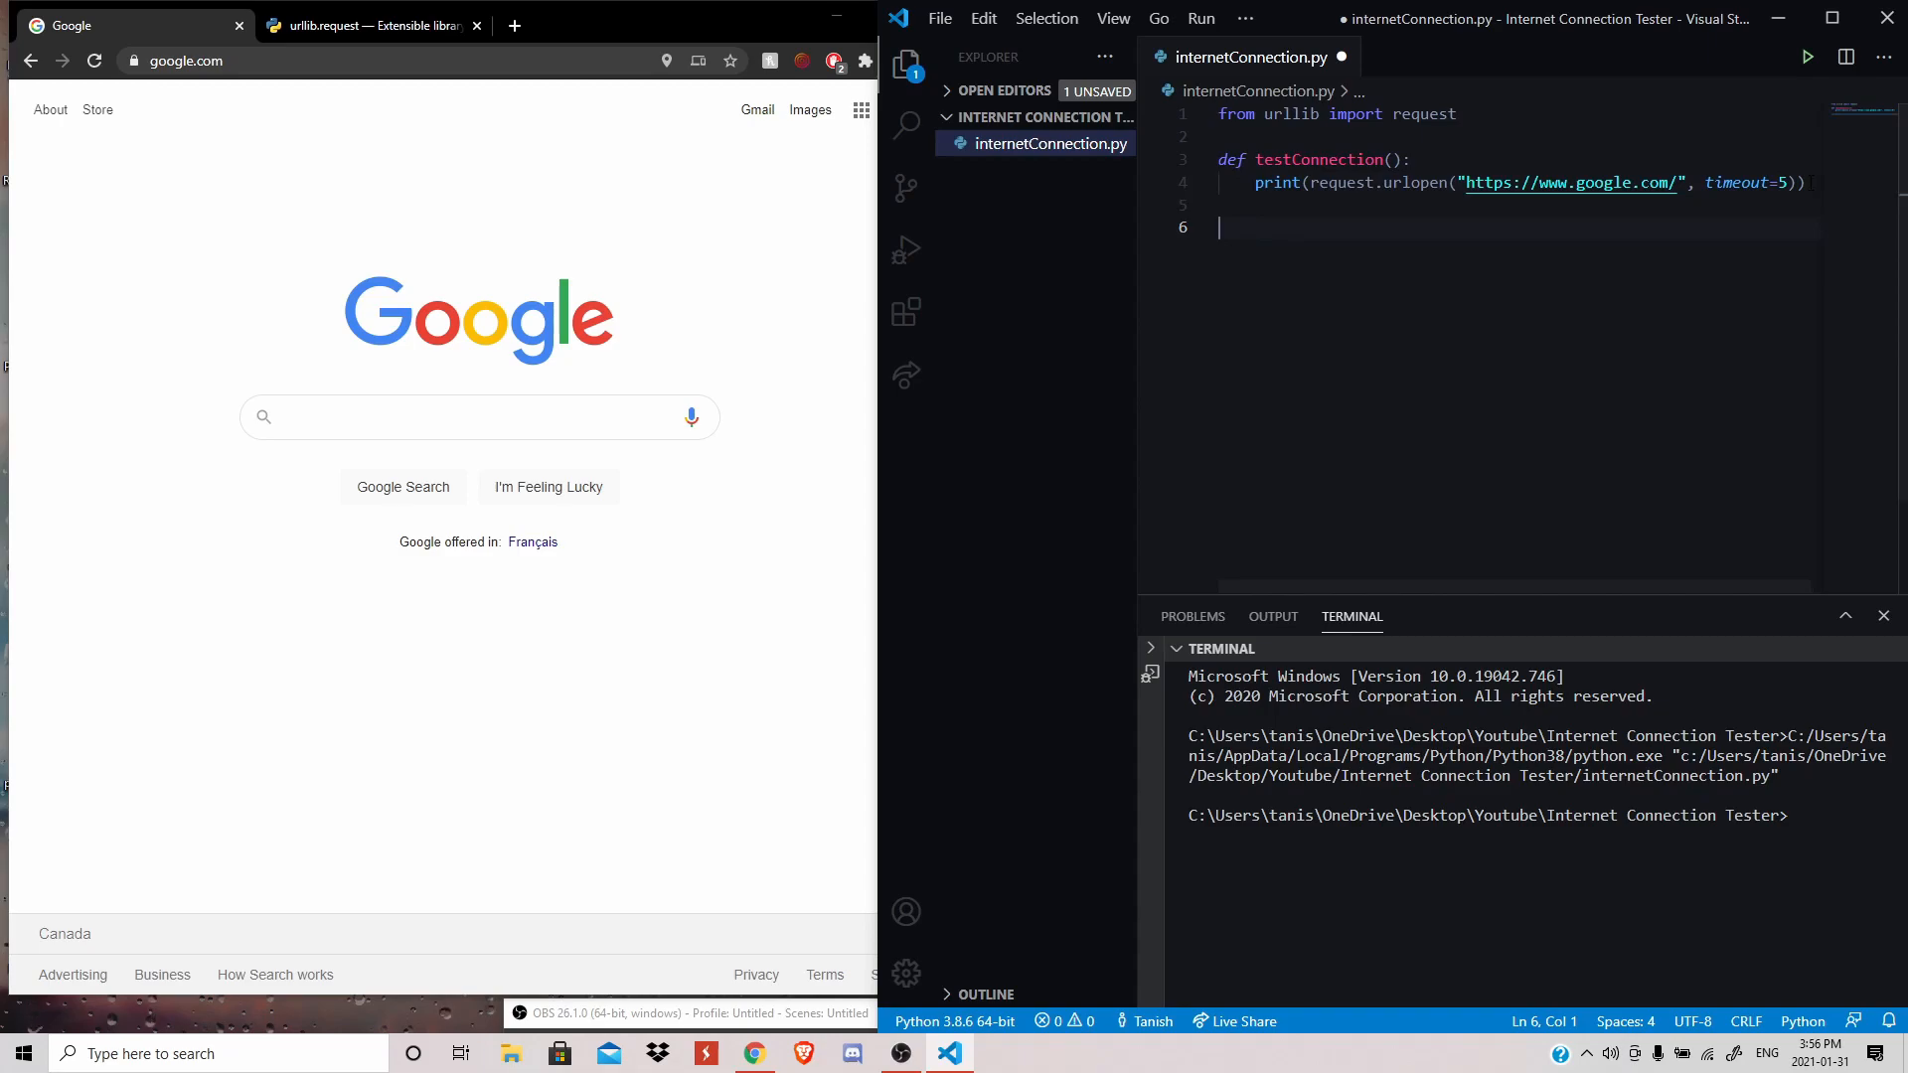
type("testCp")
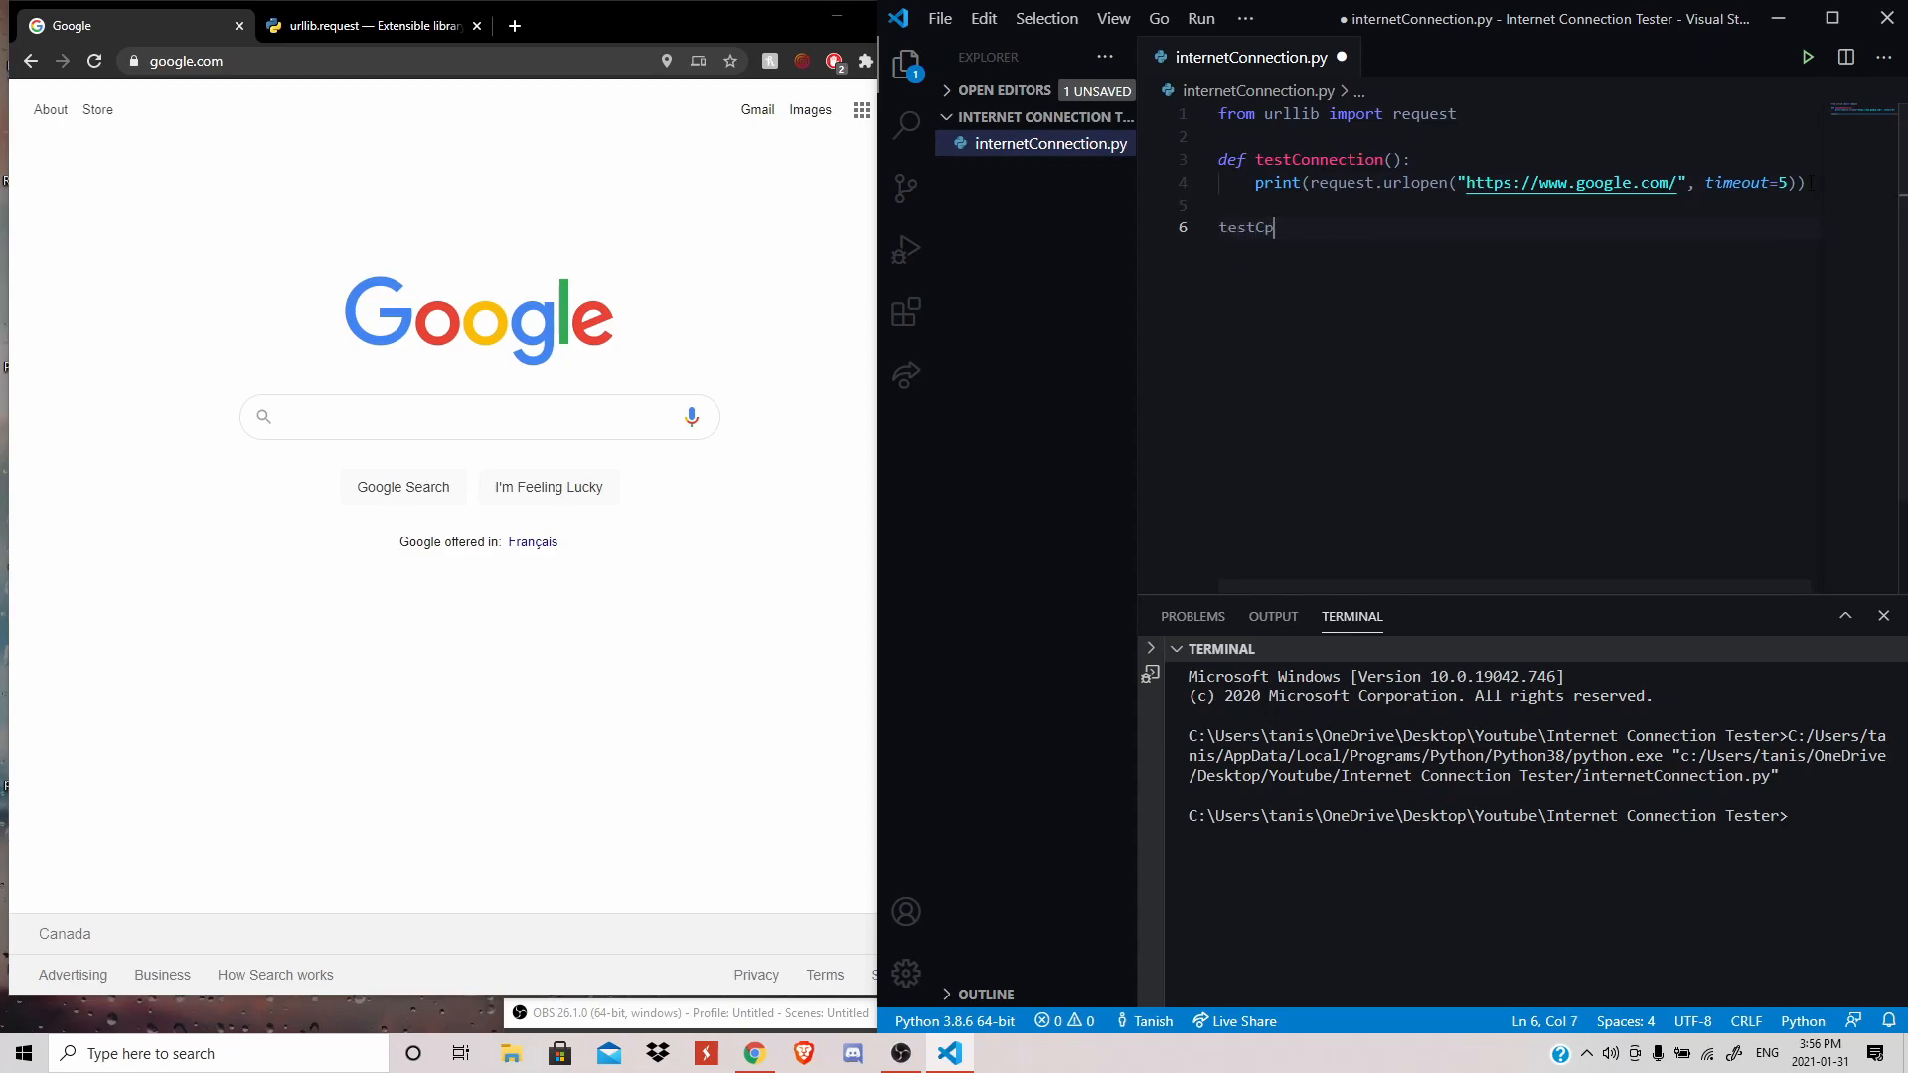
type("onnection")
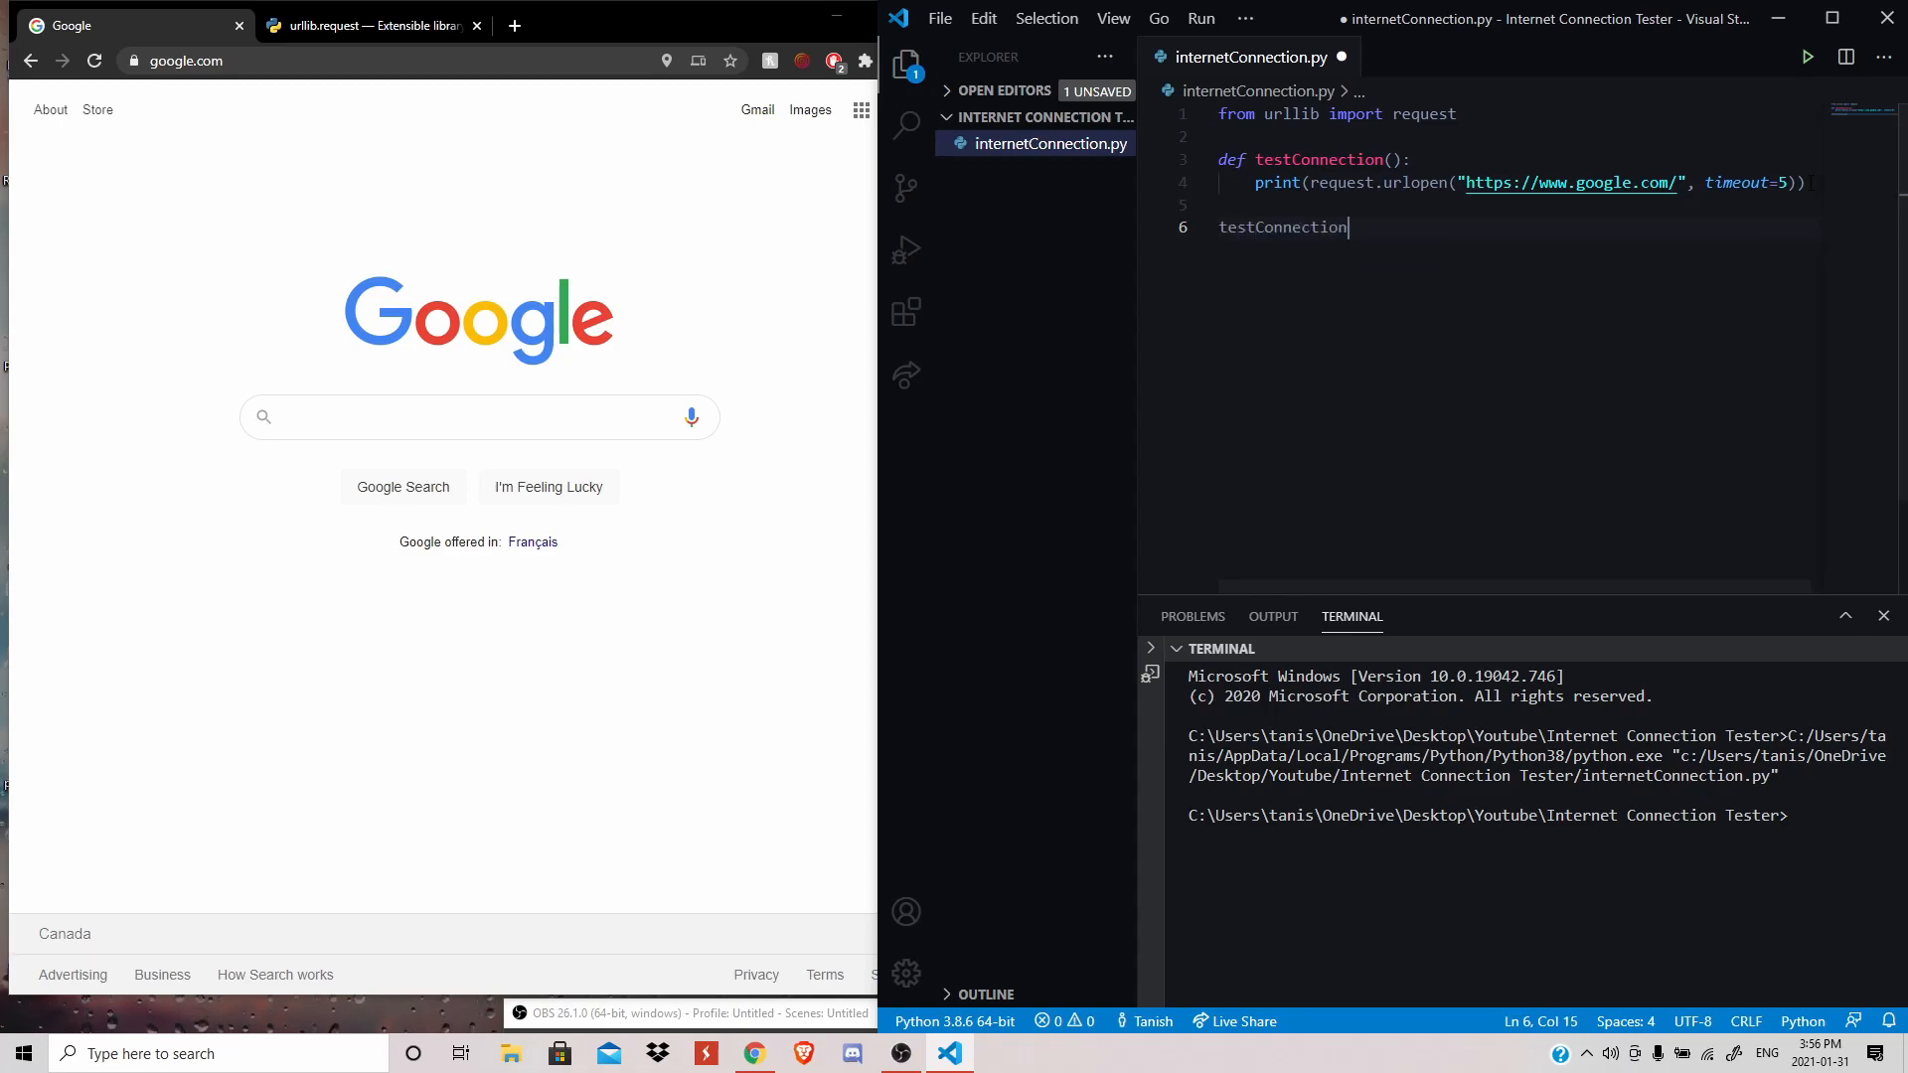
type("()")
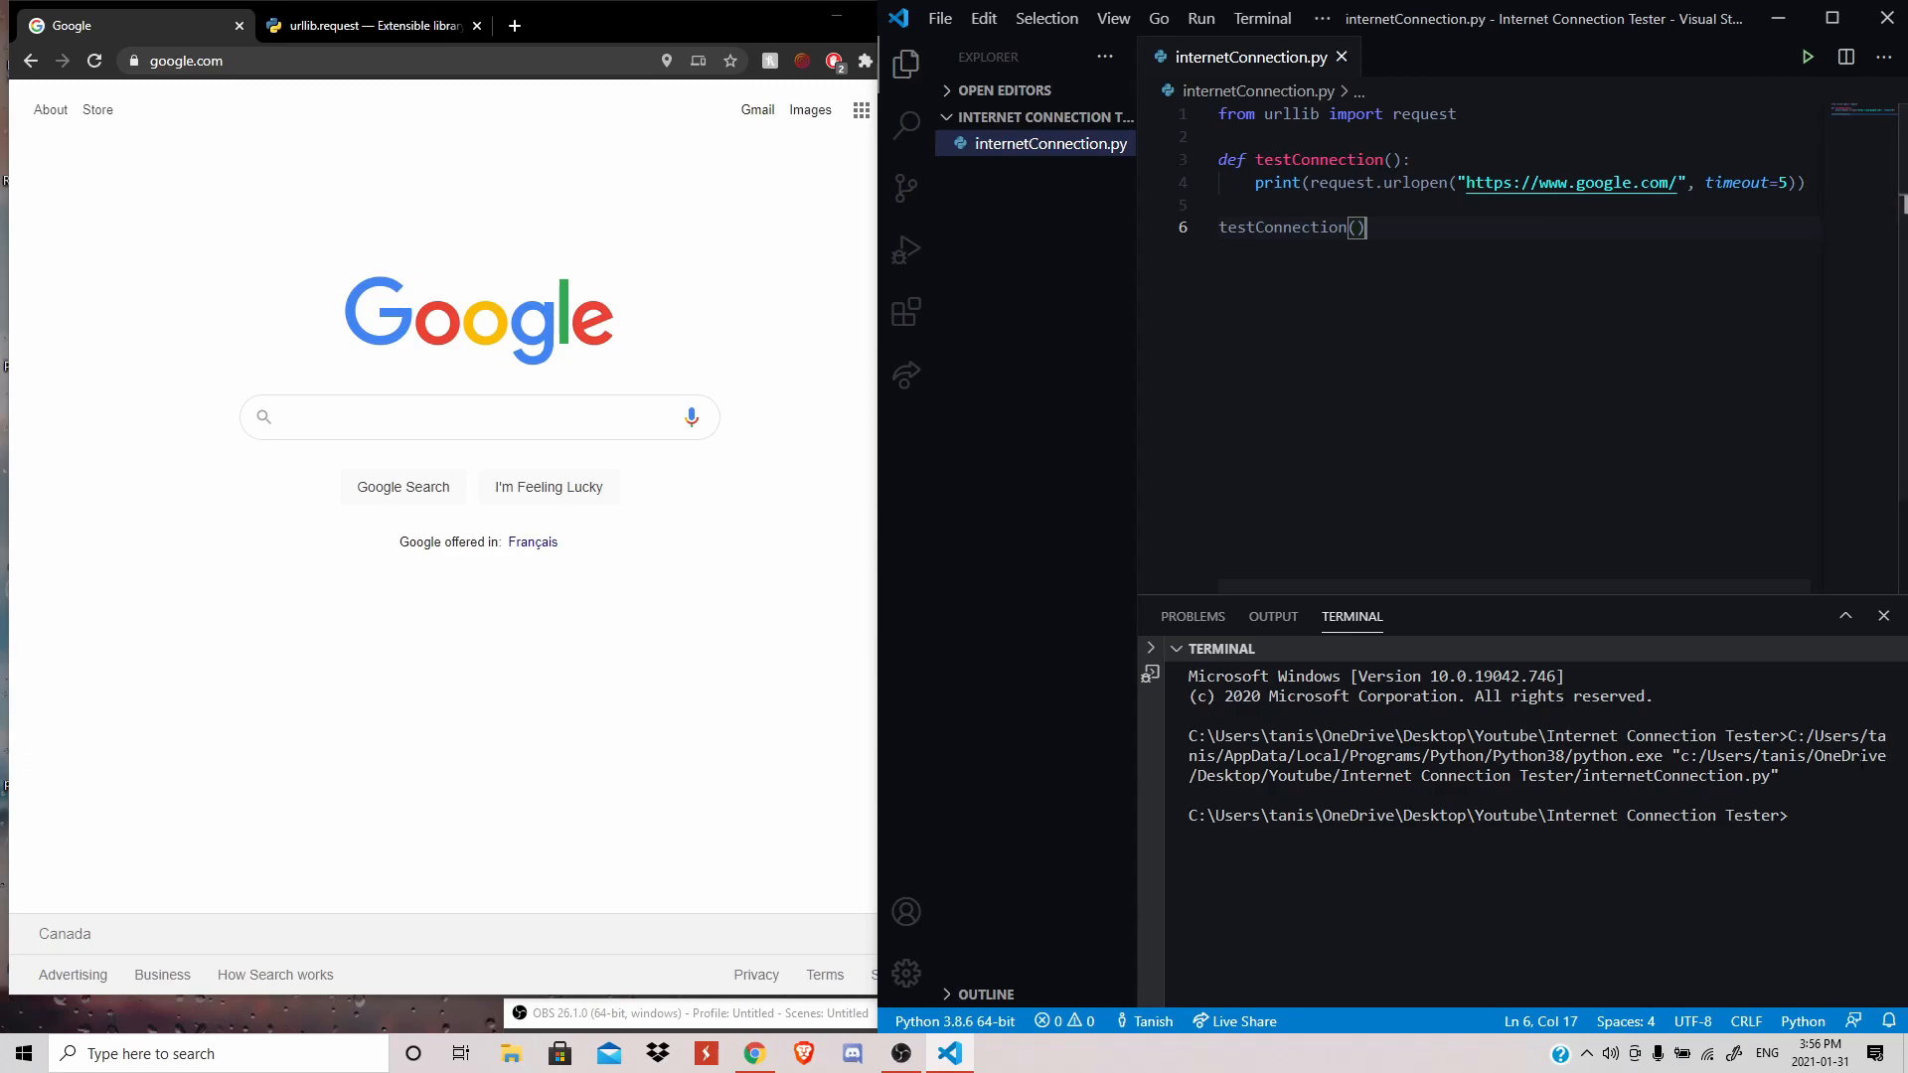
left_click(1885, 615)
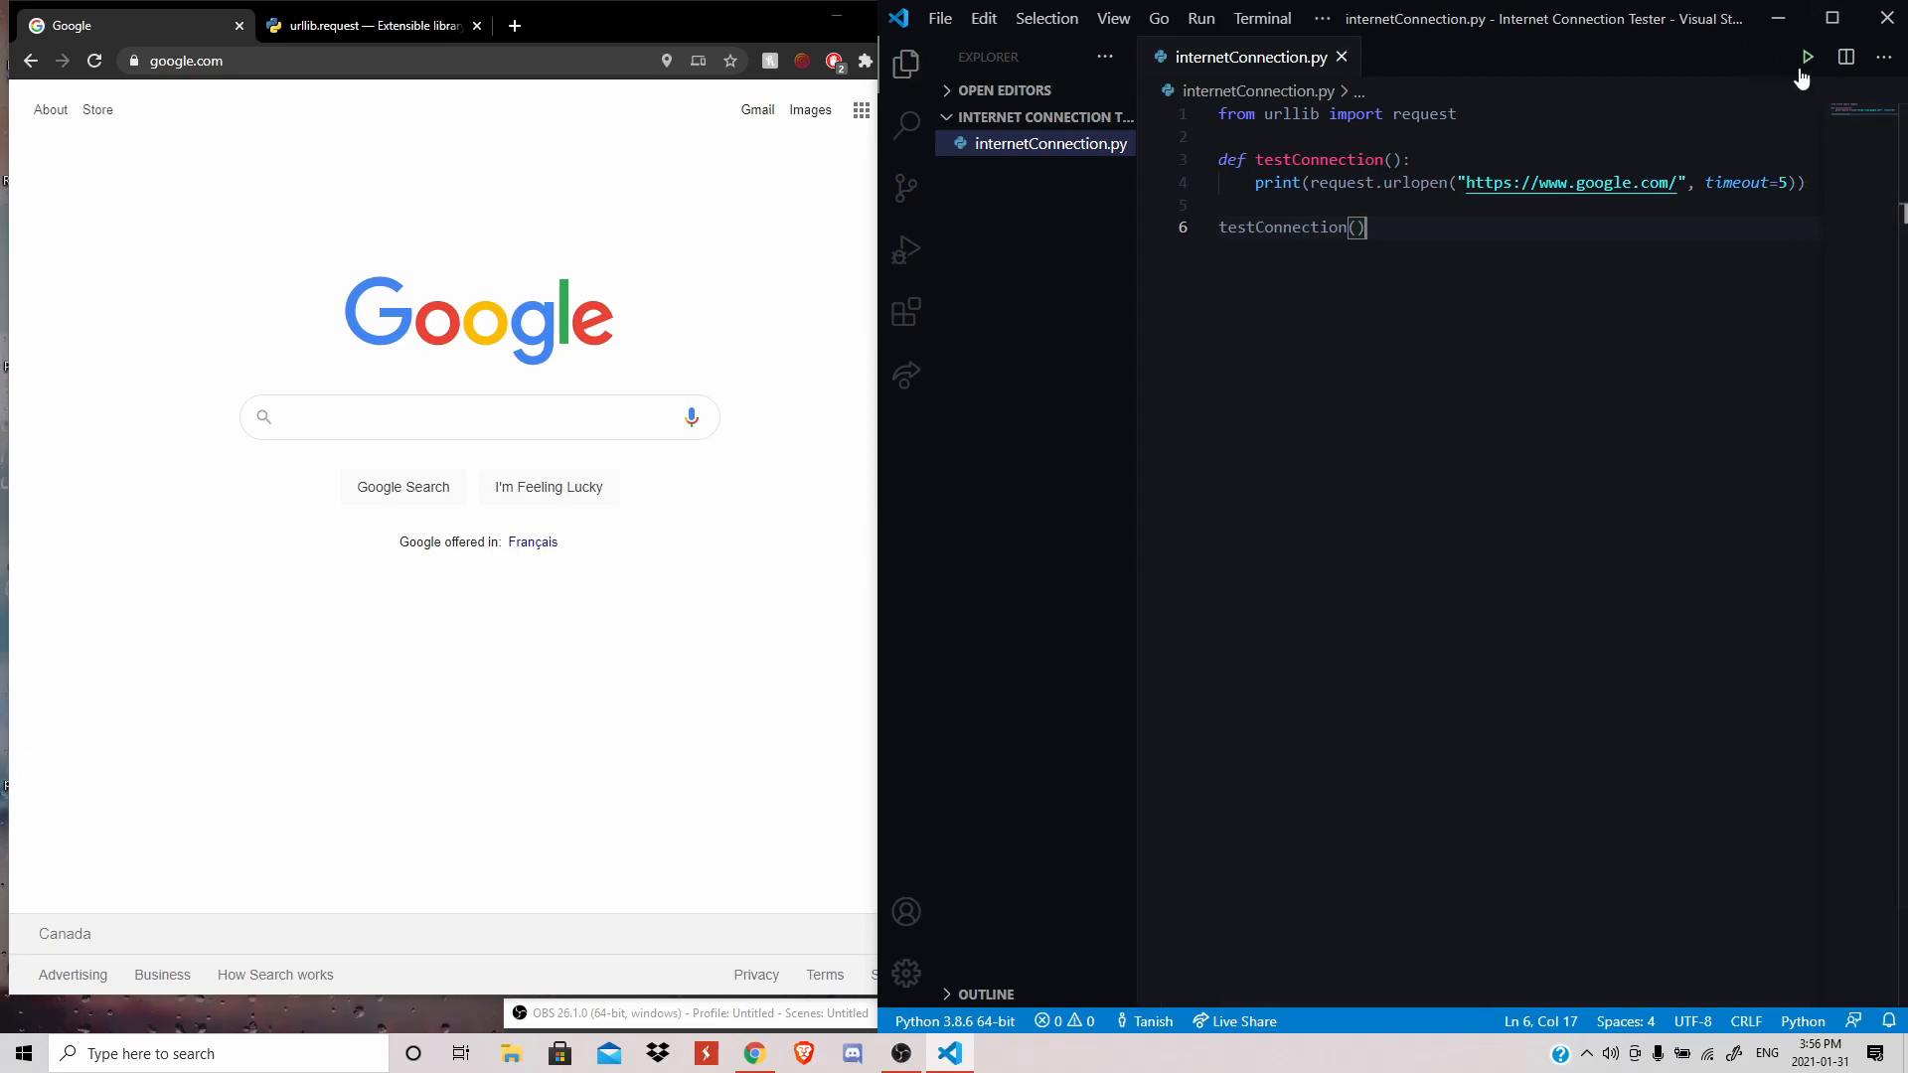
- Rerun the script and highlight the printed HTTPResponse object in the terminal
left_click(1805, 55)
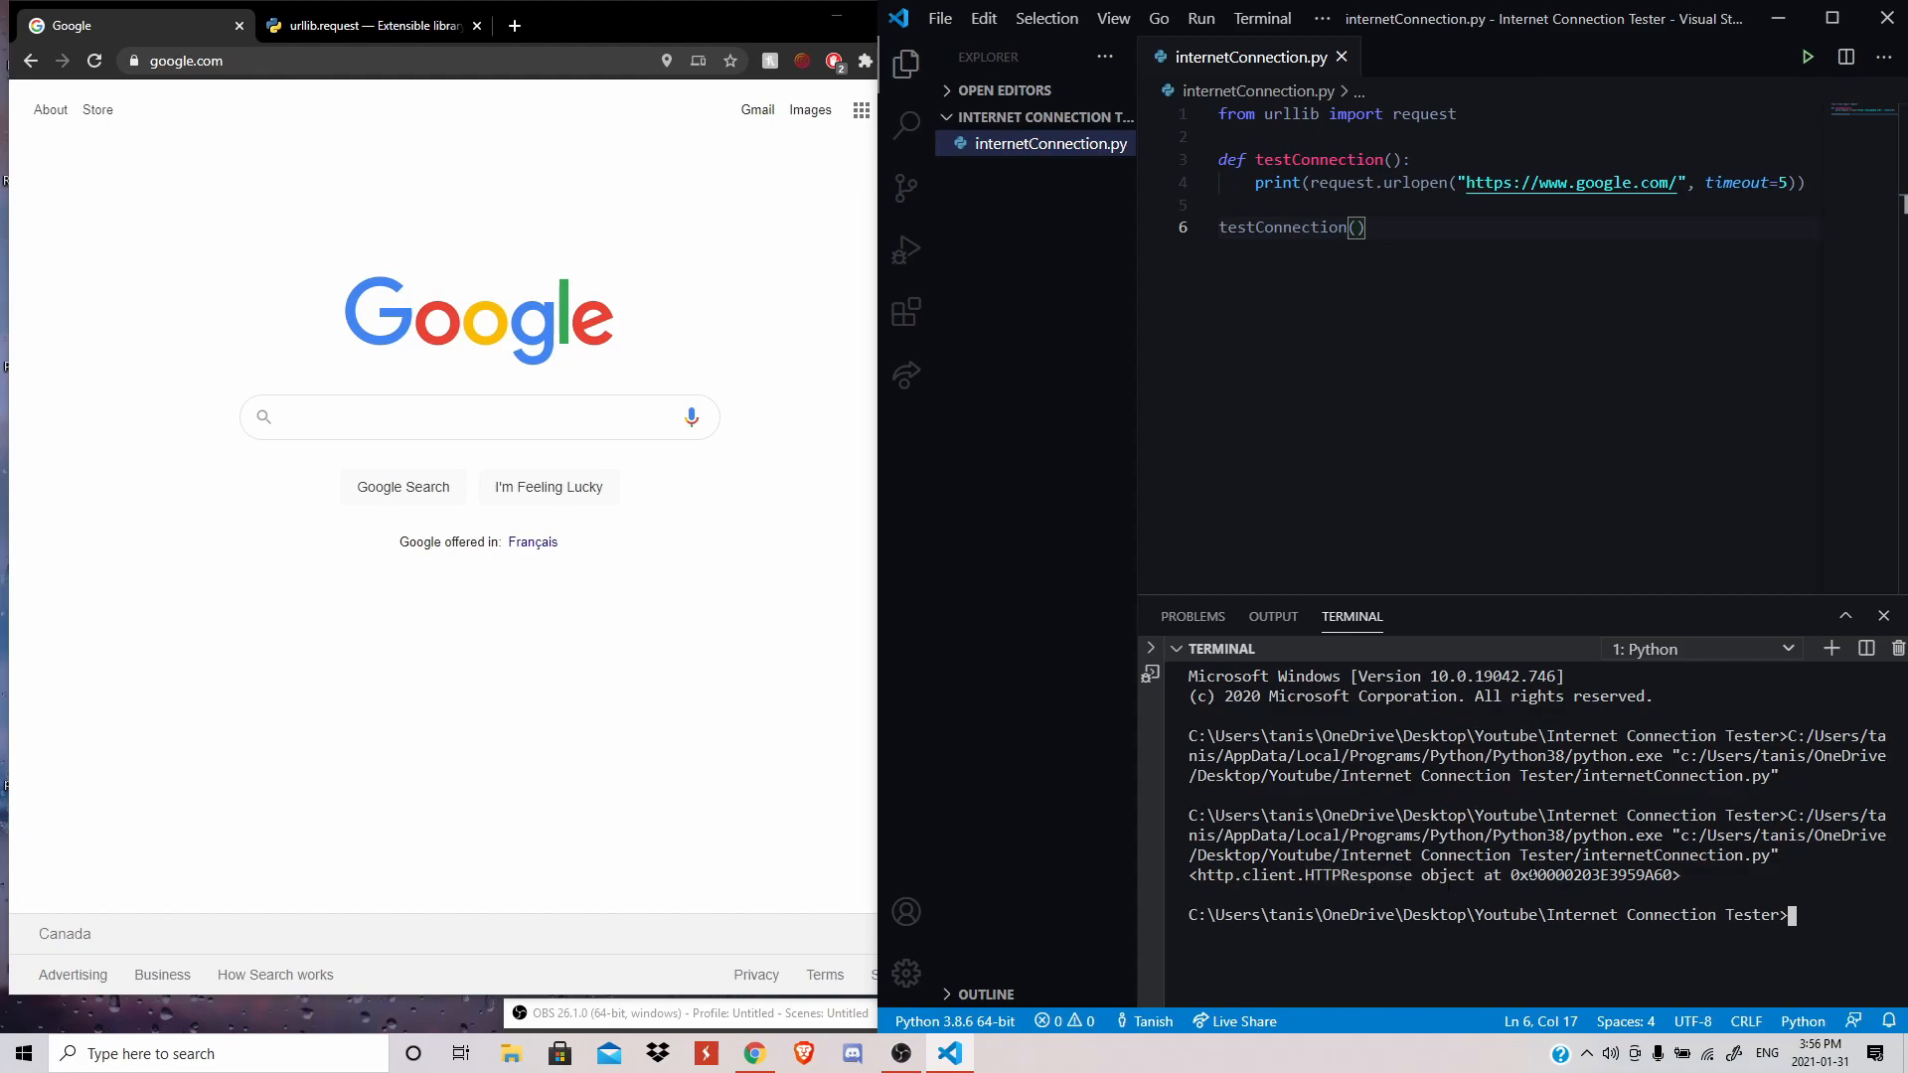
double_click(1592, 876)
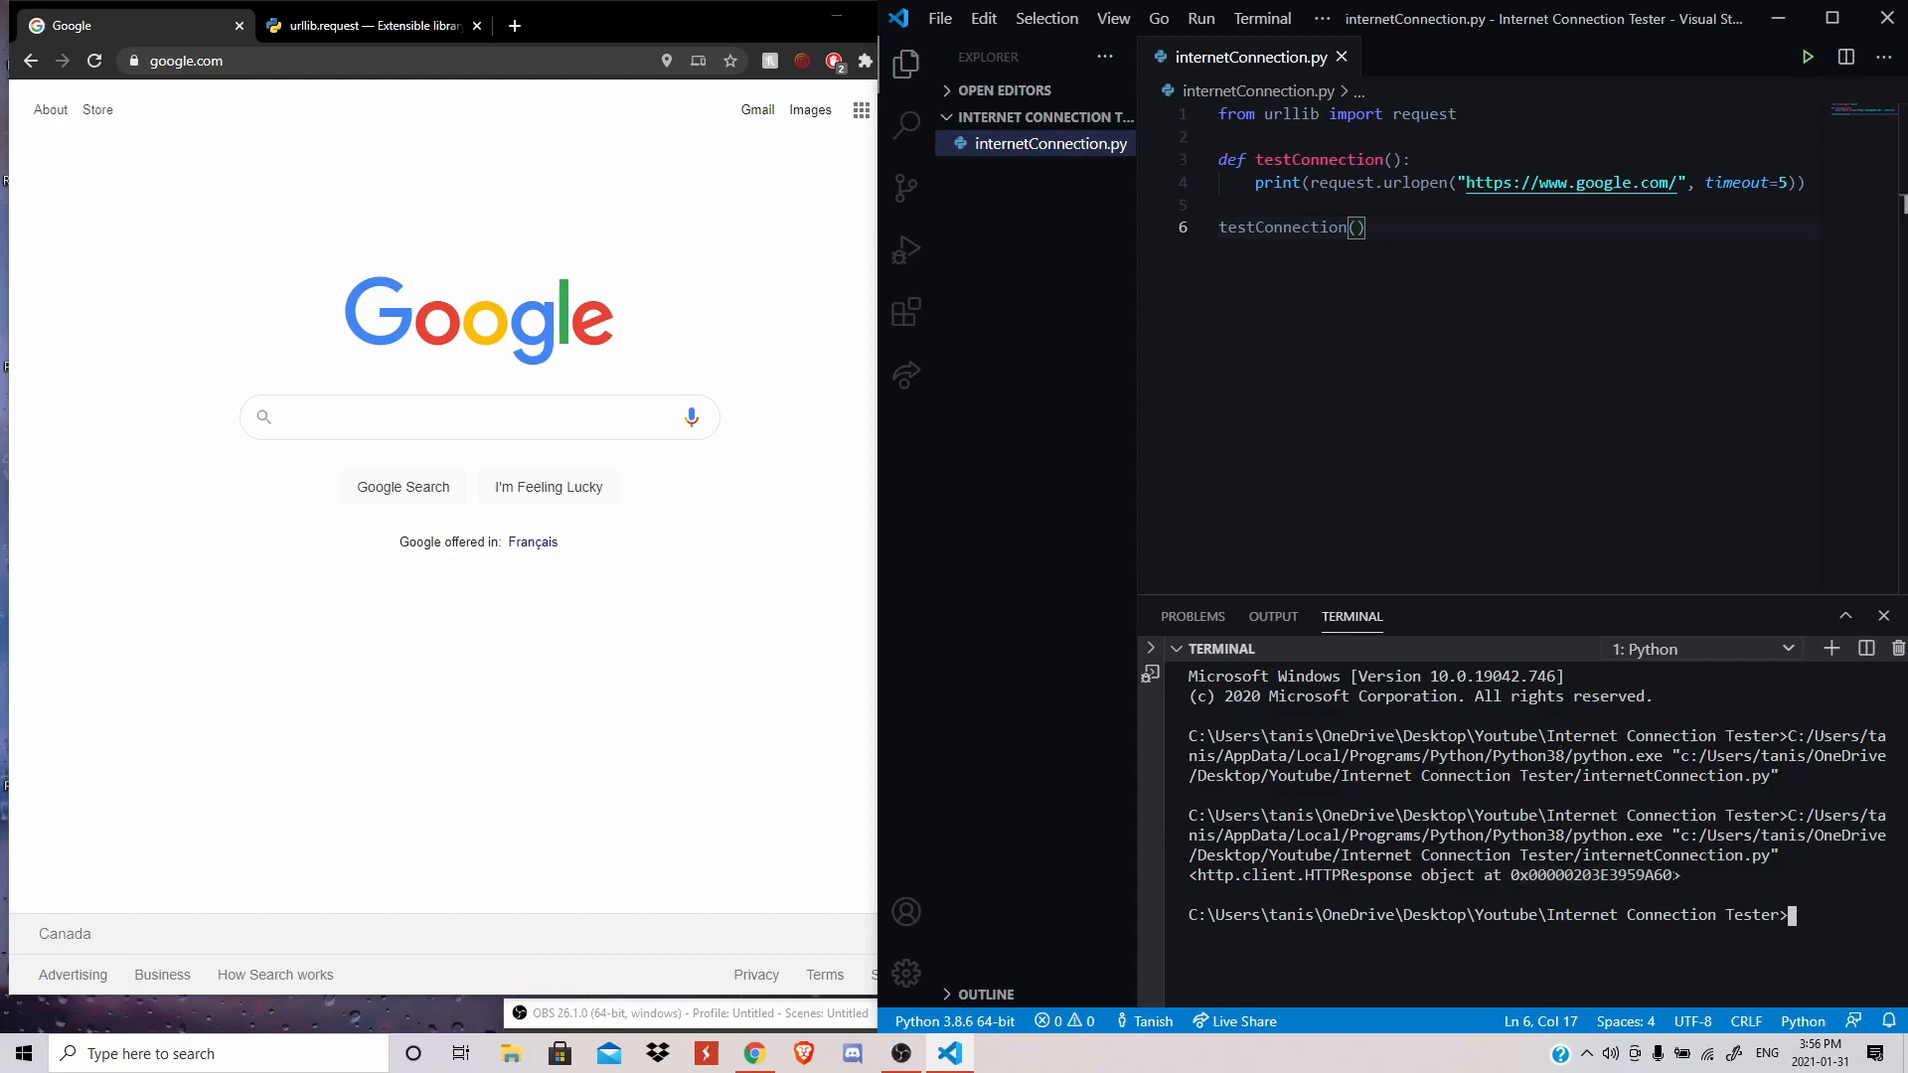
double_click(1594, 875)
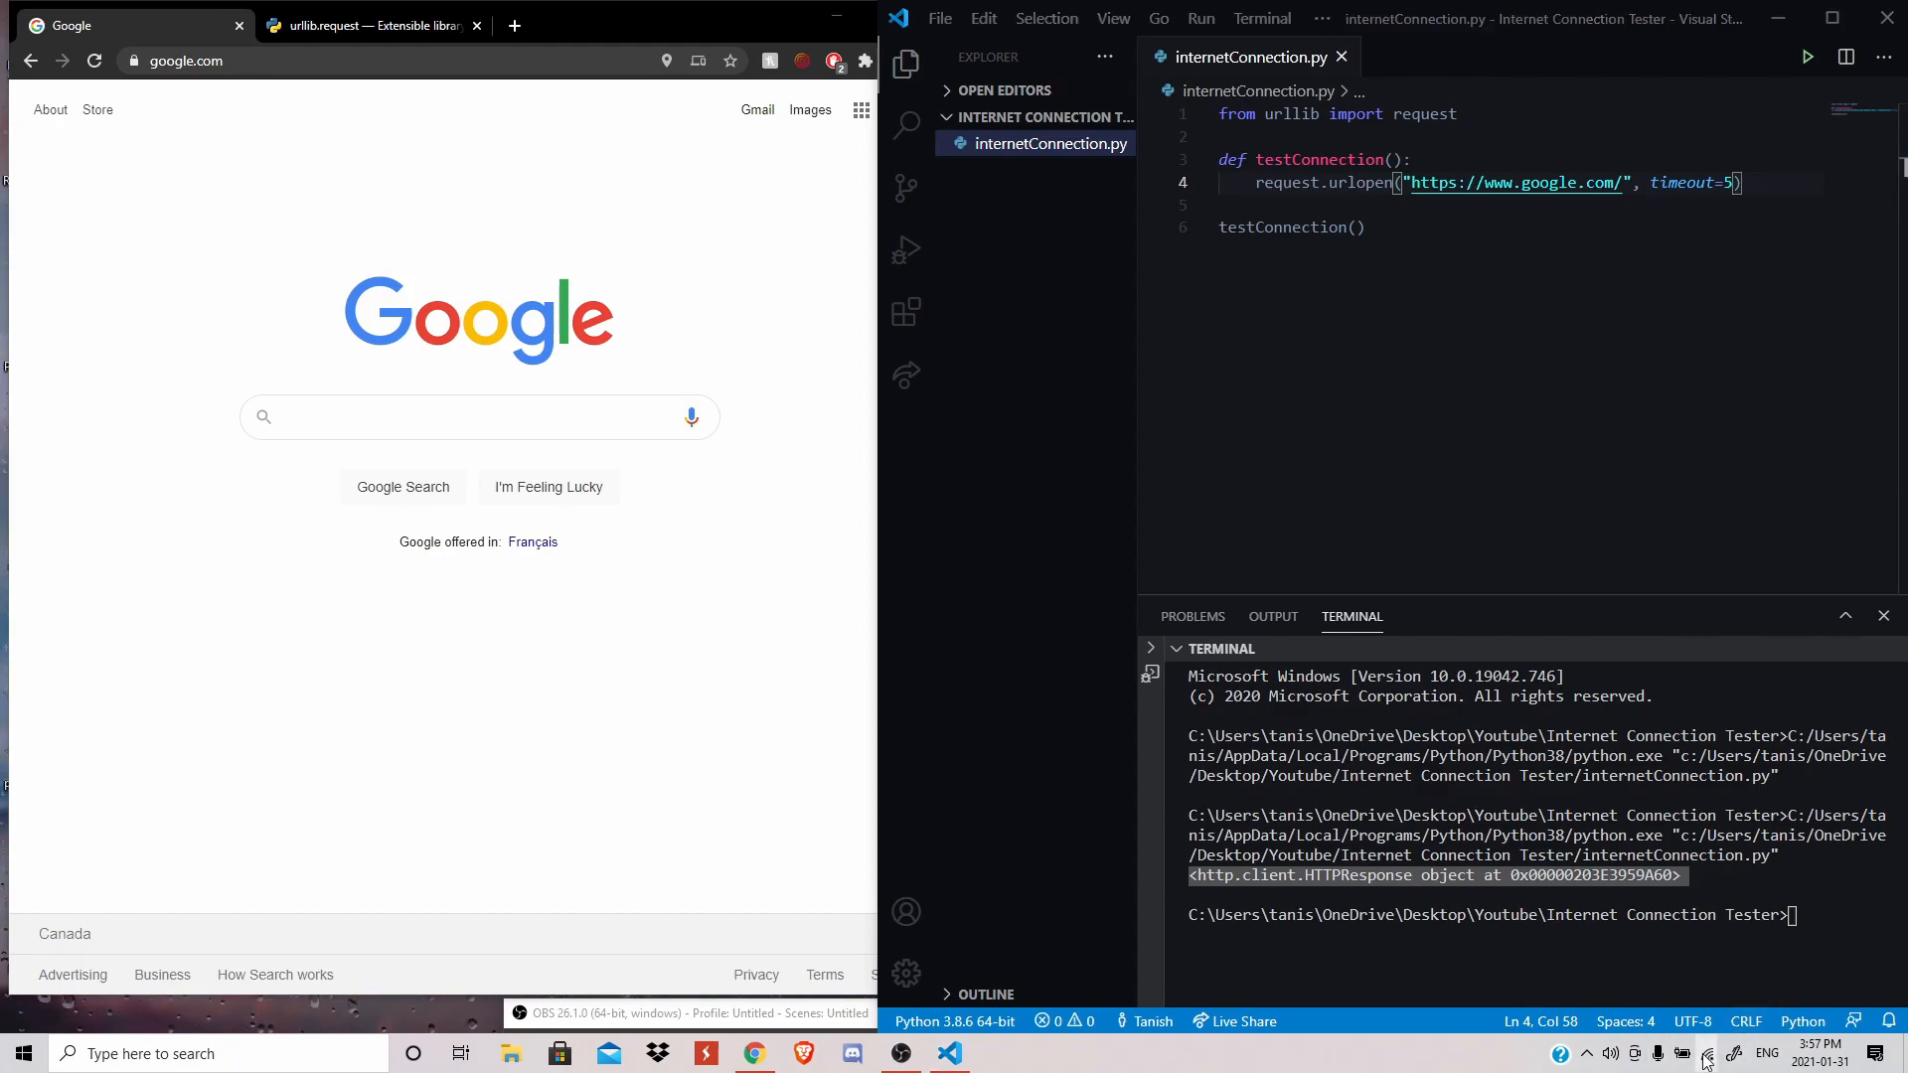
- Clear the terminal with cls and rerun internetConnection.py, producing an http.client connect traceback
left_click(1712, 1032)
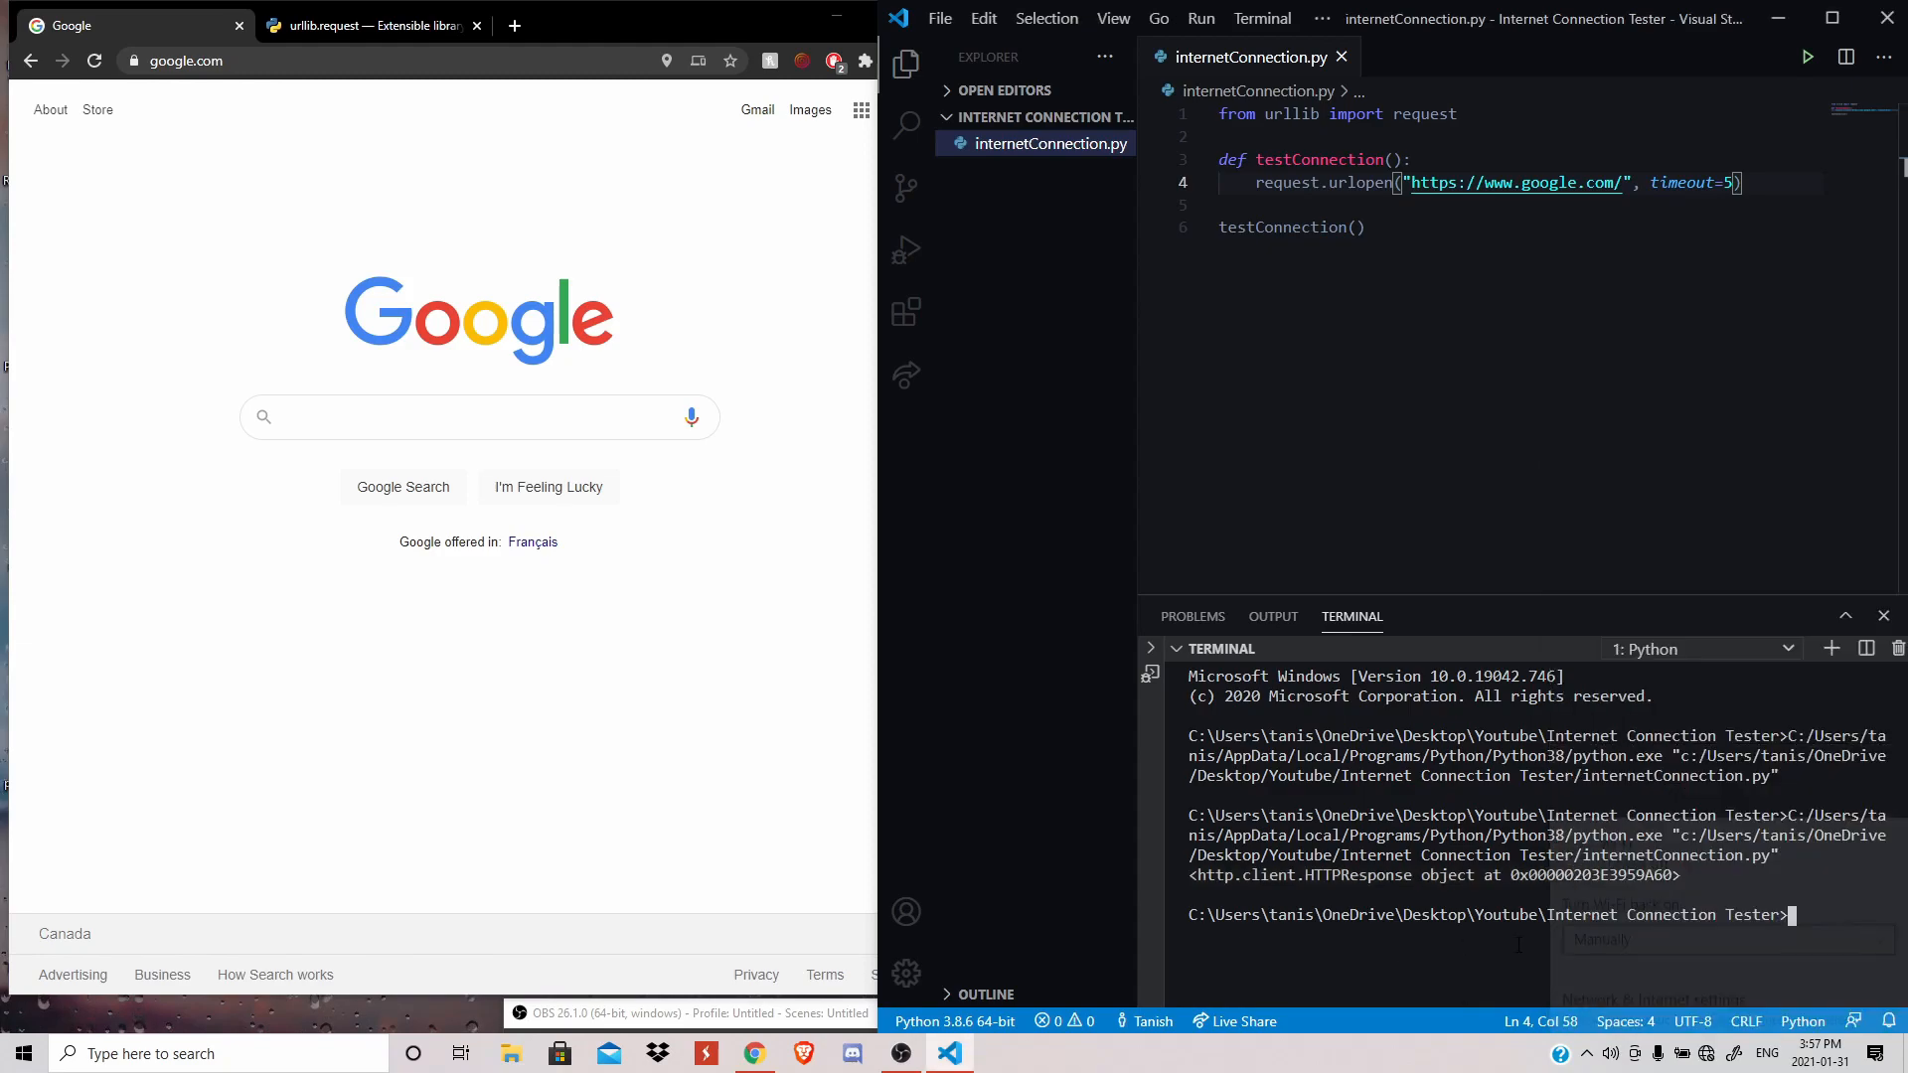
type("cls")
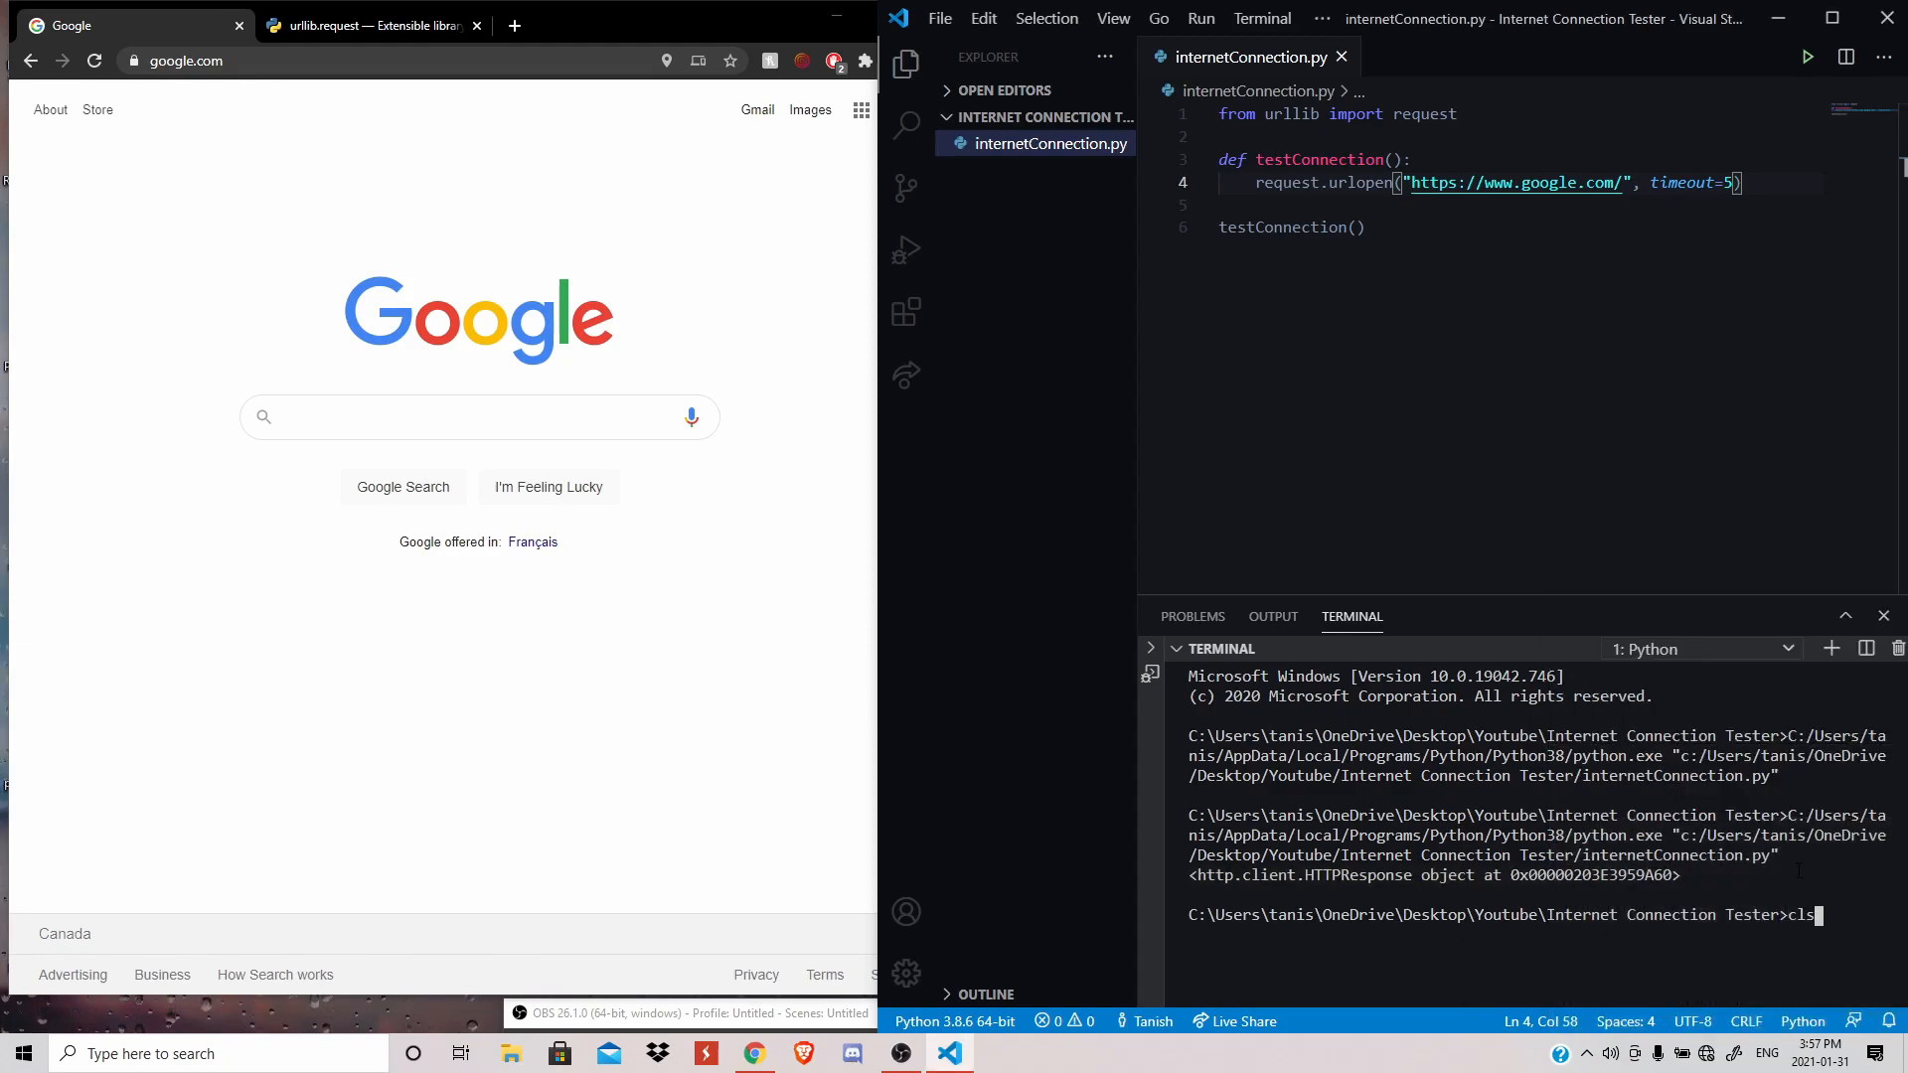
key("Enter")
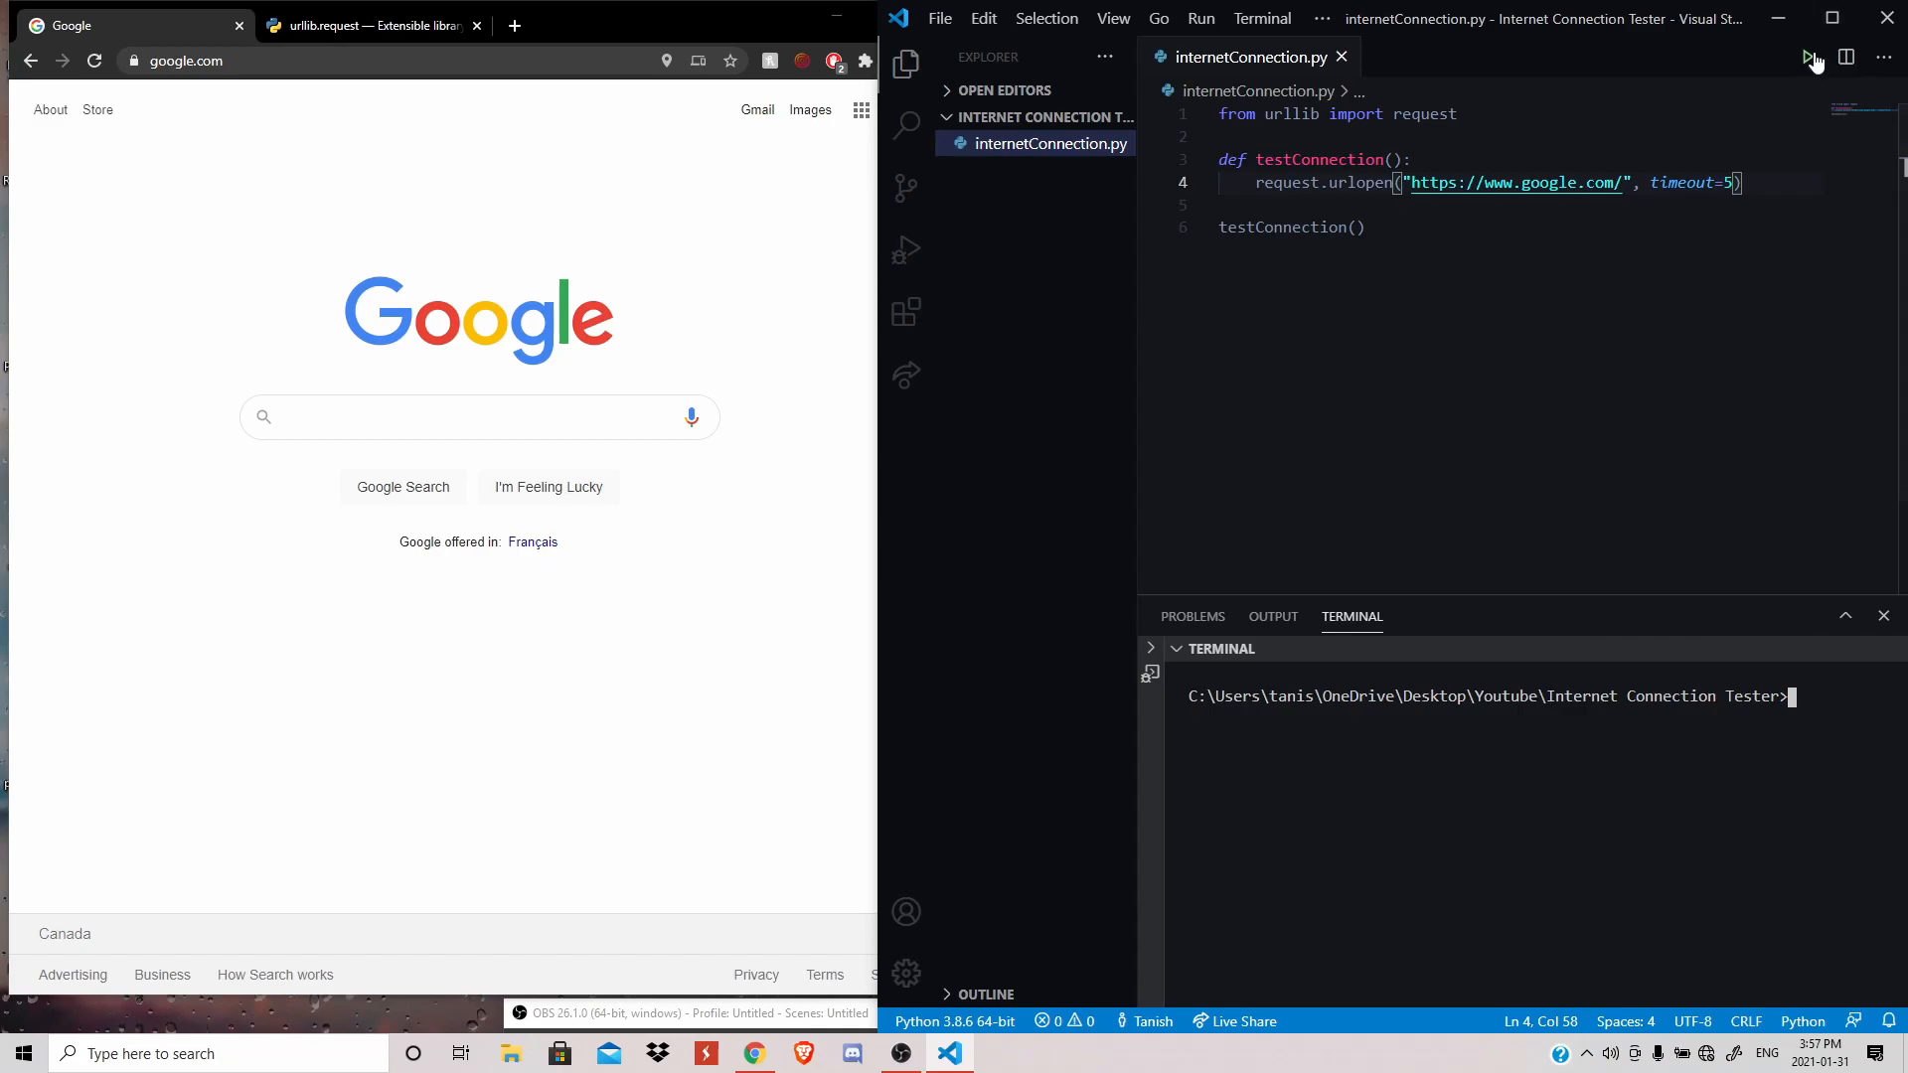
left_click(1809, 57)
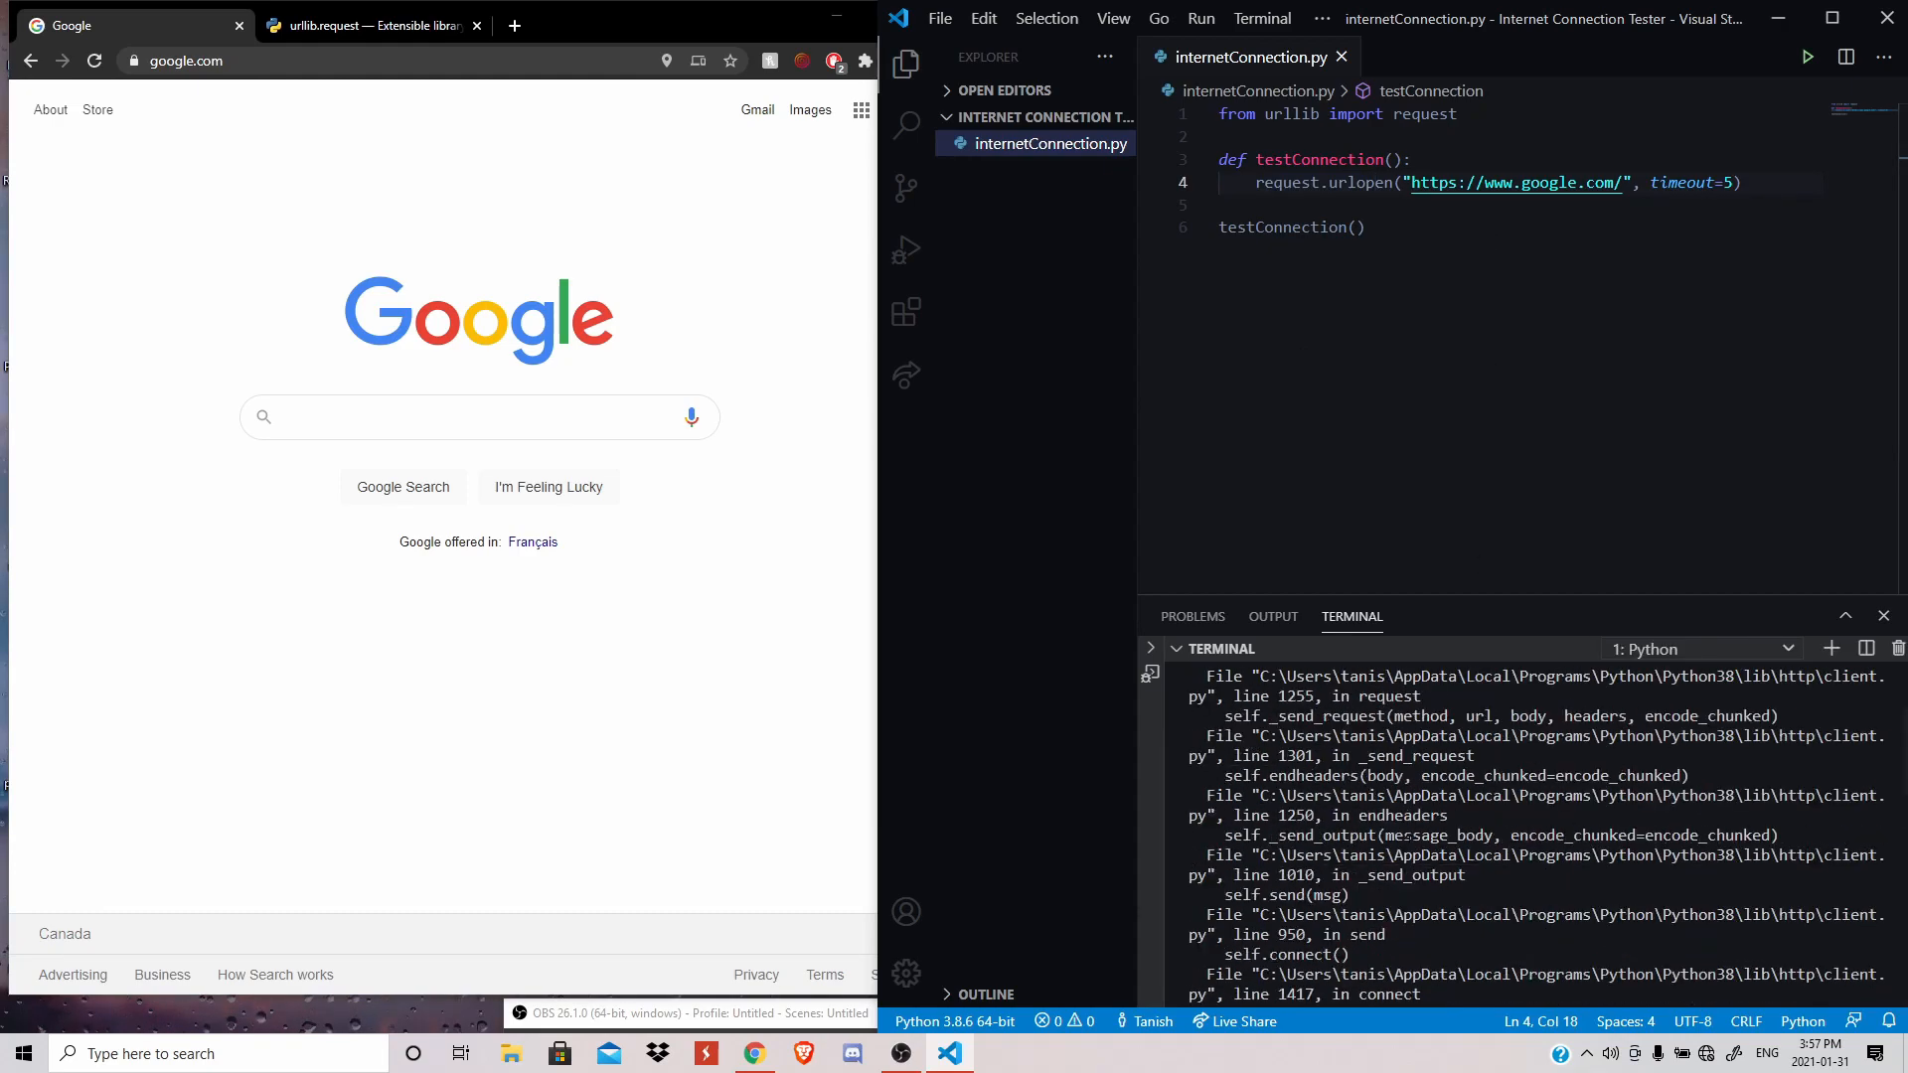
mouse_move(1810, 48)
type("\\")
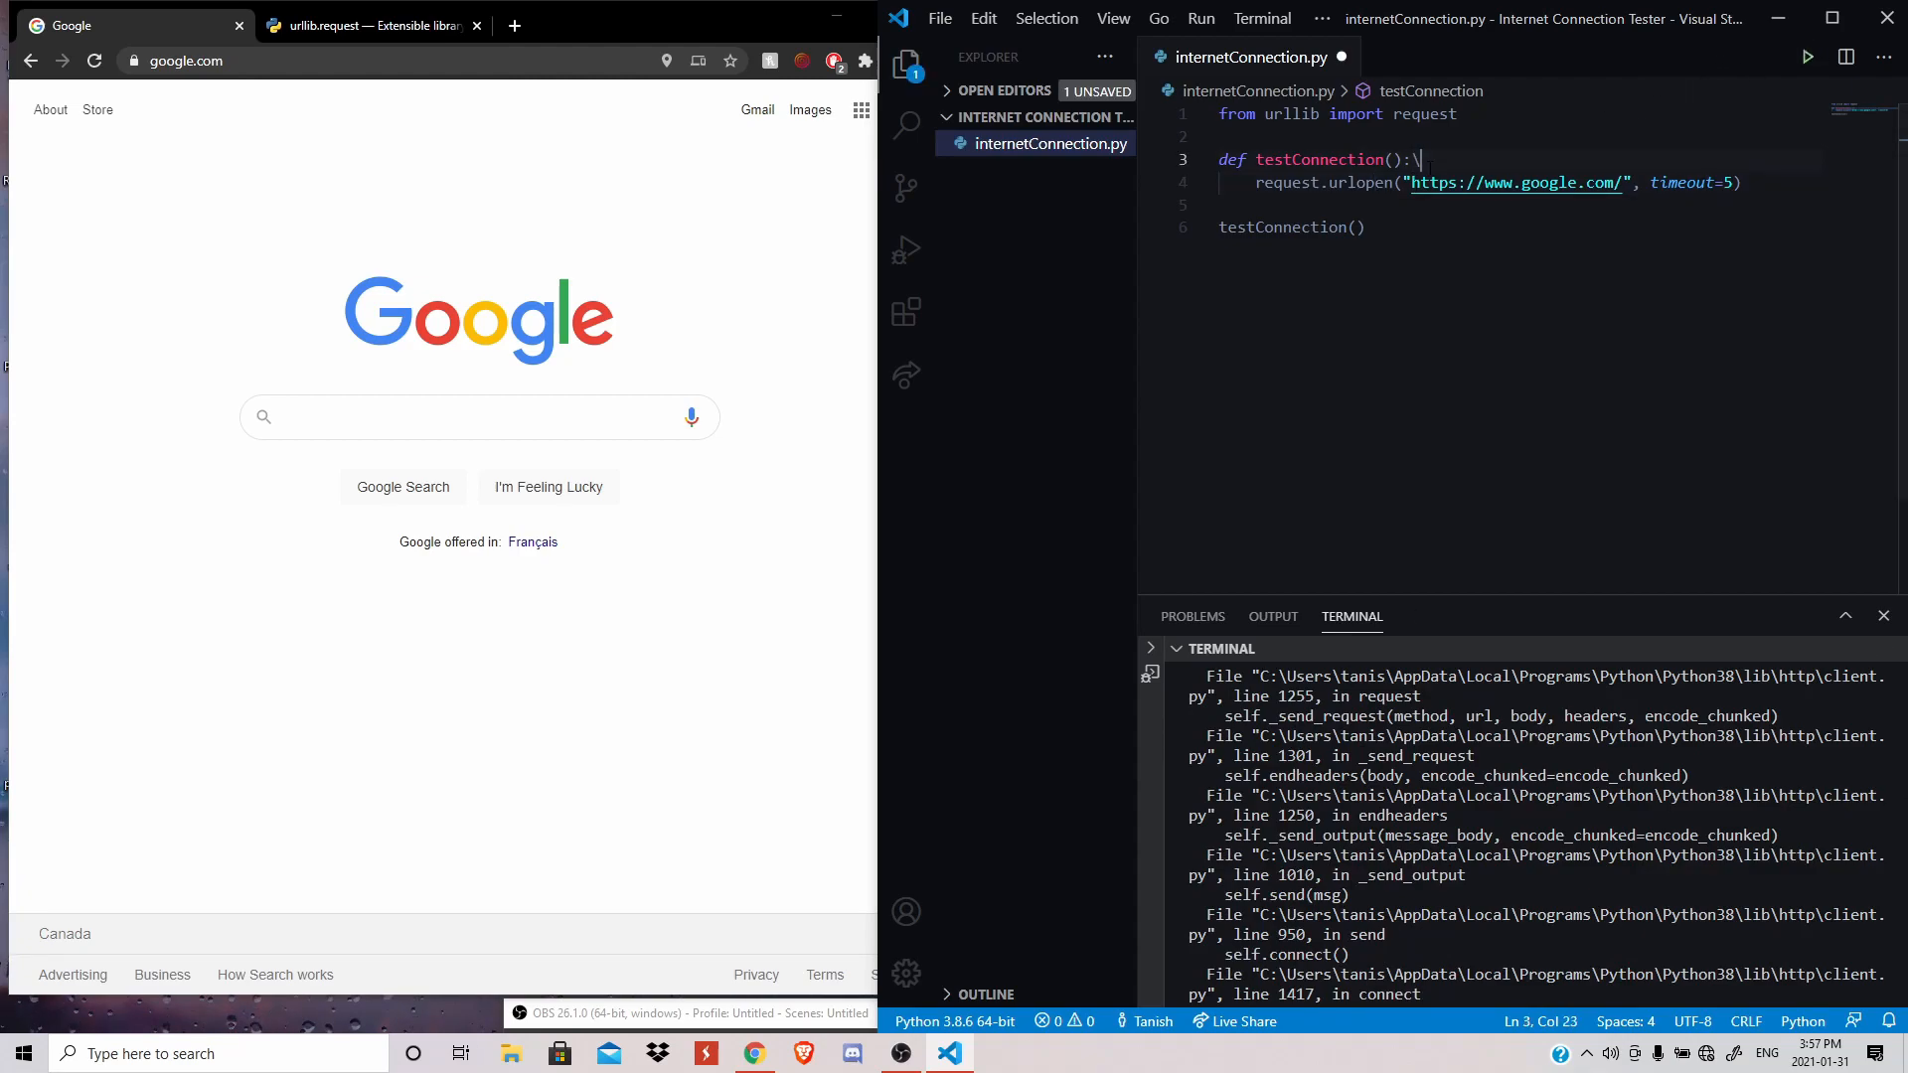
- Put the urlopen call inside a try block that prints "Connected to Internet!"
type("try:")
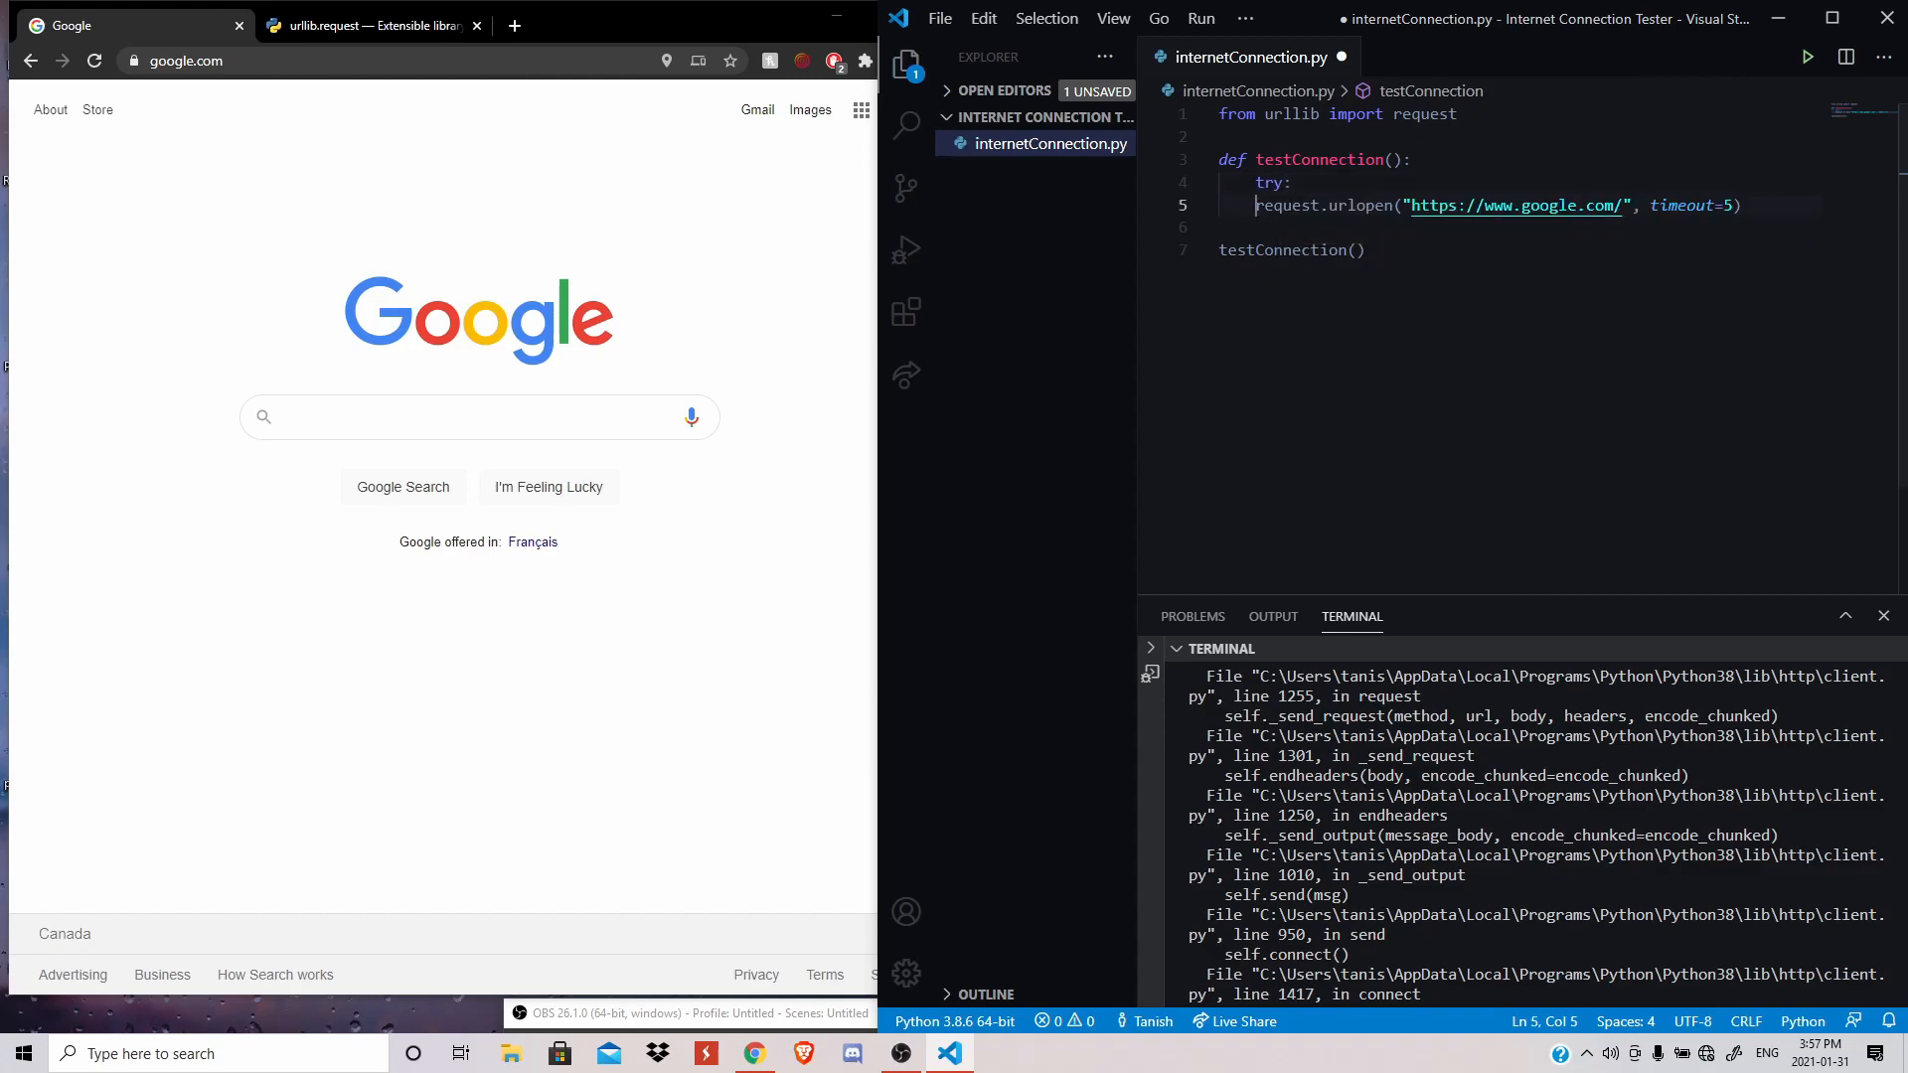
key("Enter")
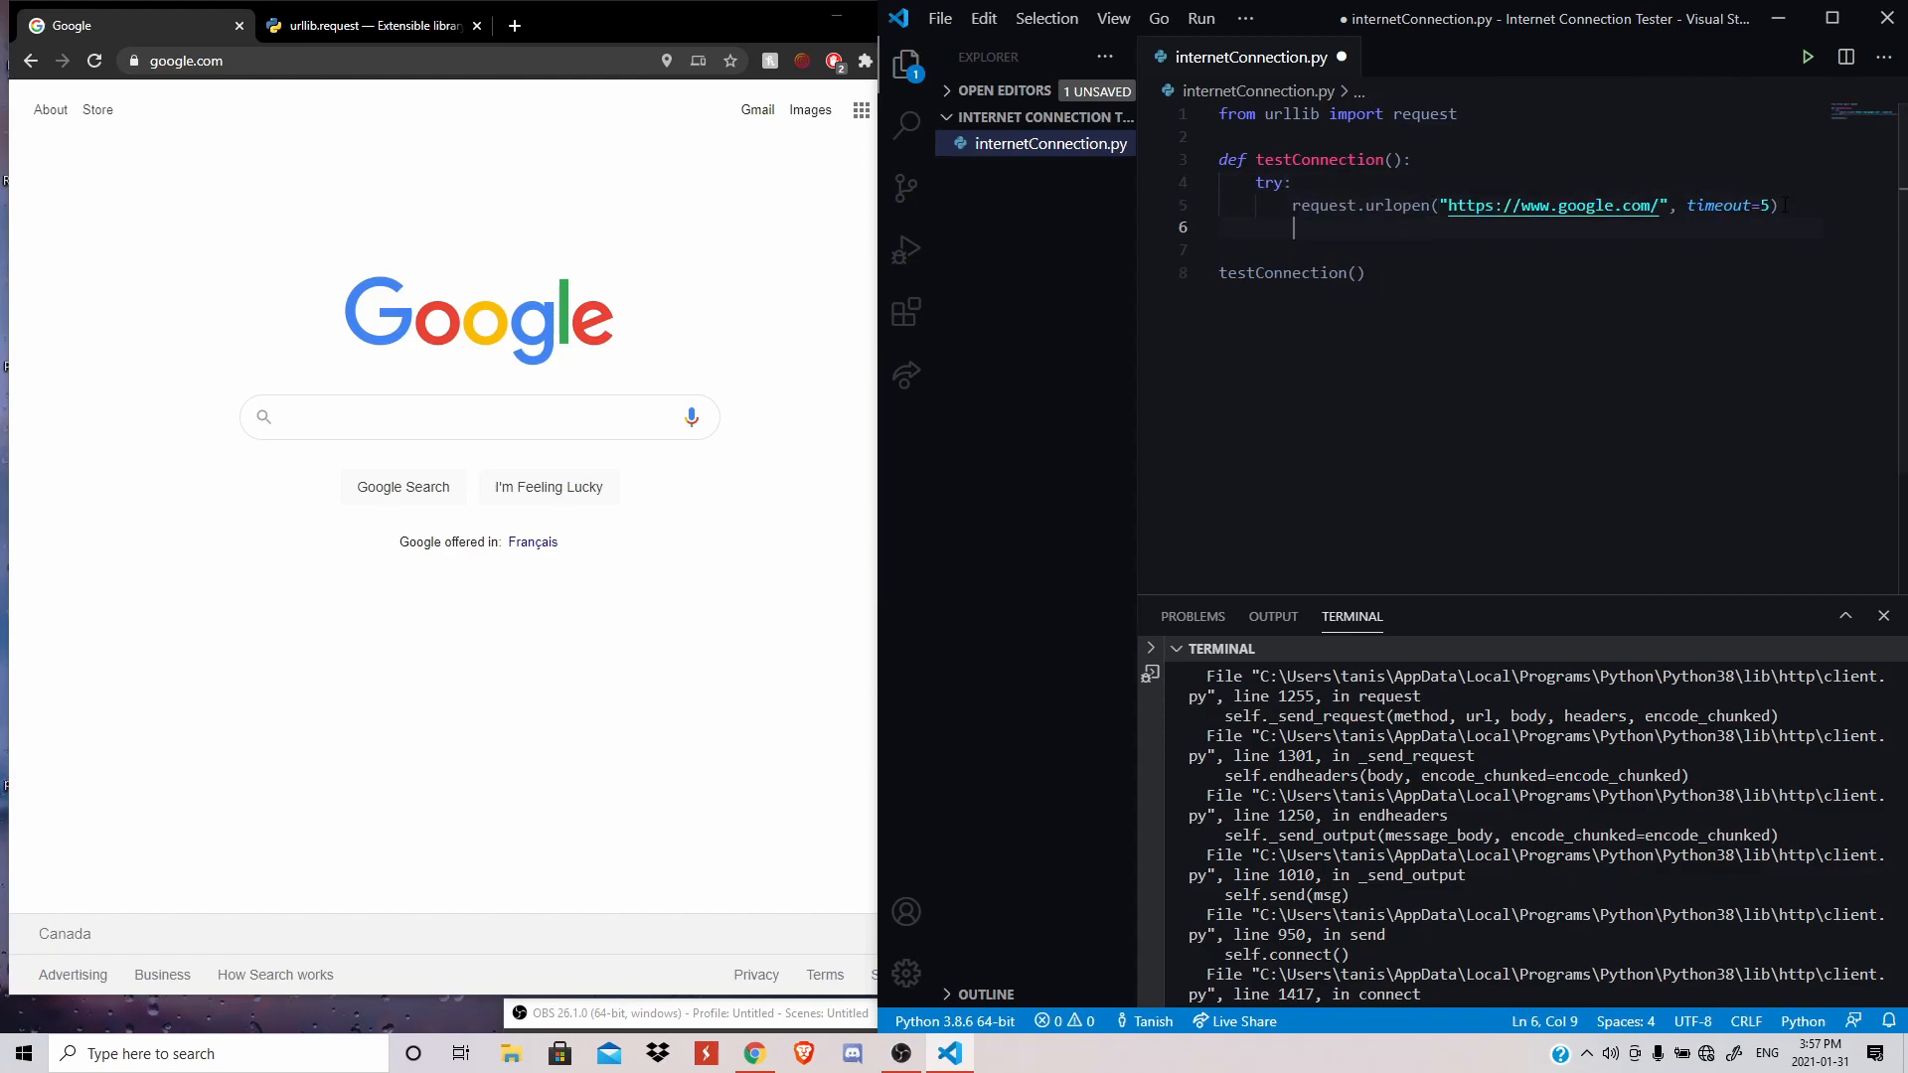
type("print")
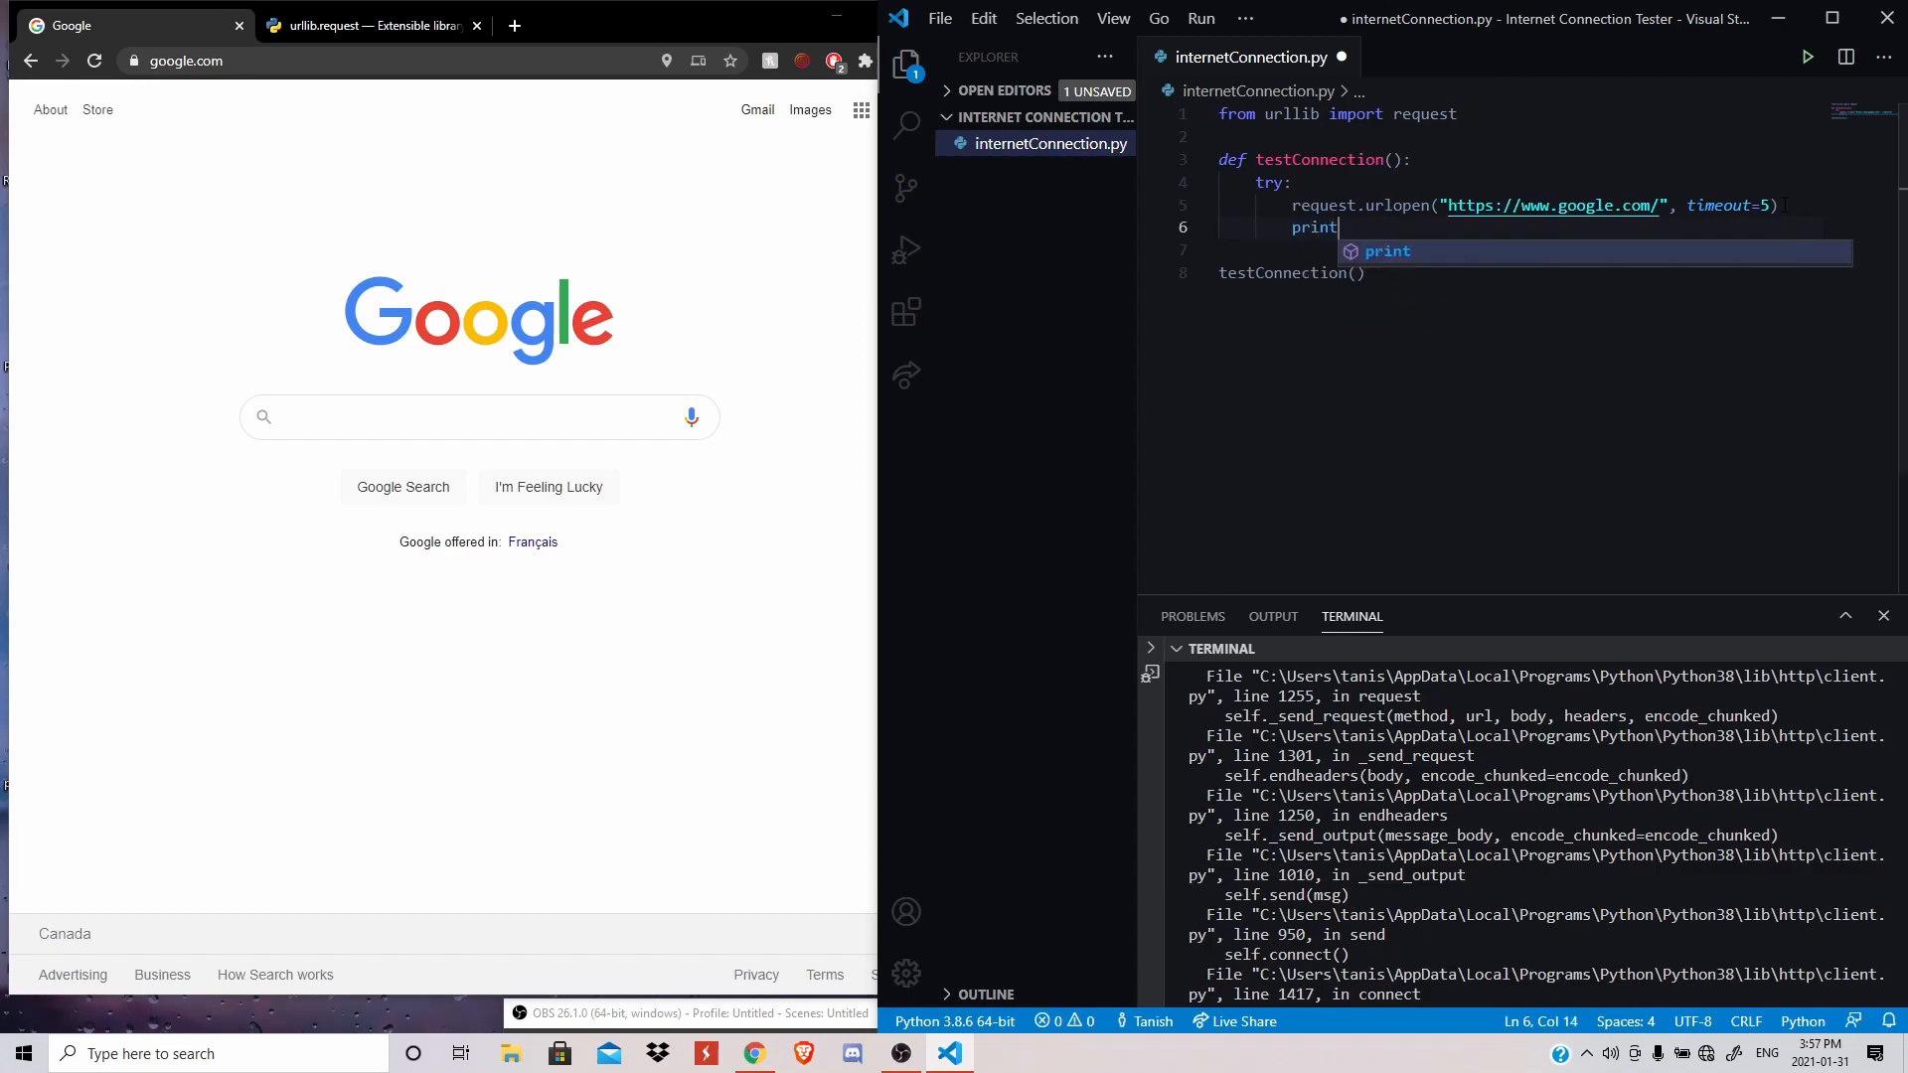
type("(")
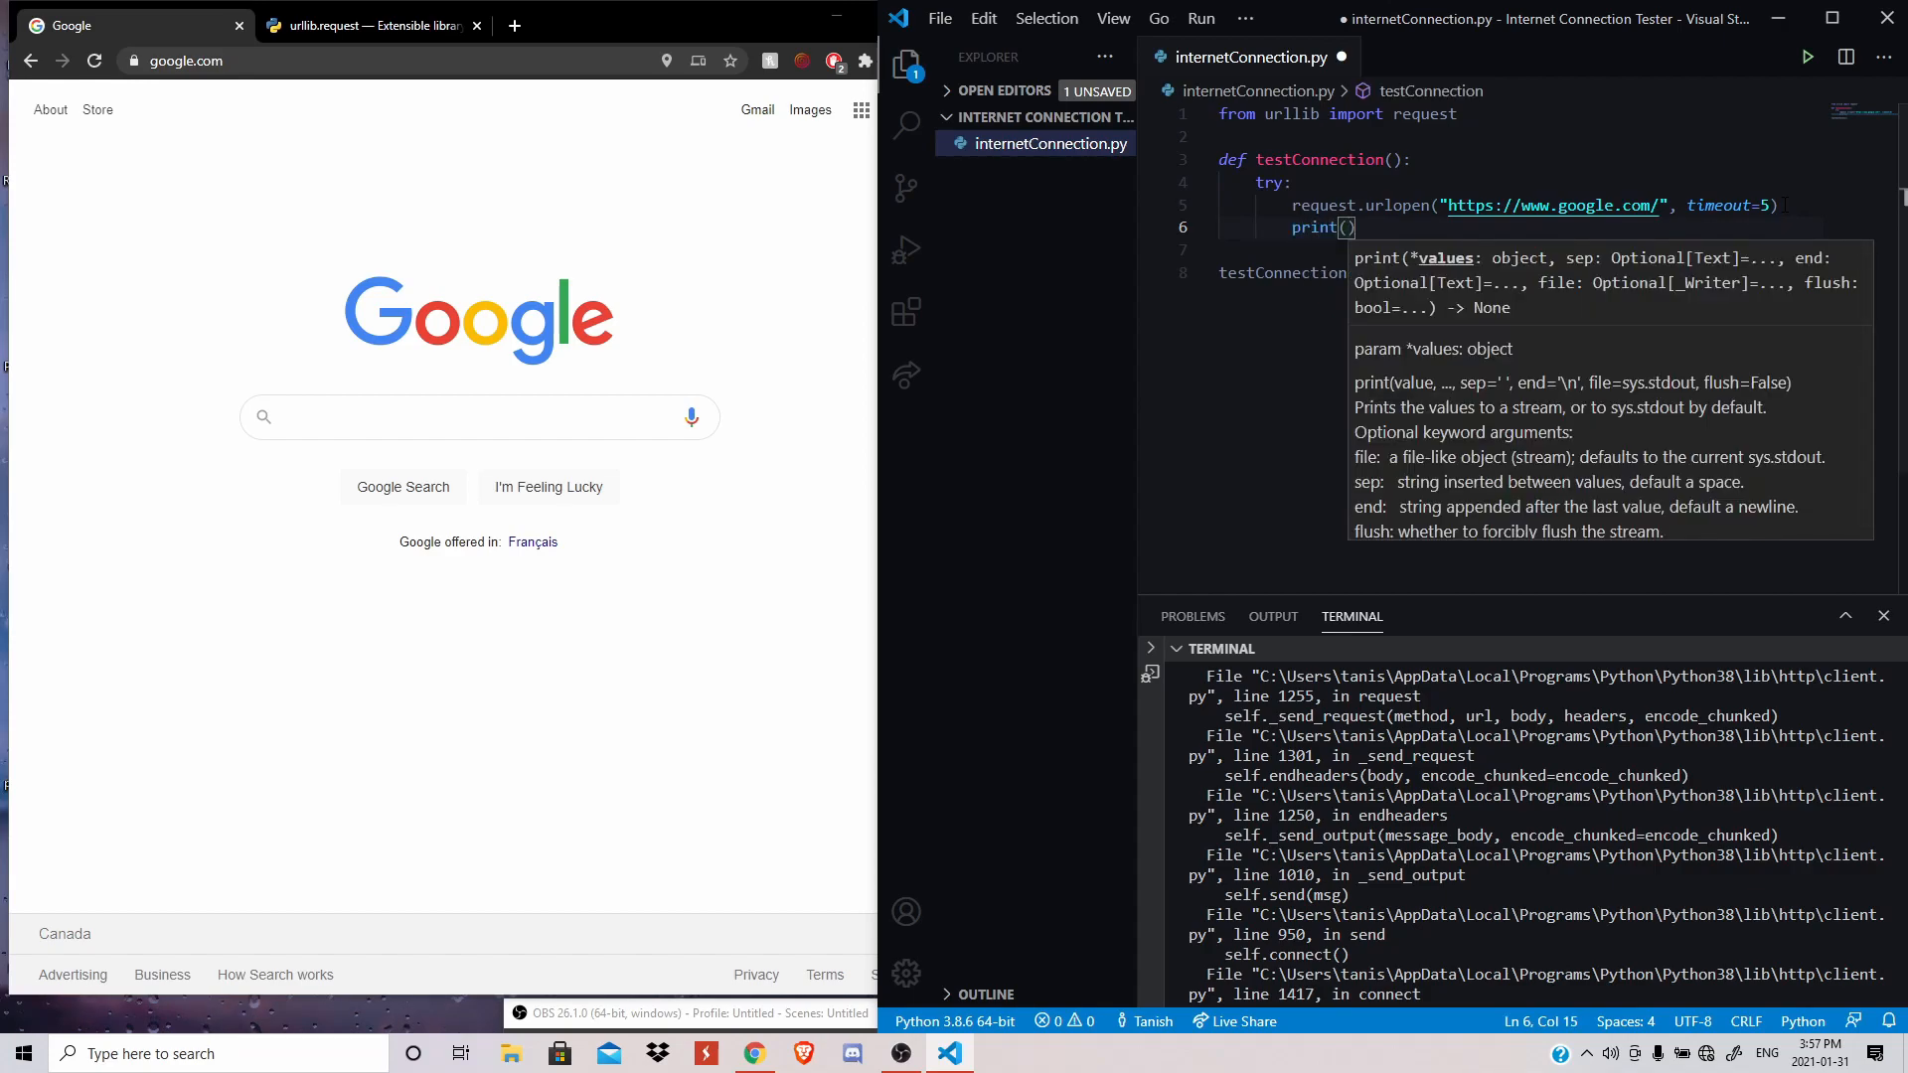
type("\"")
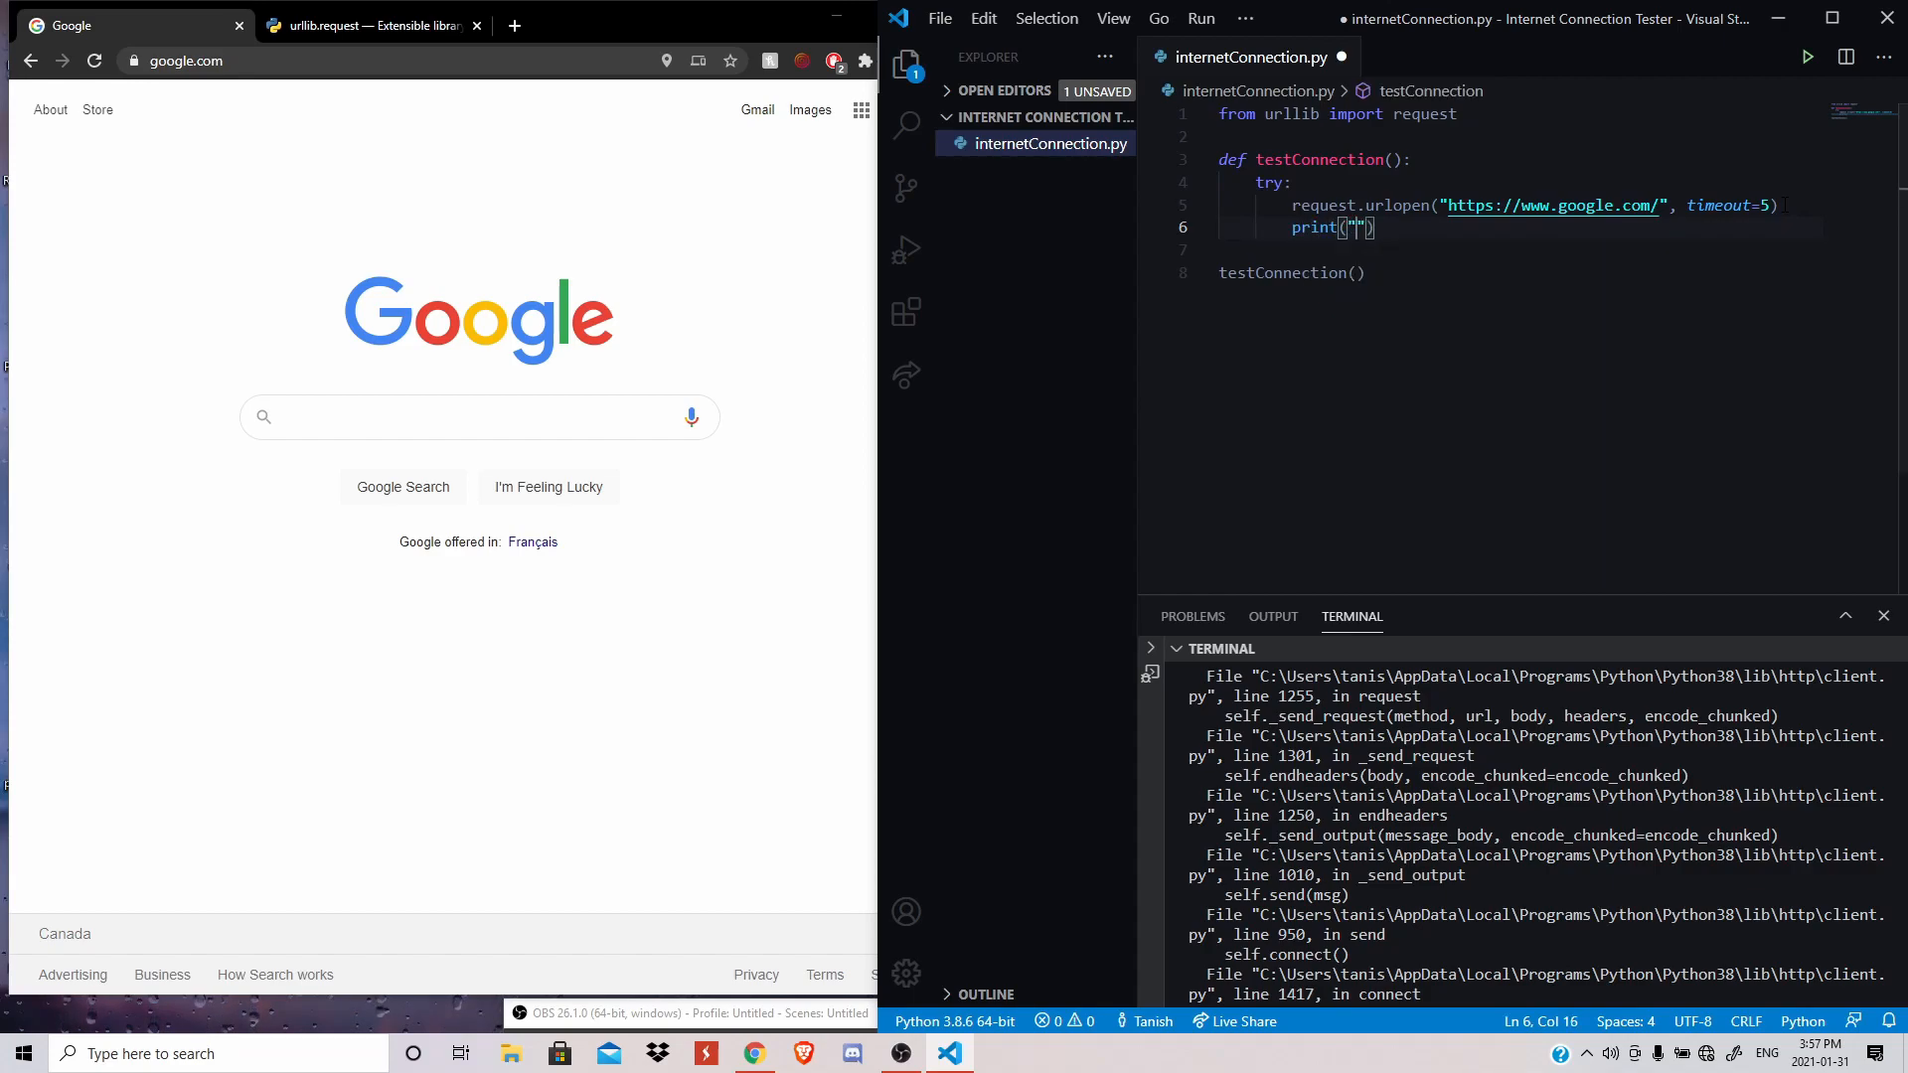
type("Conenct")
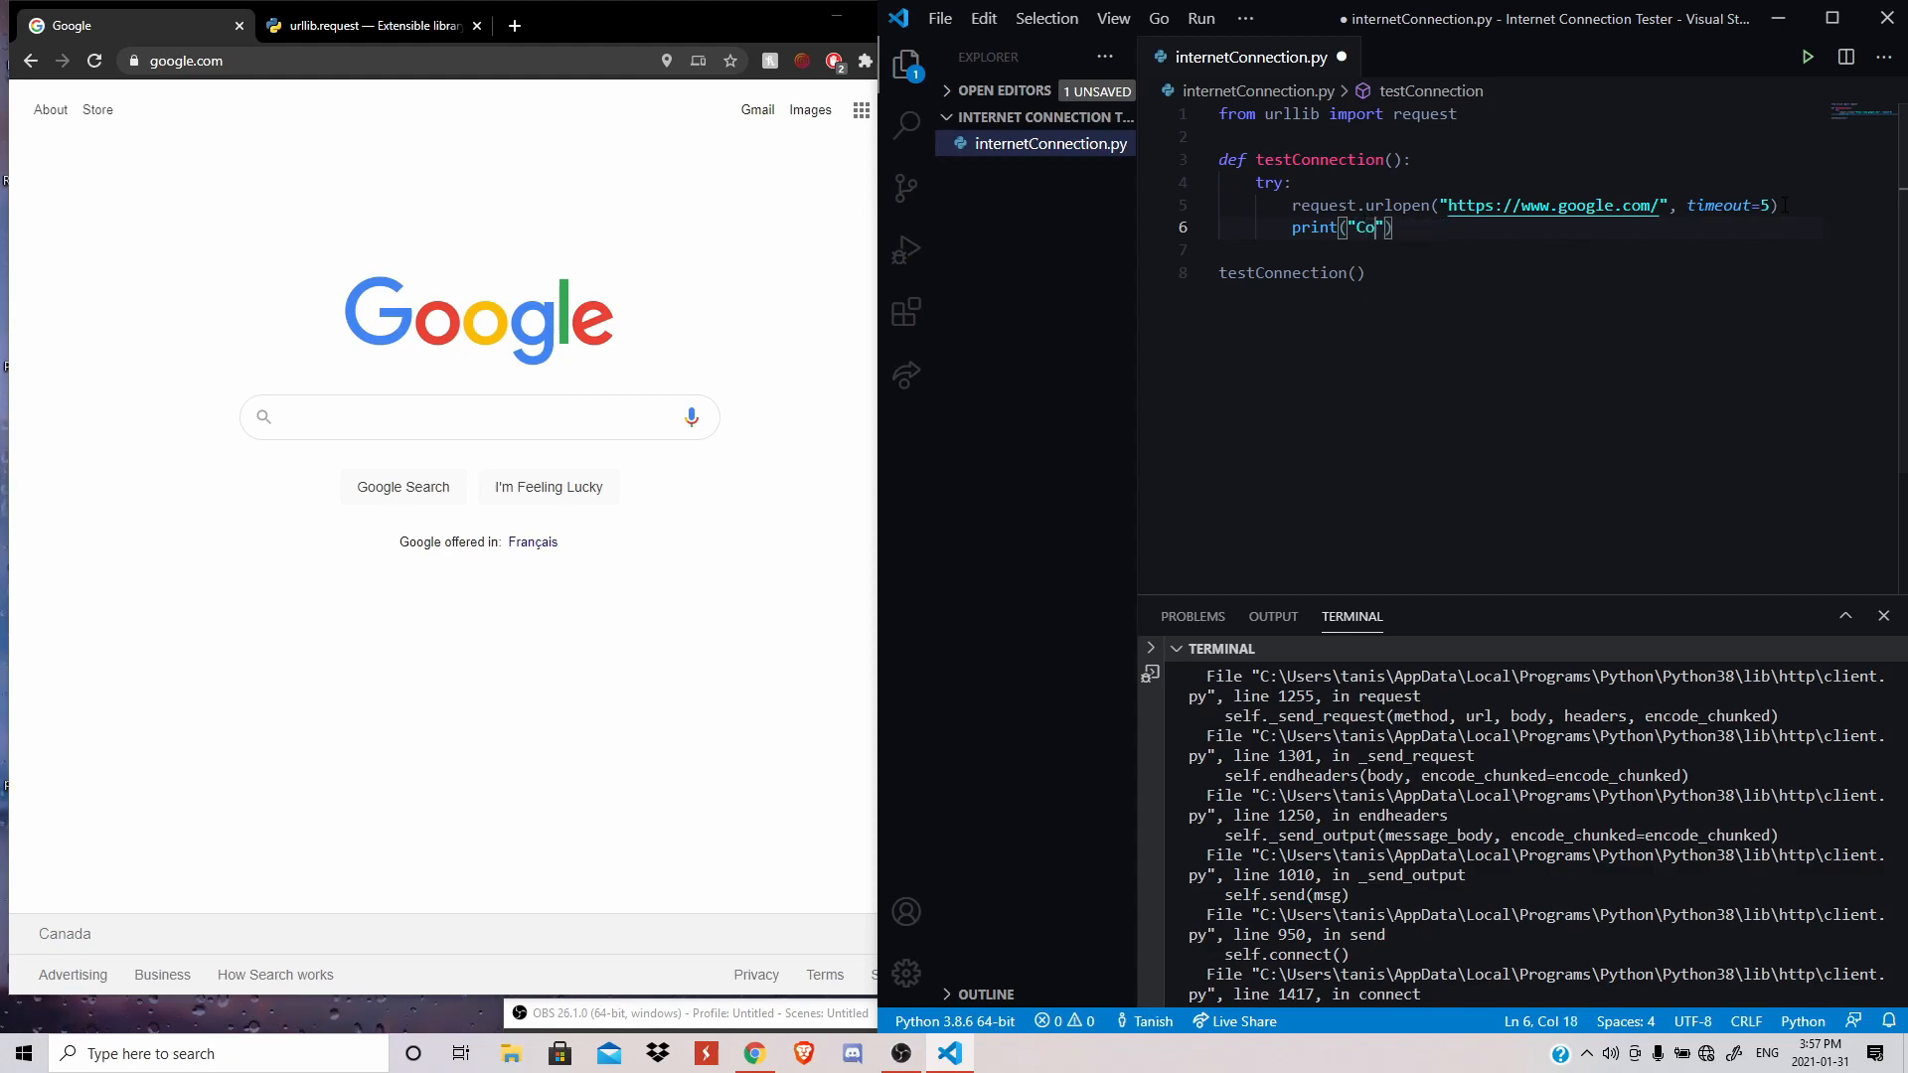
type("nnected to Inter")
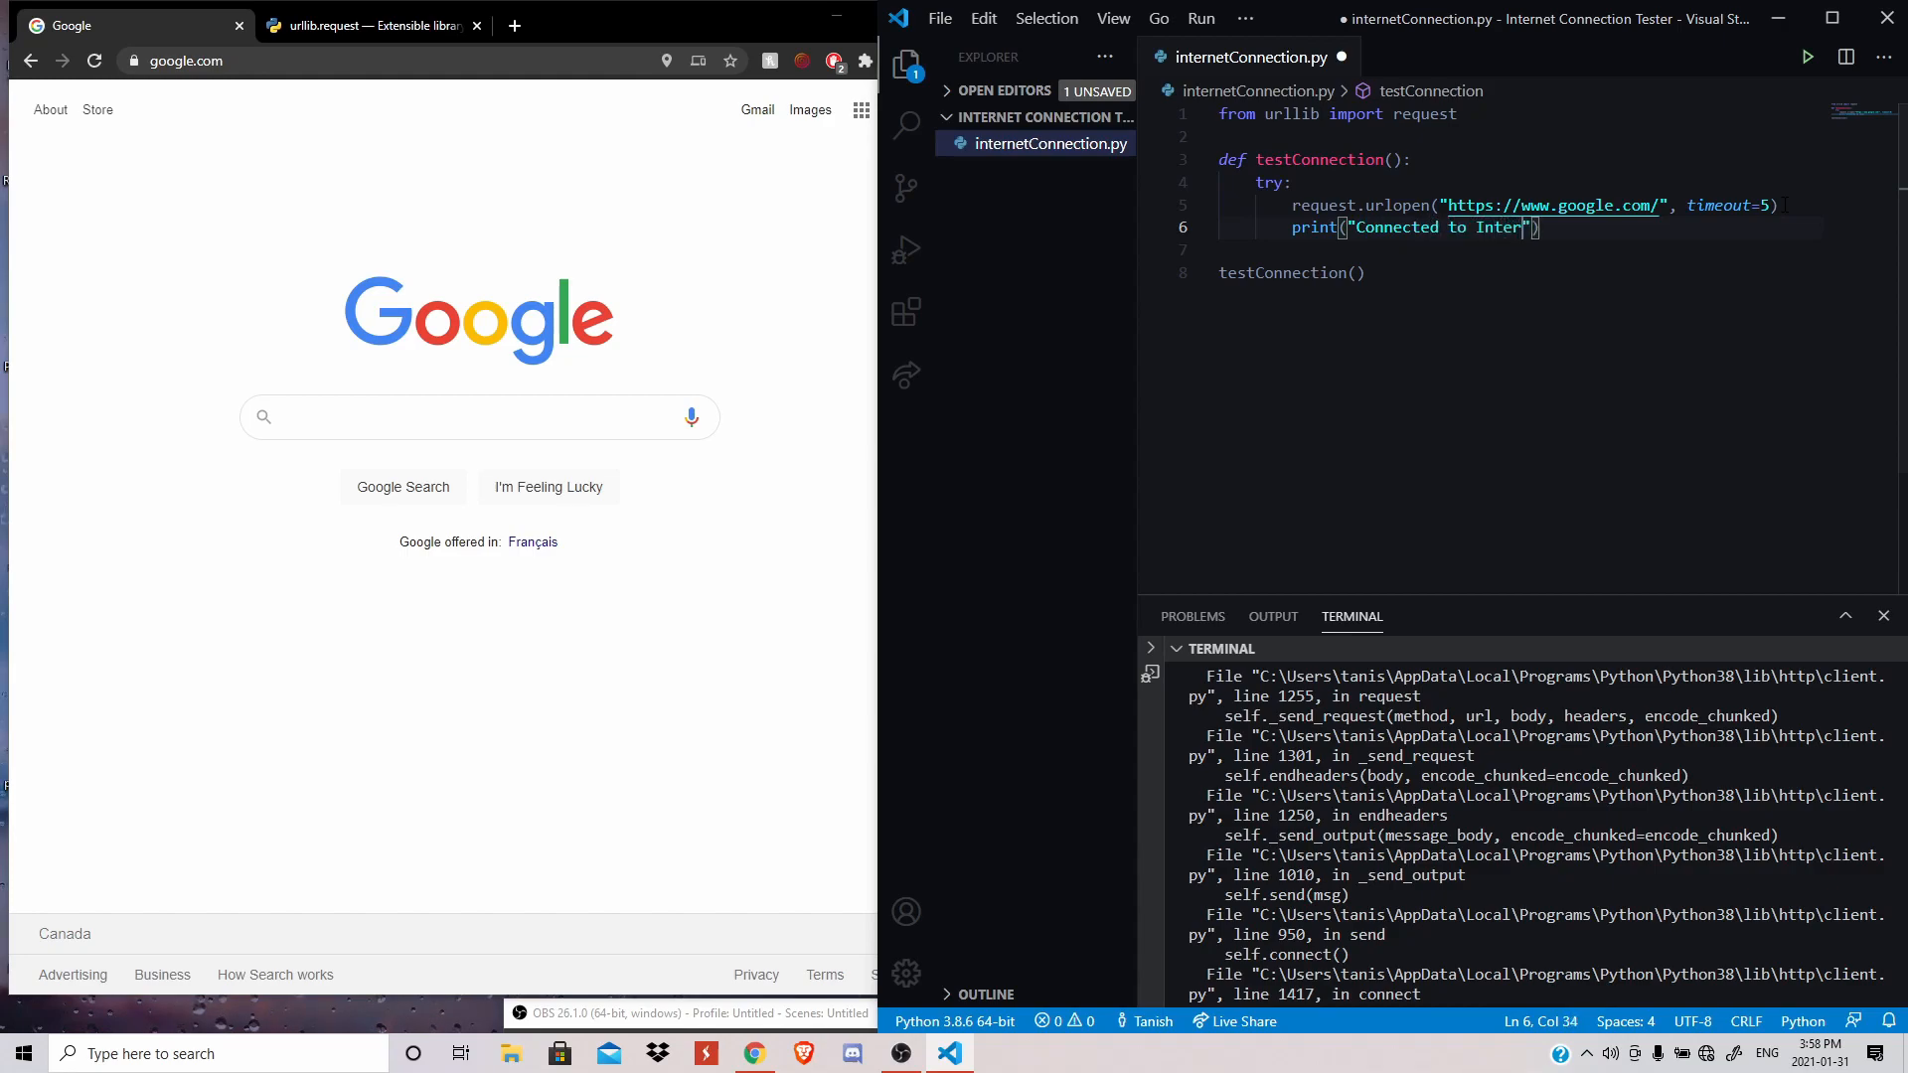
type("net!")
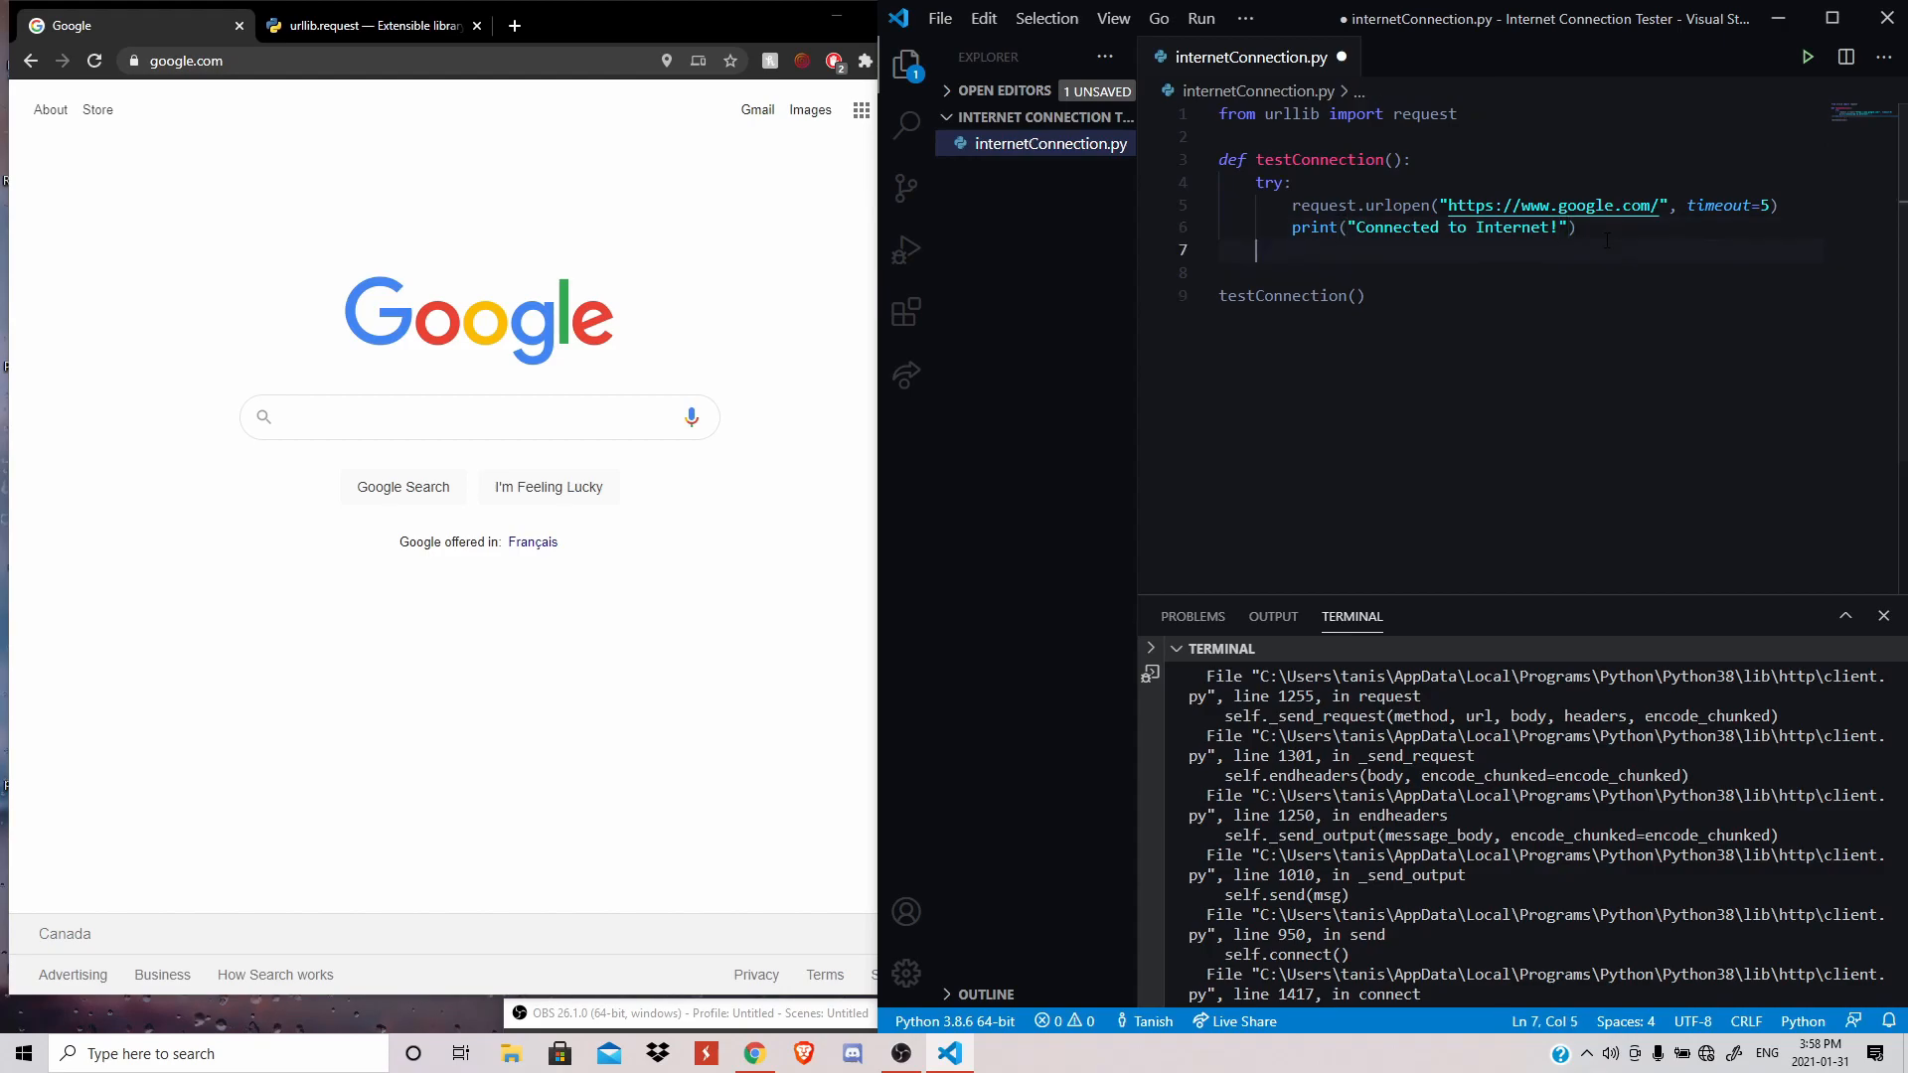
- Add an except clause printing "No Internet Connection :("
type("except")
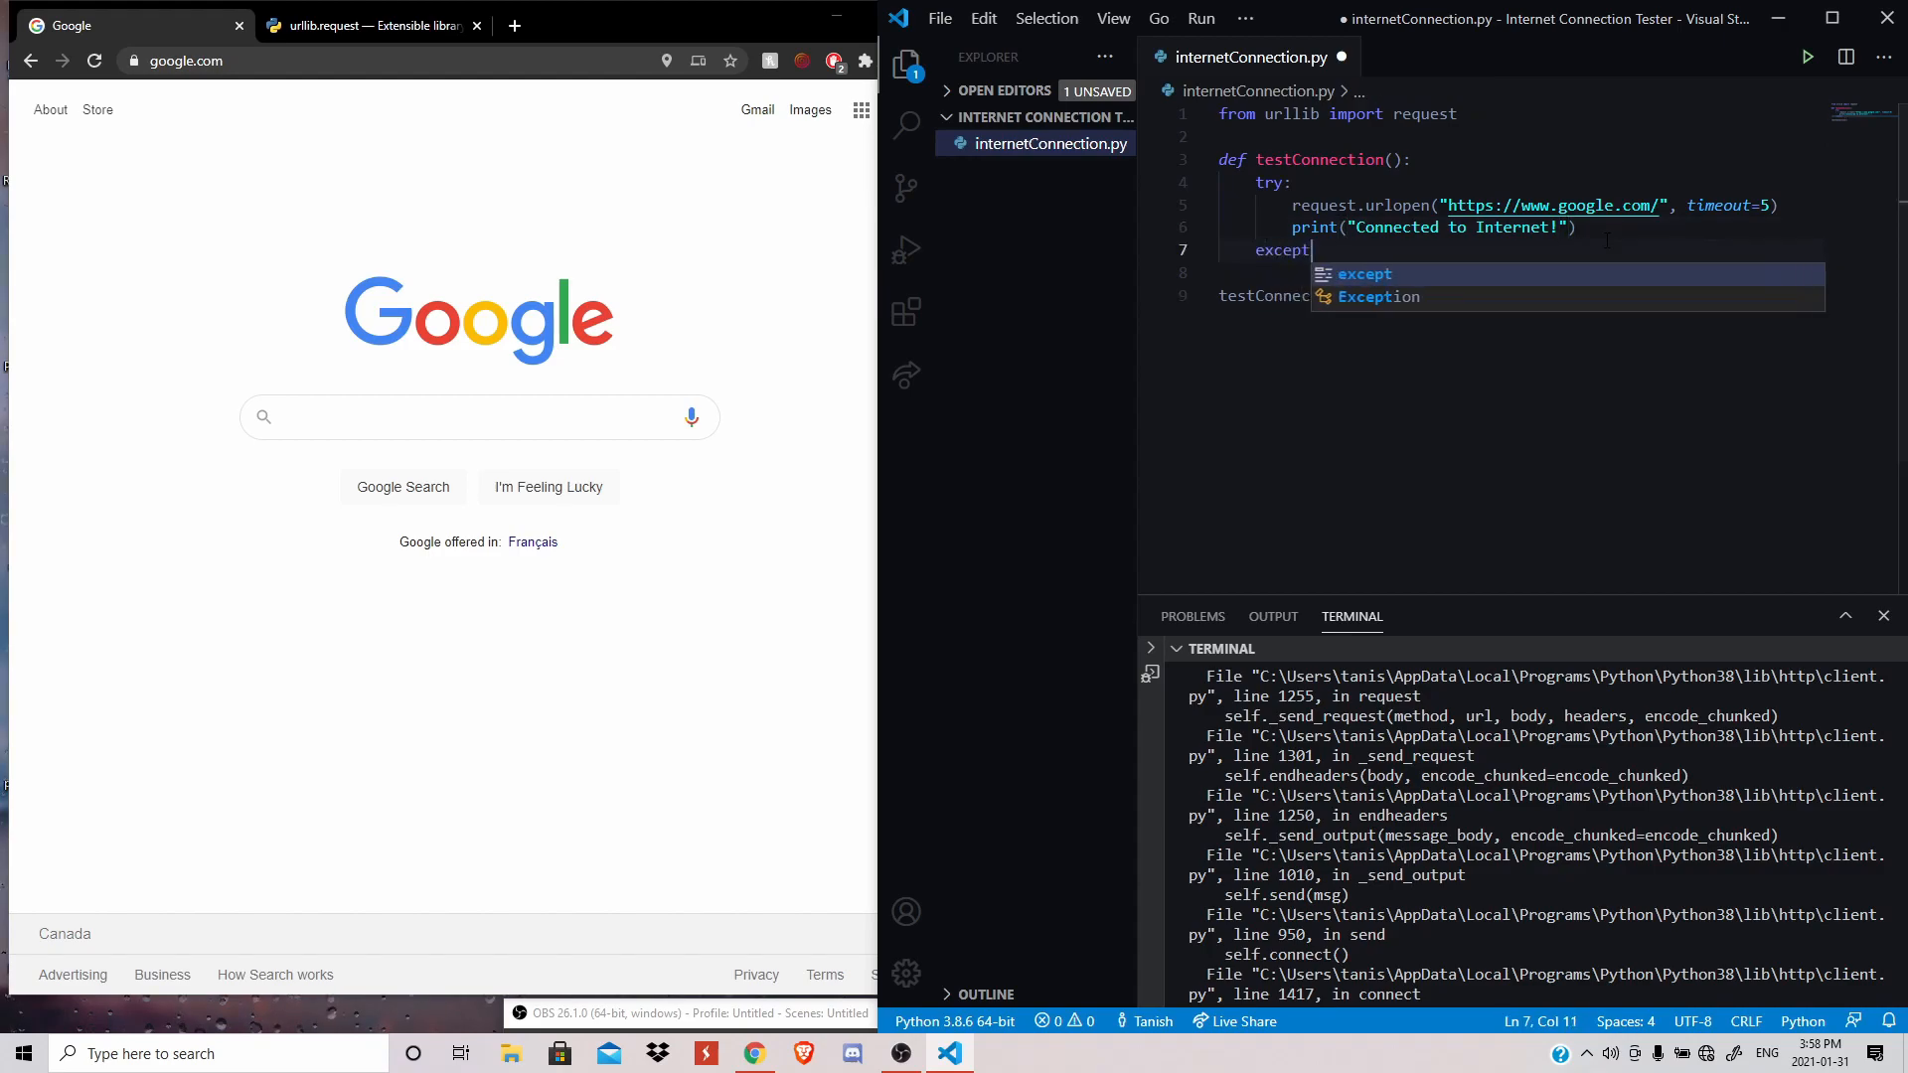
key("Enter")
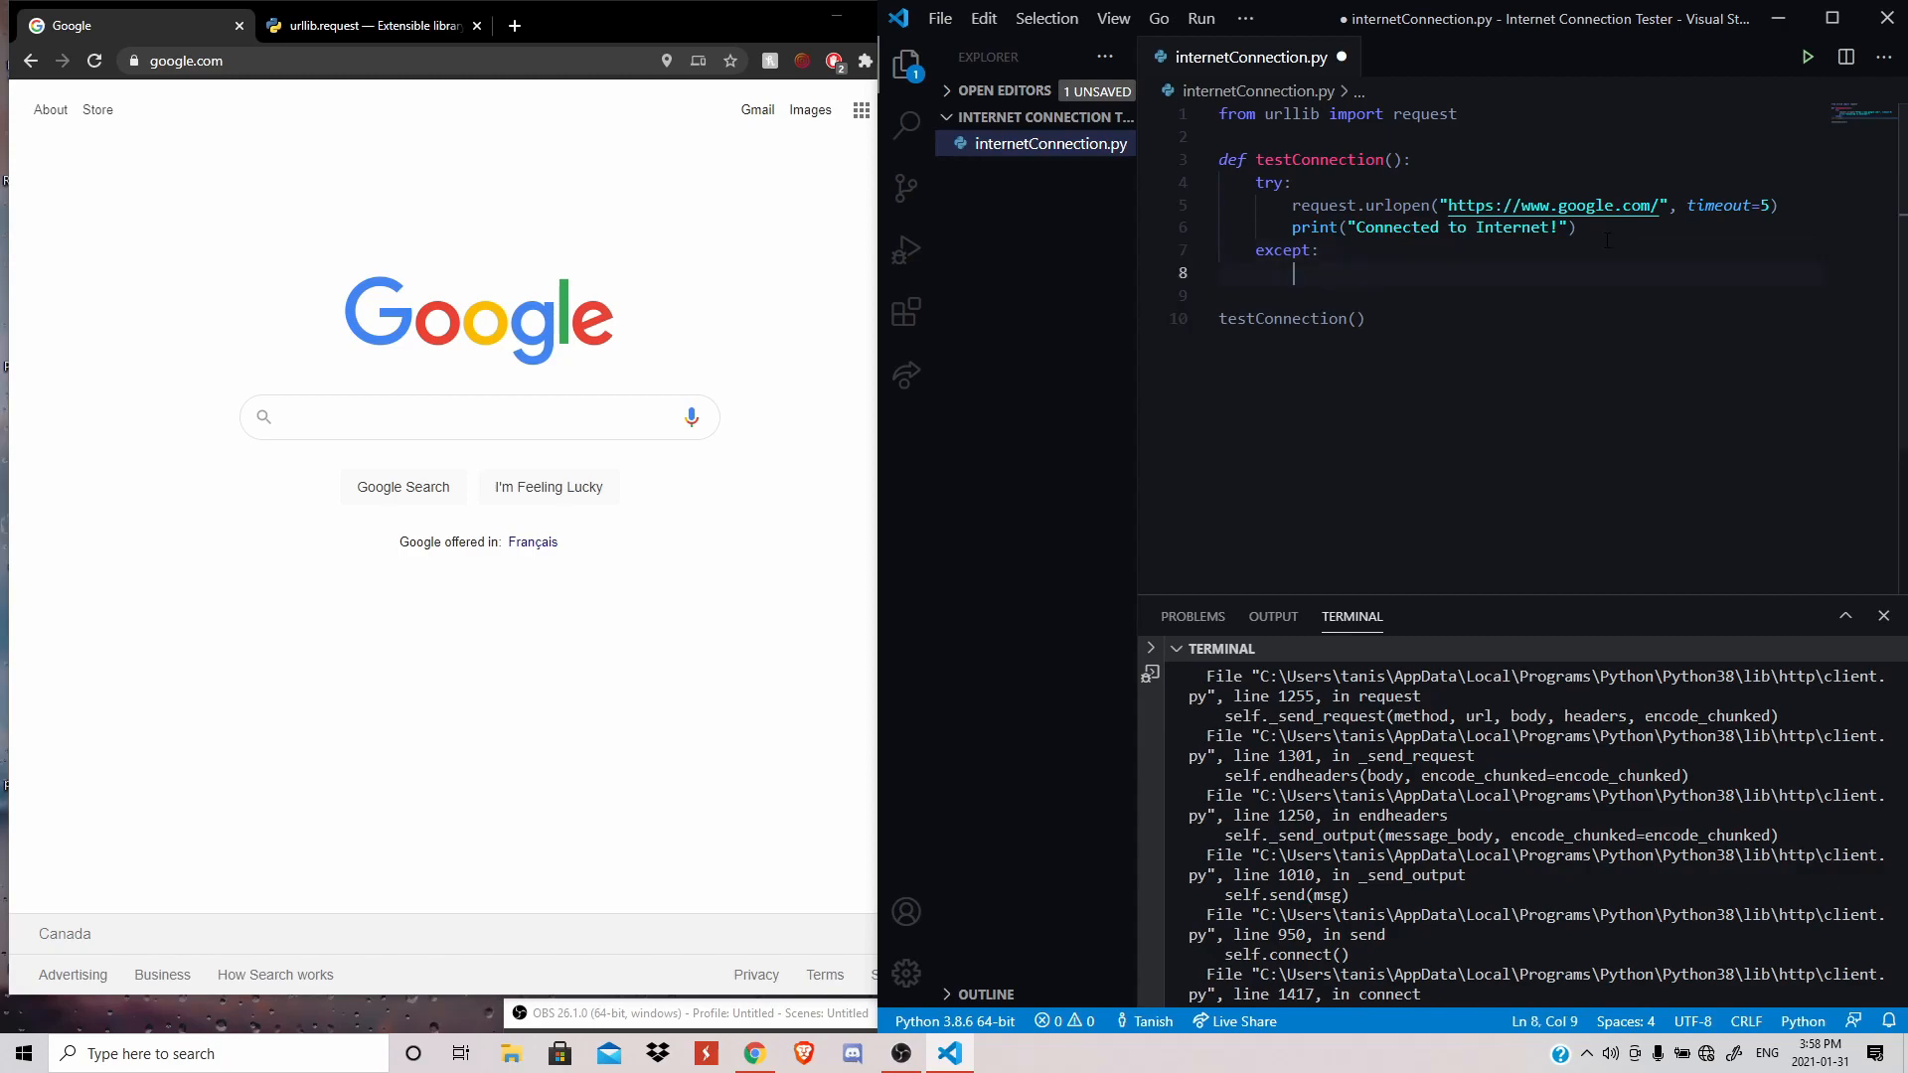
type("print")
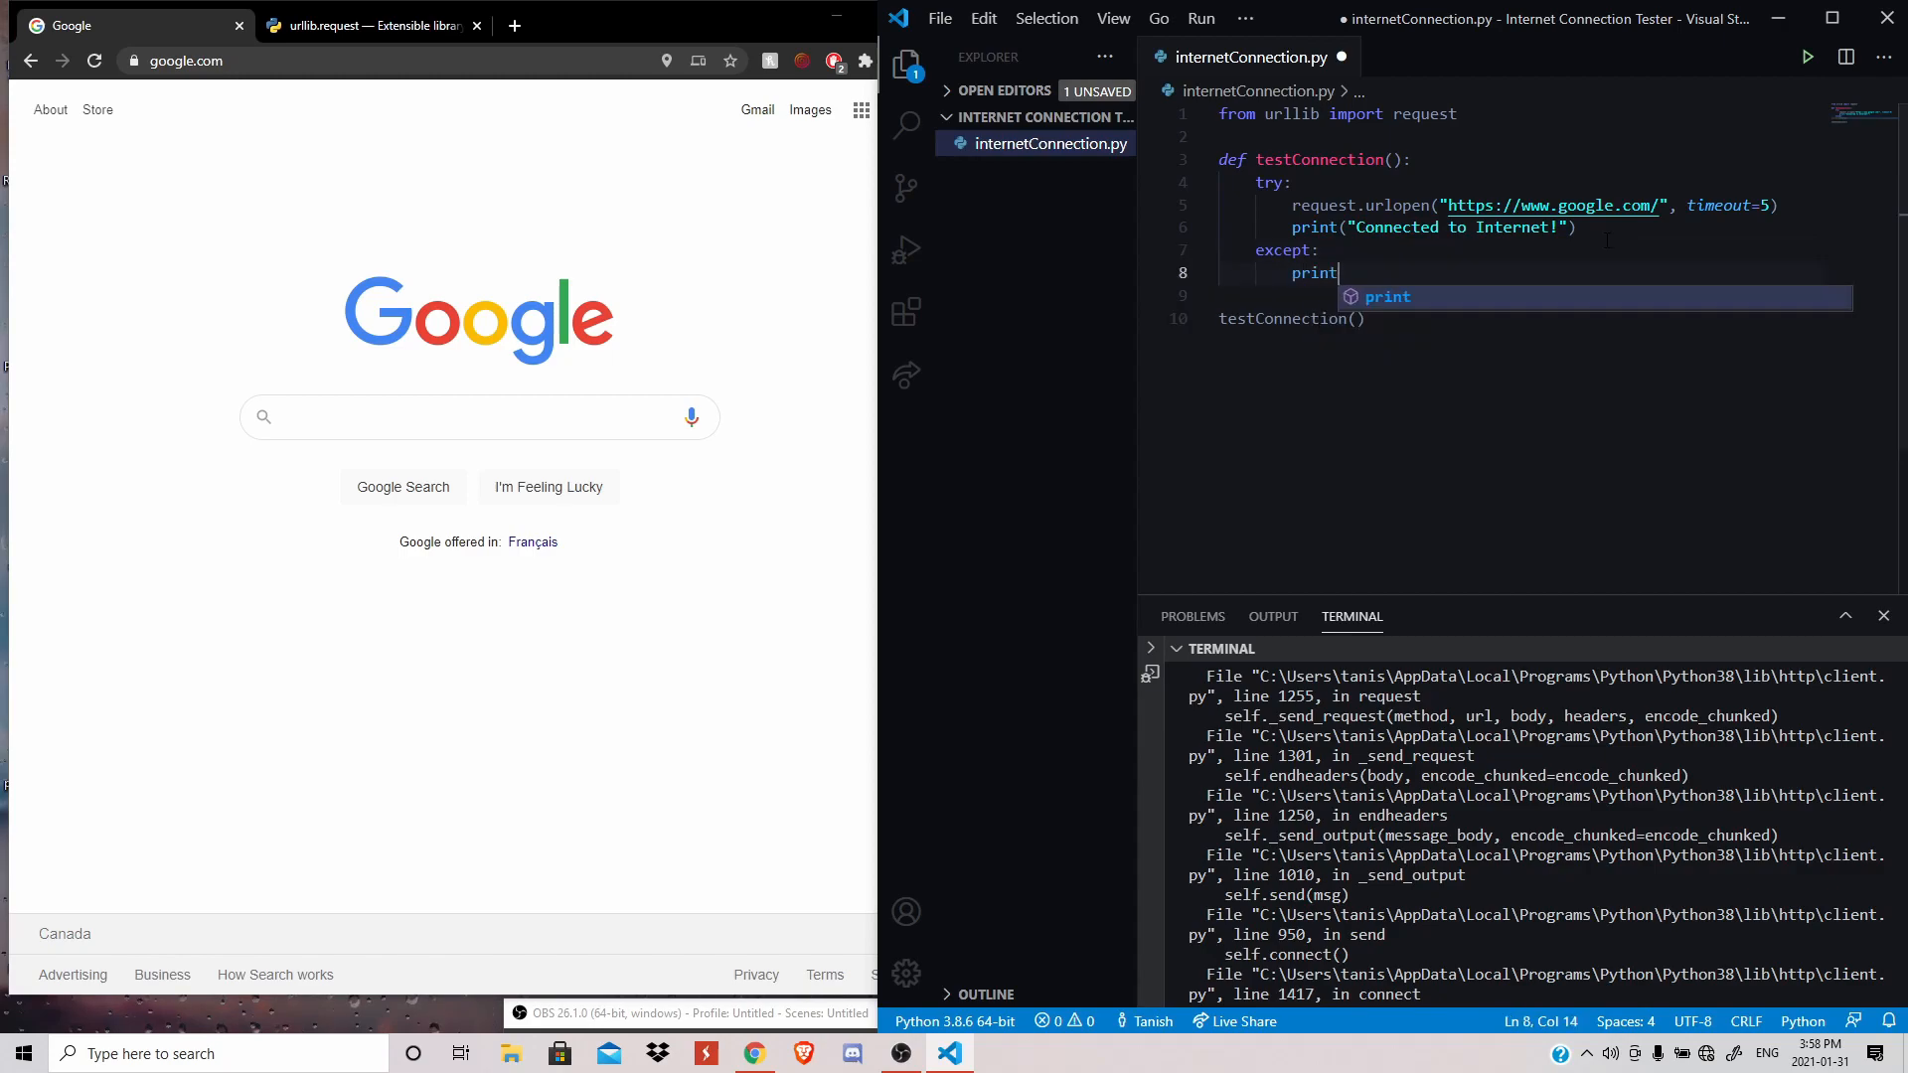
type("(\"Con\")")
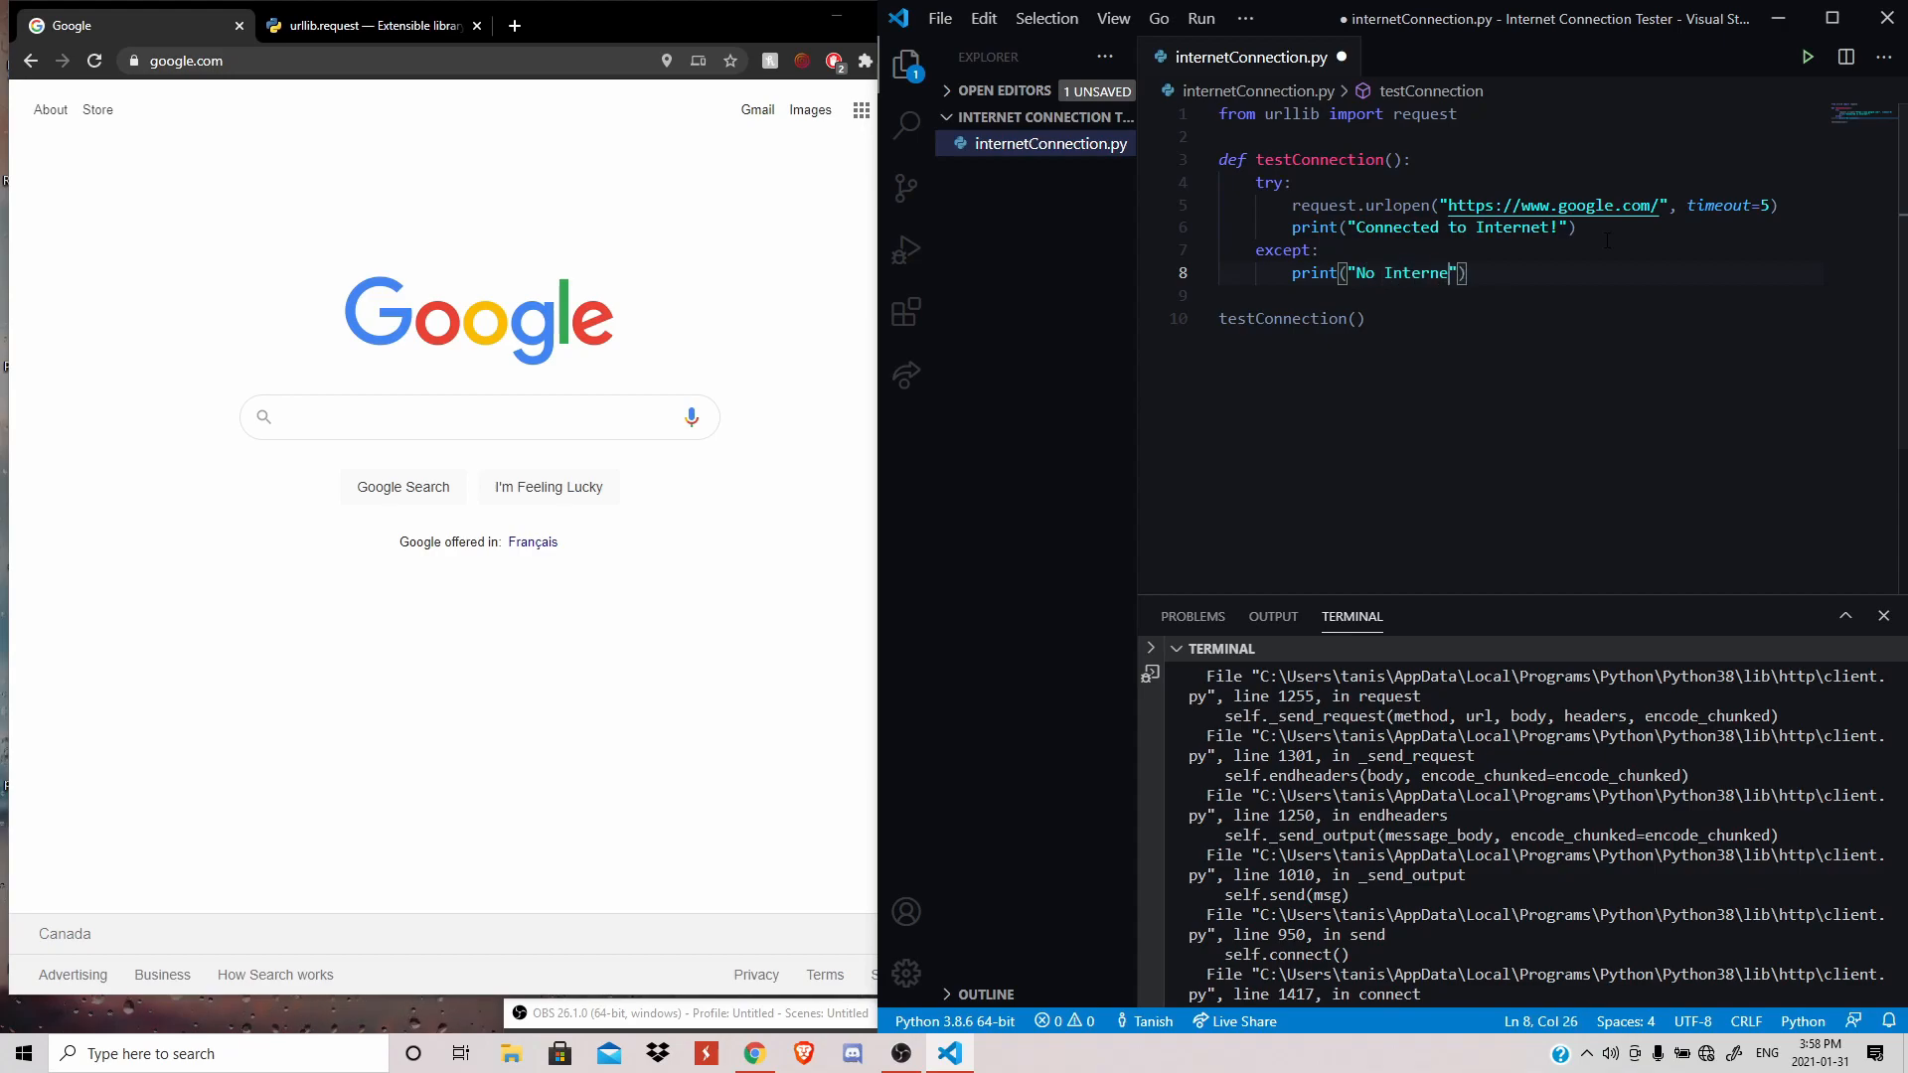
type("Connection :")
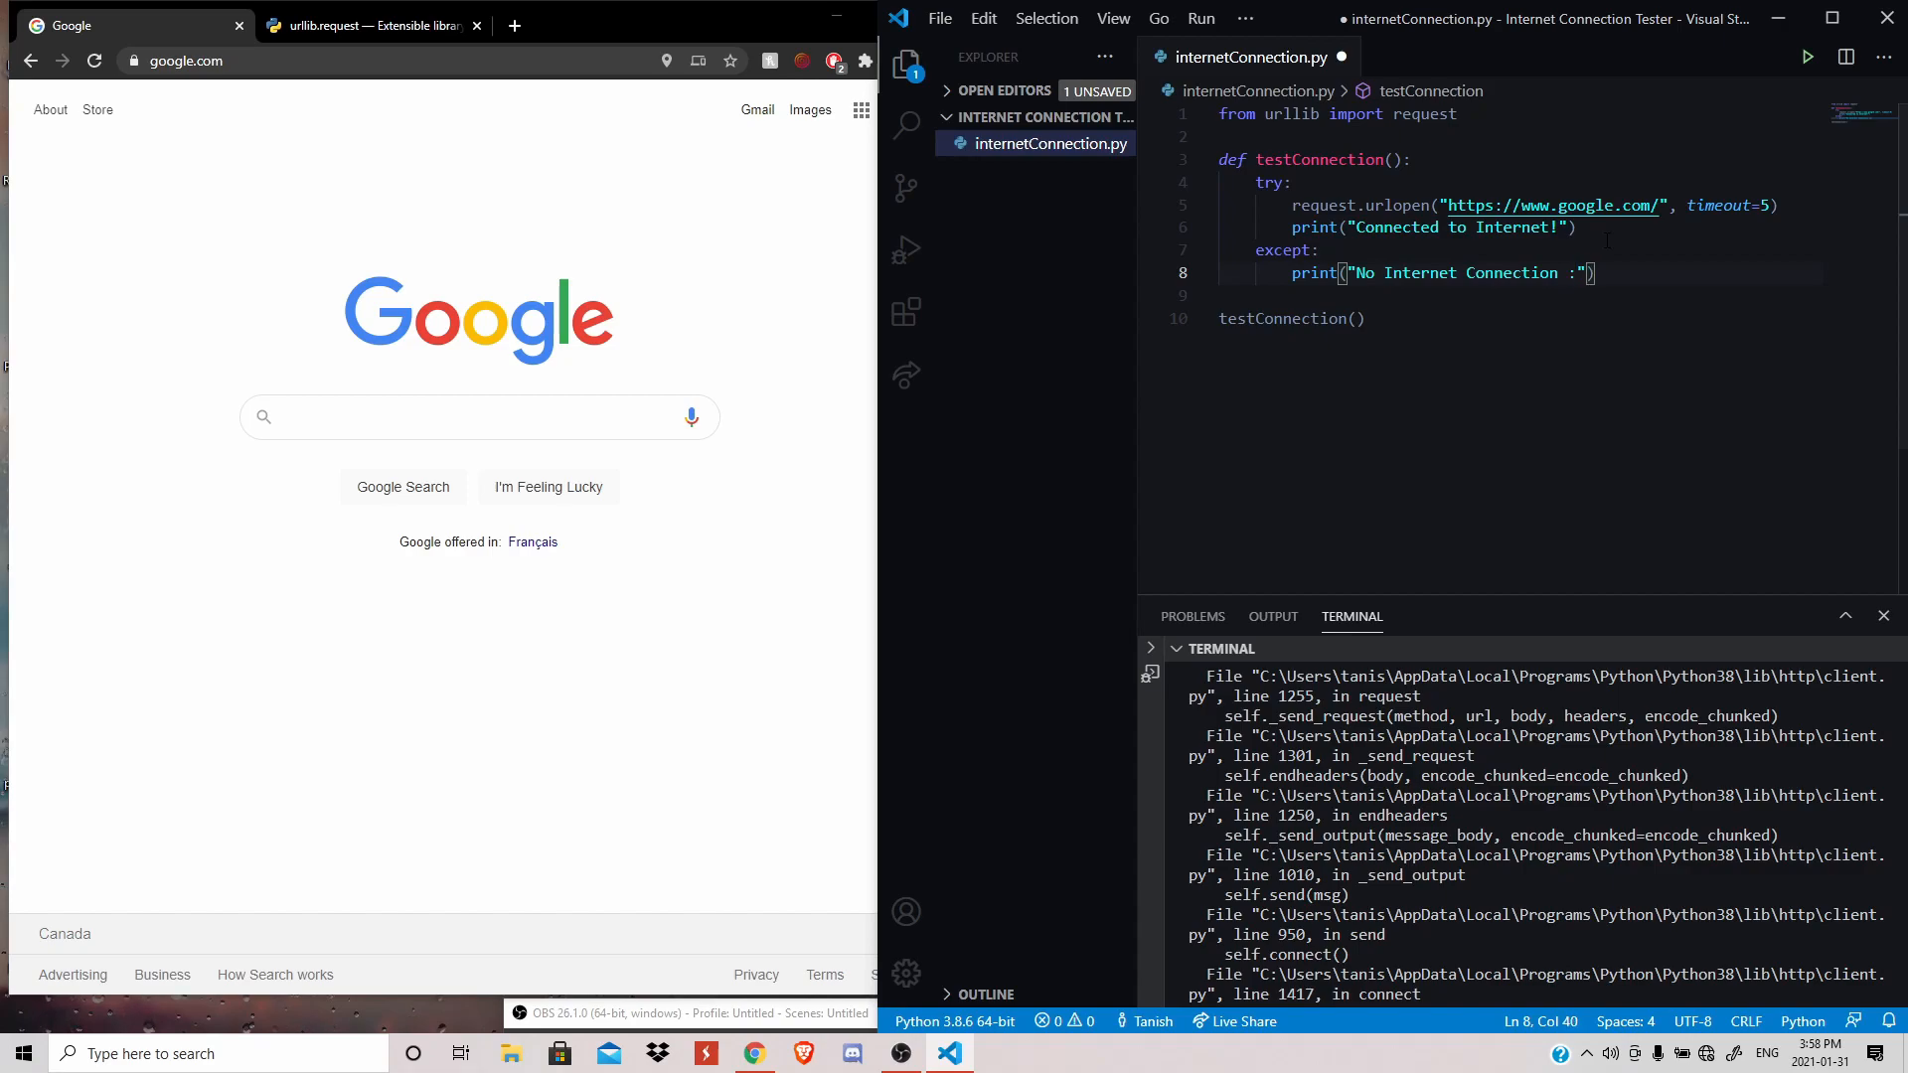
type("(")
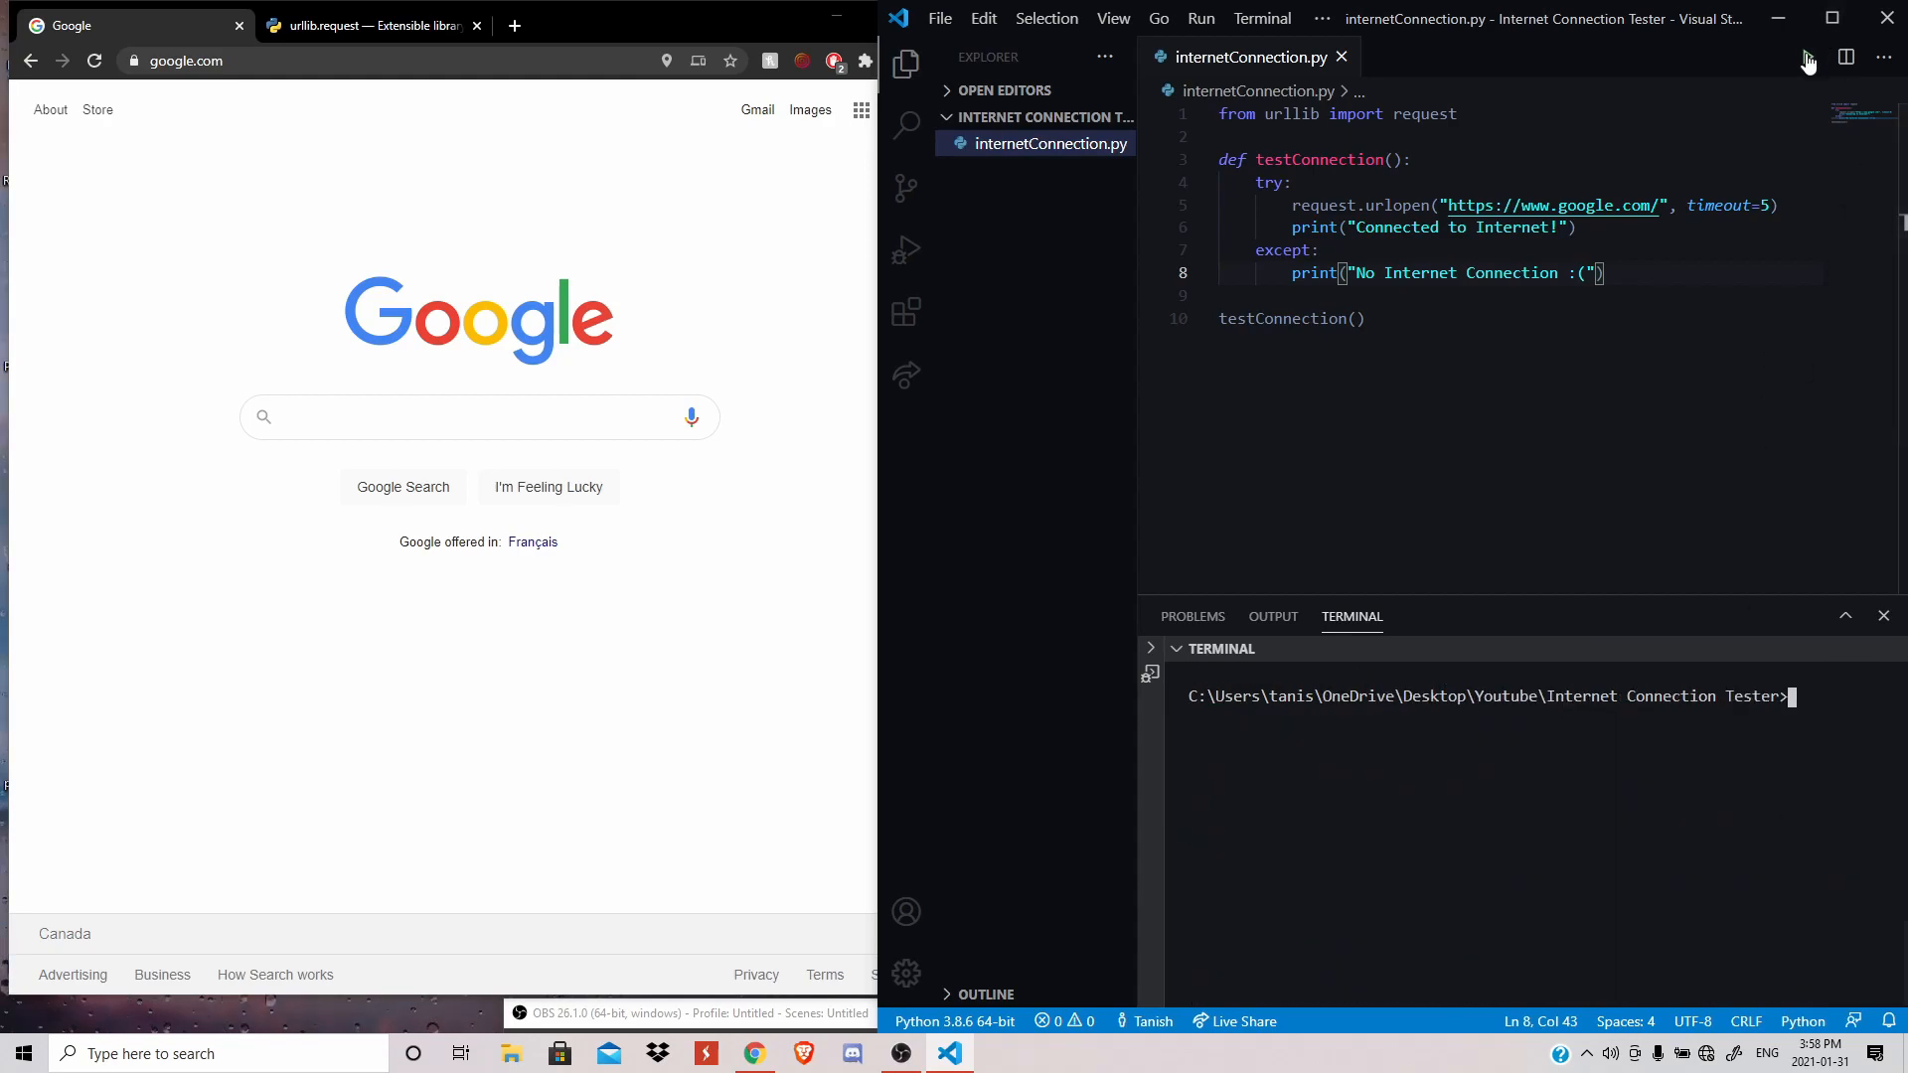
- Run the try/except version offline, then highlight the urlopen call and except clause
left_click(1805, 56)
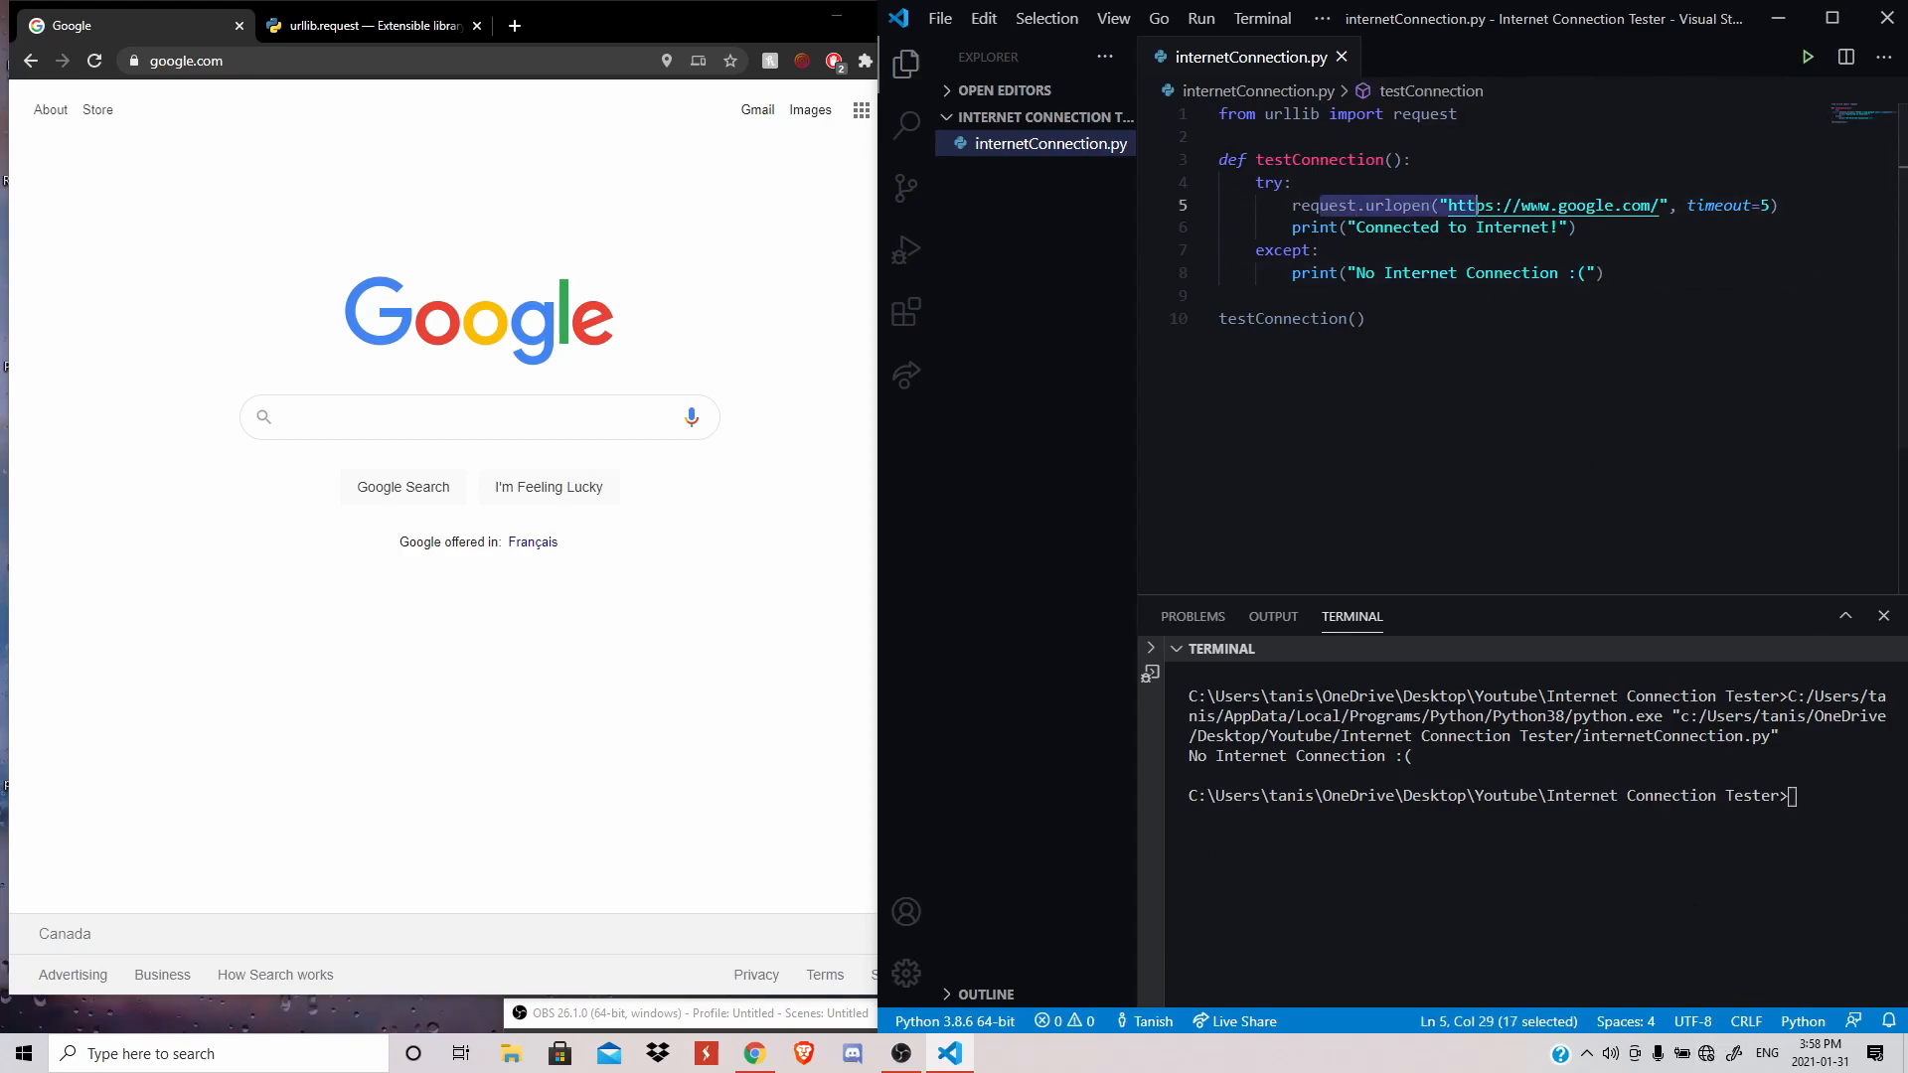
left_click_drag(1443, 205, 1660, 205)
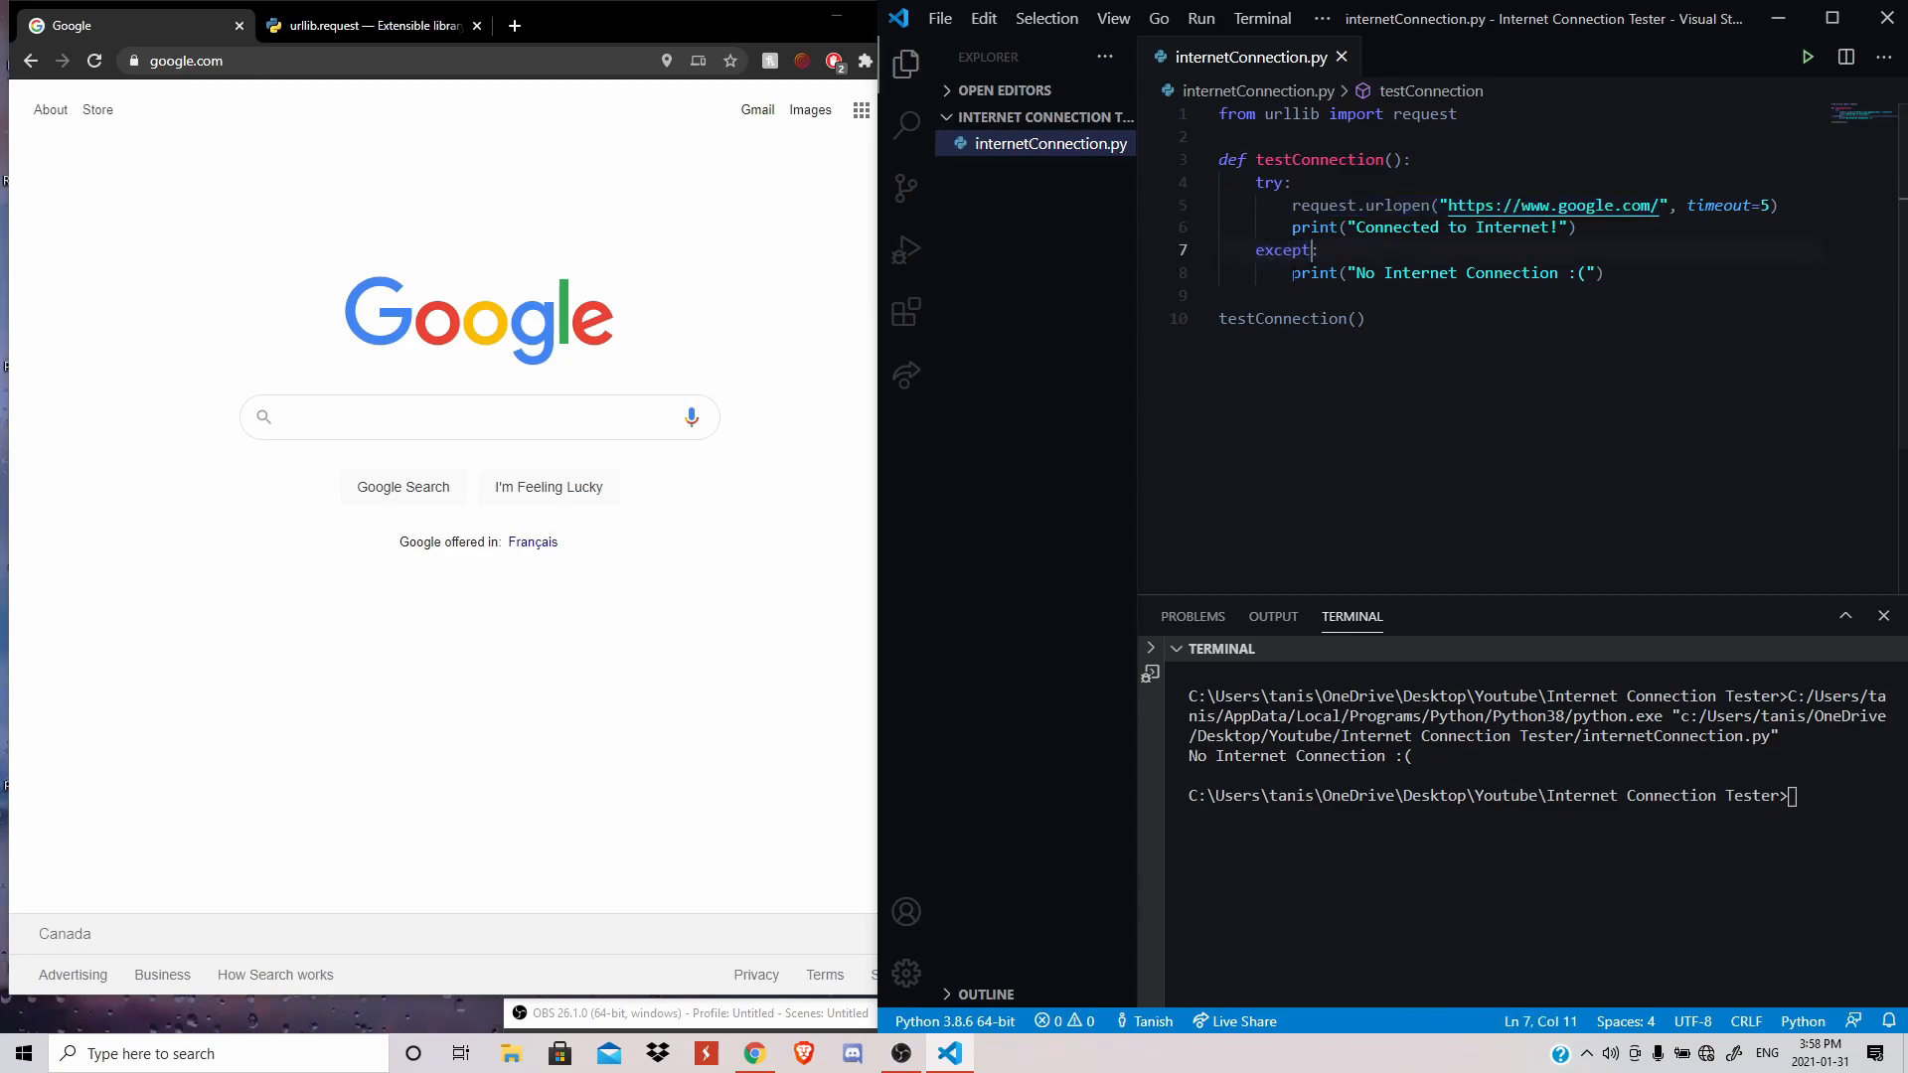
left_click_drag(1292, 272, 1605, 272)
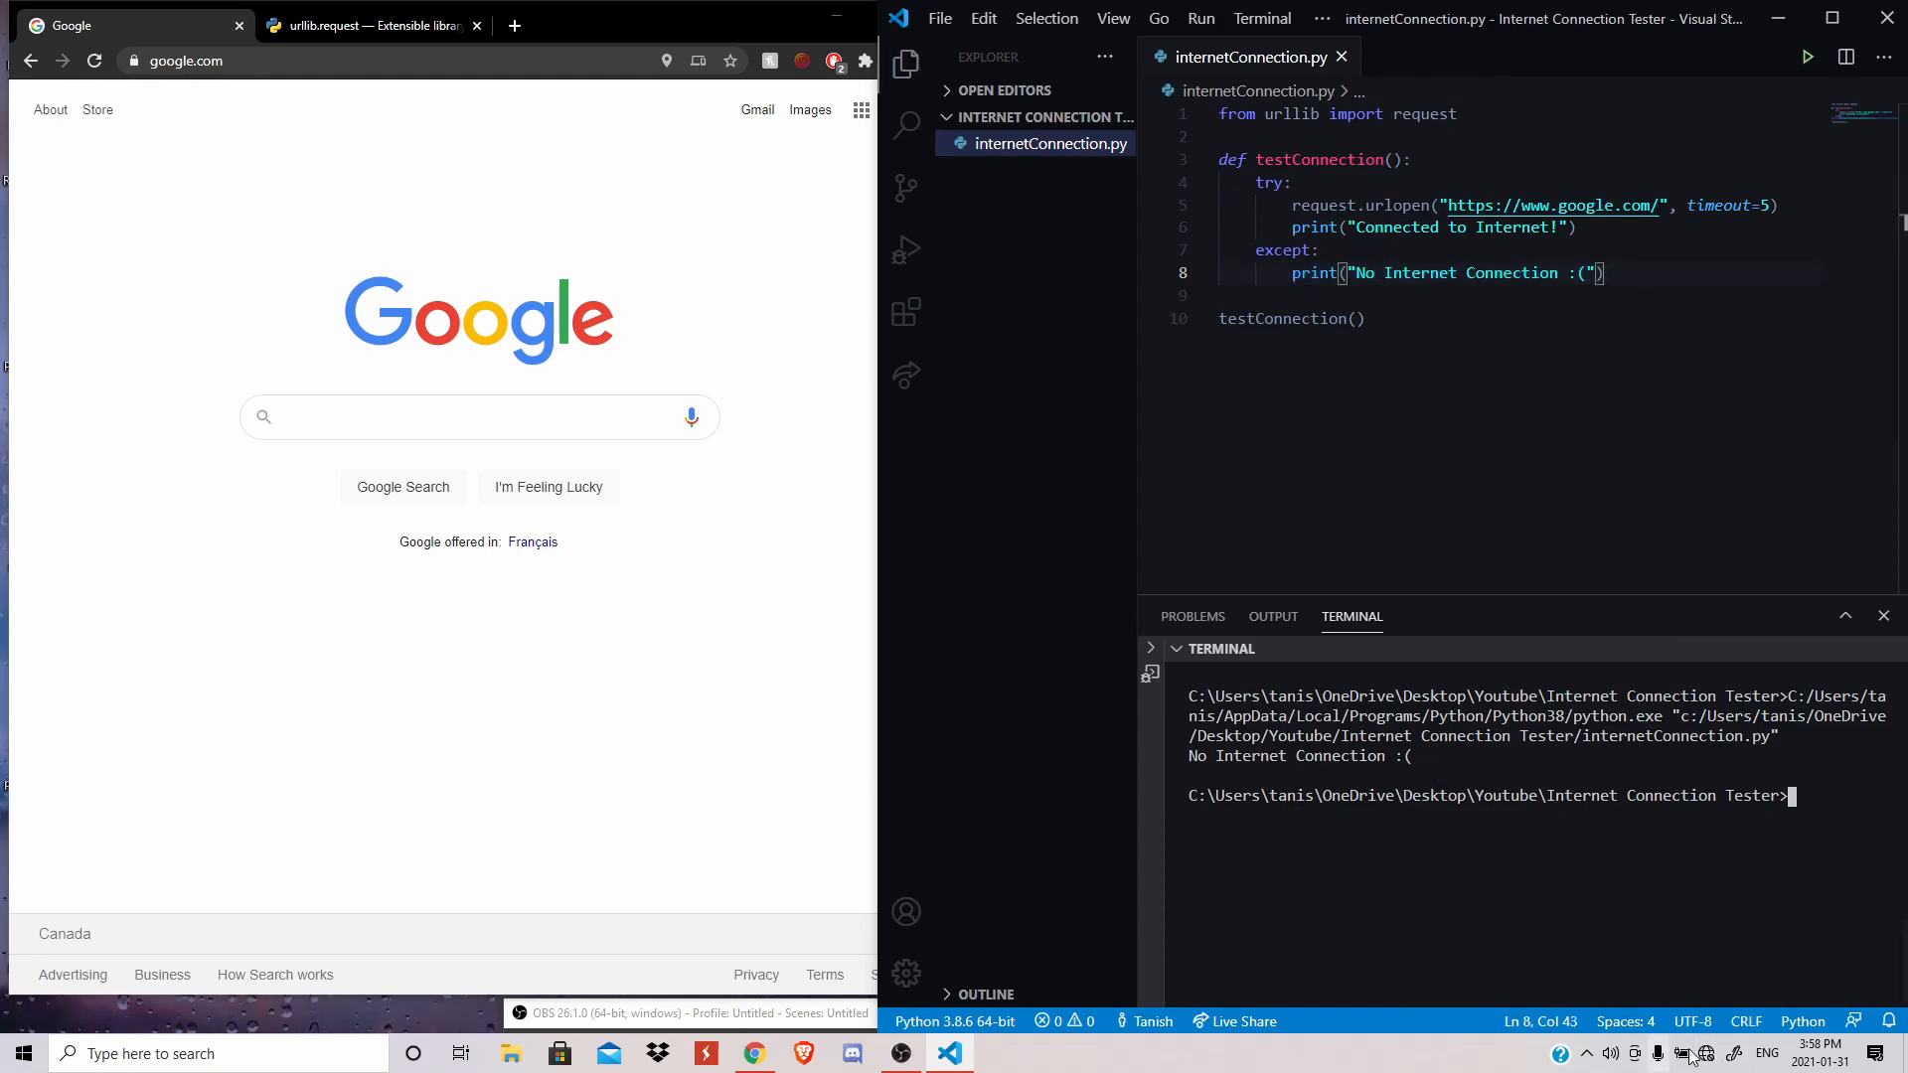
- Turn Wi-Fi back on from the taskbar and run internetConnection.py once more
left_click(1708, 1054)
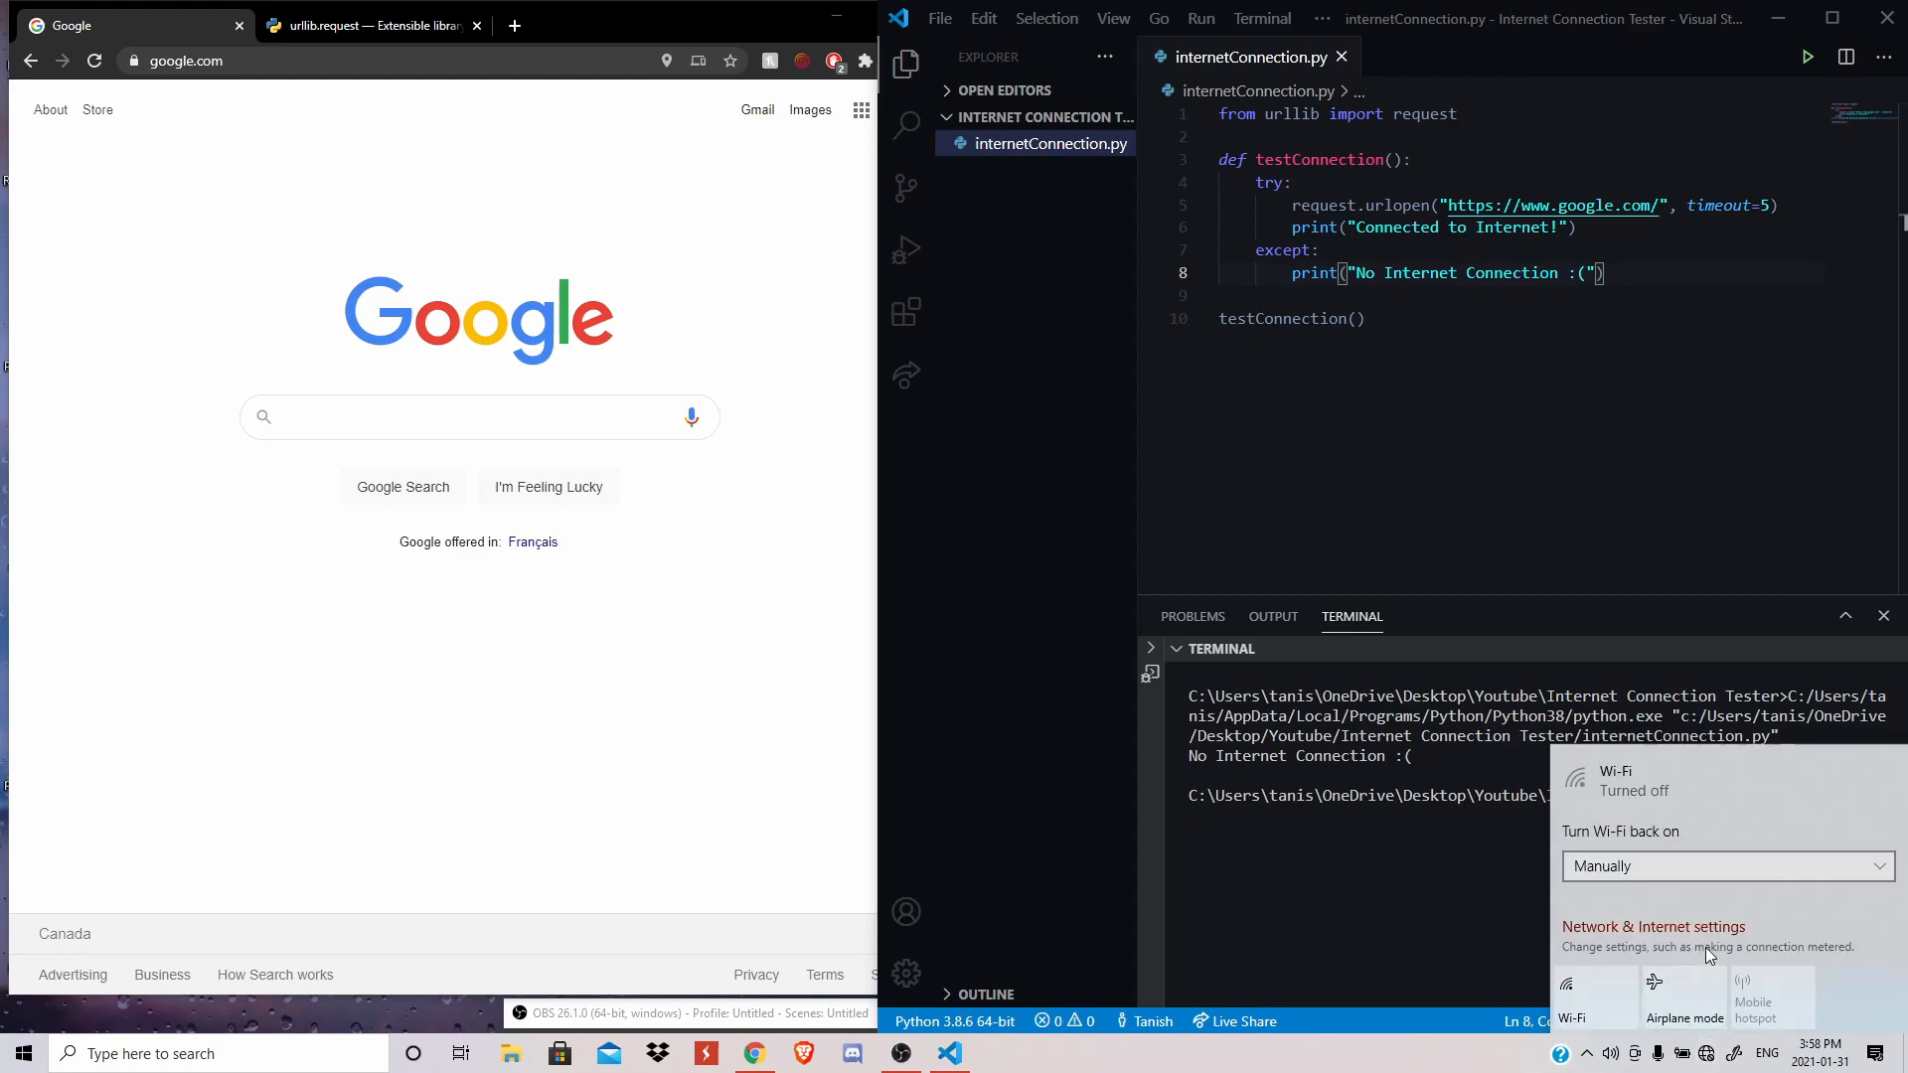
left_click(1592, 998)
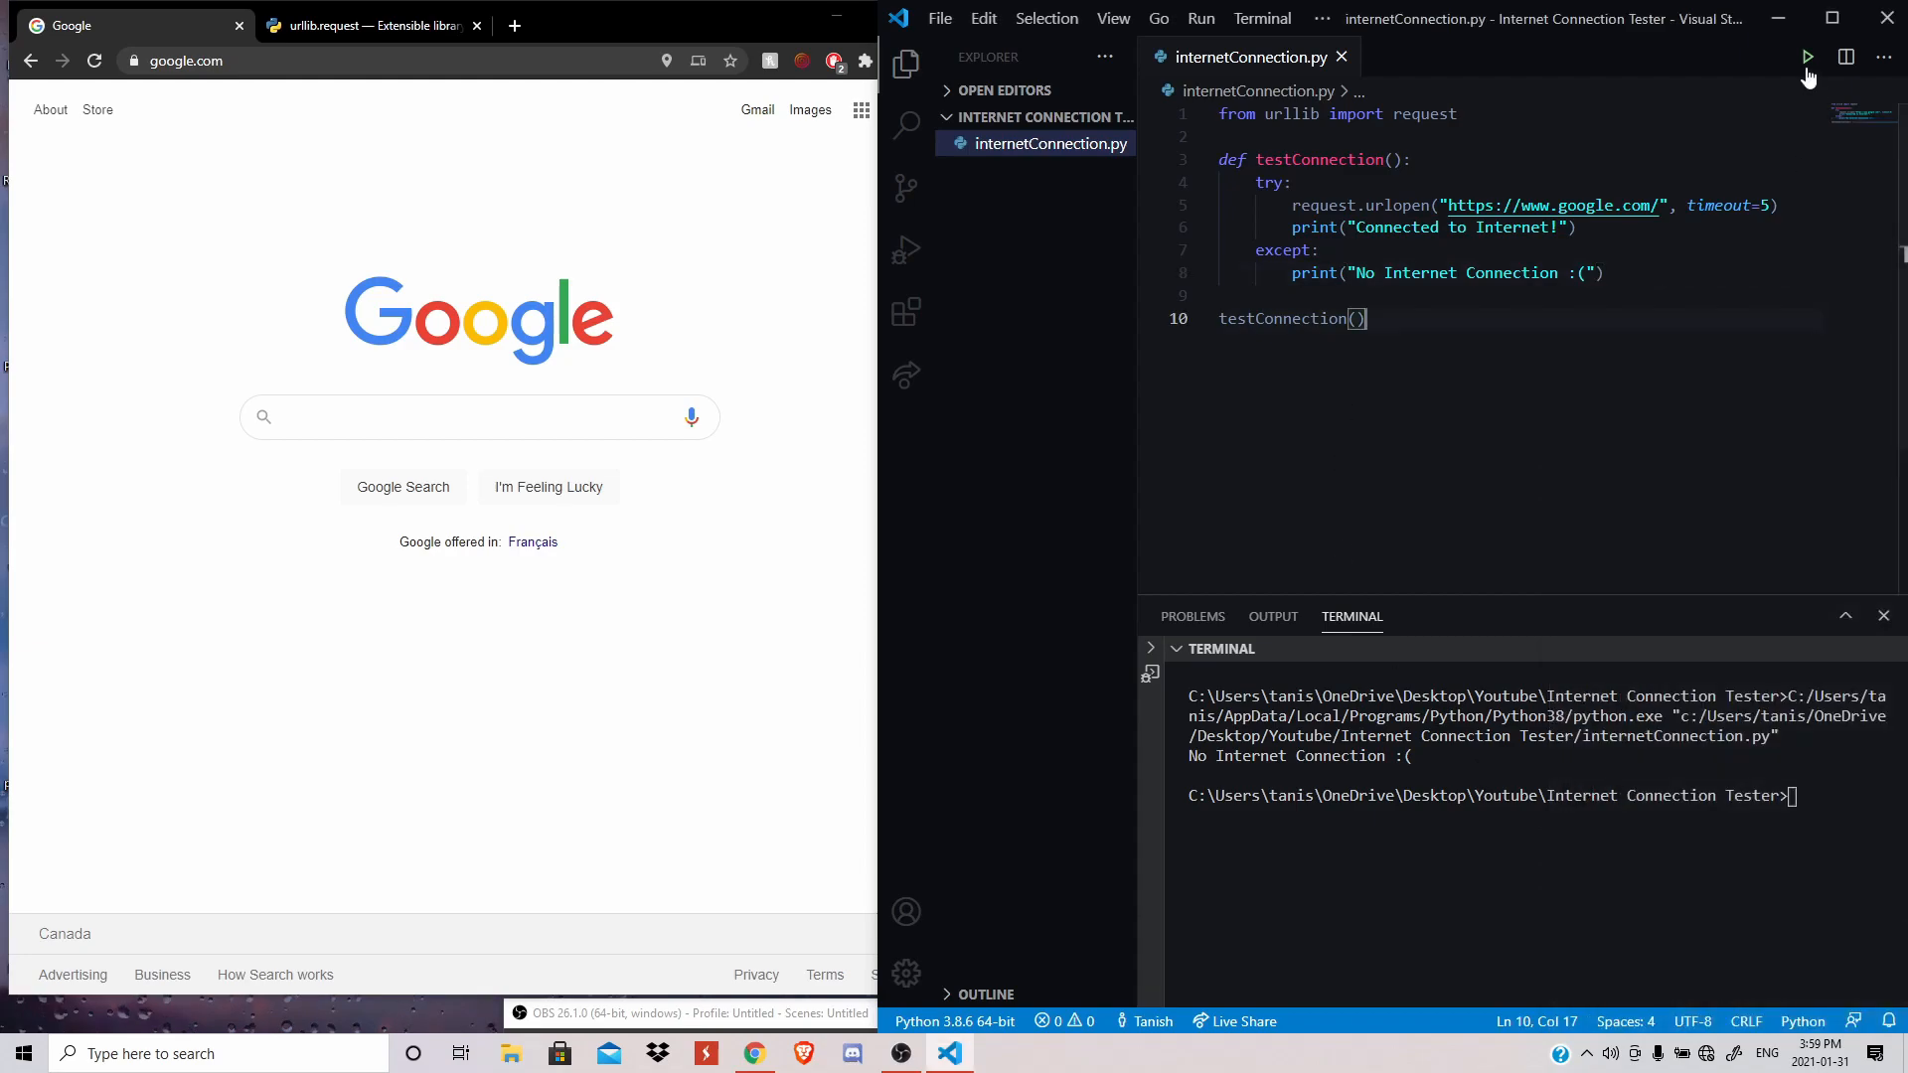
left_click(1806, 56)
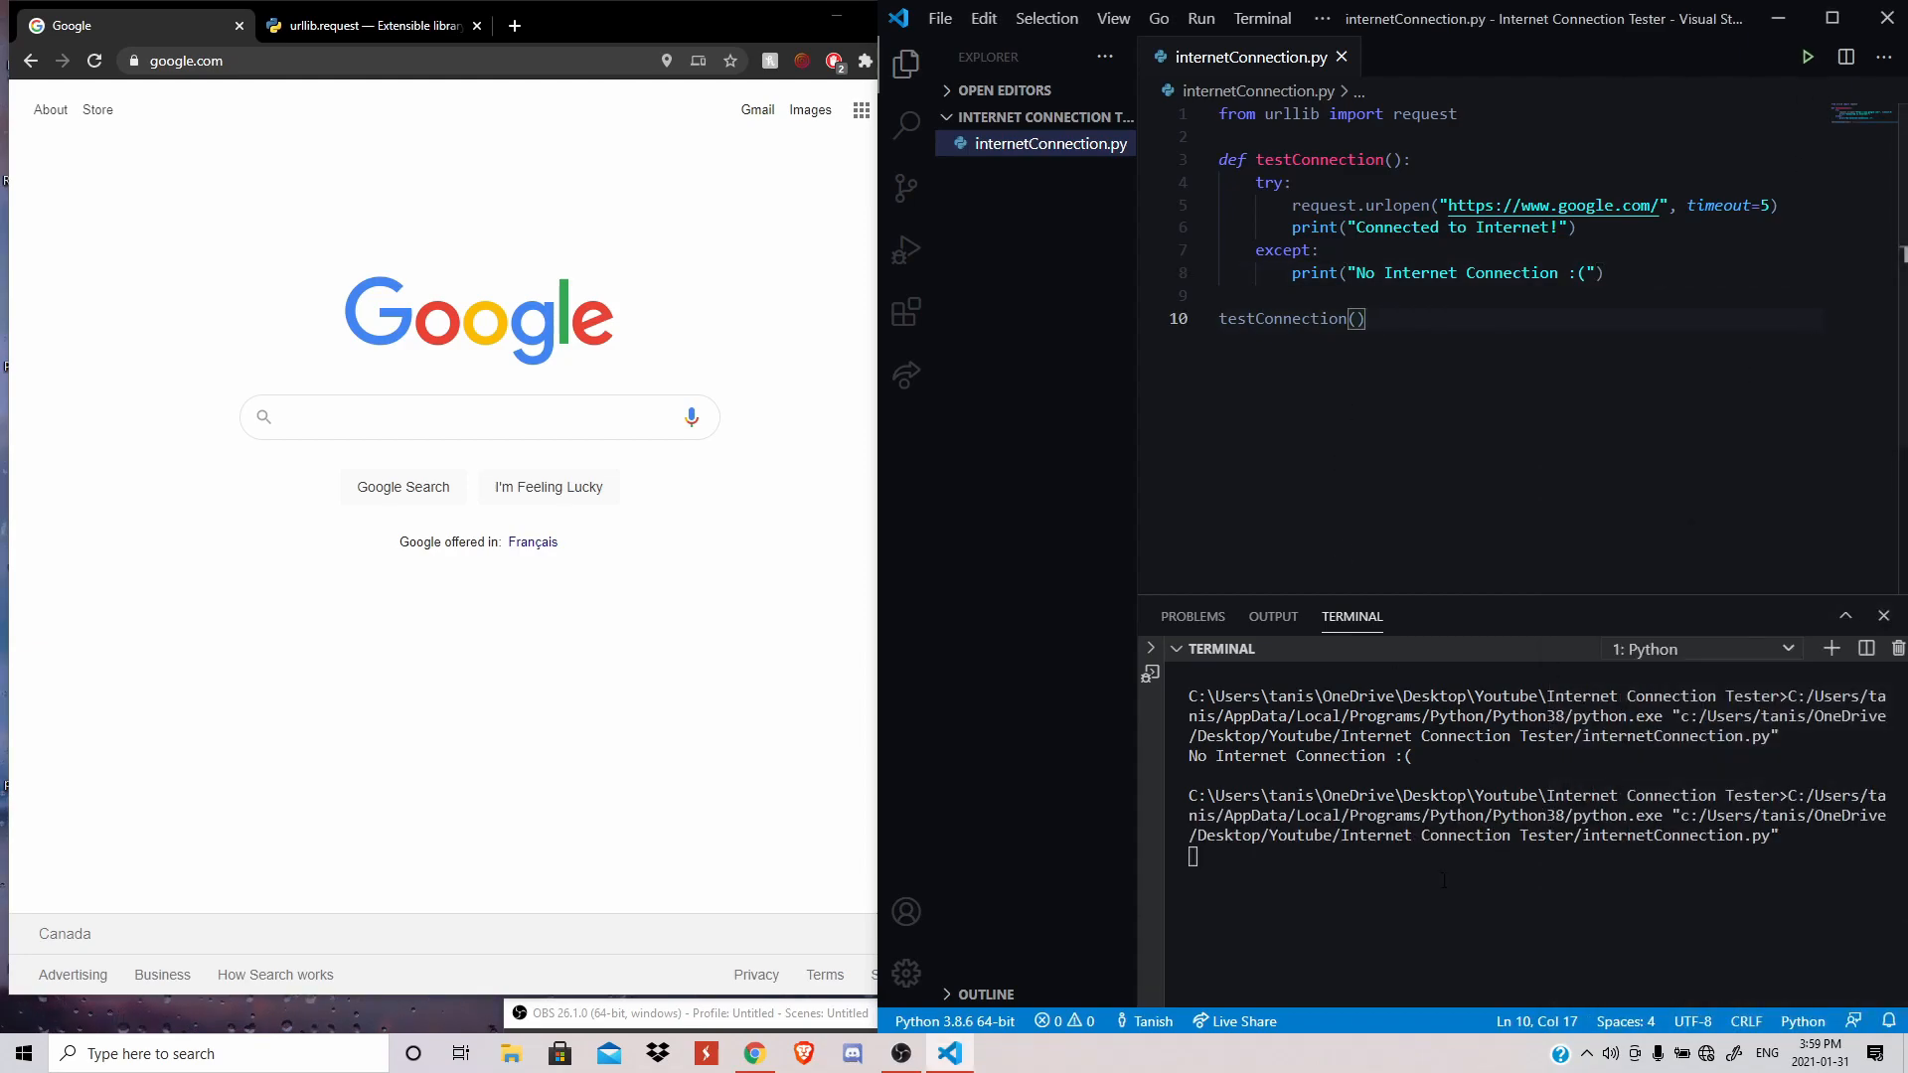